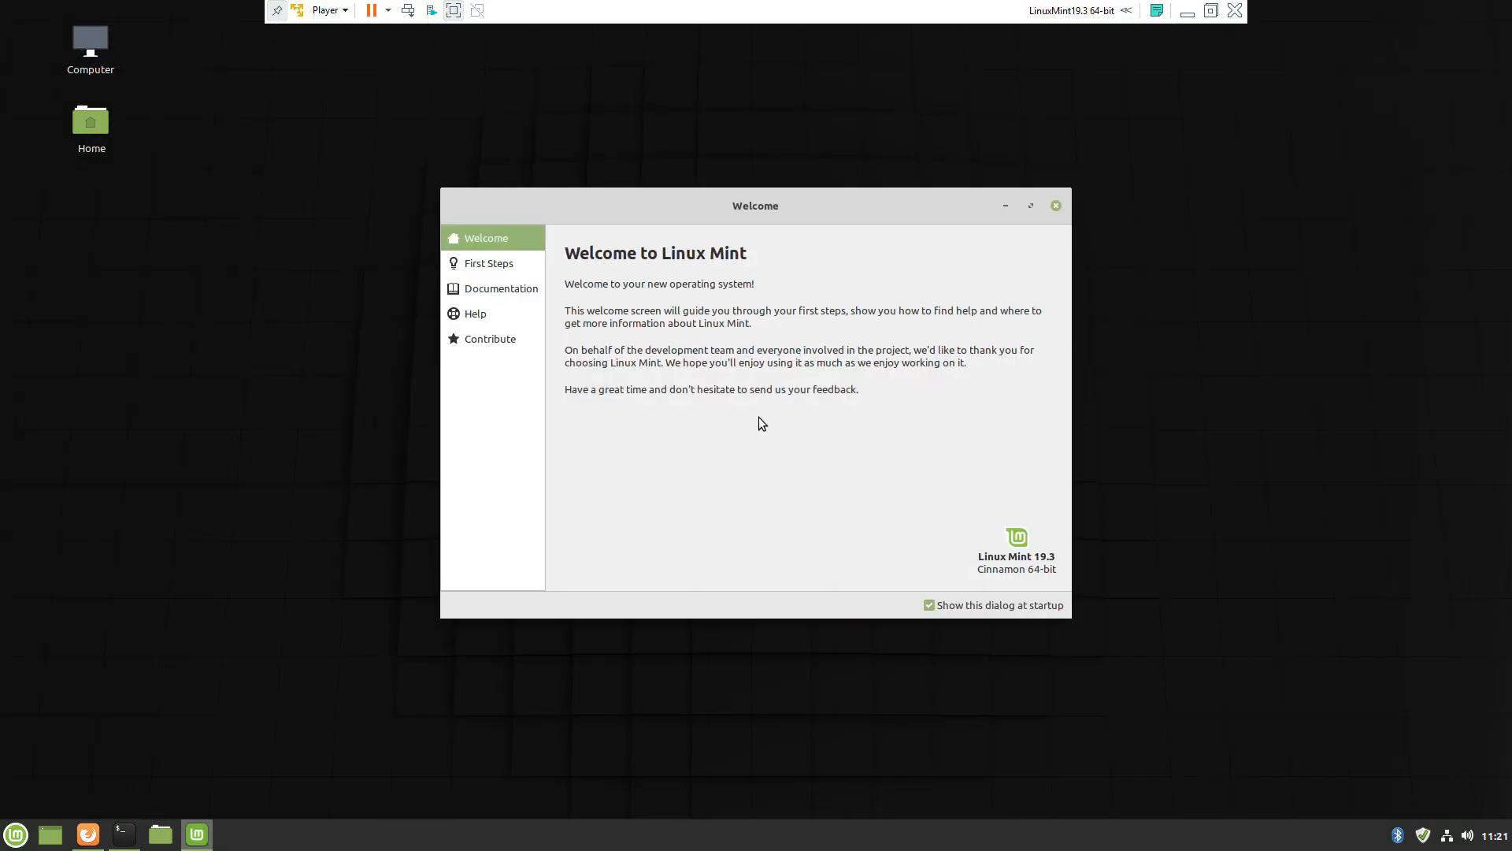
{"action": "mouse_move", "coordinate": [86, 833]}
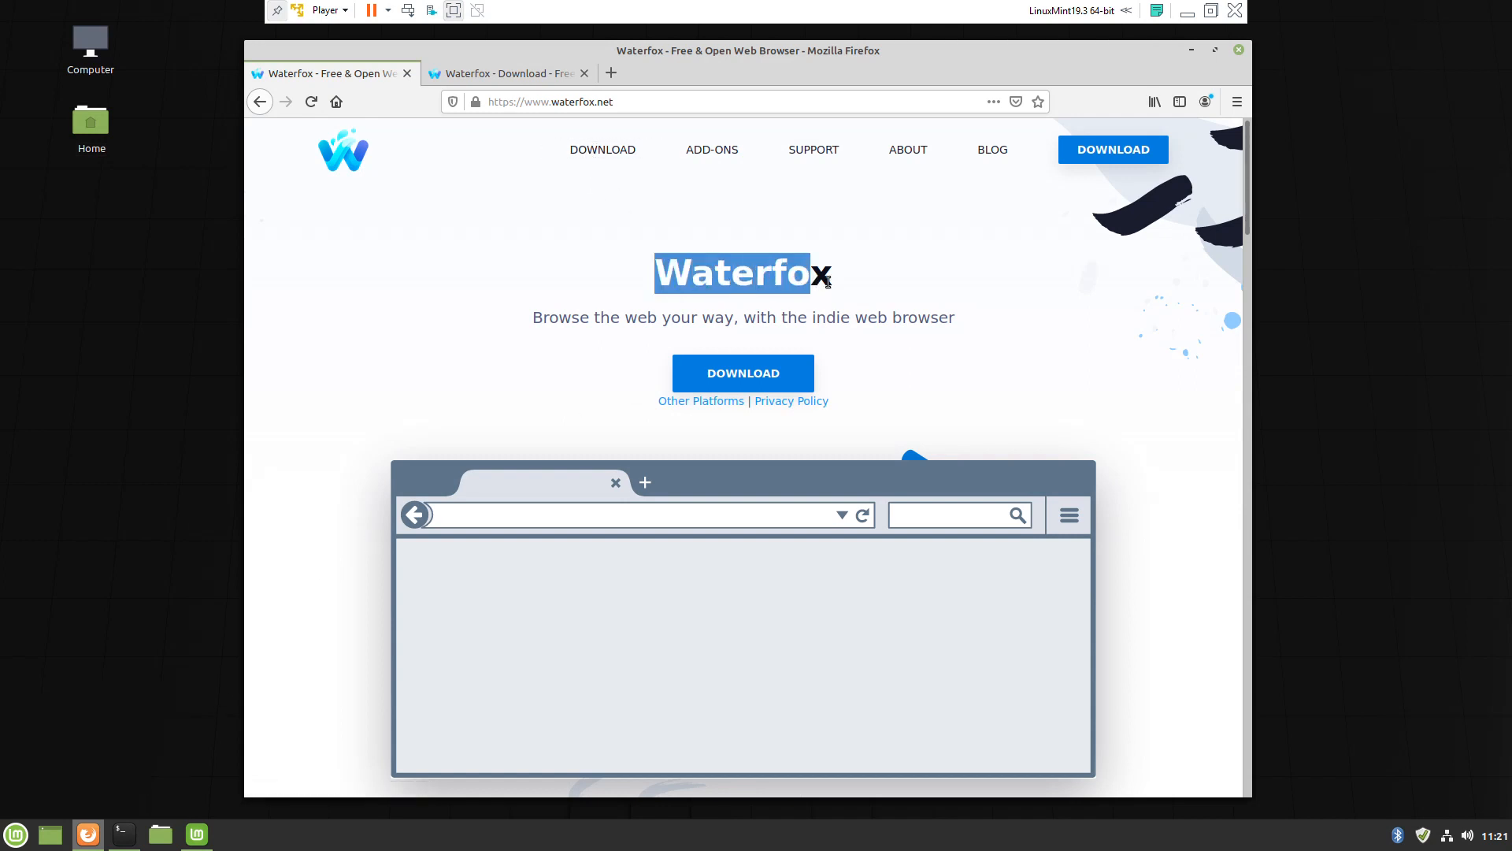
Scroll through the Waterfox home page and back to the top
{"action": "scroll", "scroll_direction": "down", "scroll_amount": 3}
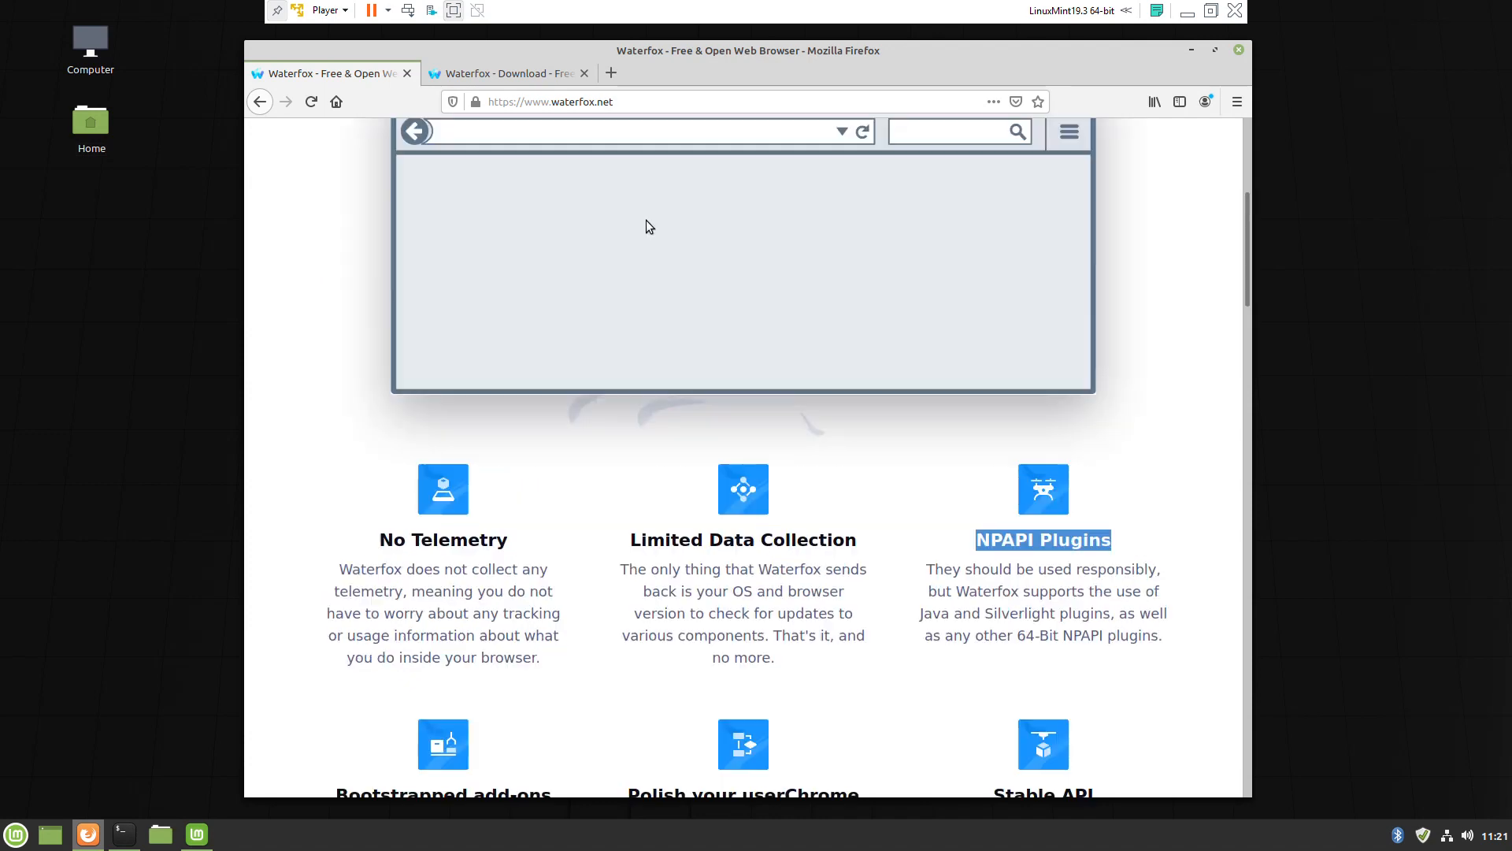
{"action": "scroll", "scroll_direction": "up", "scroll_amount": 3}
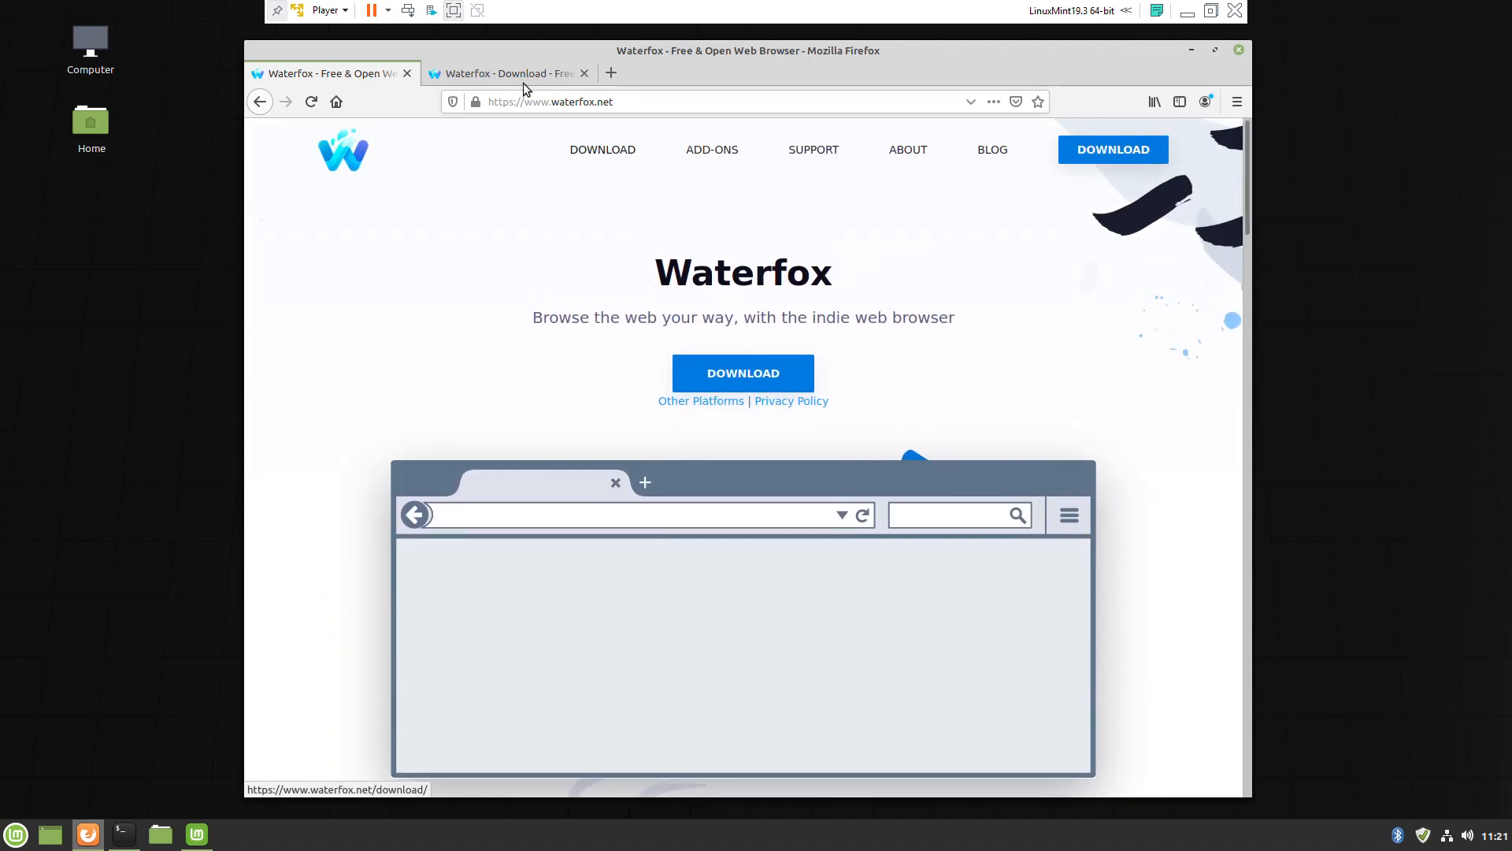
Review the Waterfox Classic Linux card on the download page, highlighting GLib 2.28
{"action": "left_click", "coordinate": [502, 74]}
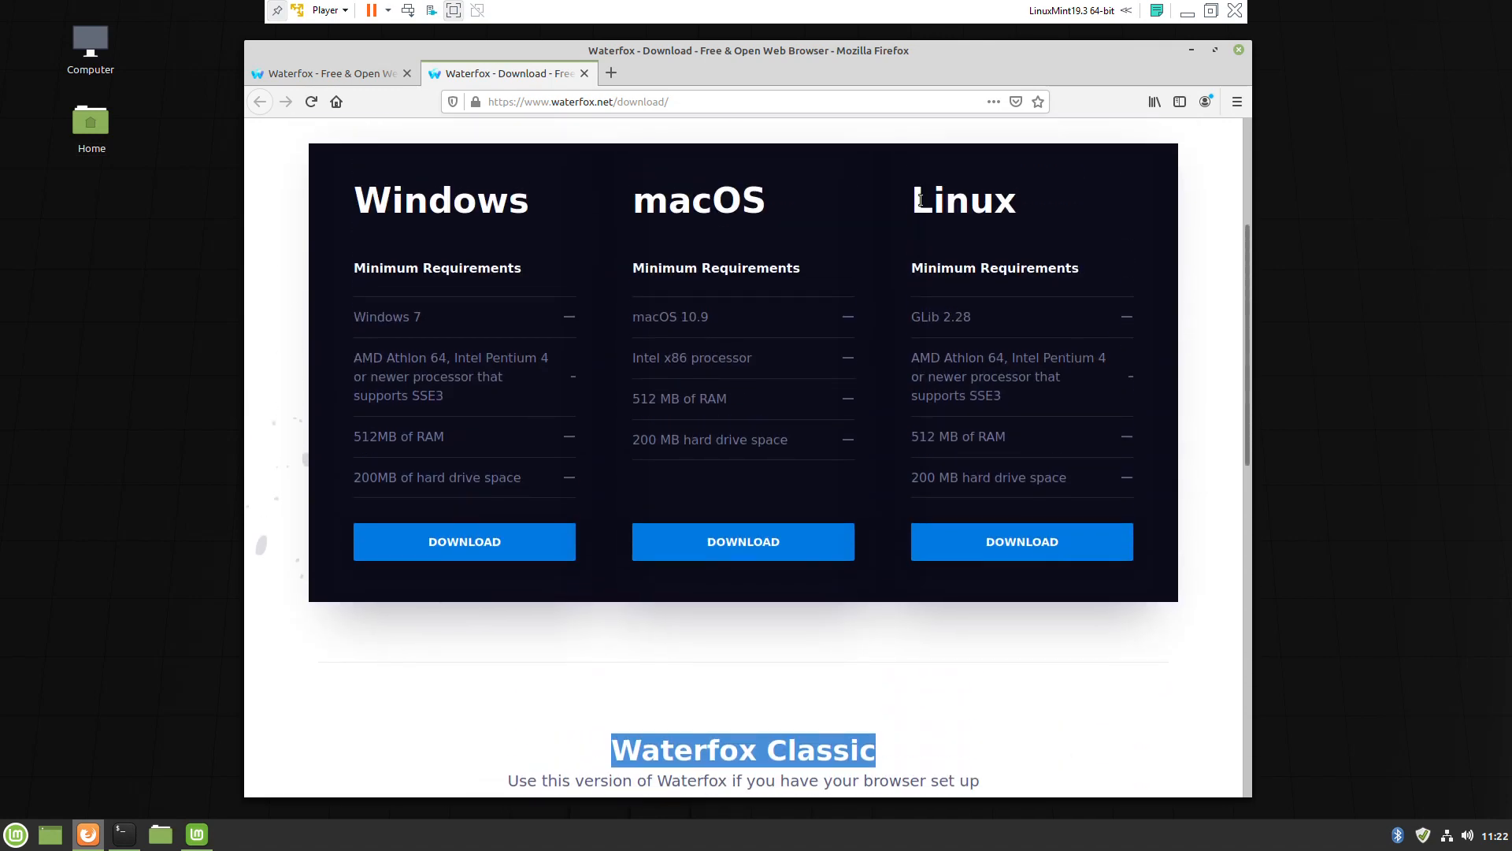
{"action": "scroll", "scroll_direction": "up", "scroll_amount": 3}
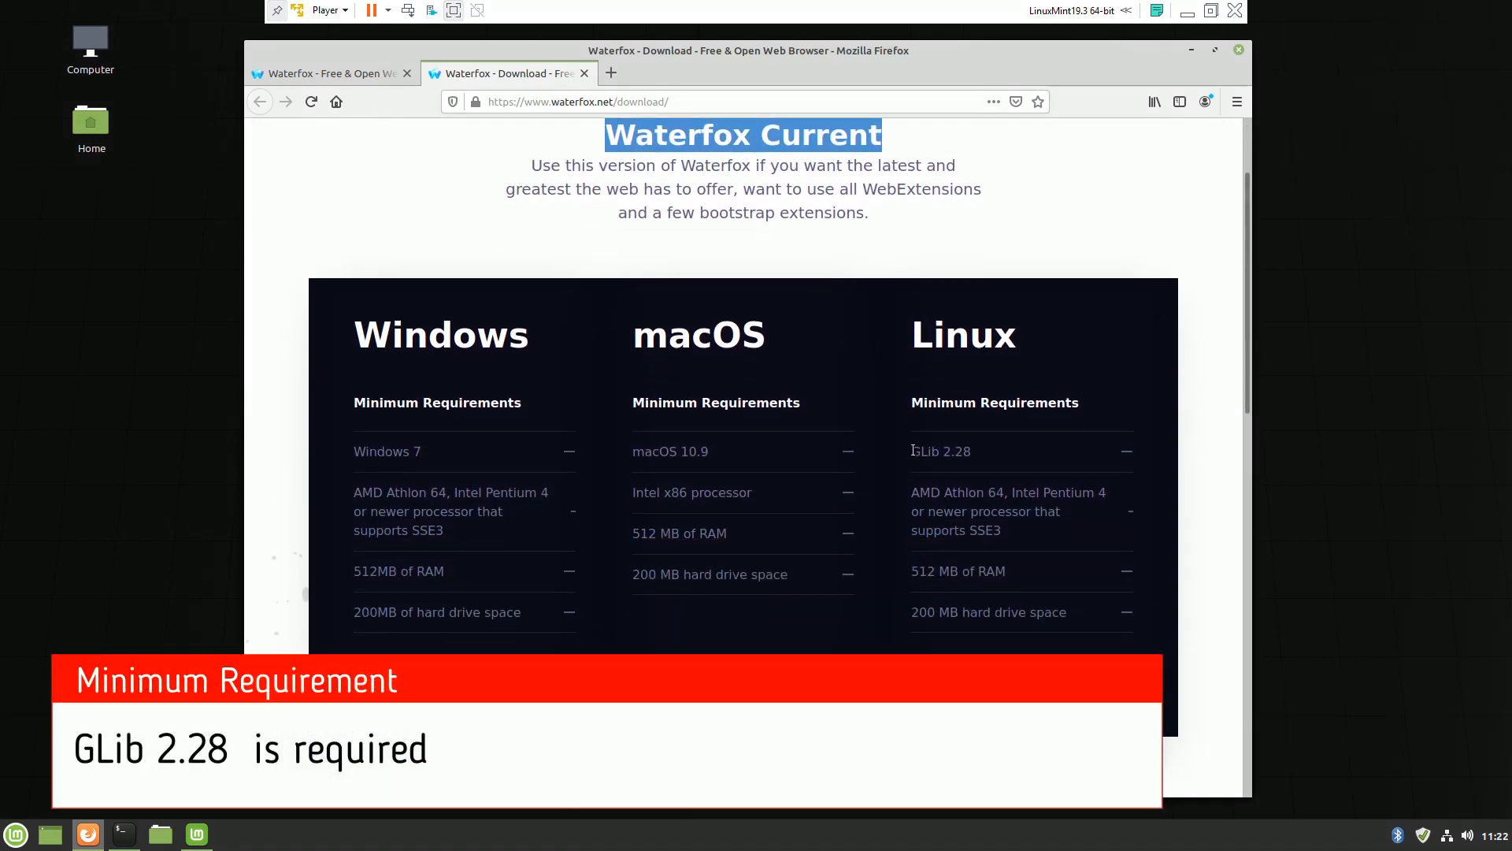
{"action": "double_click", "coordinate": [941, 451]}
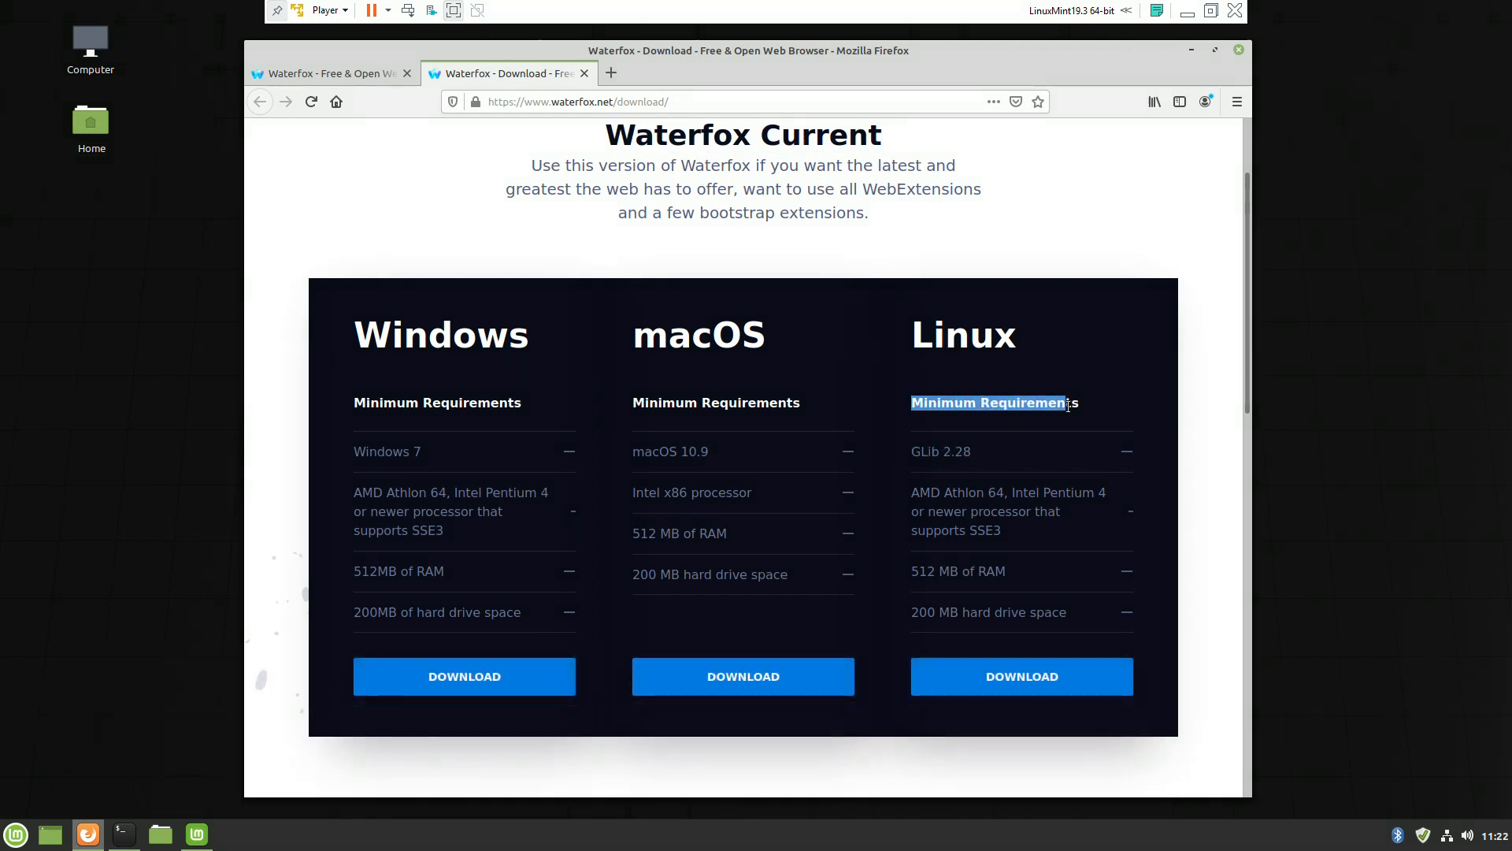
{"action": "scroll", "scroll_direction": "down", "scroll_amount": 3}
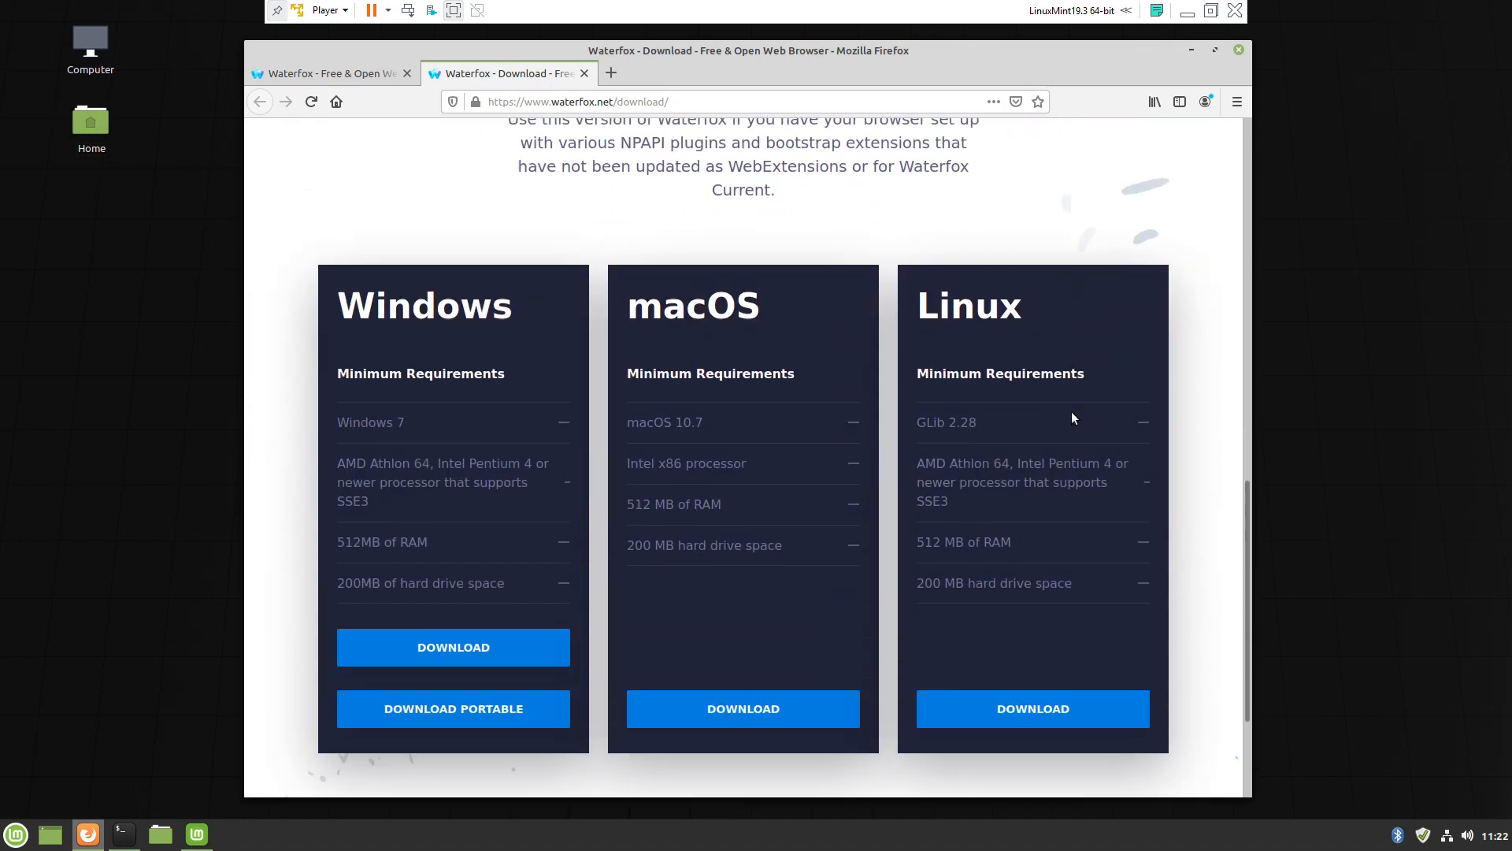
{"action": "scroll", "scroll_direction": "down", "scroll_amount": 3}
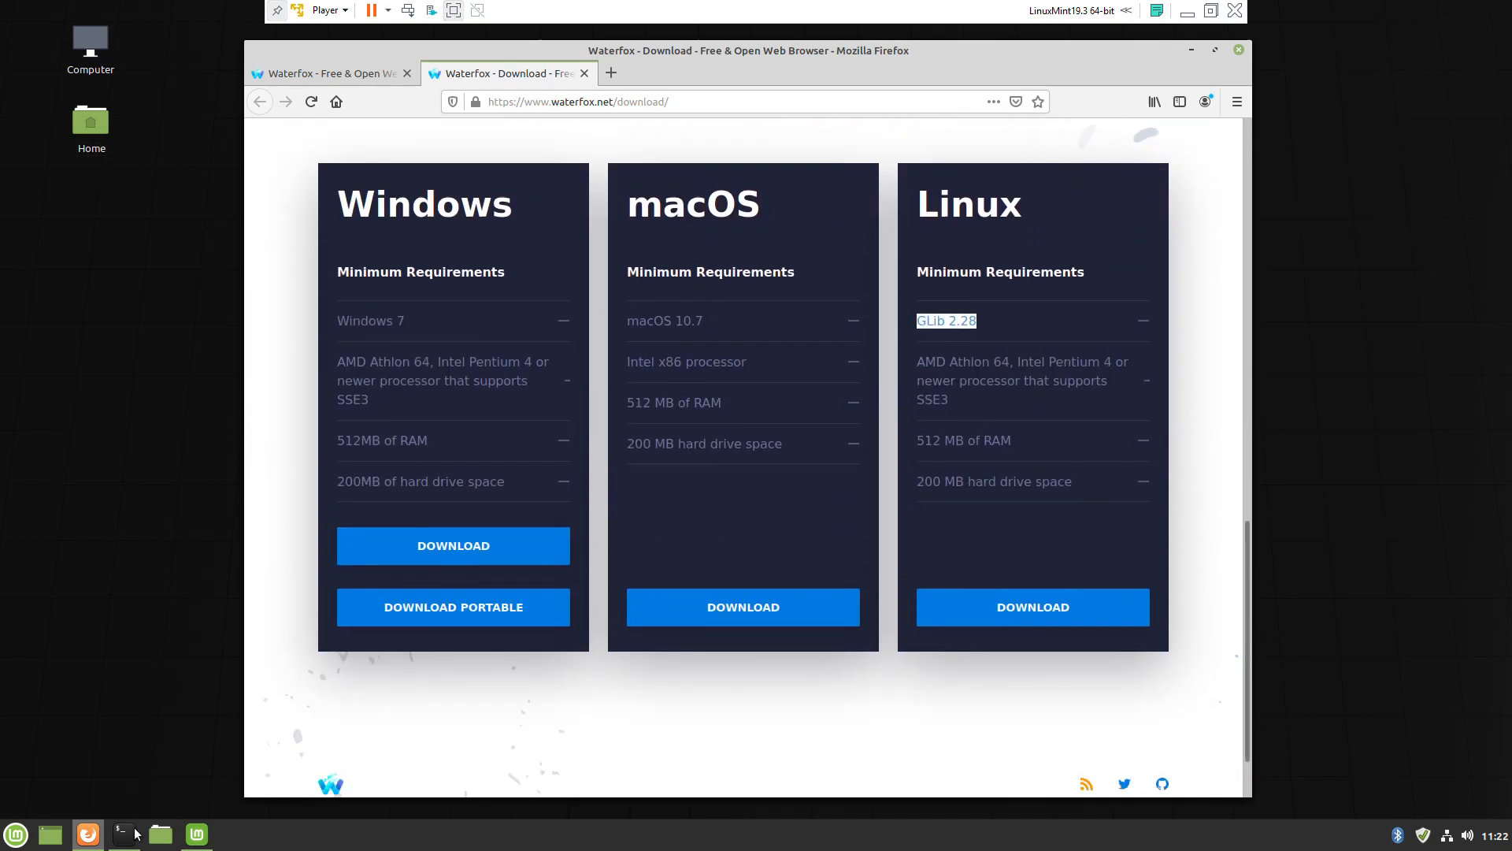
Confirm GLIBC 2.27 with ldd --version, then copy the Linux download link
{"action": "left_click", "coordinate": [123, 833]}
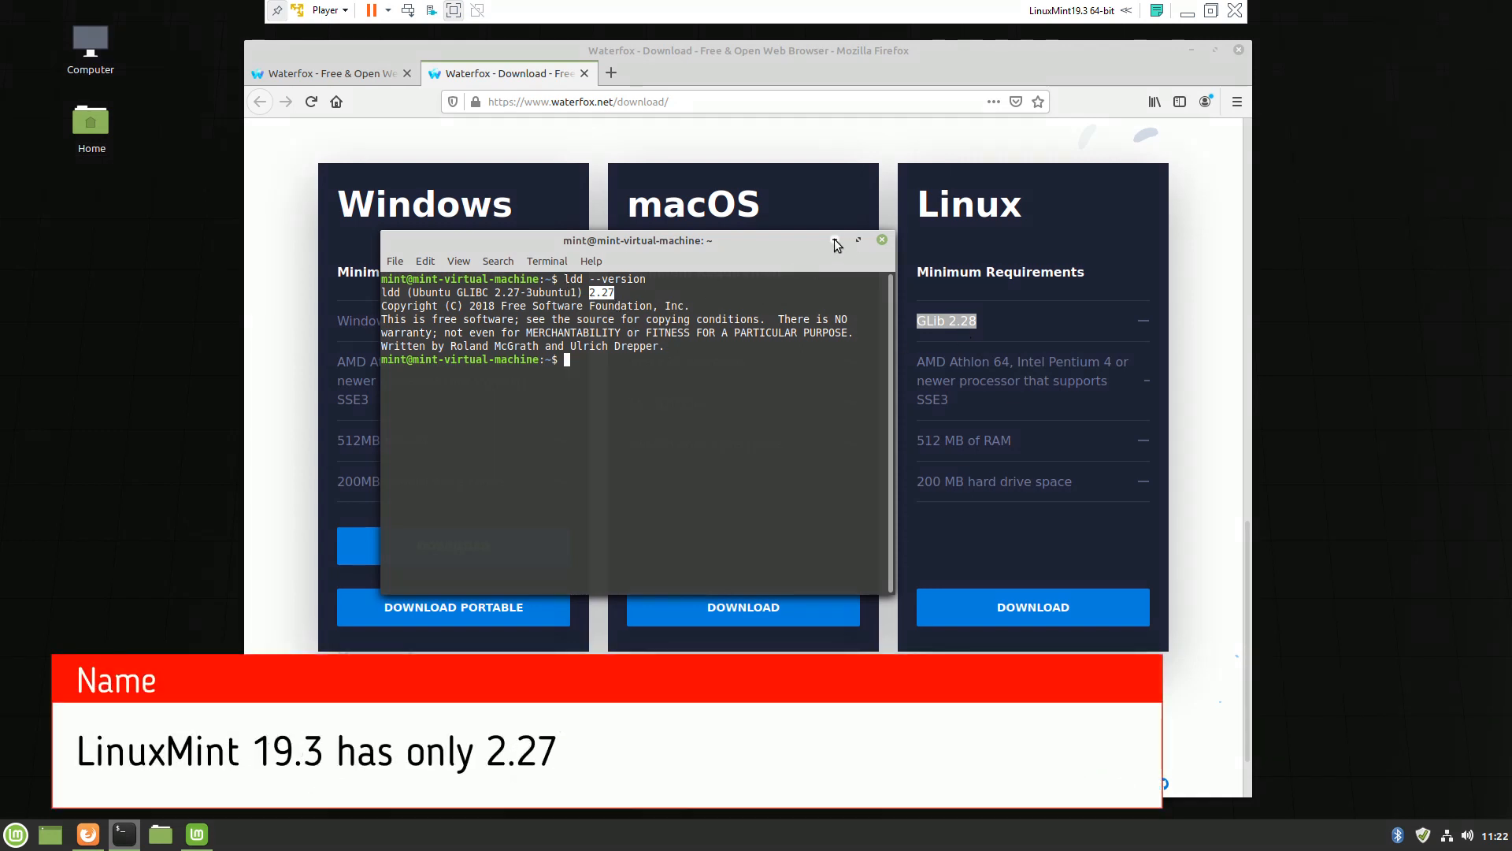
{"action": "right_click", "coordinate": [945, 321]}
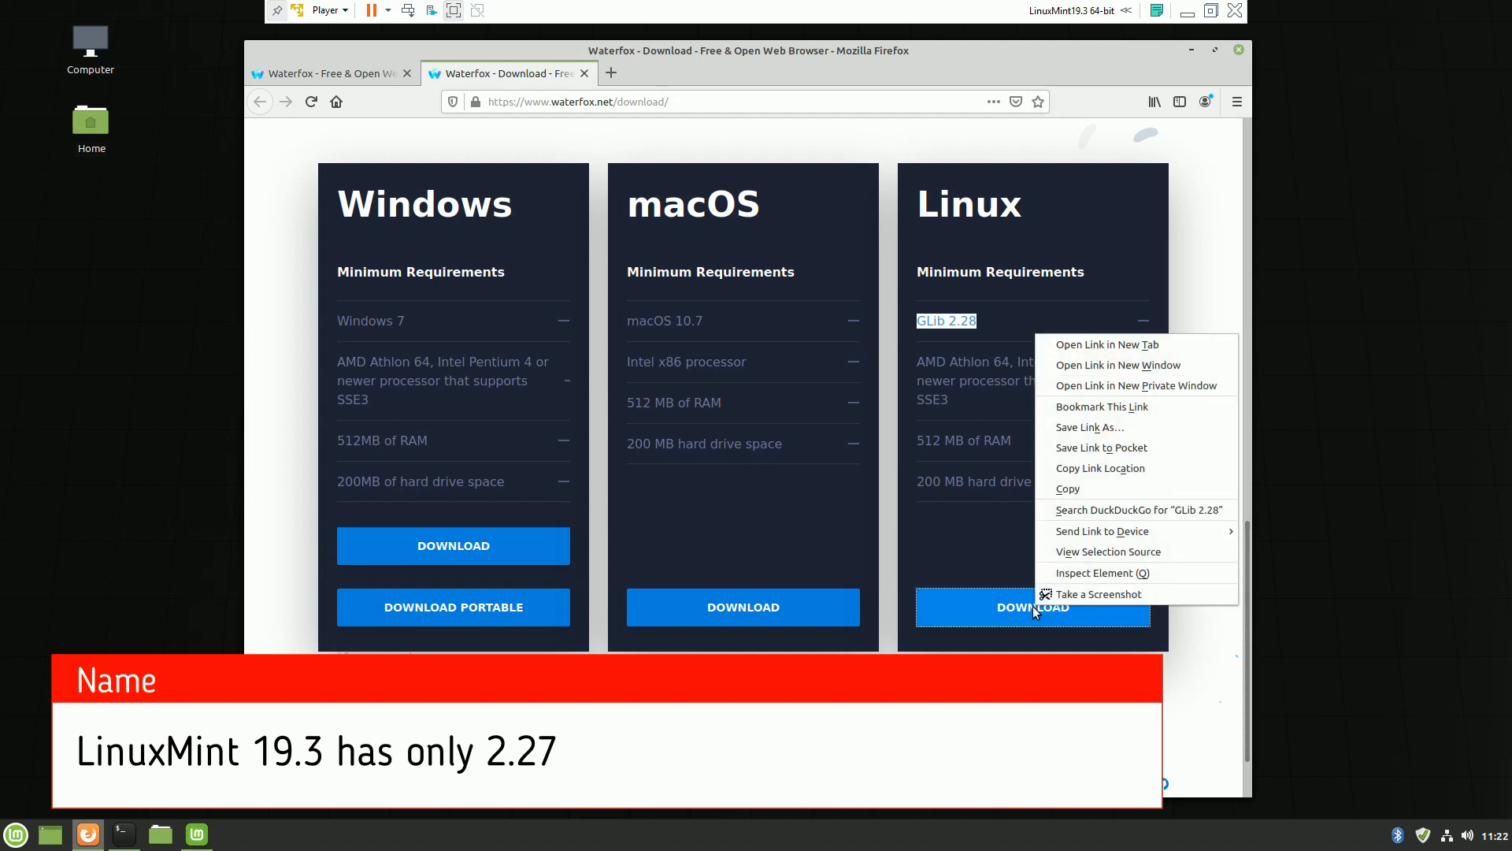
{"action": "mouse_move", "coordinate": [1099, 468]}
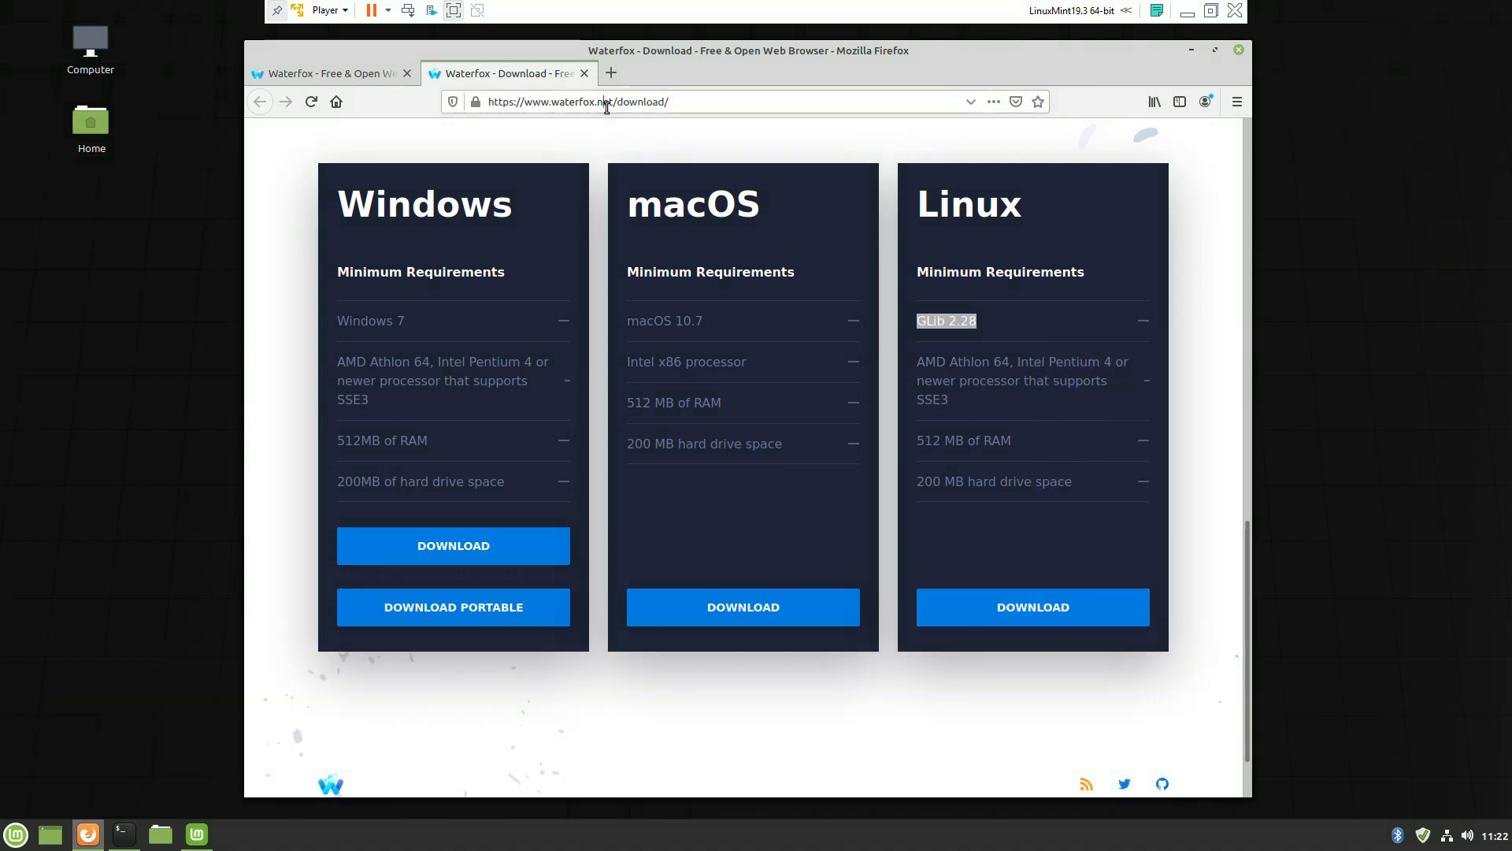
Load the pasted Linux download URL with 2020.01 changed to 2019.10
{"action": "left_click", "coordinate": [577, 102]}
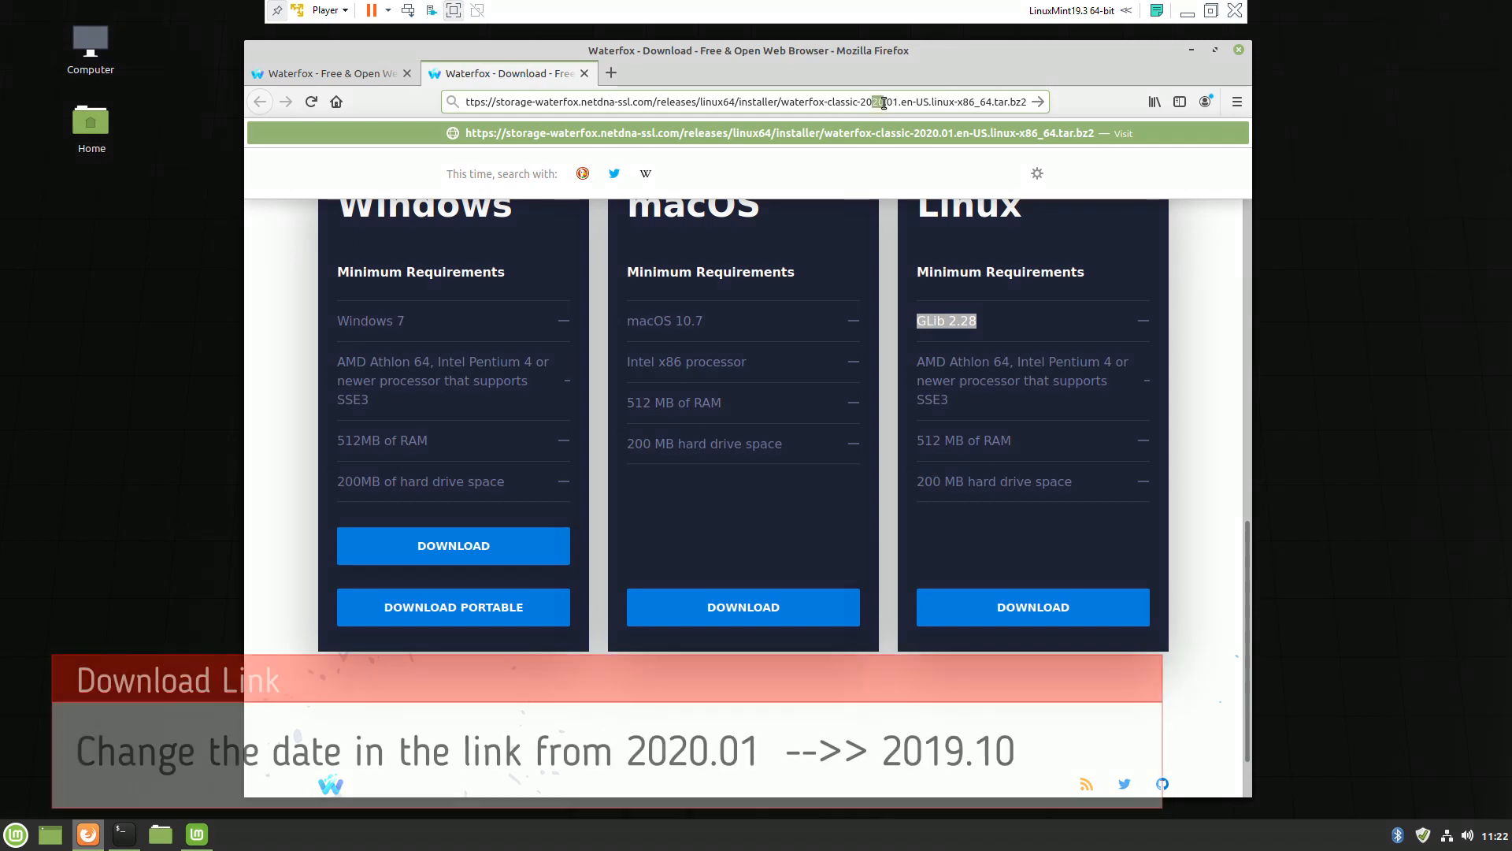
{"action": "type", "text": "2019.1"}
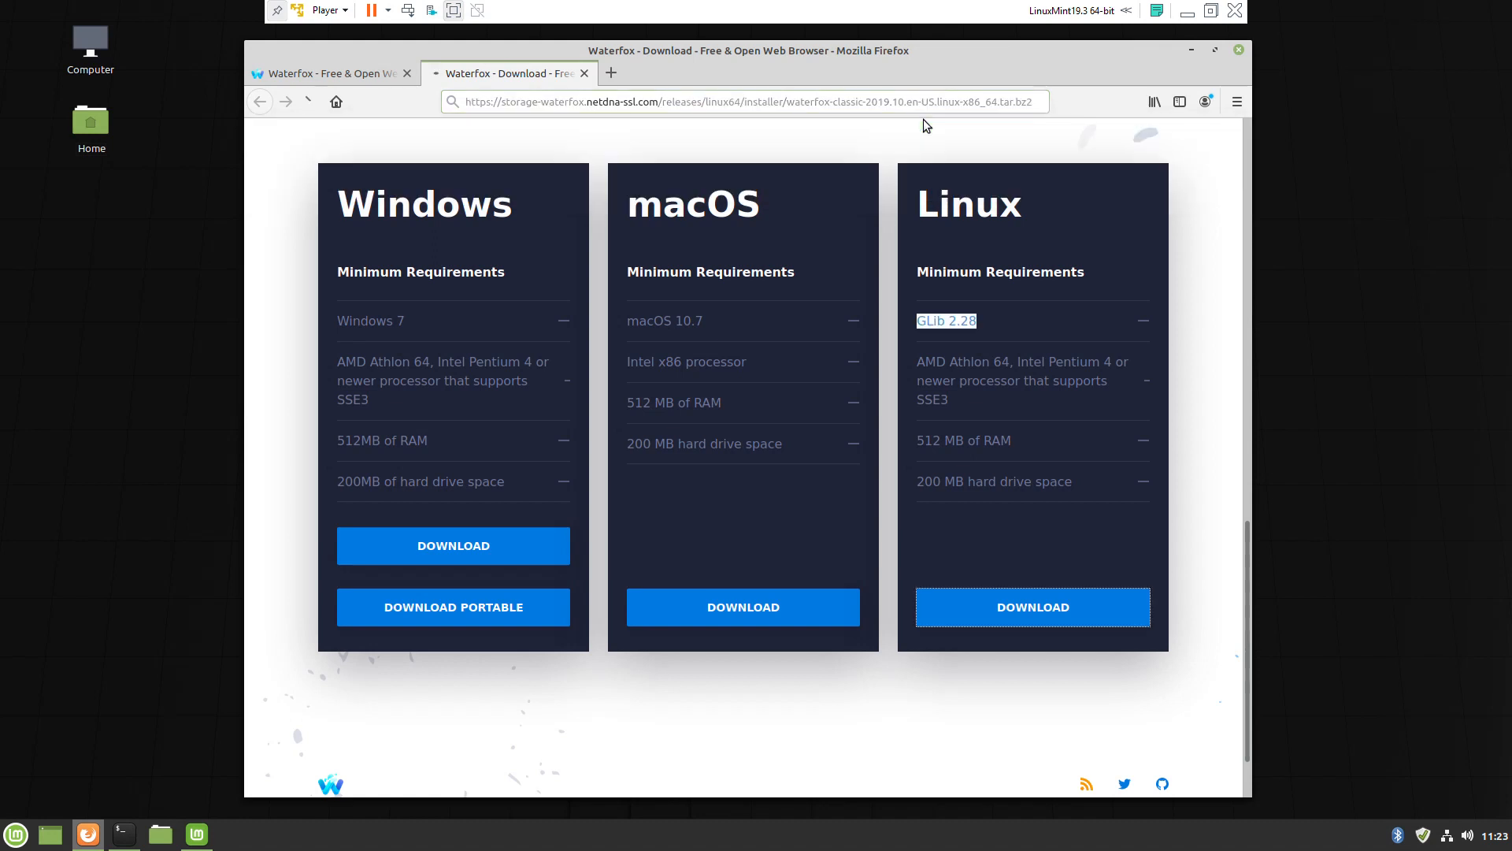
Save the Waterfox Classic 2019.10 archive to disk and open its Downloads folder
{"action": "left_click", "coordinate": [1032, 606]}
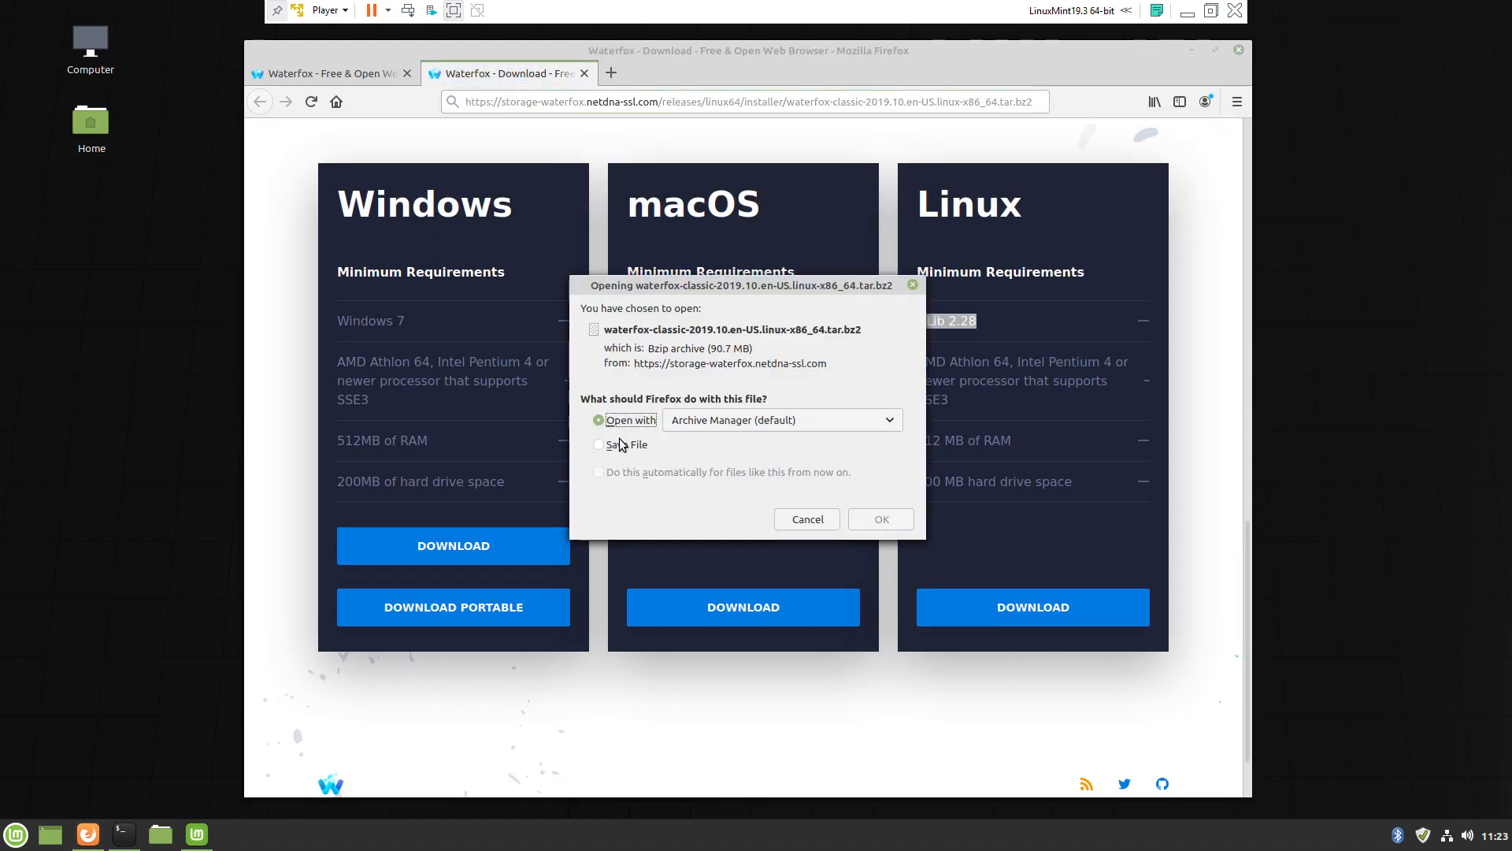
{"action": "left_click", "coordinate": [599, 443]}
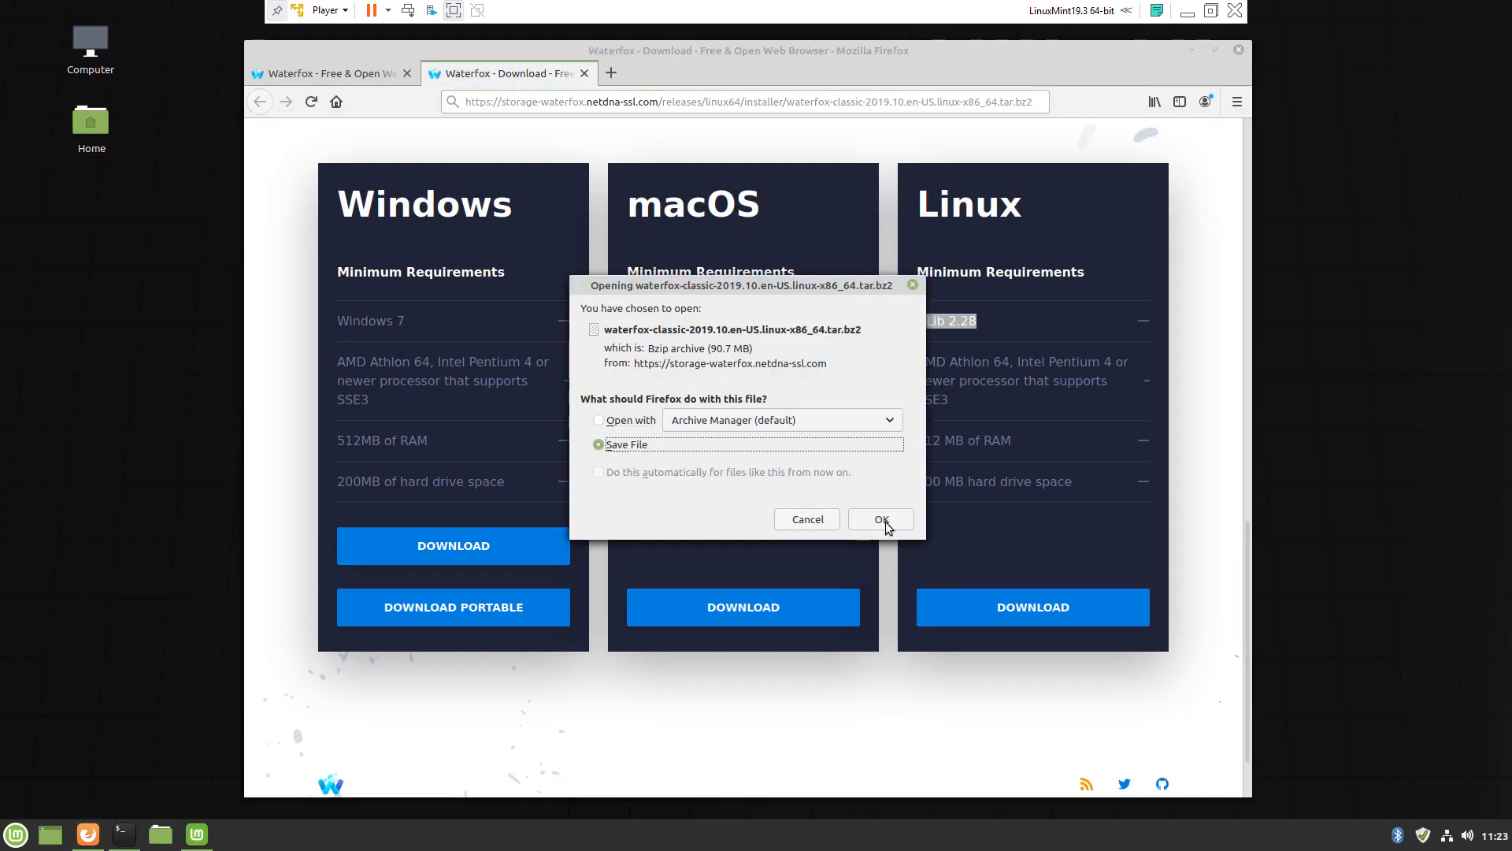
{"action": "left_click", "coordinate": [879, 519]}
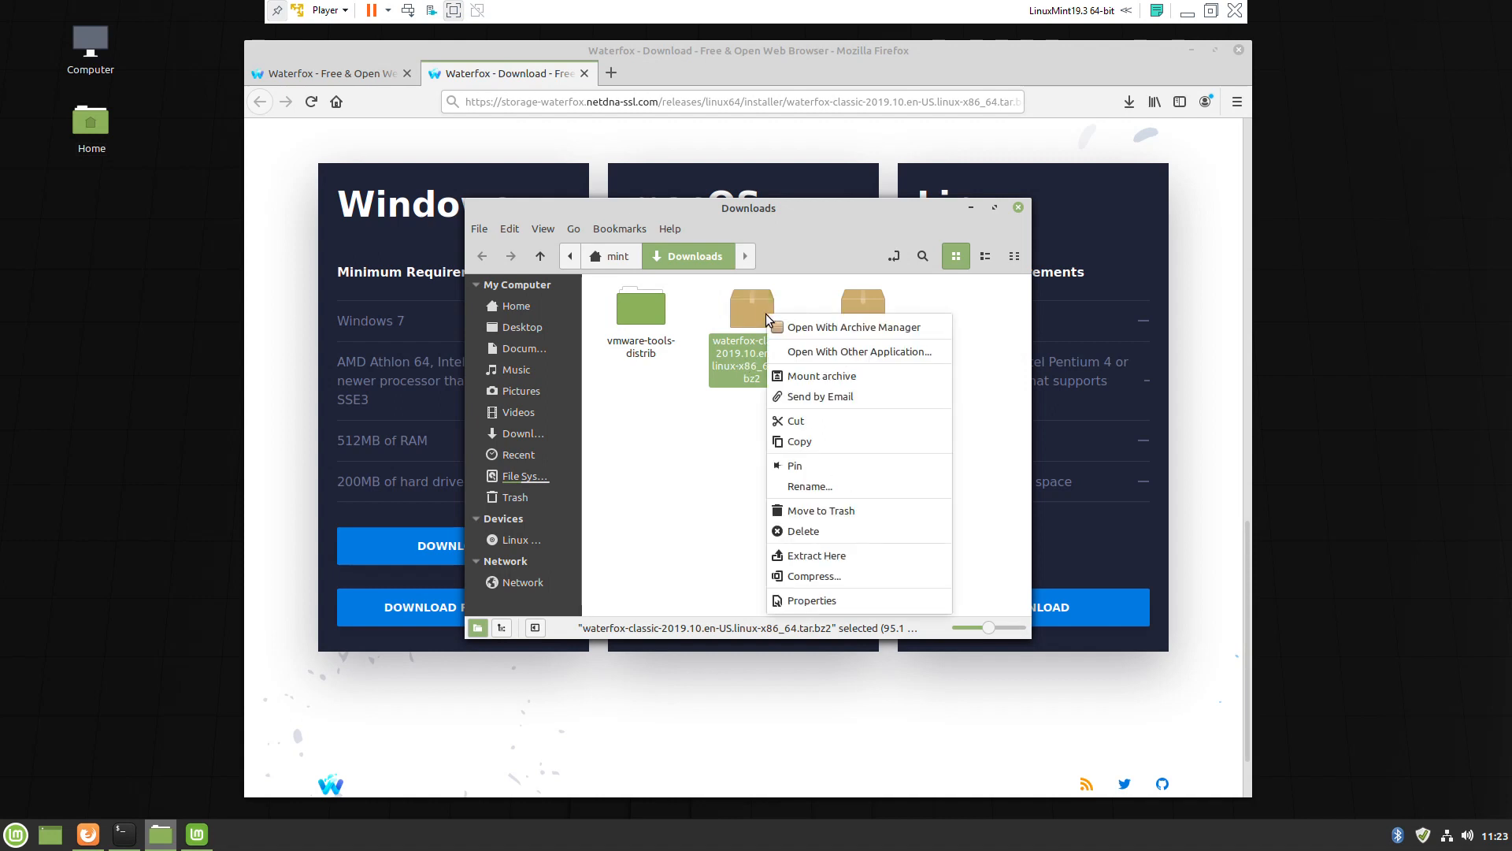
Extract the tar.bz2 archive here and open the new waterfox folder
{"action": "left_click", "coordinate": [817, 555]}
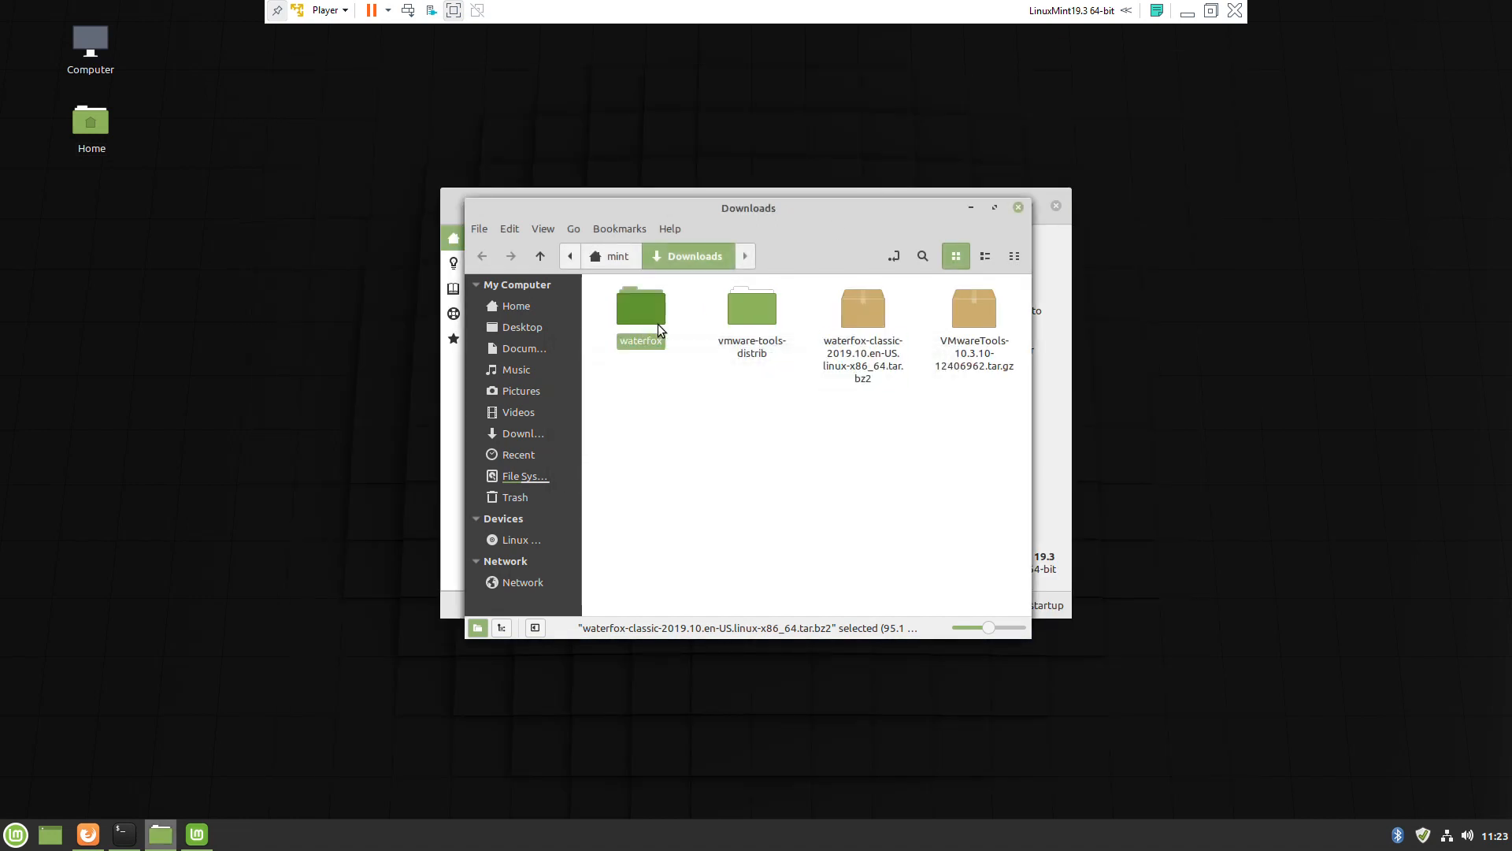
{"action": "double_click", "coordinate": [641, 309]}
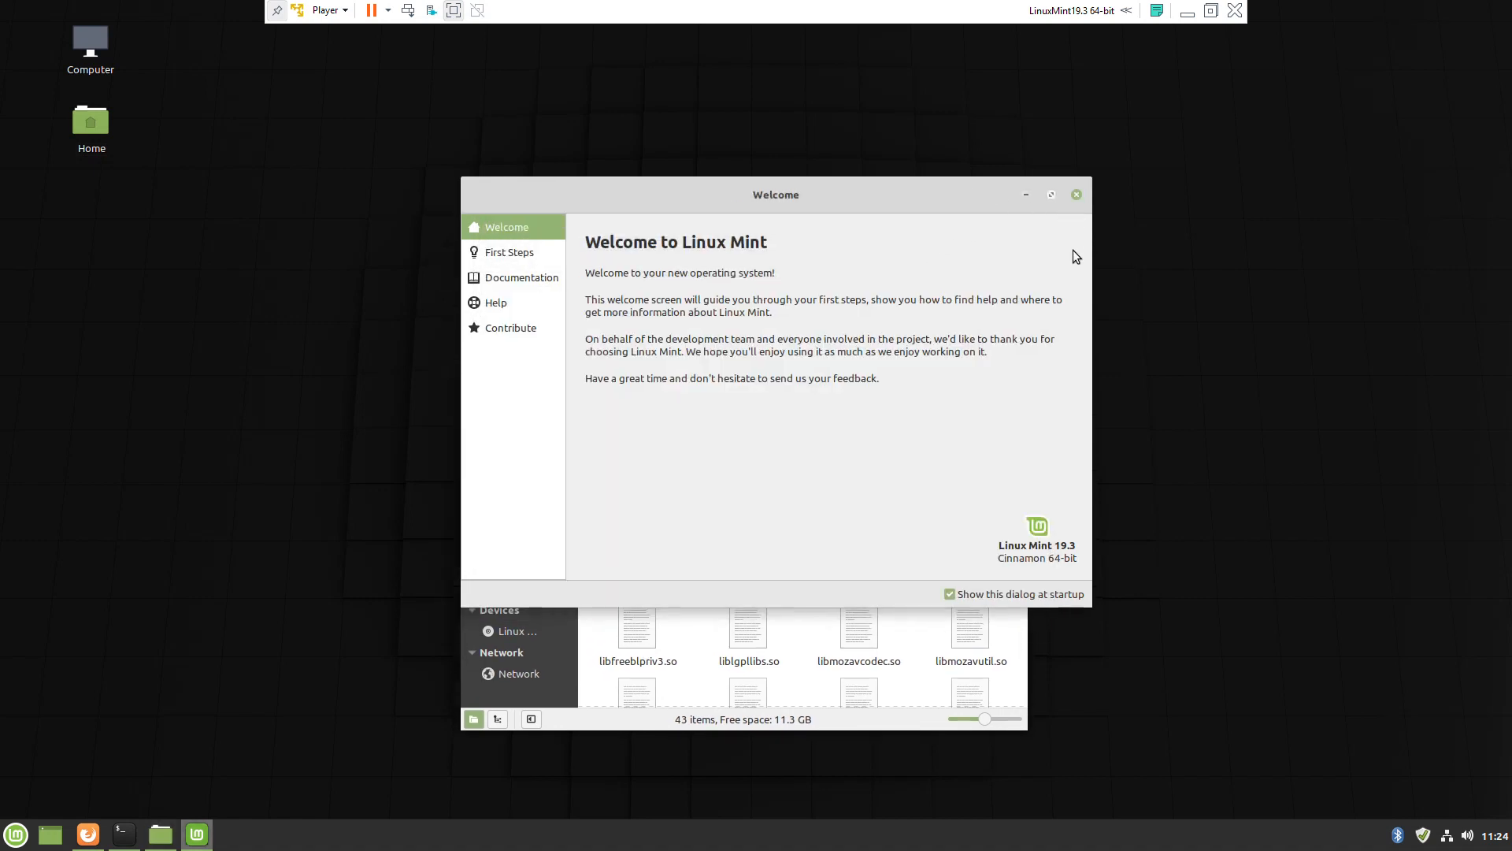
Dismiss the Welcome window, run the waterfox executable, and skip importing browser data
{"action": "left_click", "coordinate": [1074, 194]}
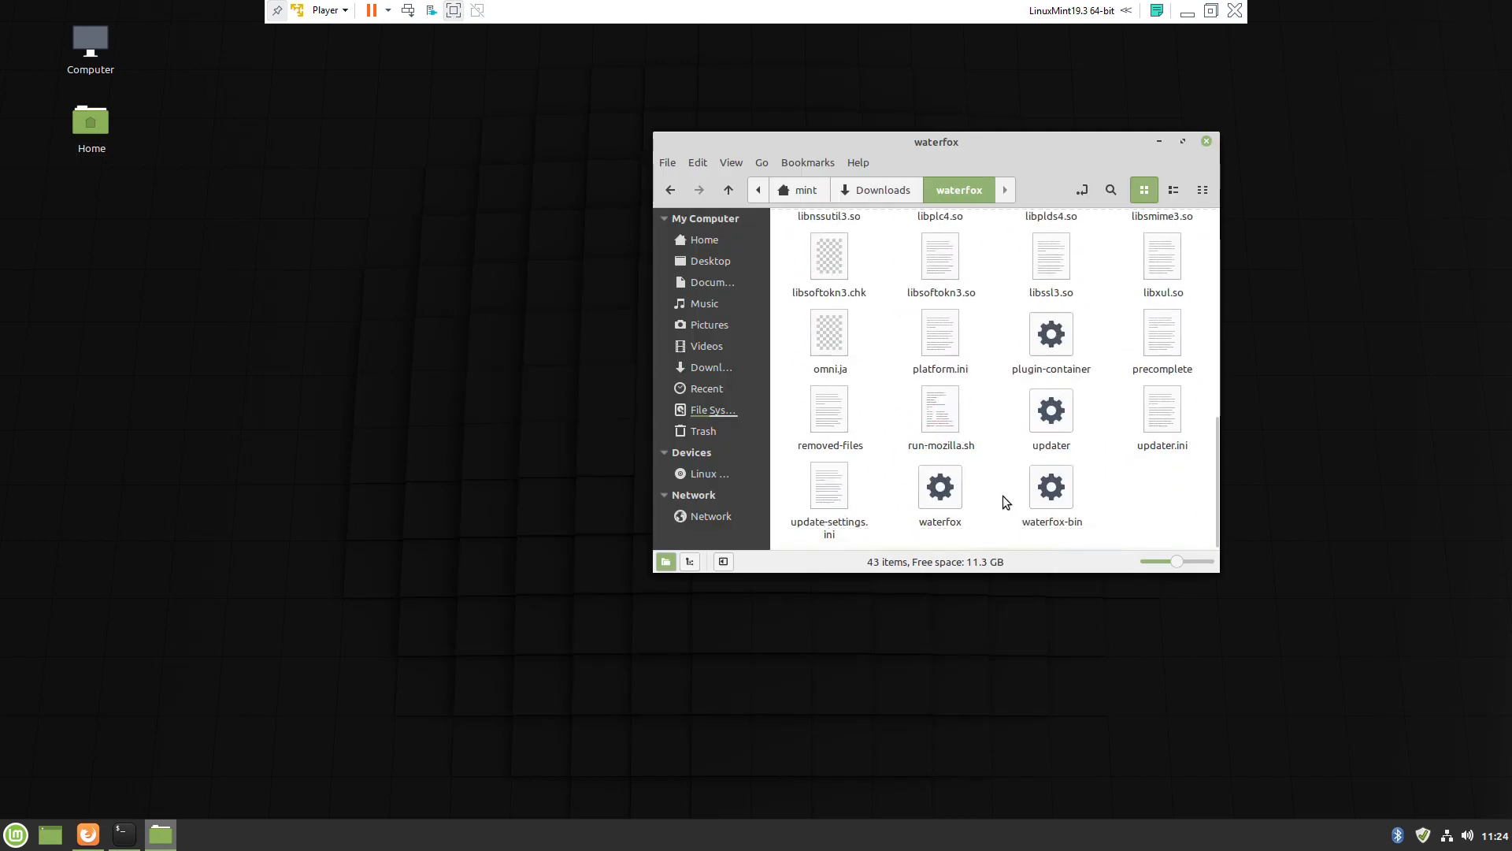
{"action": "left_click", "coordinate": [940, 486]}
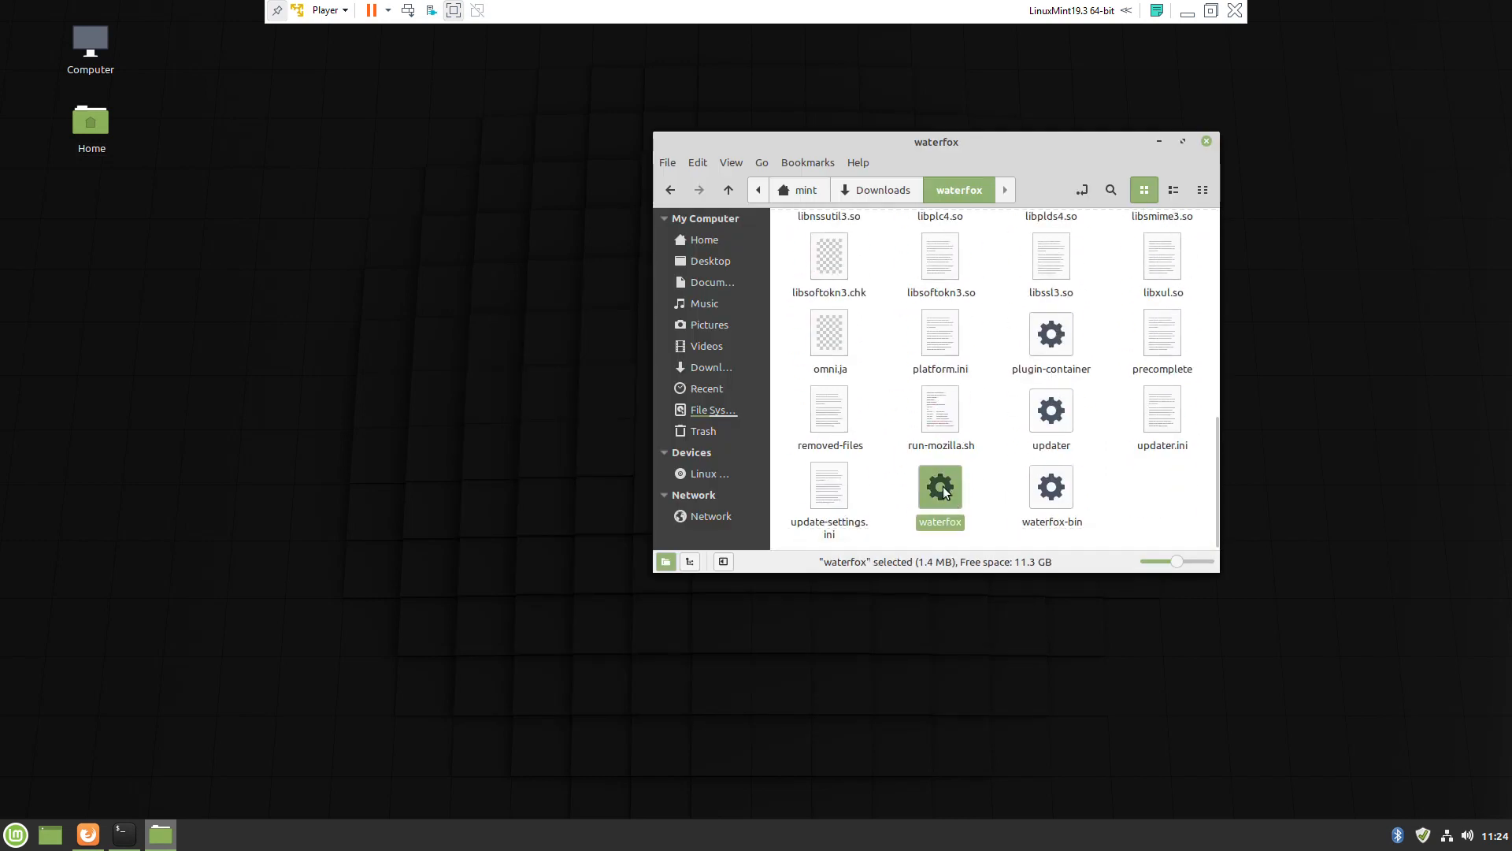
{"action": "double_click", "coordinate": [938, 486]}
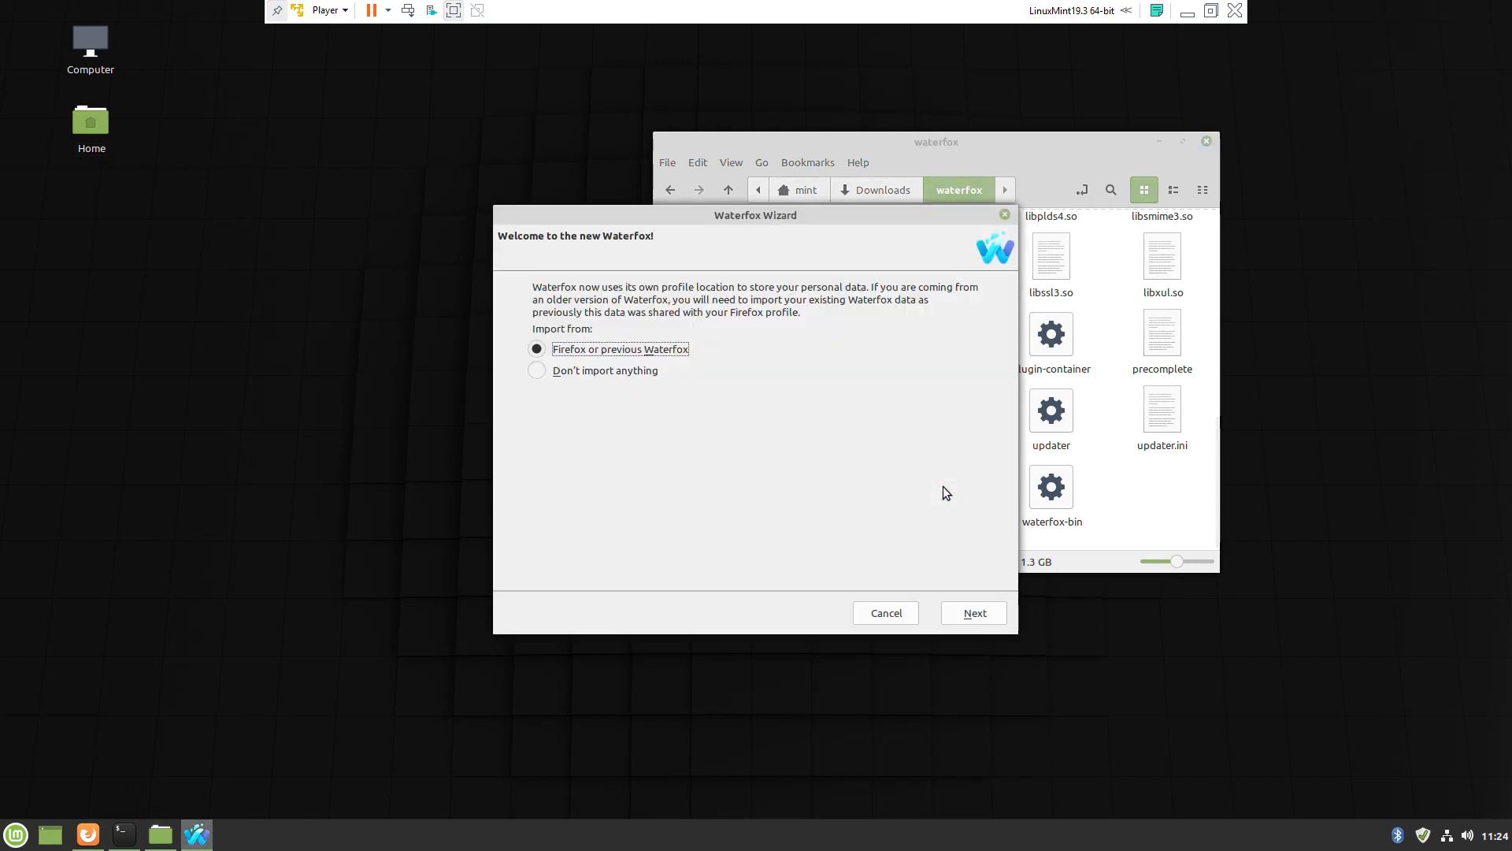
{"action": "mouse_move", "coordinate": [555, 370]}
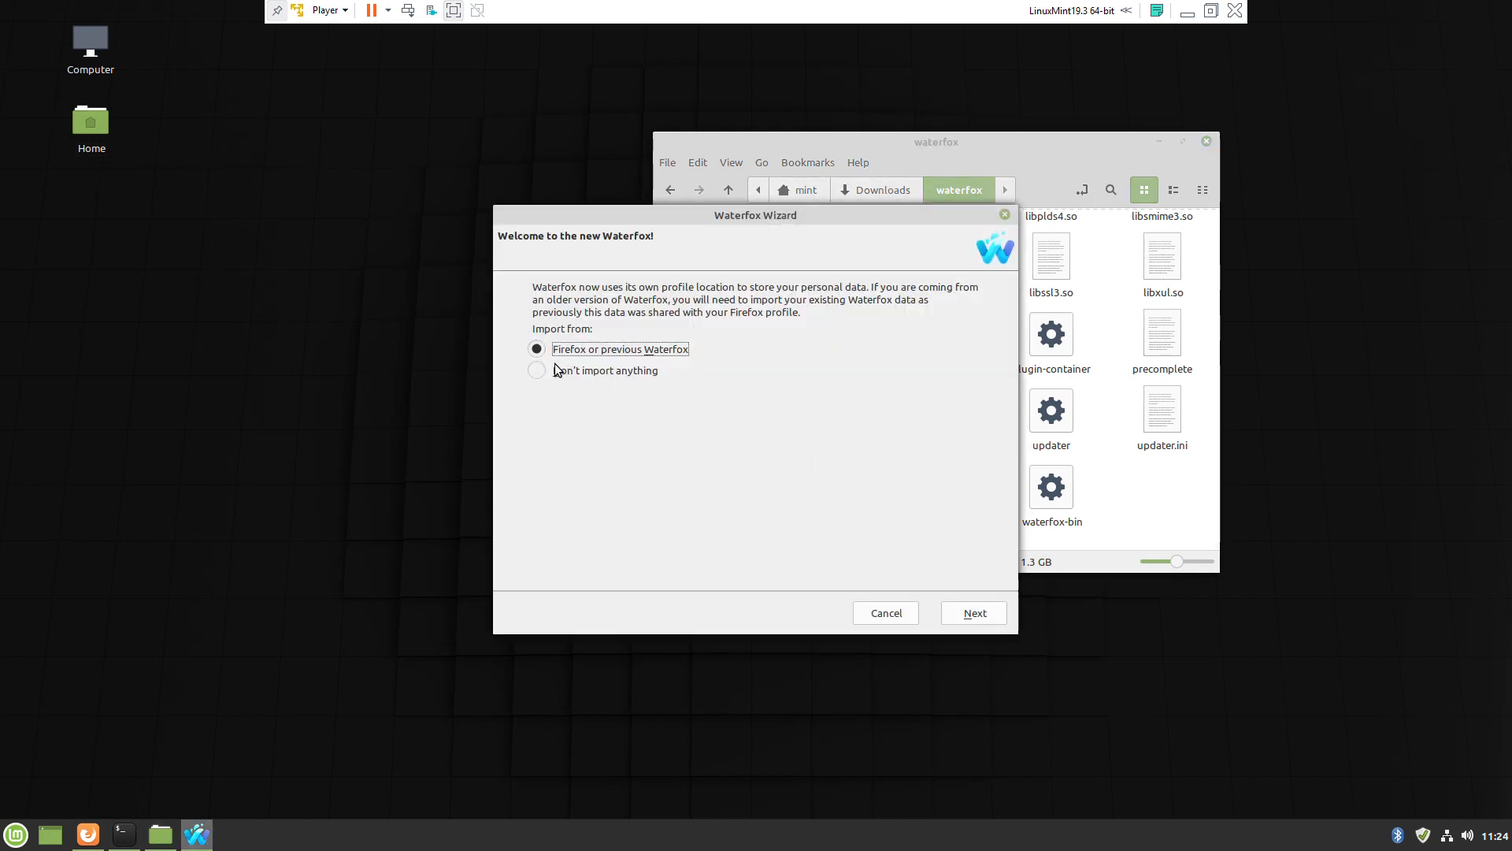
{"action": "left_click", "coordinate": [538, 370]}
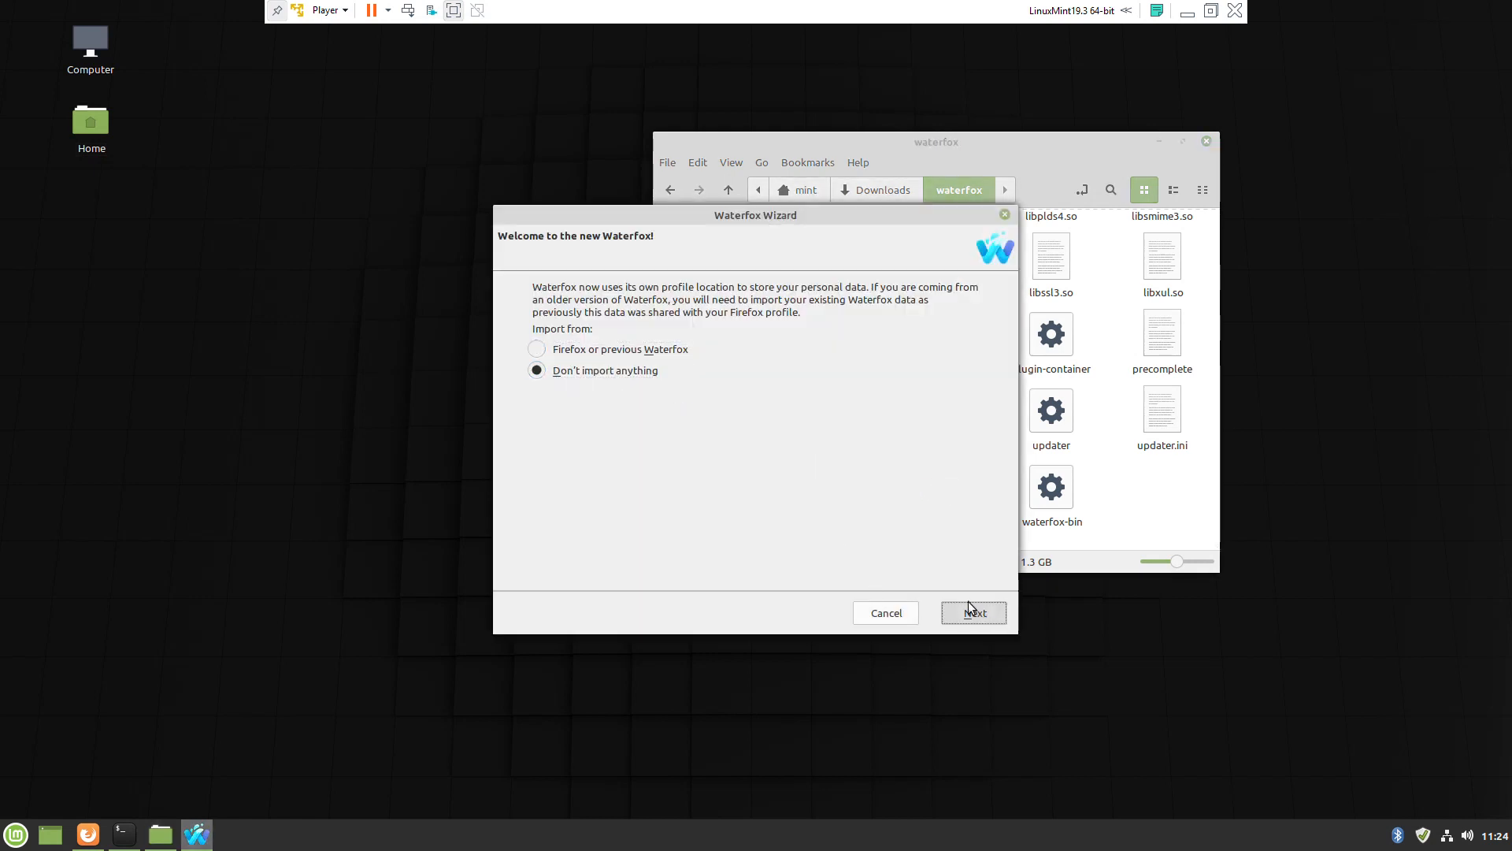
{"action": "left_click", "coordinate": [972, 611]}
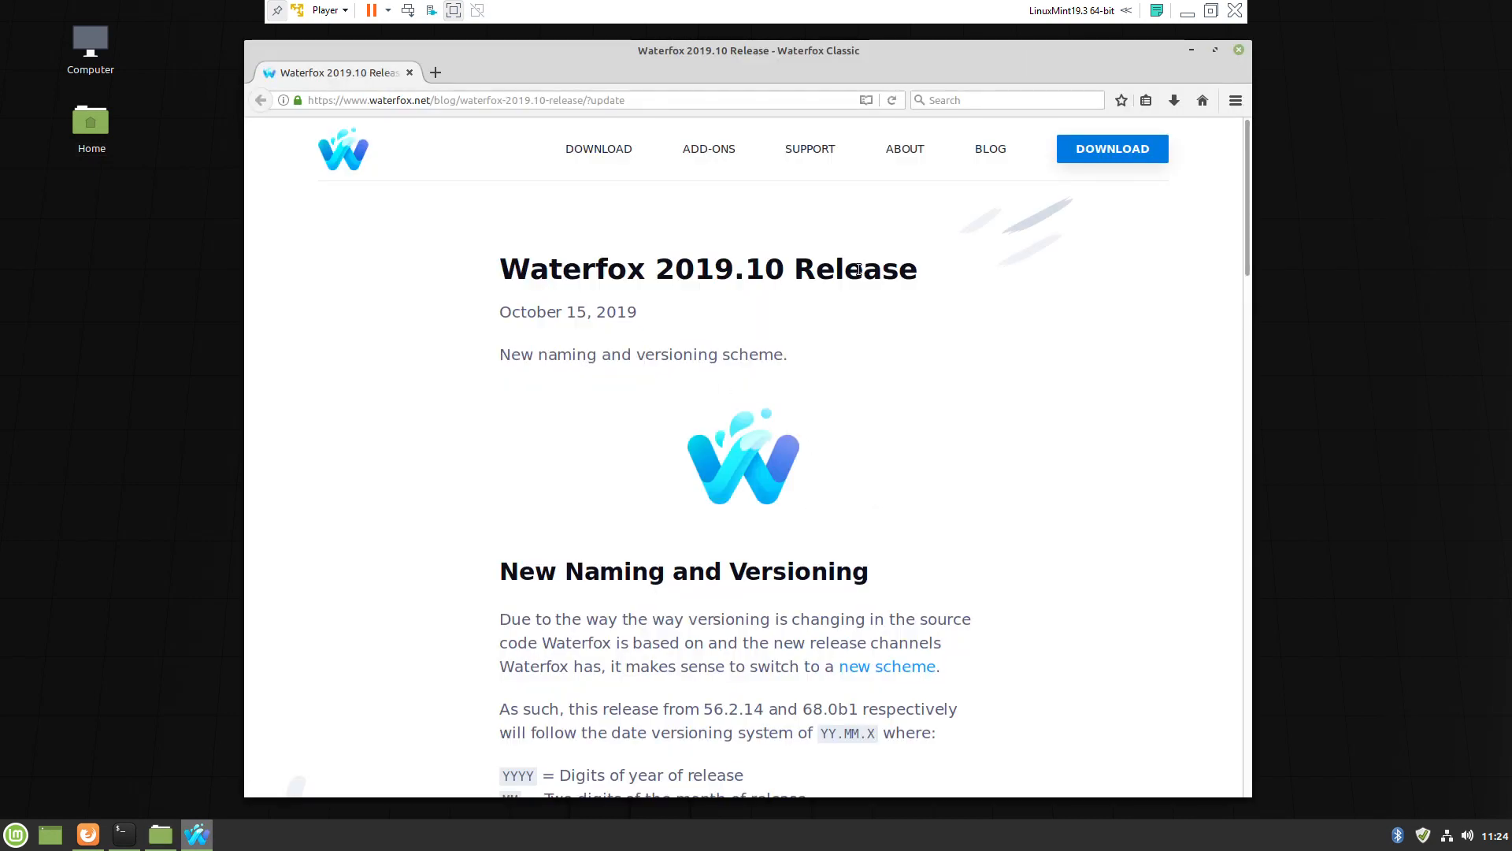
{"action": "mouse_move", "coordinate": [872, 301]}
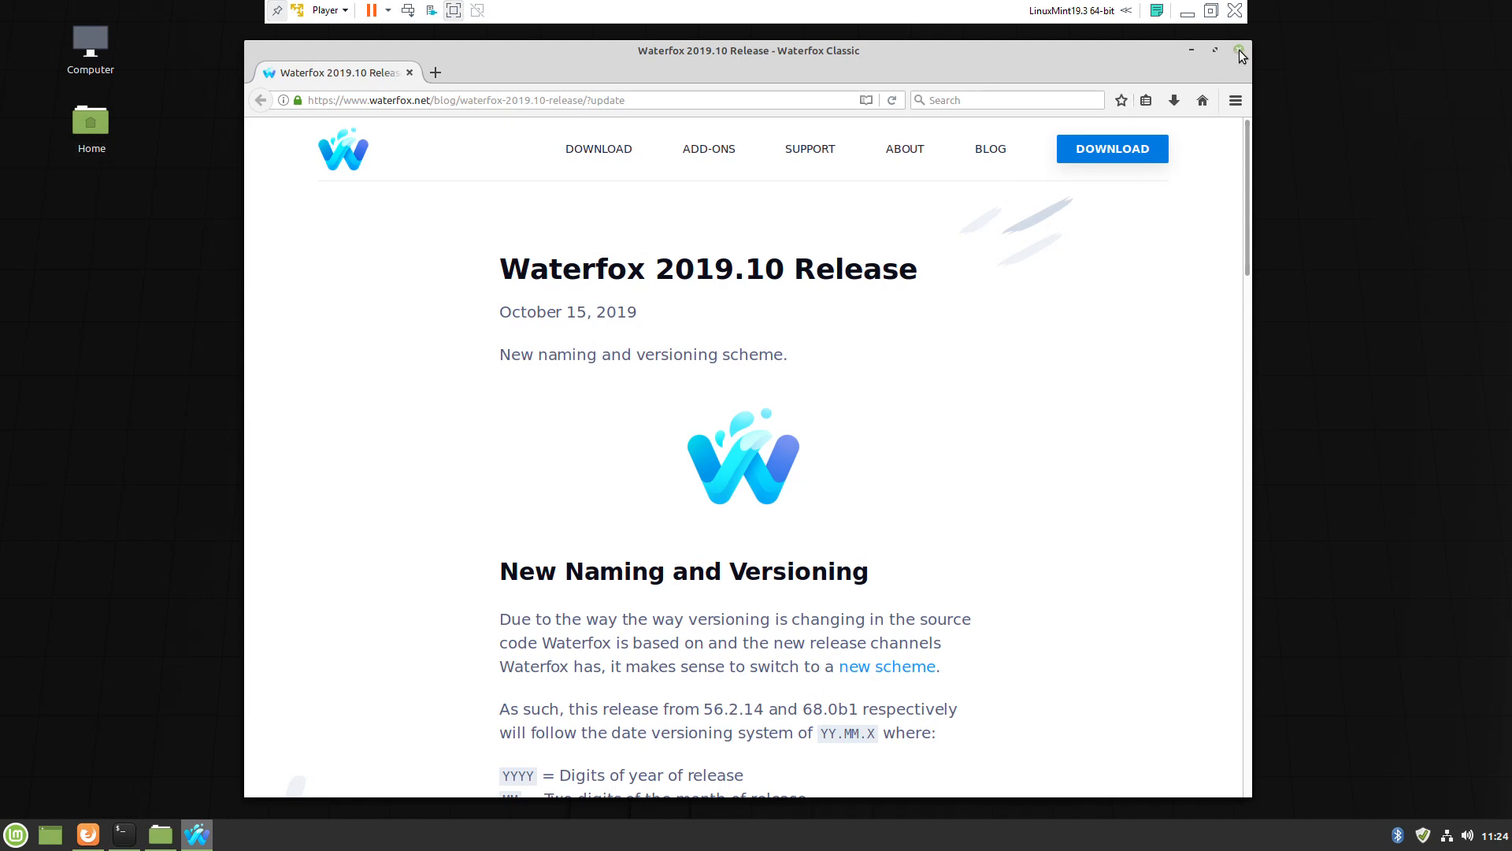
Close Waterfox Classic and open the desktop's right-click menu
{"action": "left_click", "coordinate": [1241, 50]}
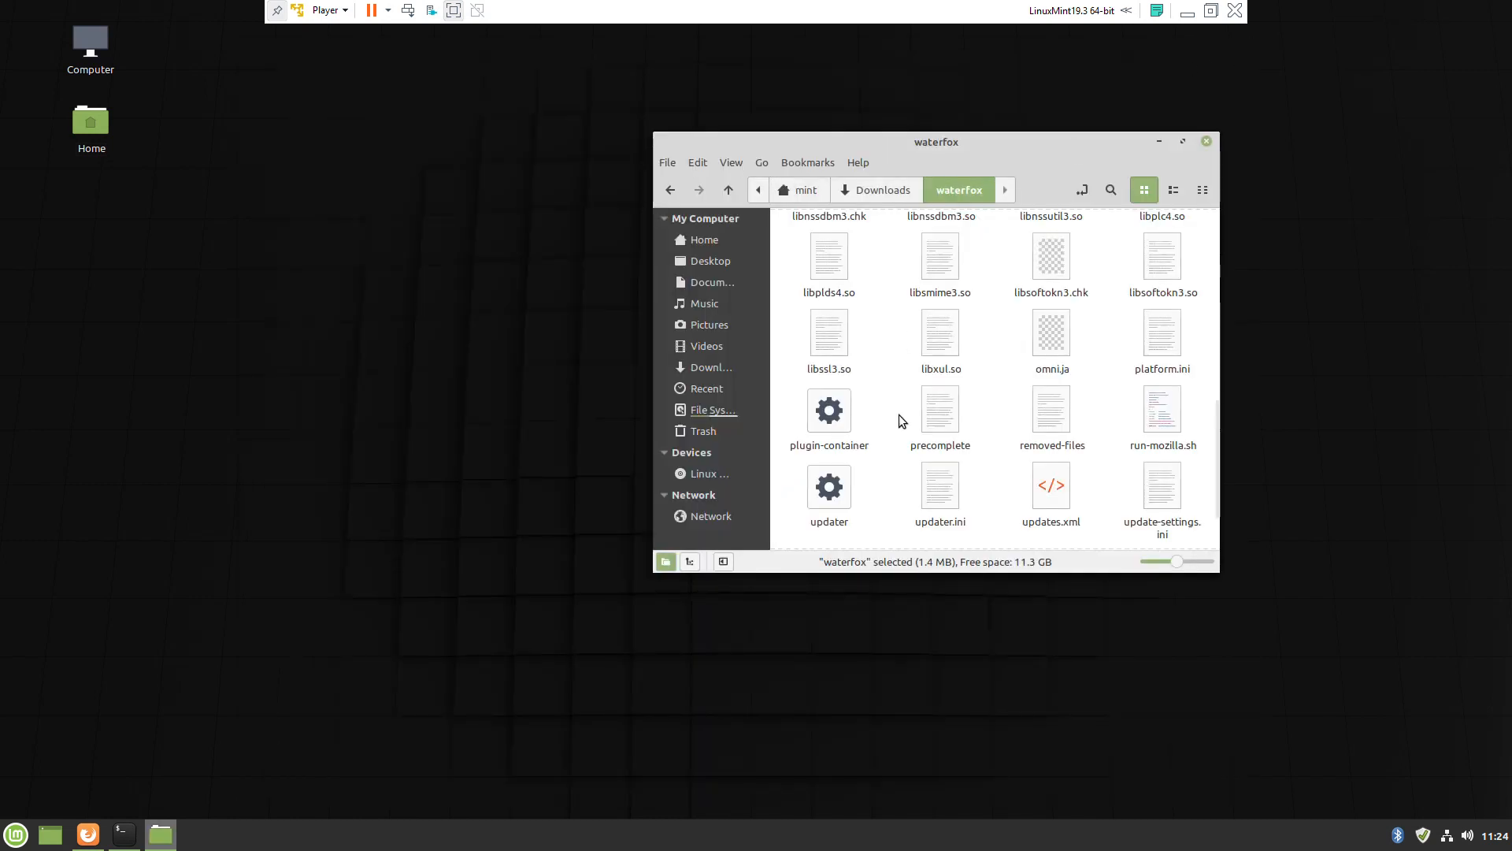
{"action": "right_click", "coordinate": [116, 246]}
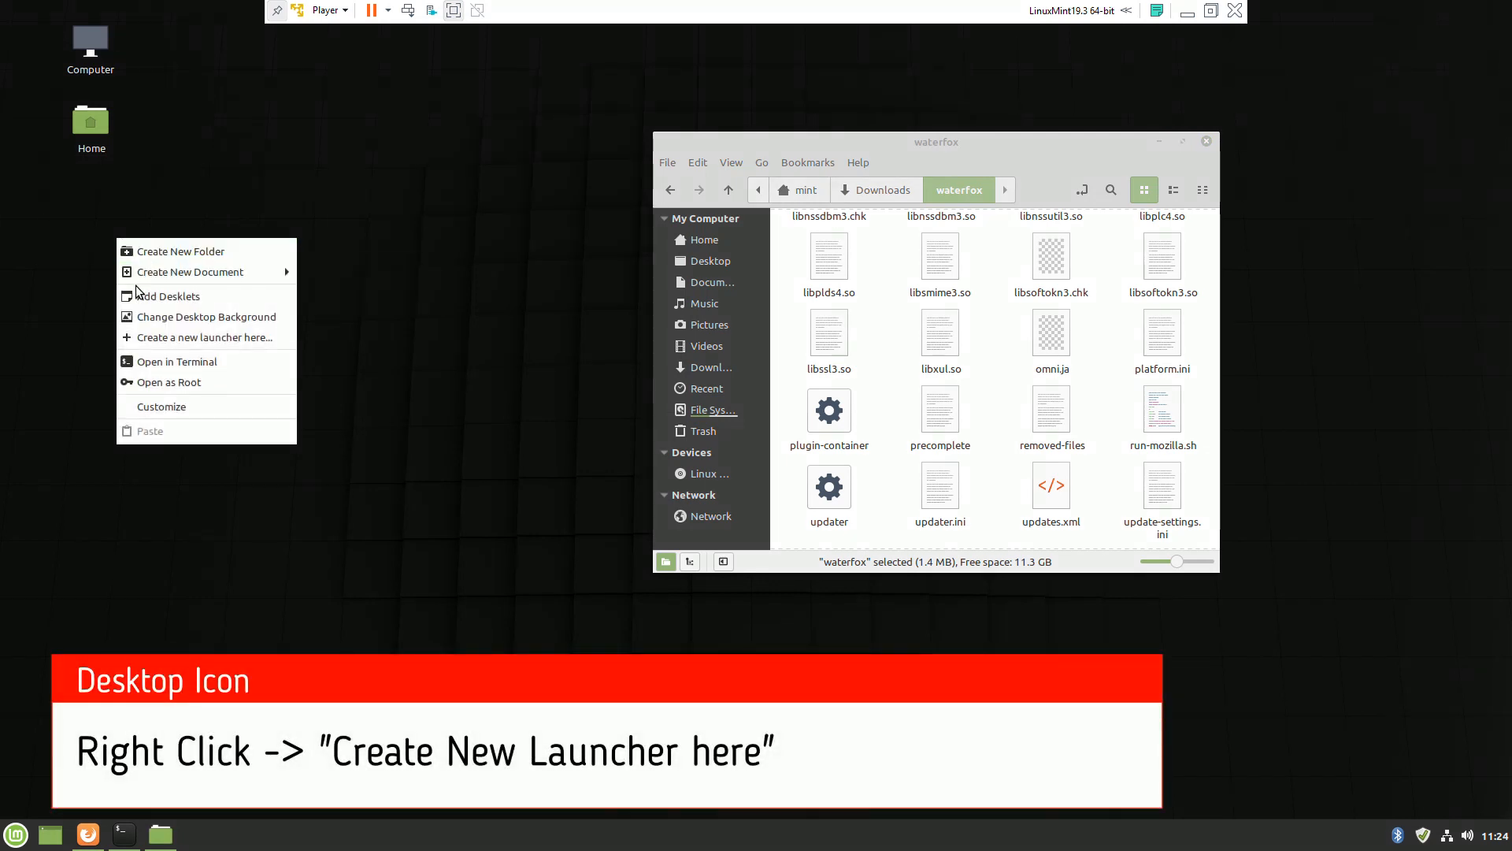
{"action": "mouse_move", "coordinate": [188, 338]}
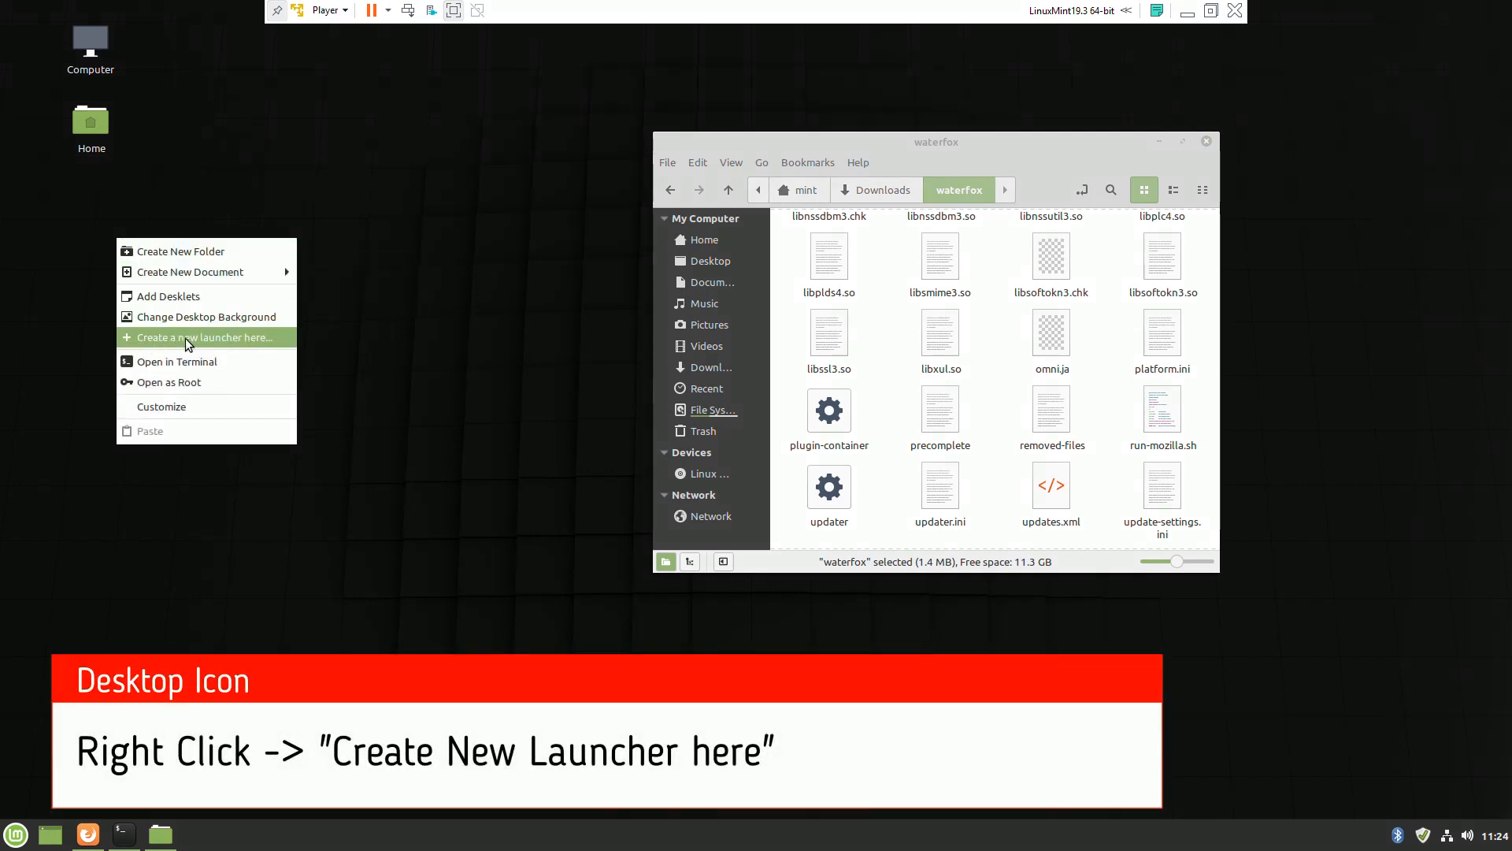
Create a desktop launcher whose command is Downloads/waterfox/waterfox
{"action": "left_click", "coordinate": [246, 345]}
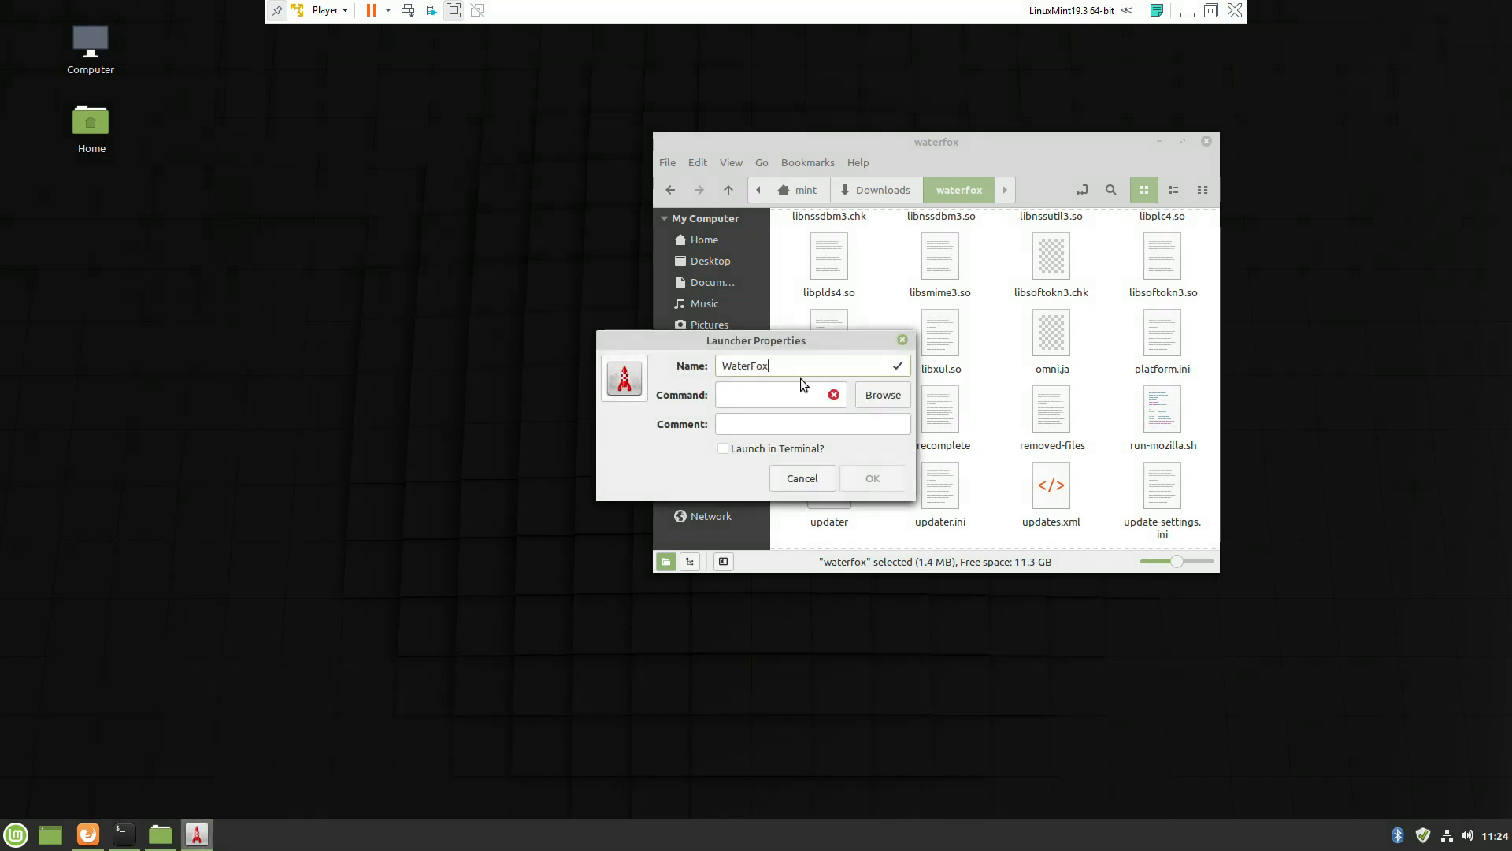
{"action": "left_click", "coordinate": [881, 395]}
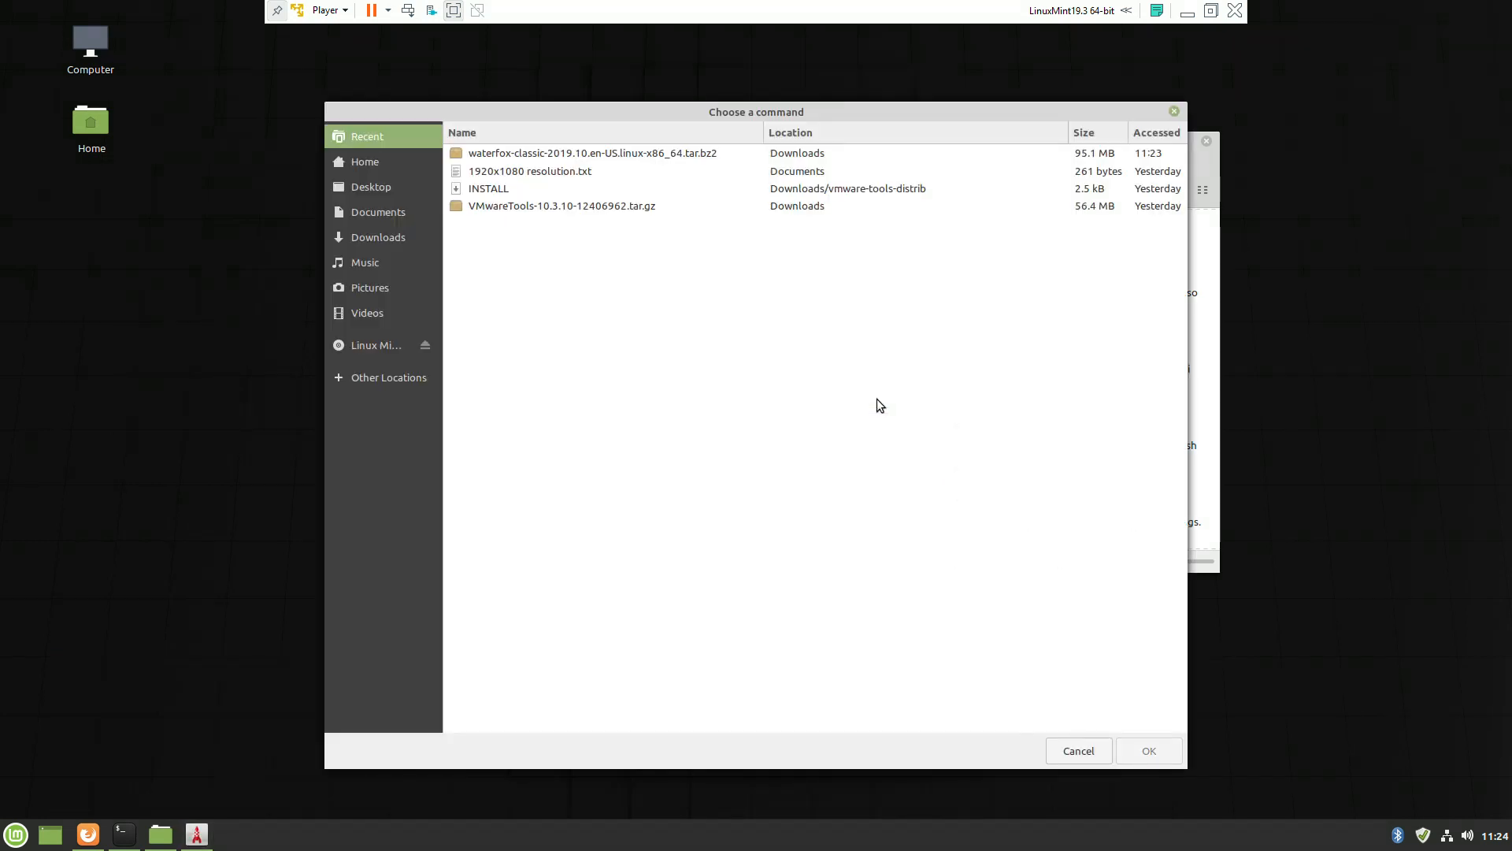
{"action": "left_click", "coordinate": [377, 236]}
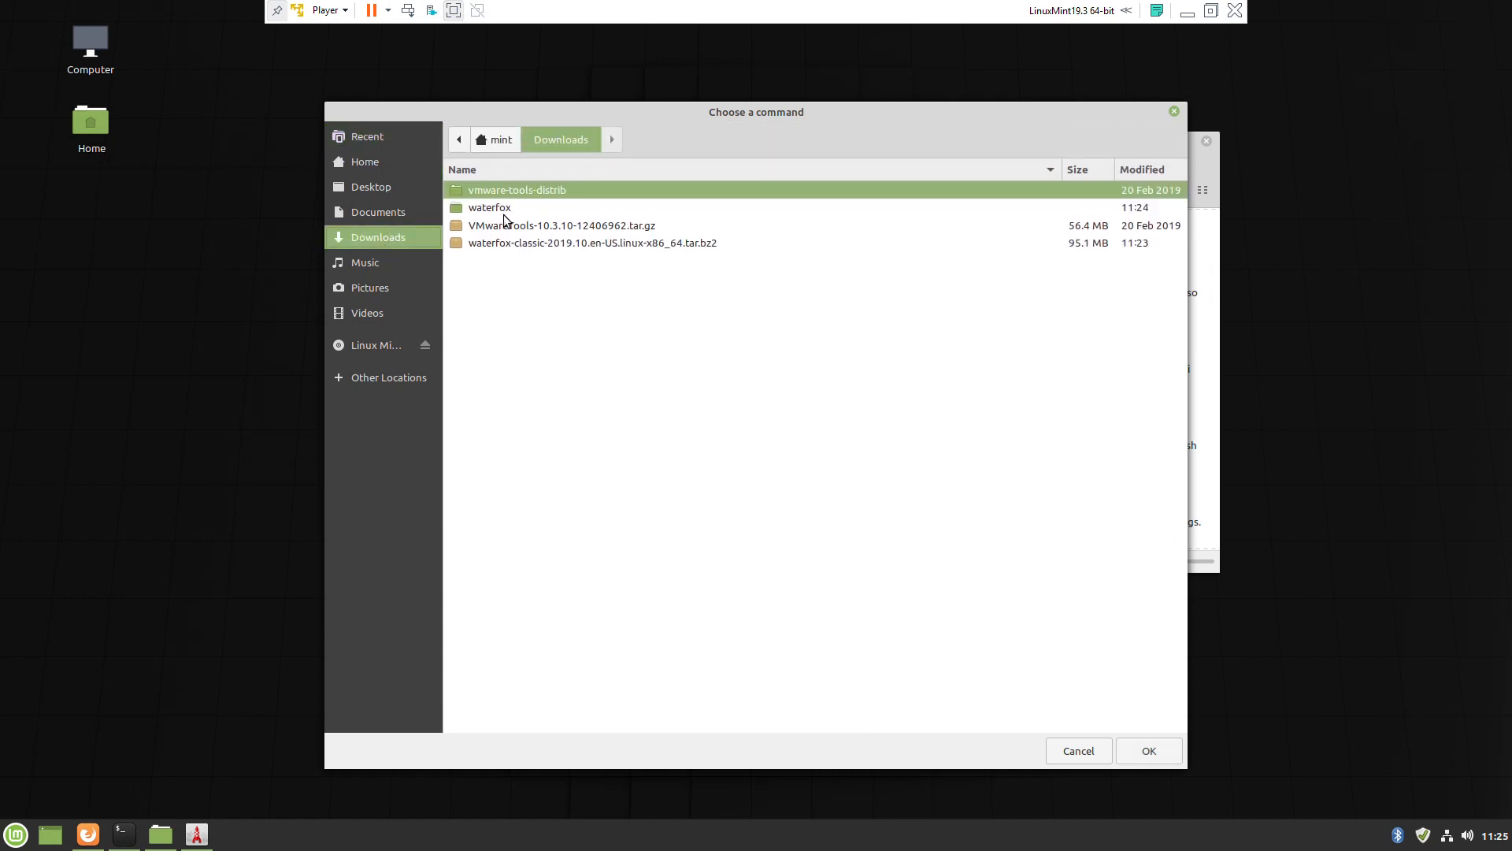
{"action": "mouse_move", "coordinate": [506, 253]}
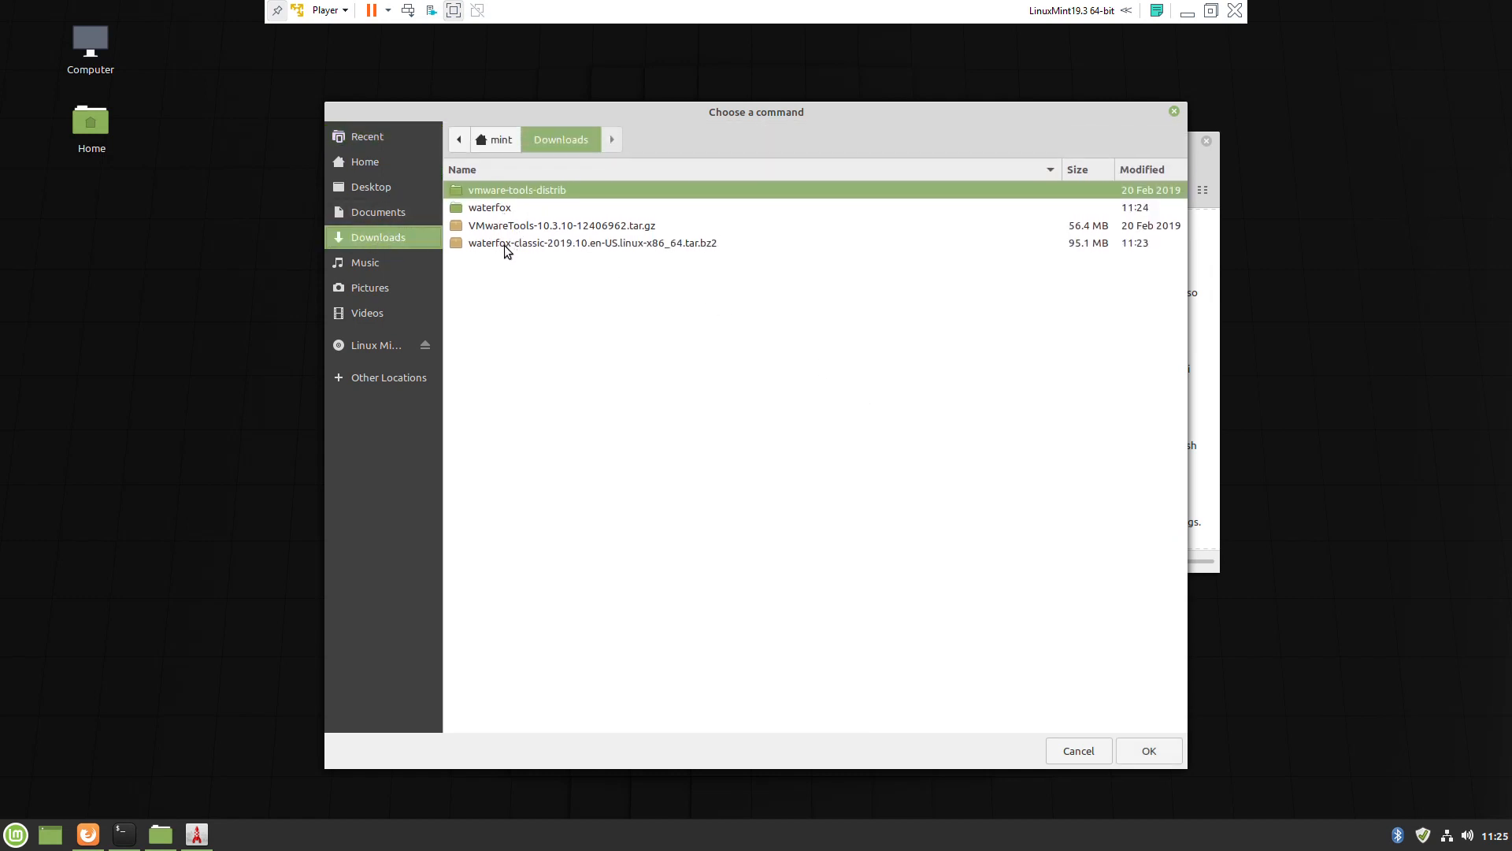
{"action": "mouse_move", "coordinate": [491, 208]}
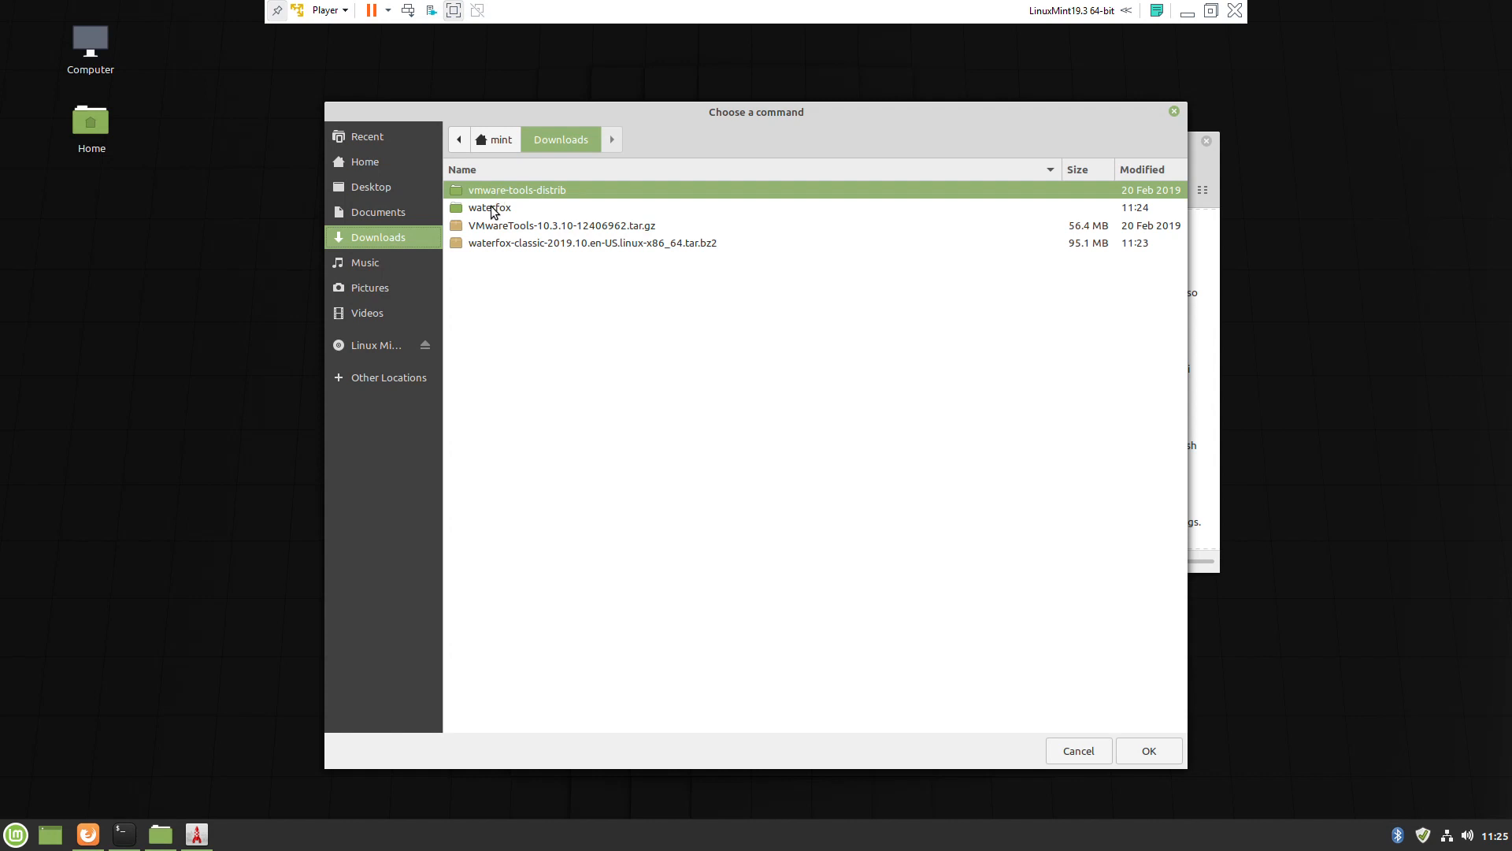
{"action": "double_click", "coordinate": [489, 207]}
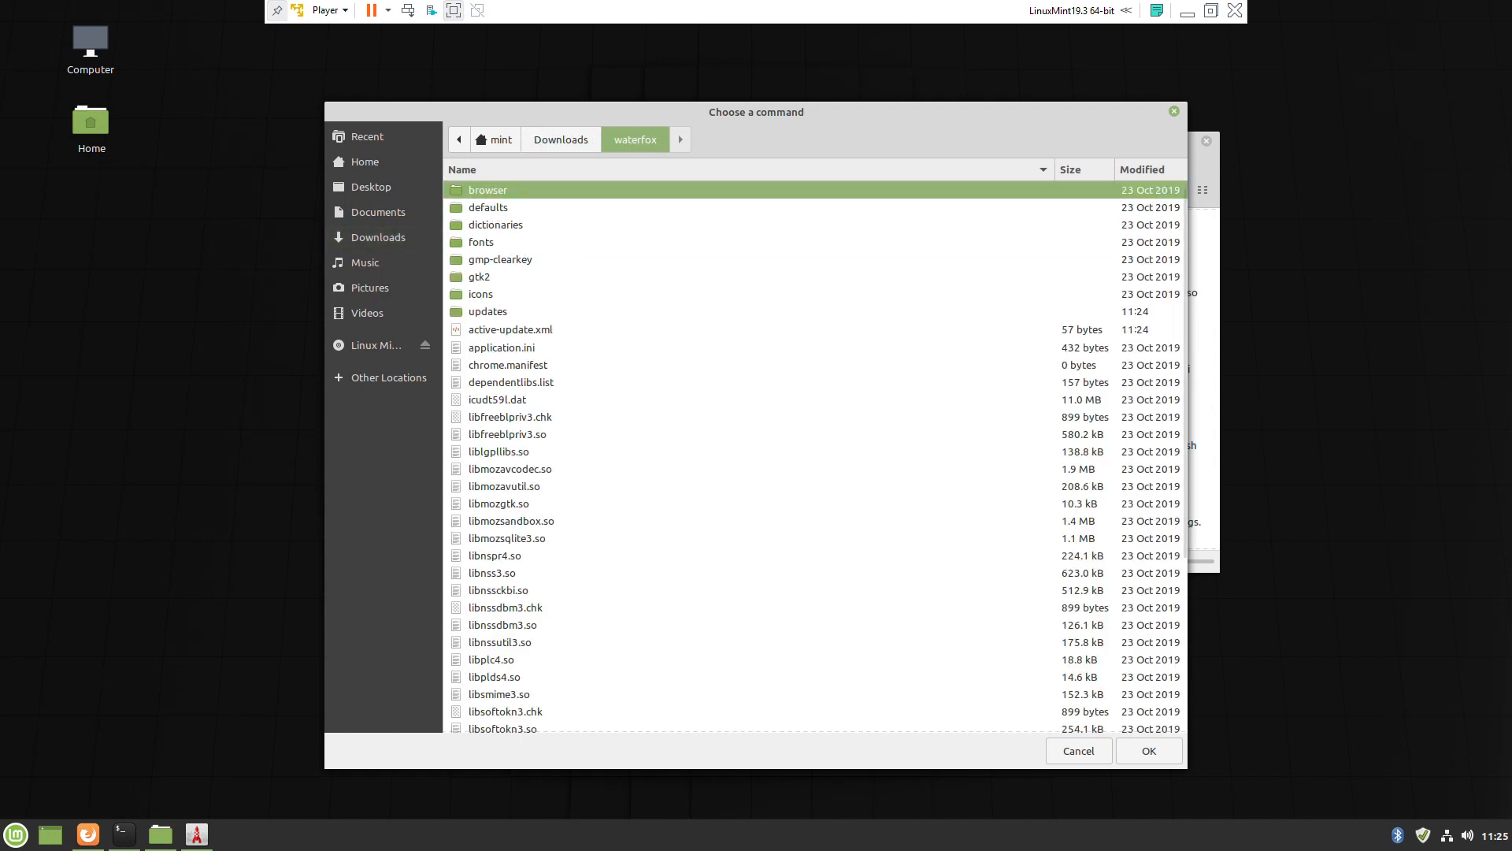
{"action": "scroll", "scroll_direction": "down", "scroll_amount": 3}
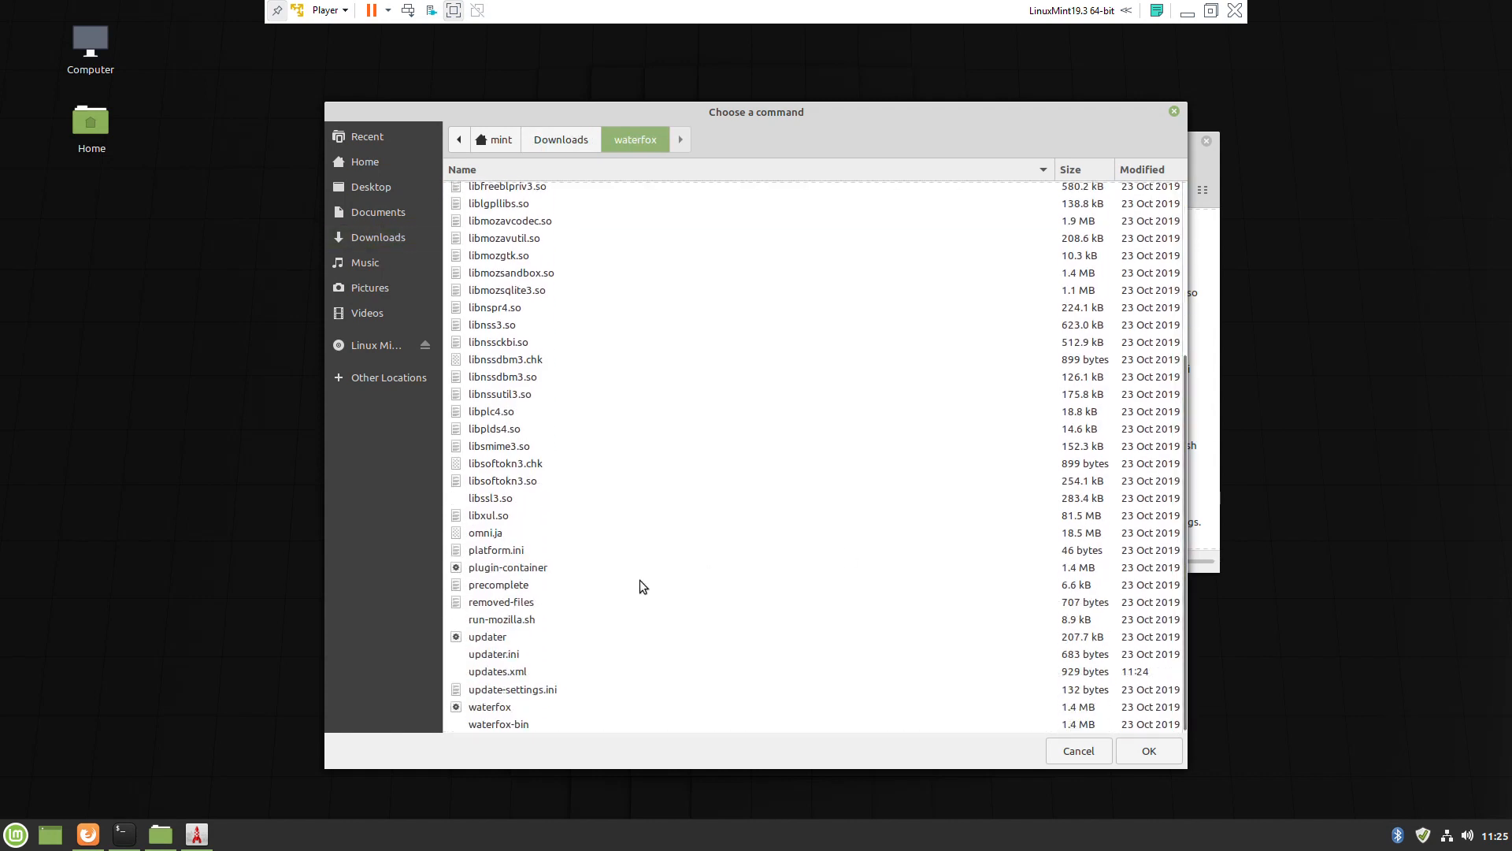
{"action": "left_click", "coordinate": [489, 706]}
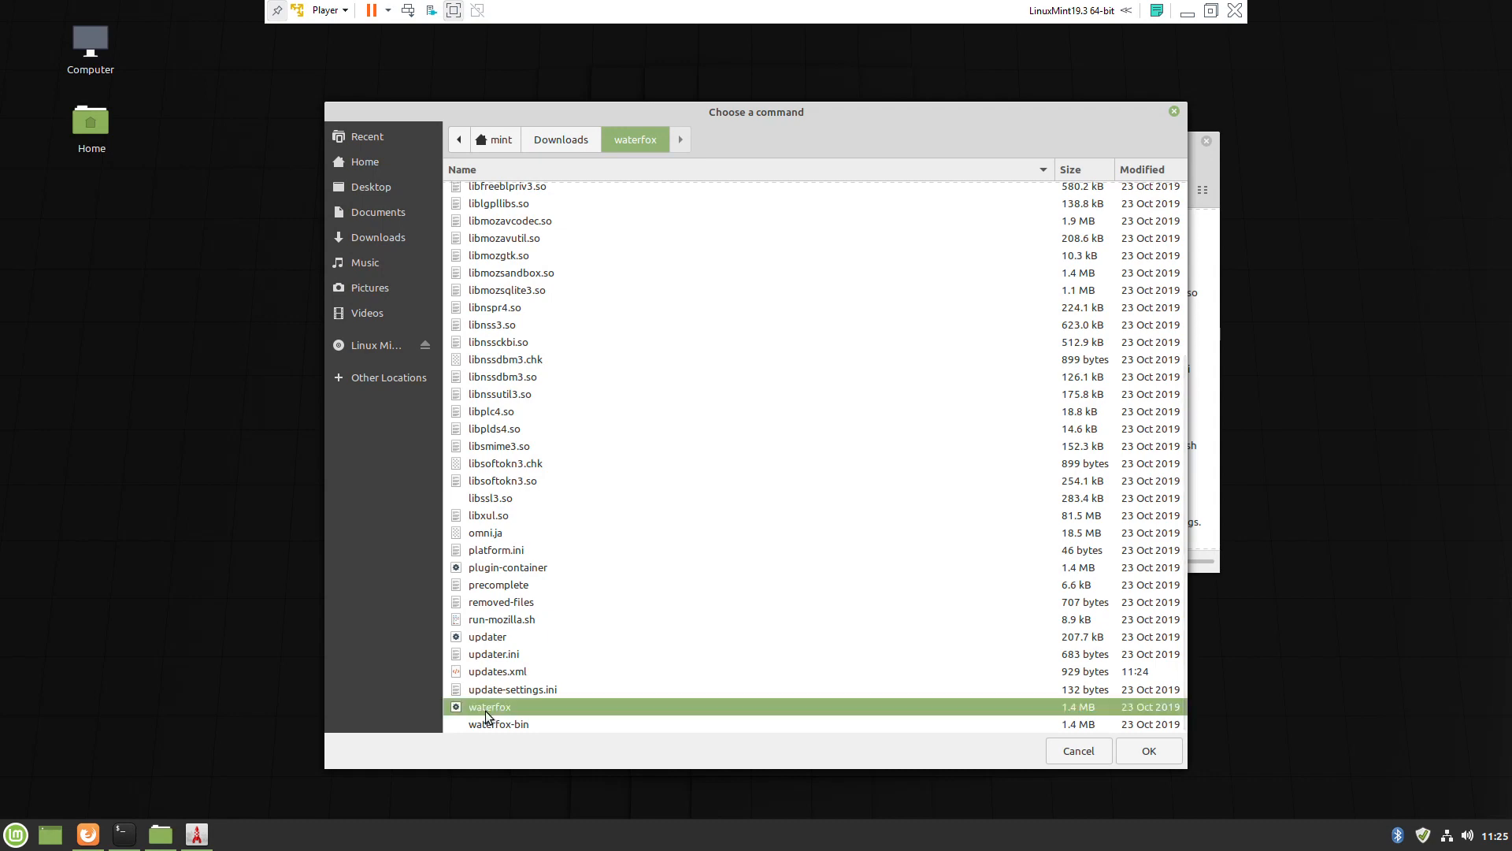
{"action": "left_click", "coordinate": [1147, 750]}
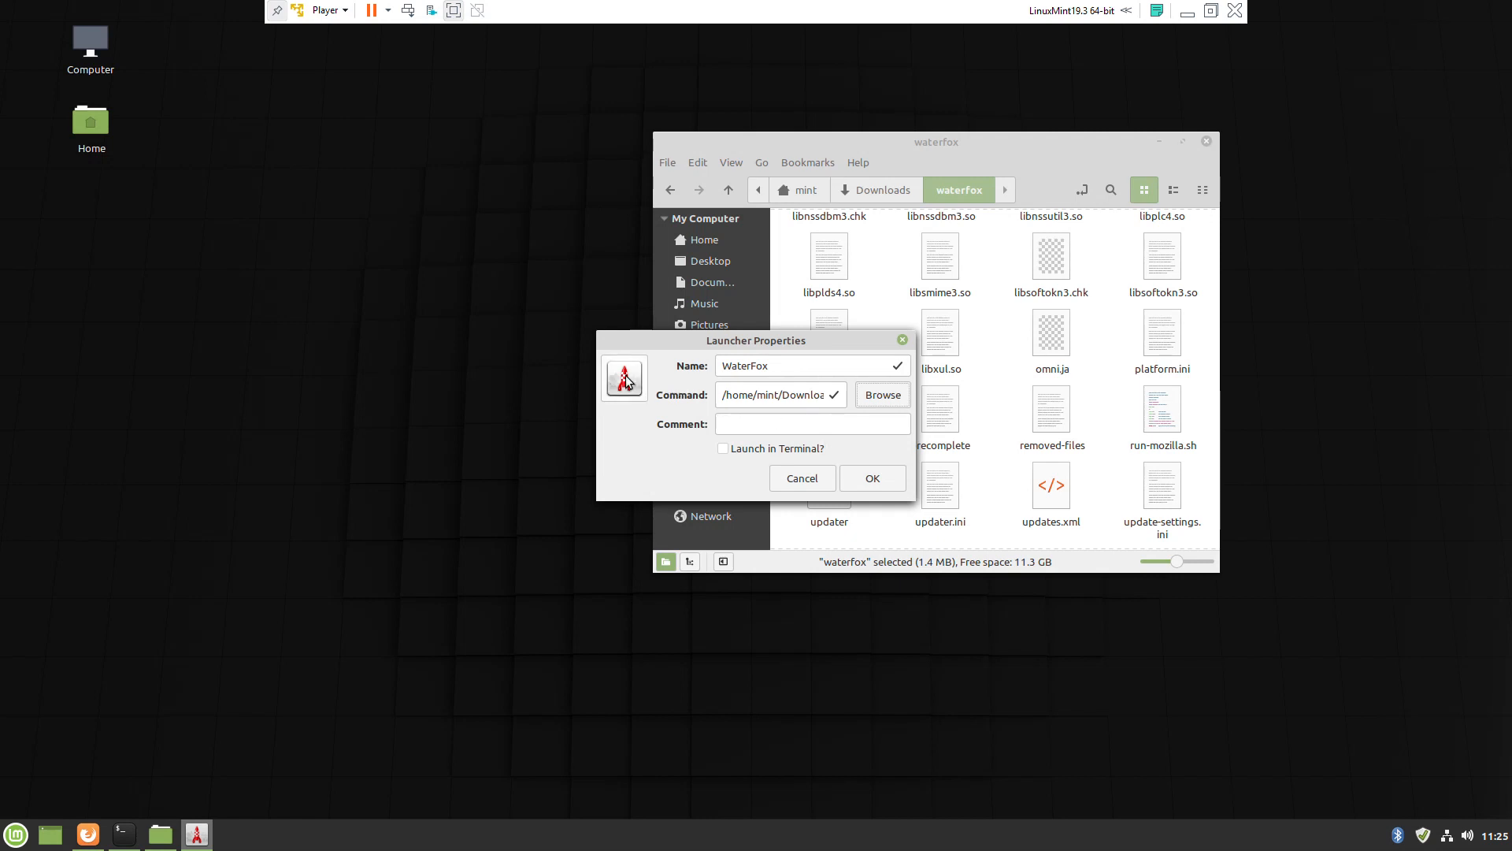
Search icons for 'brow', choose web-browser, and save the WaterFox launcher
{"action": "left_click", "coordinate": [623, 377]}
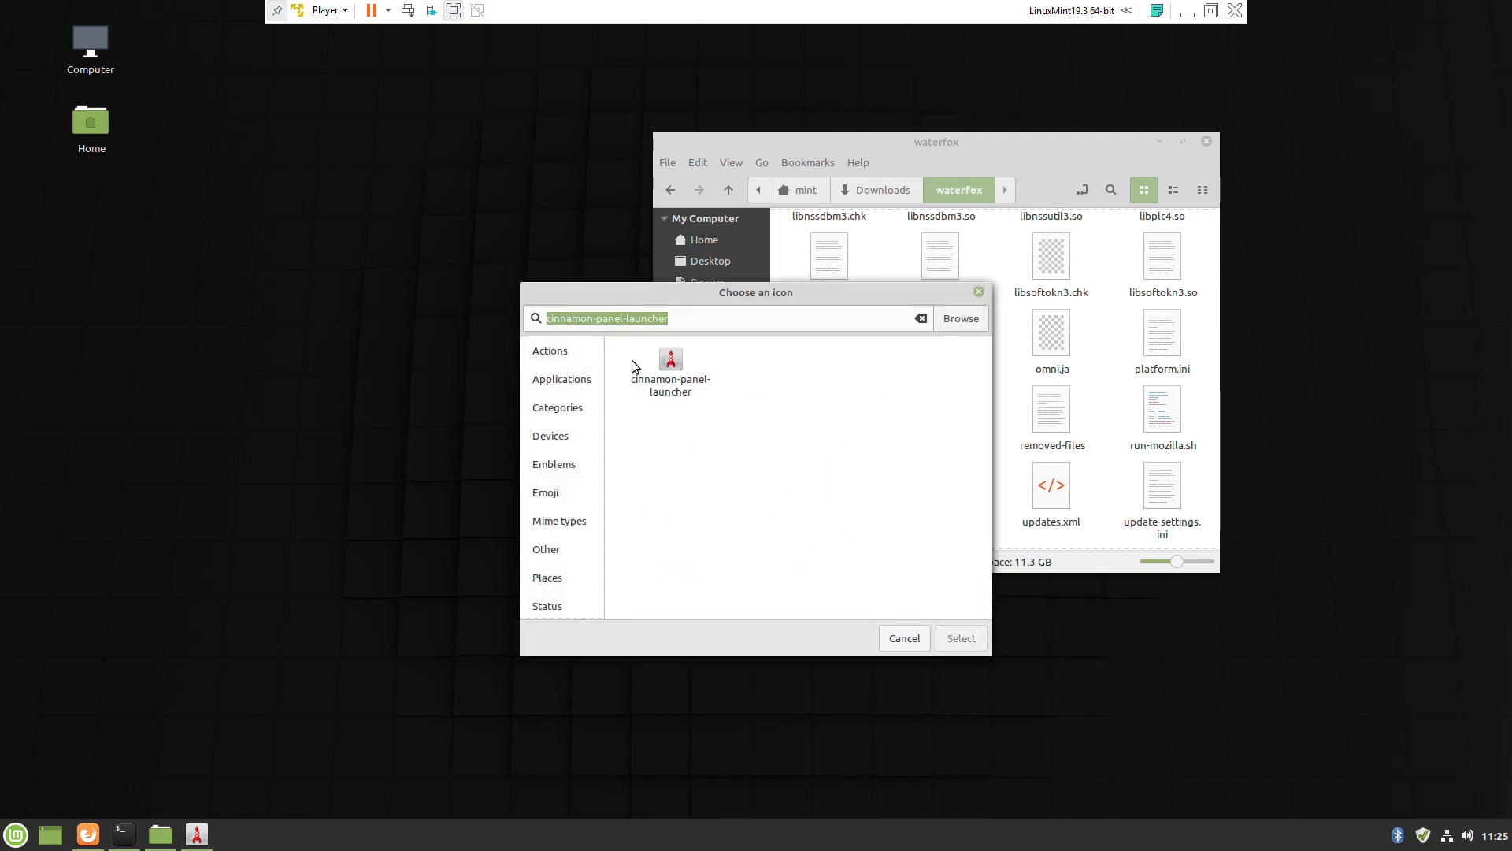
{"action": "type", "text": "b"}
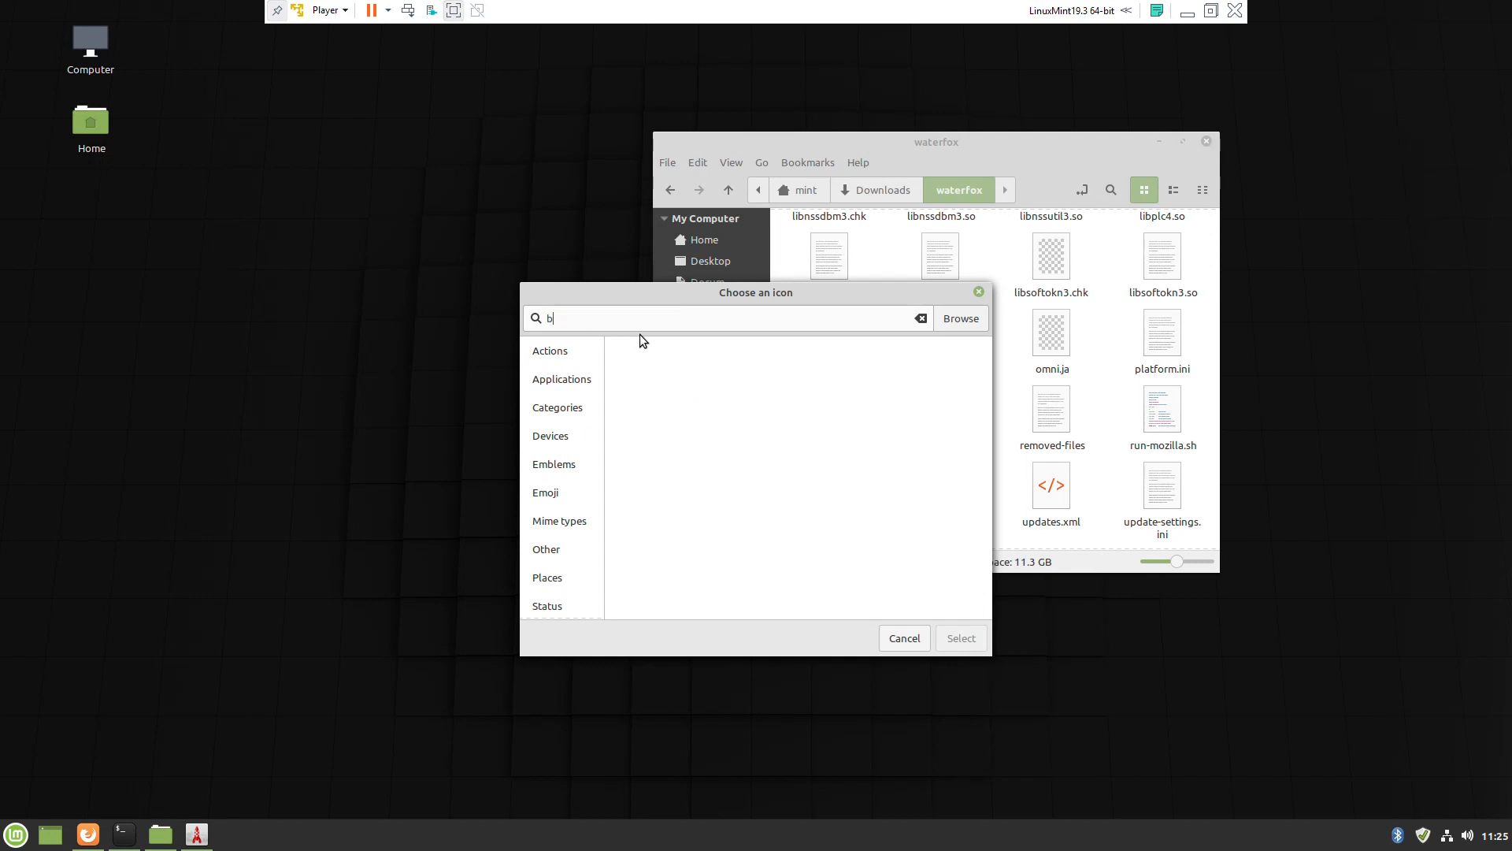
{"action": "type", "text": "row"}
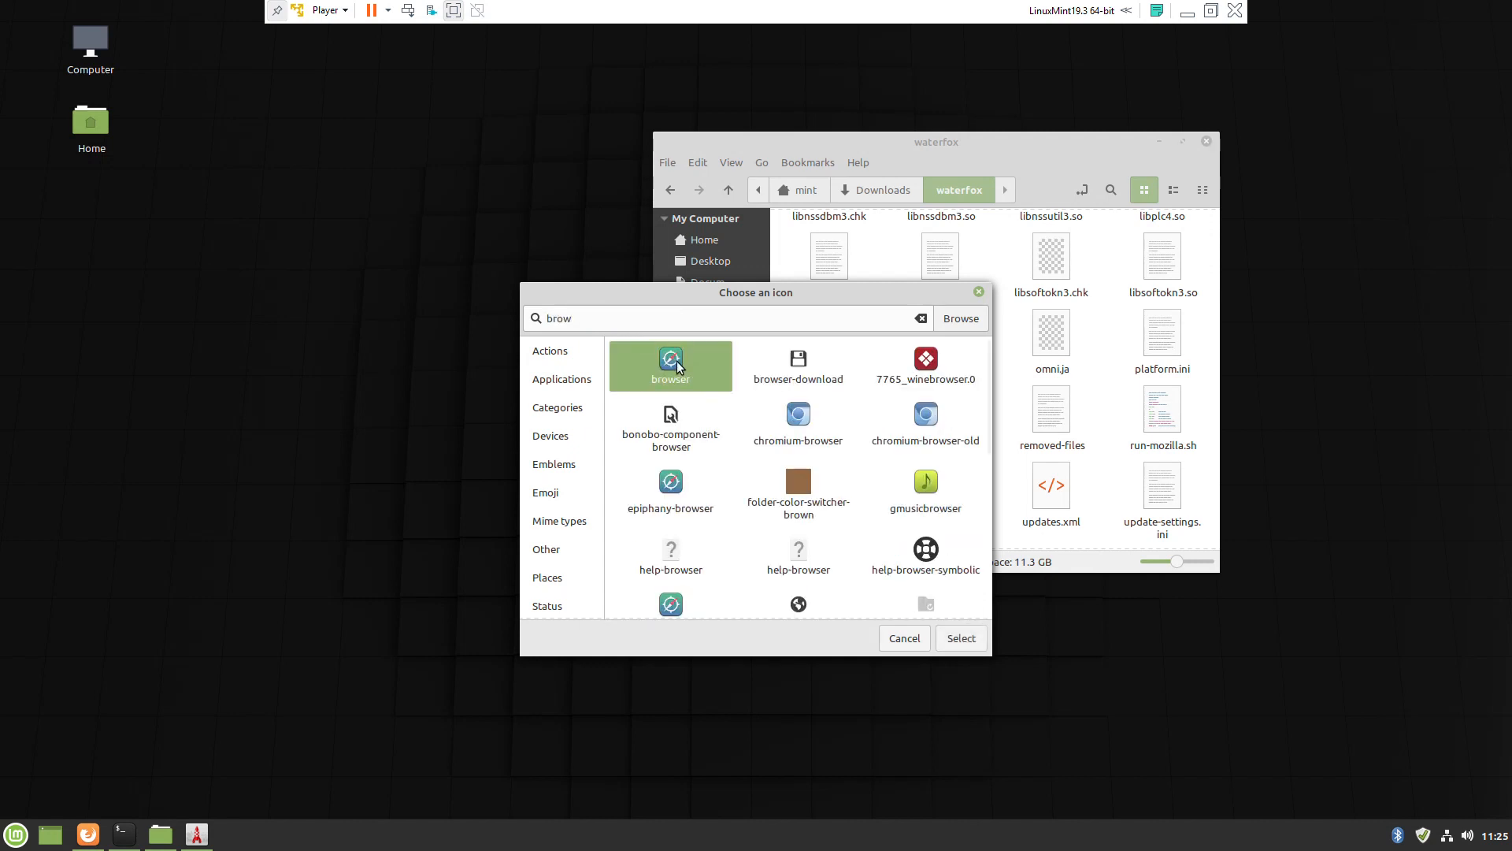
{"action": "scroll", "scroll_direction": "down", "scroll_amount": 3}
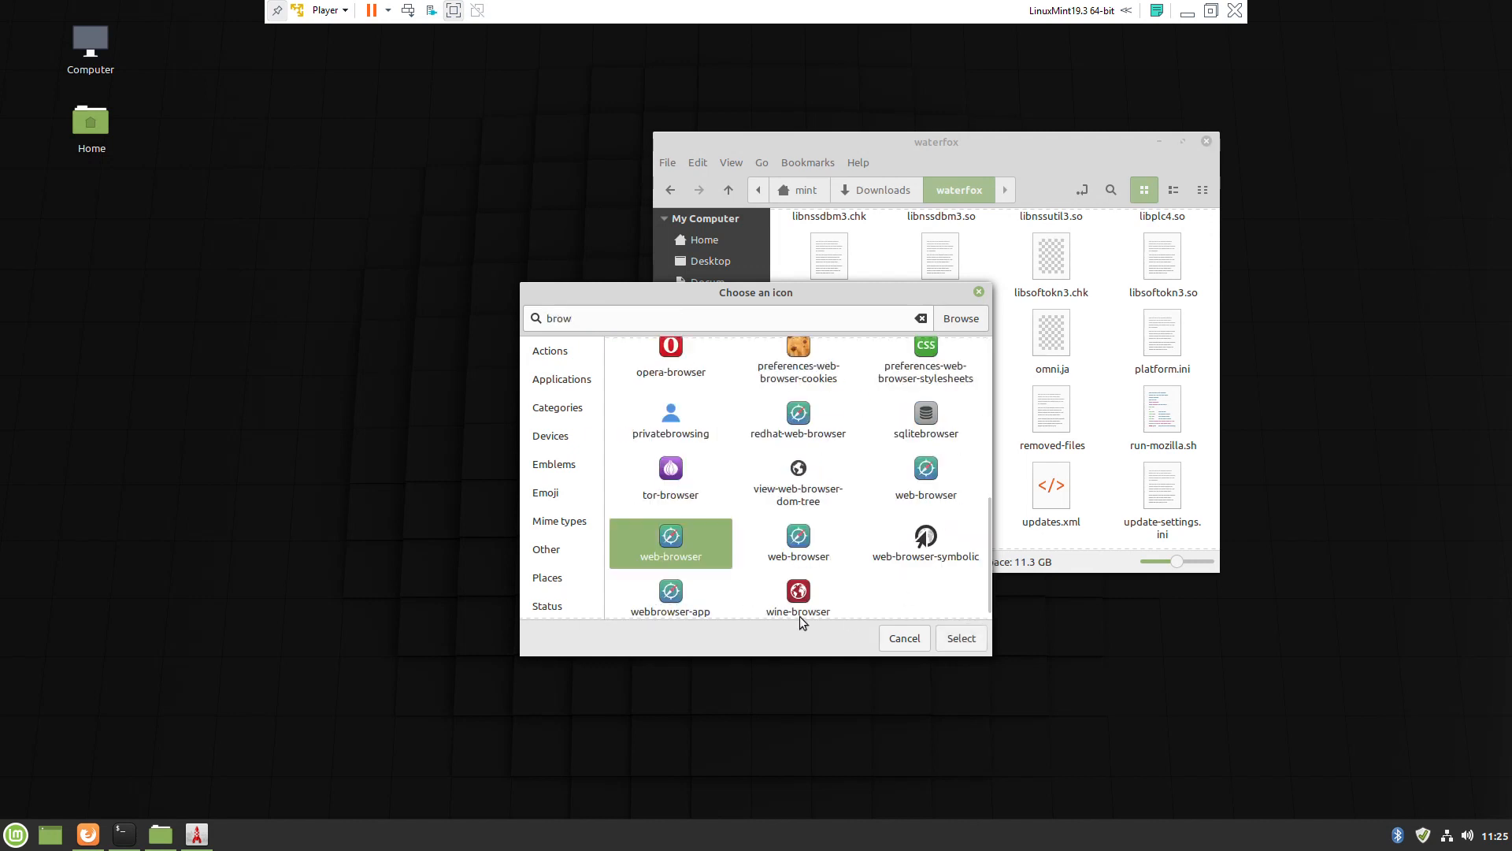
{"action": "left_click", "coordinate": [960, 638]}
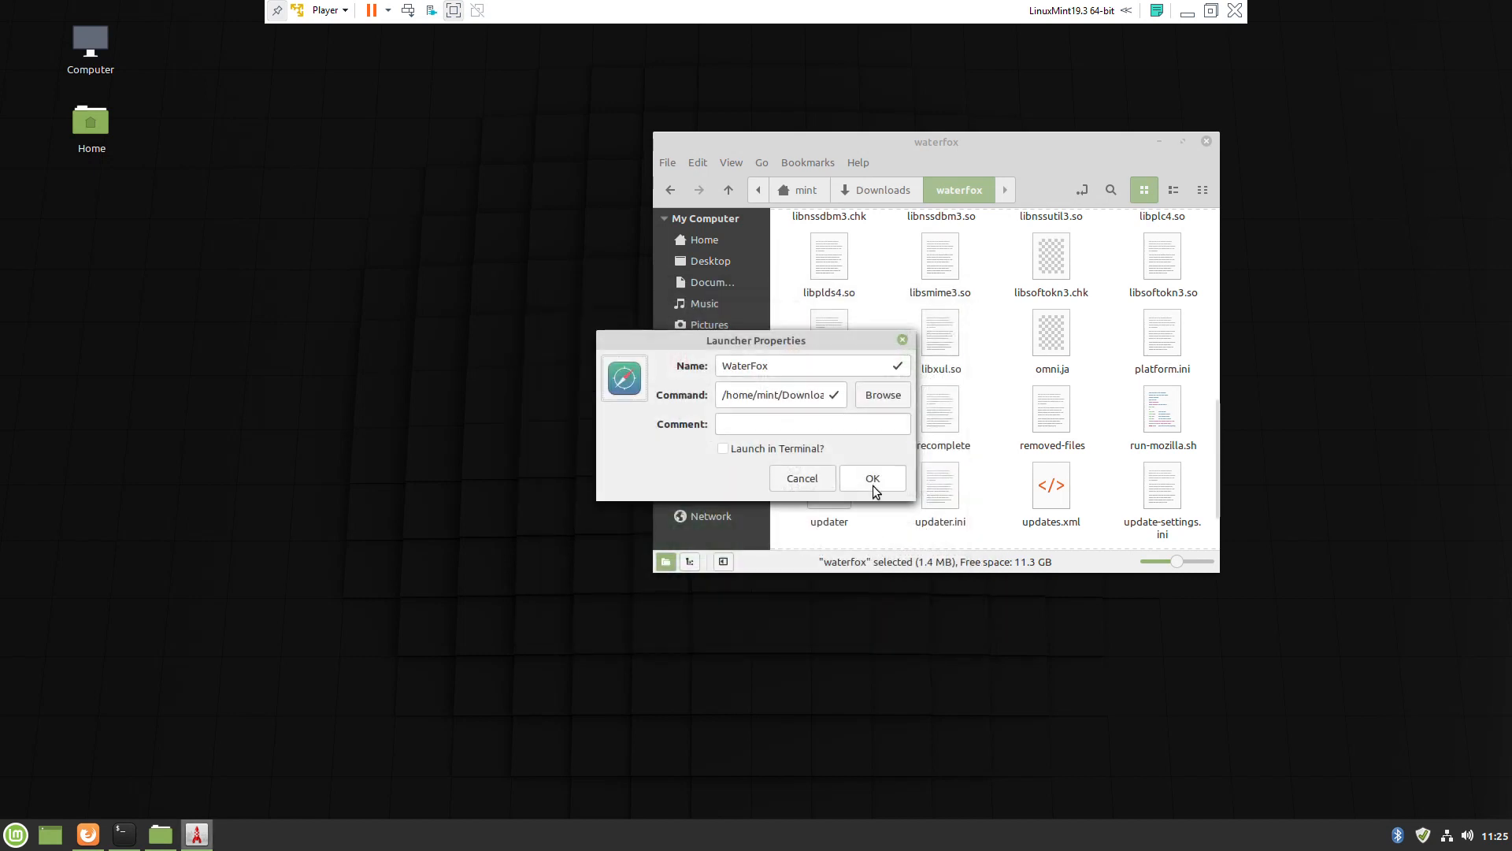
{"action": "left_click", "coordinate": [871, 478]}
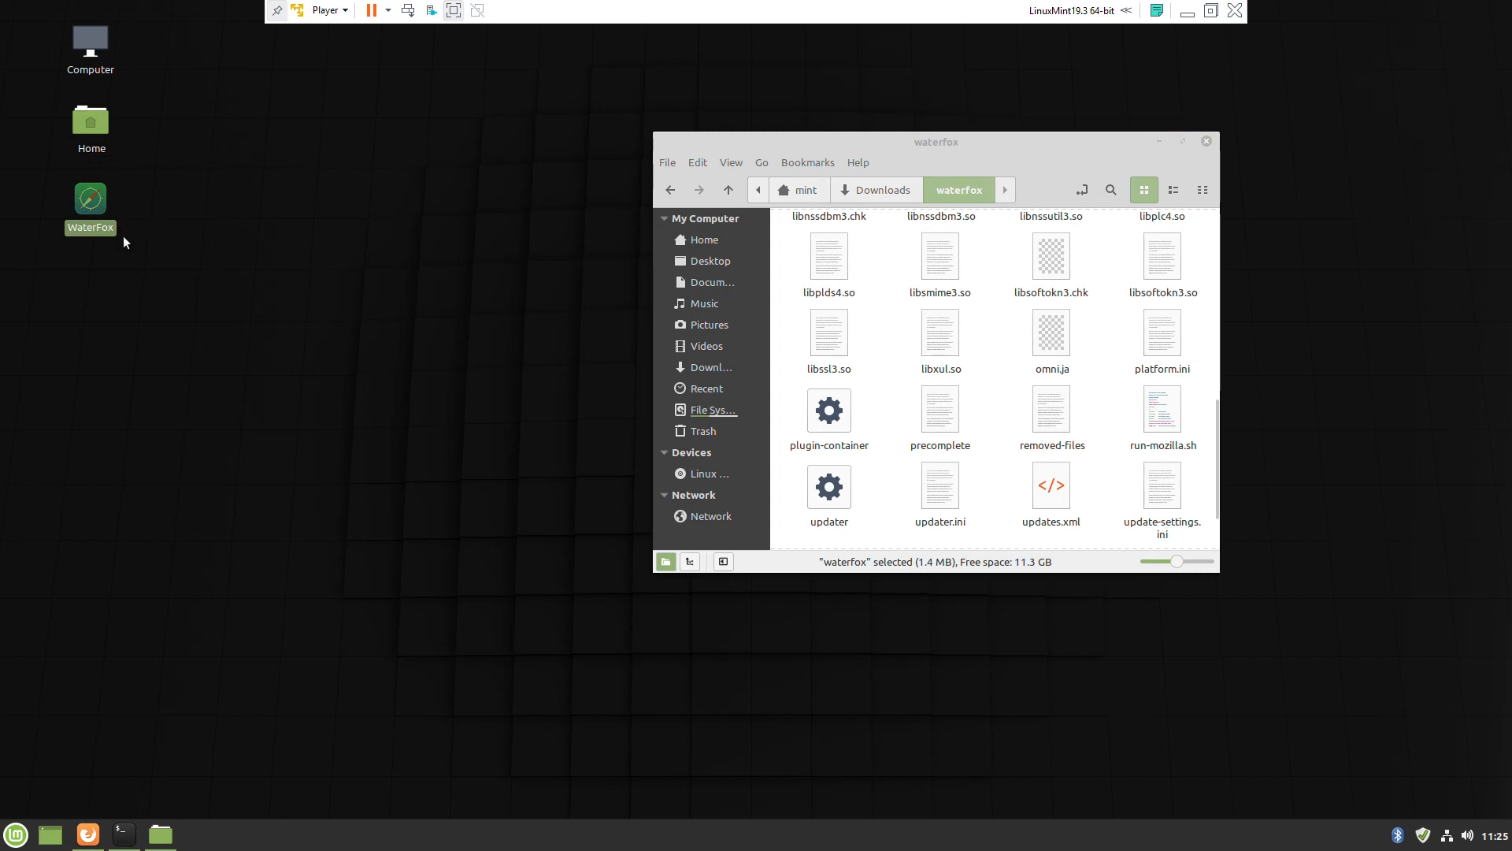
Open the Cinnamon menu editor from the Menu applet's configuration
{"action": "right_click", "coordinate": [16, 833]}
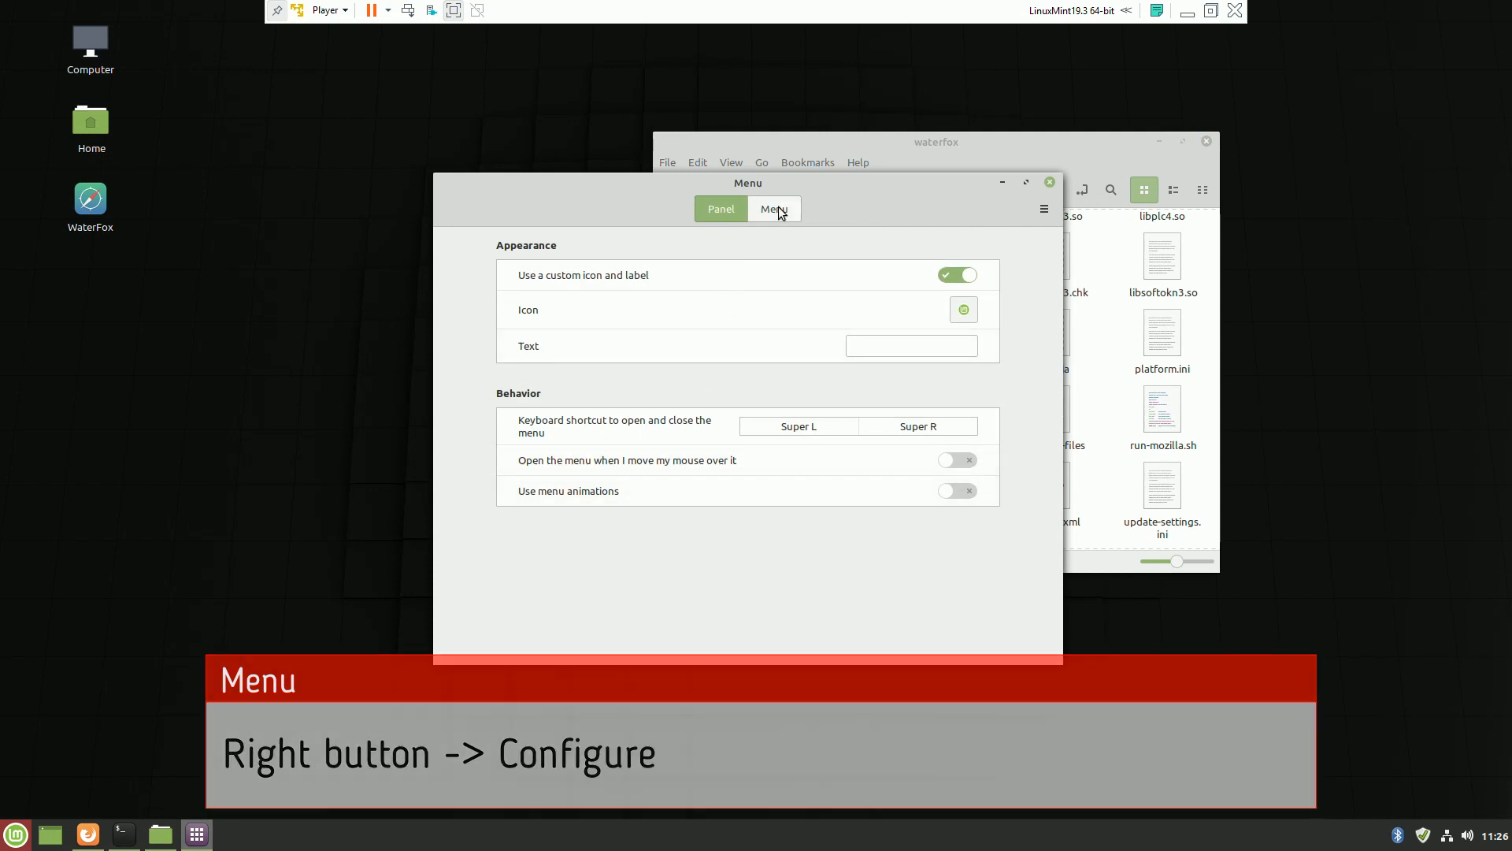
{"action": "left_click", "coordinate": [773, 208]}
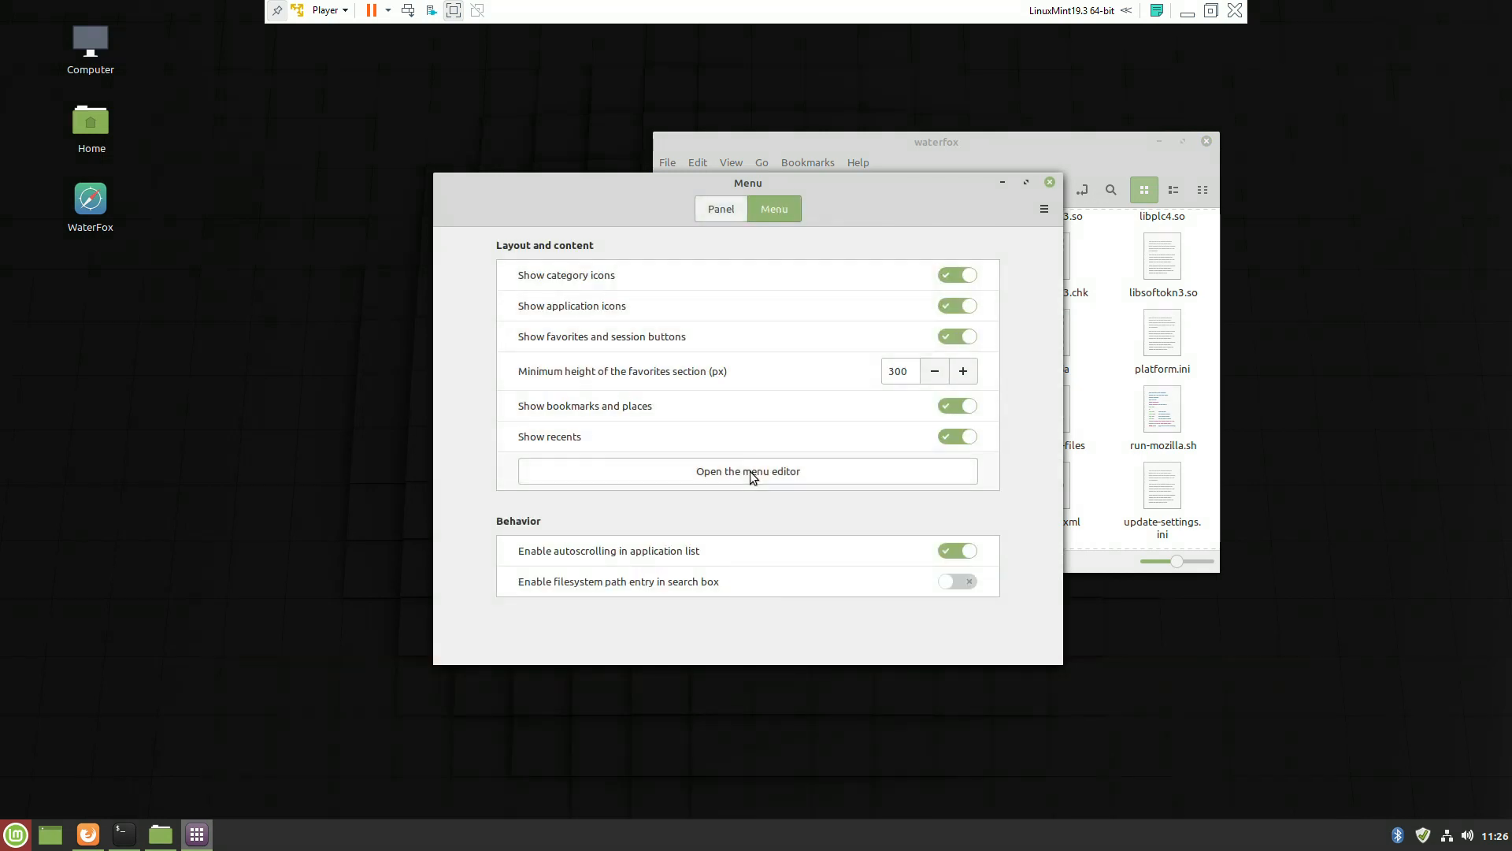
{"action": "left_click", "coordinate": [747, 470]}
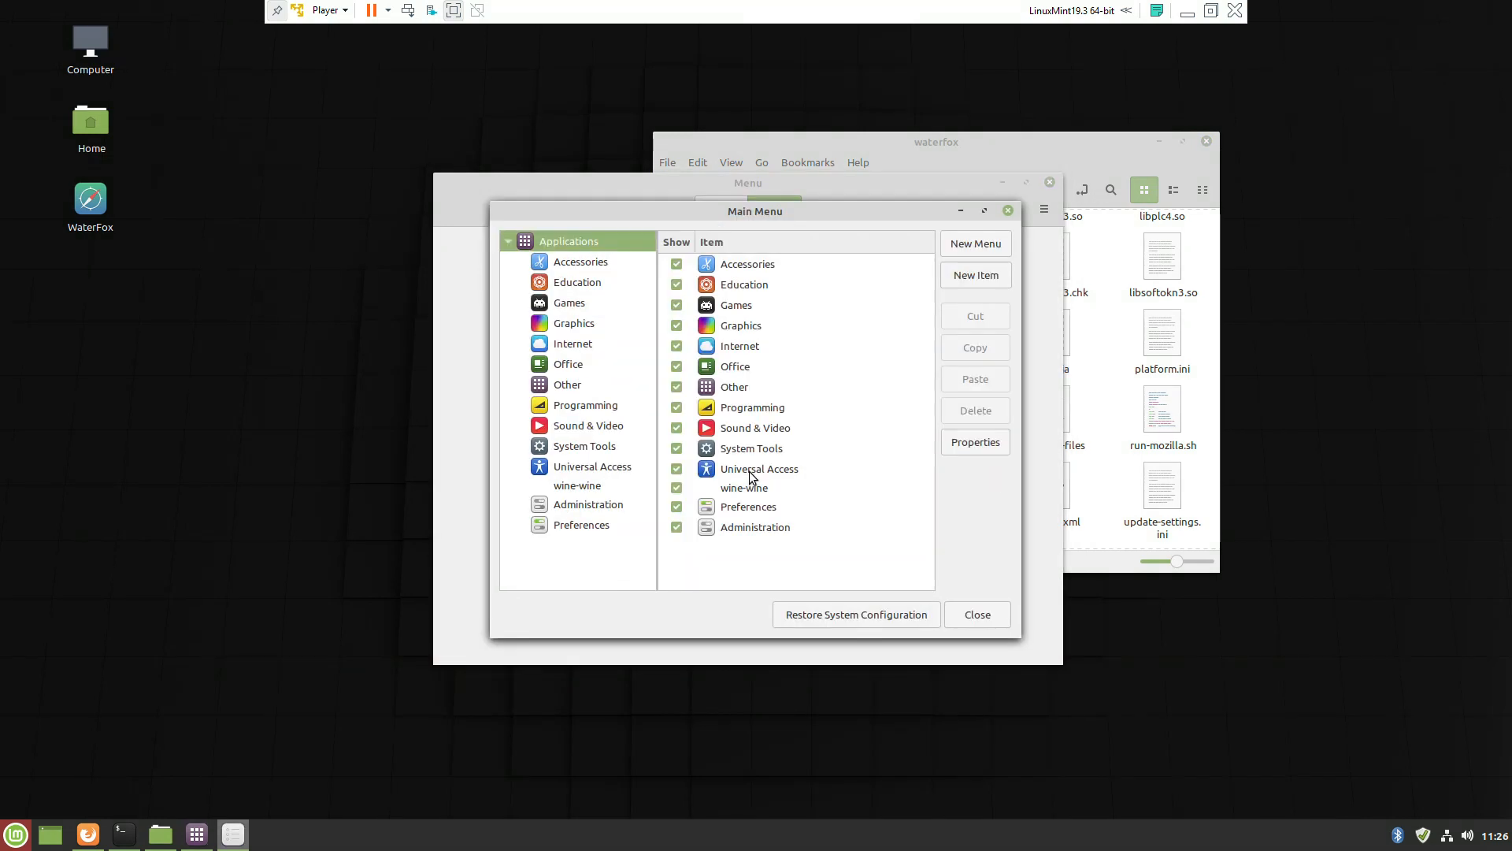
Delete the WaterFox entry from the Other category
{"action": "left_click", "coordinate": [567, 384]}
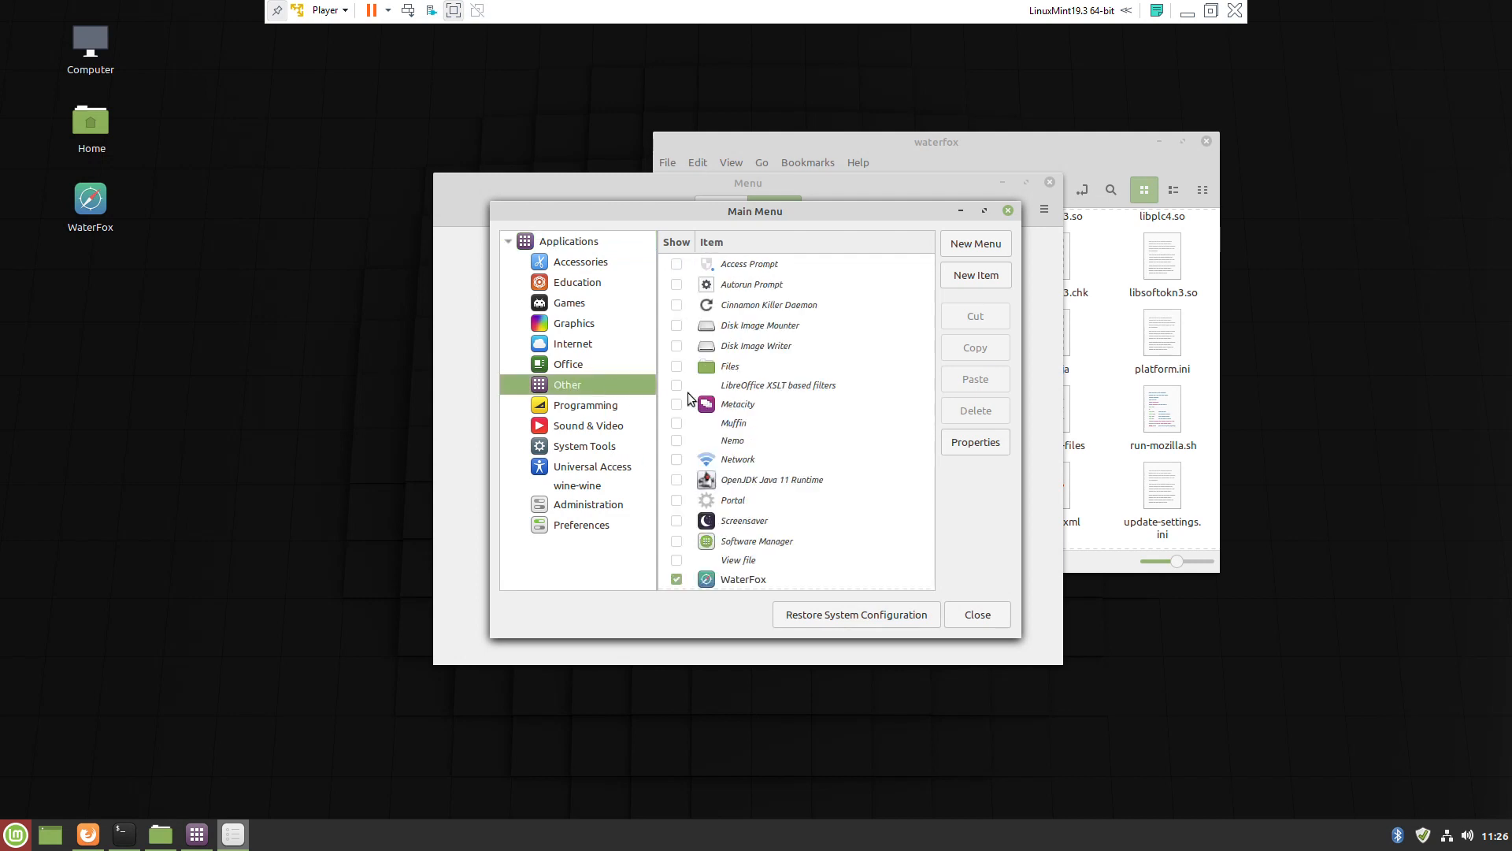
{"action": "scroll", "scroll_direction": "down", "scroll_amount": 3}
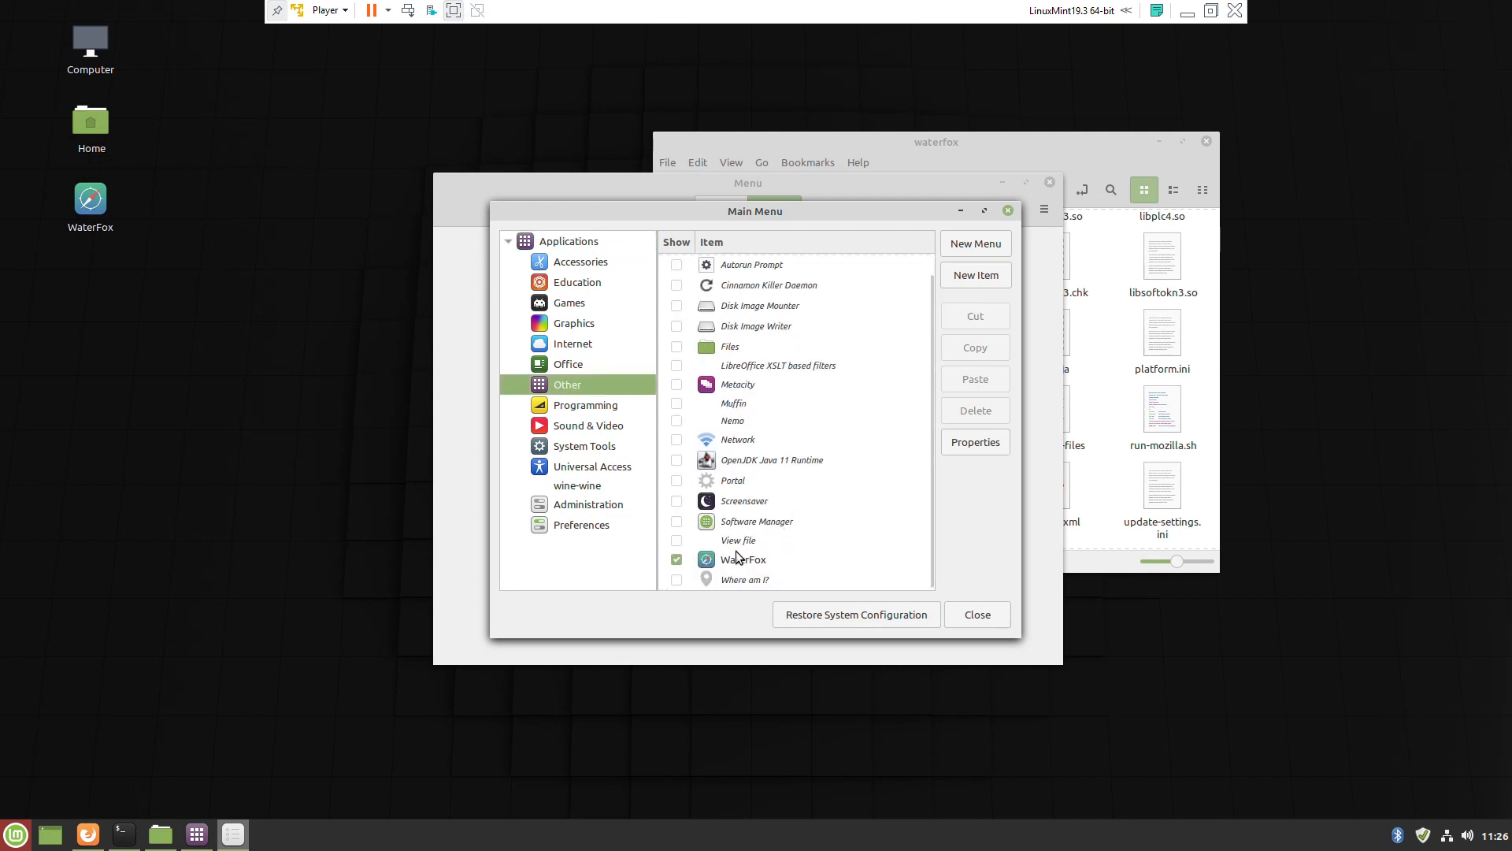
{"action": "left_click", "coordinate": [743, 560]}
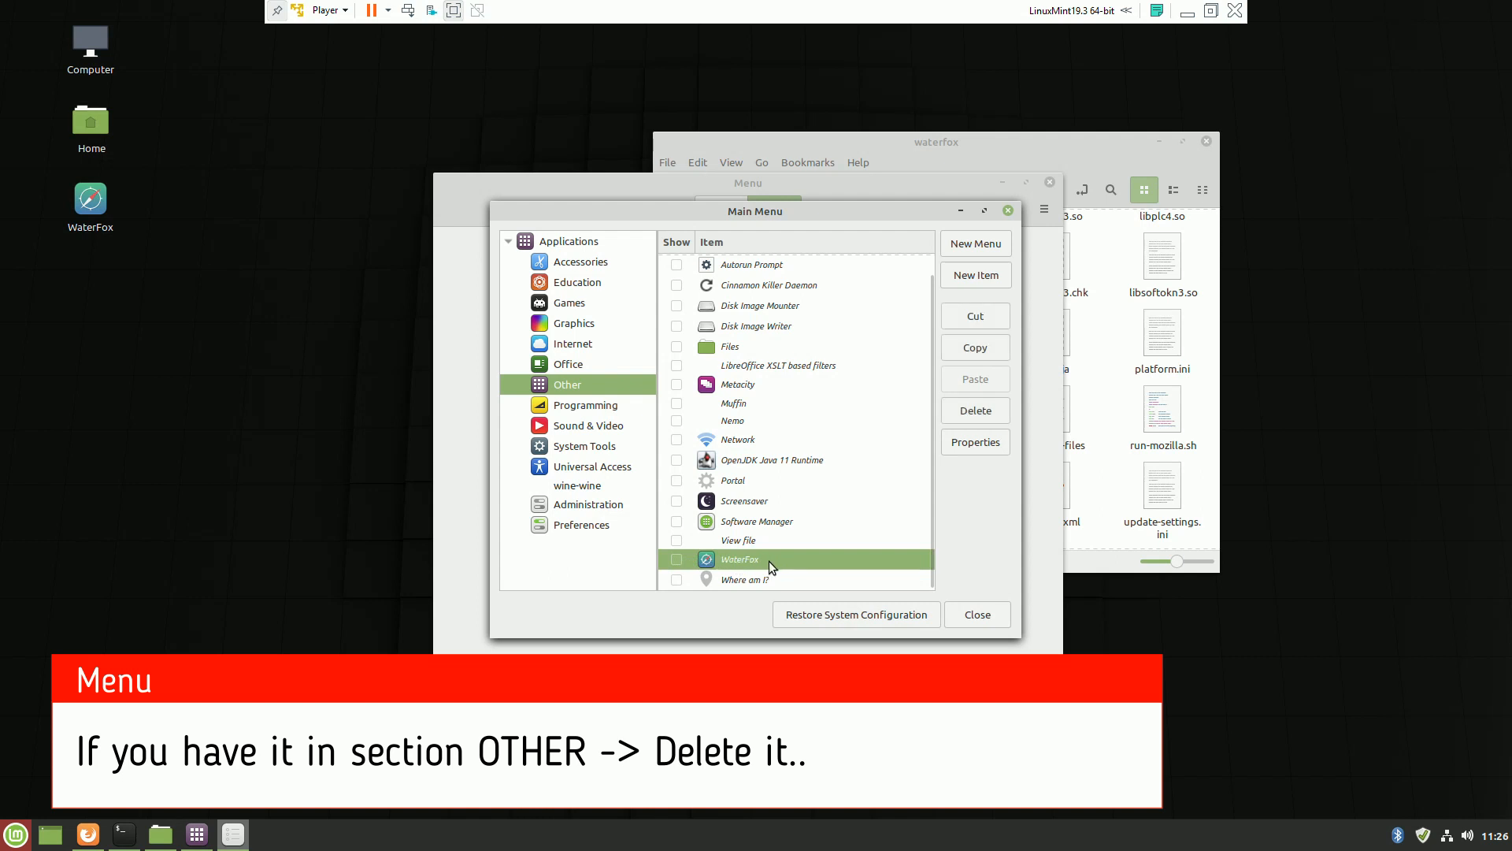
{"action": "mouse_move", "coordinate": [760, 441]}
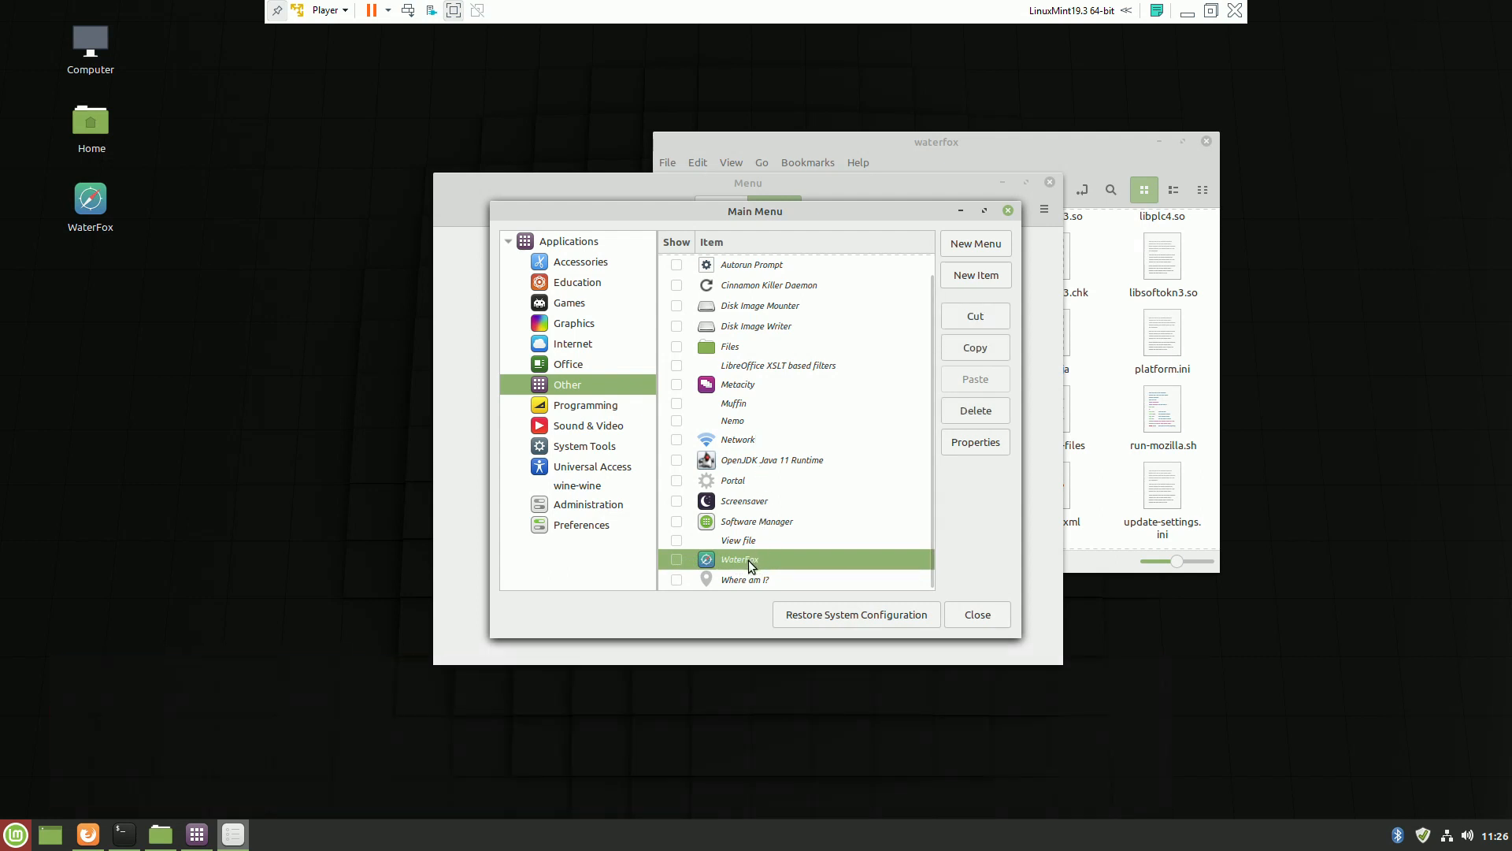
{"action": "mouse_move", "coordinate": [953, 392]}
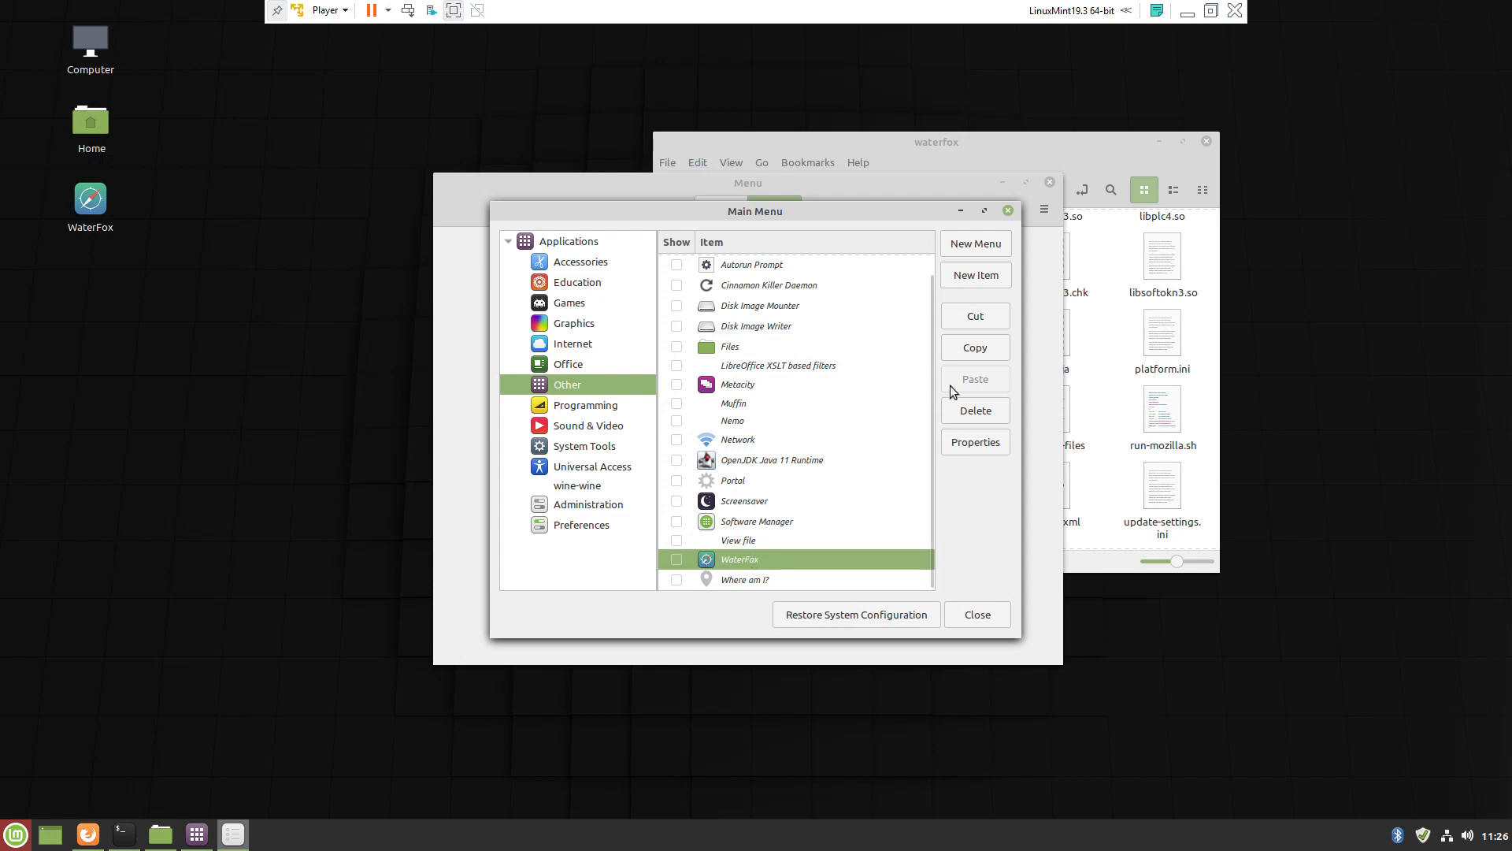
{"action": "mouse_move", "coordinate": [954, 413]}
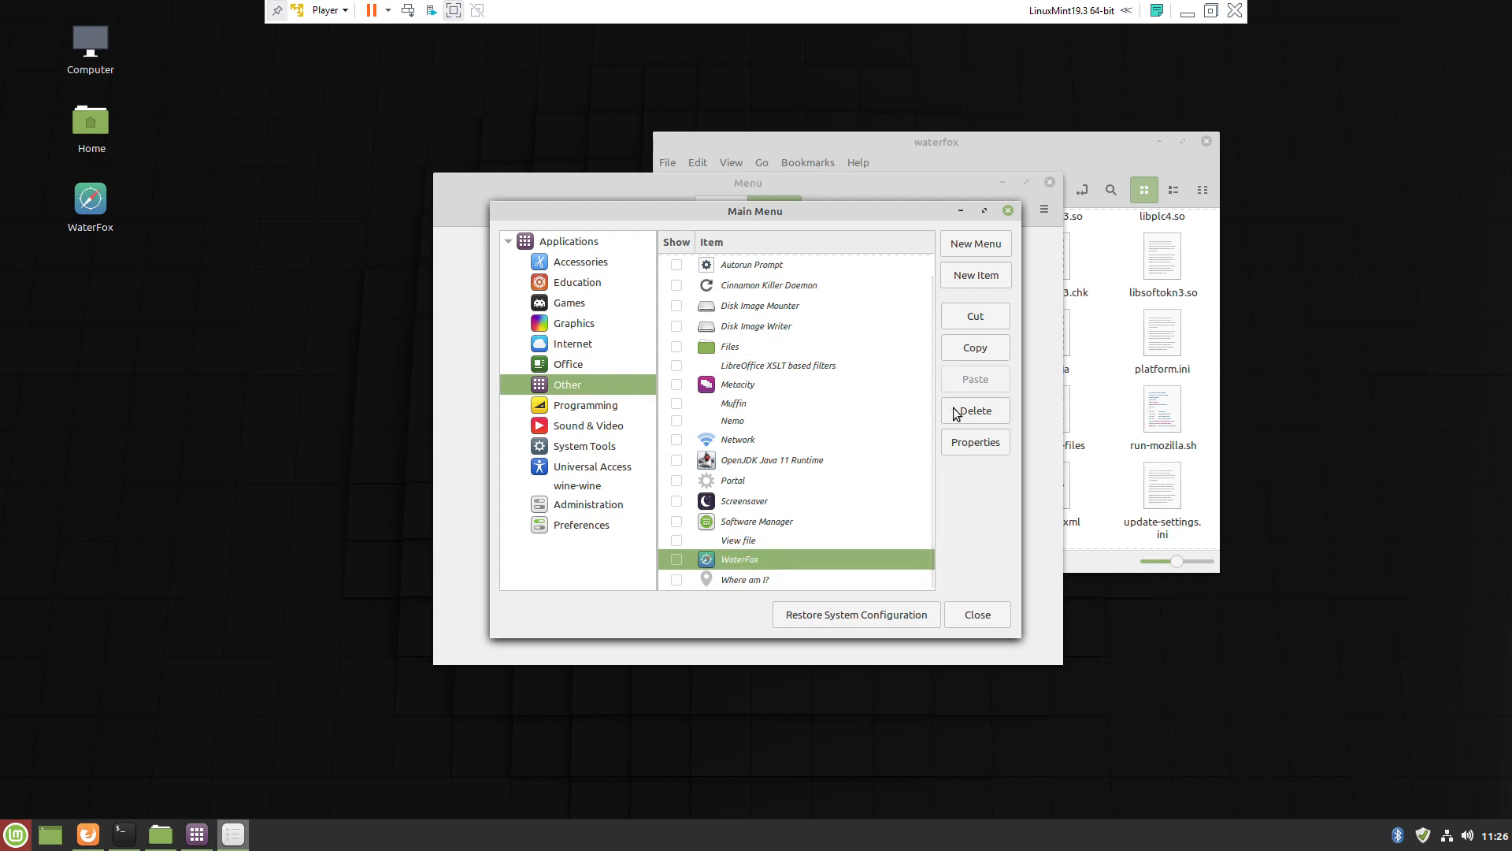
{"action": "left_click", "coordinate": [974, 409]}
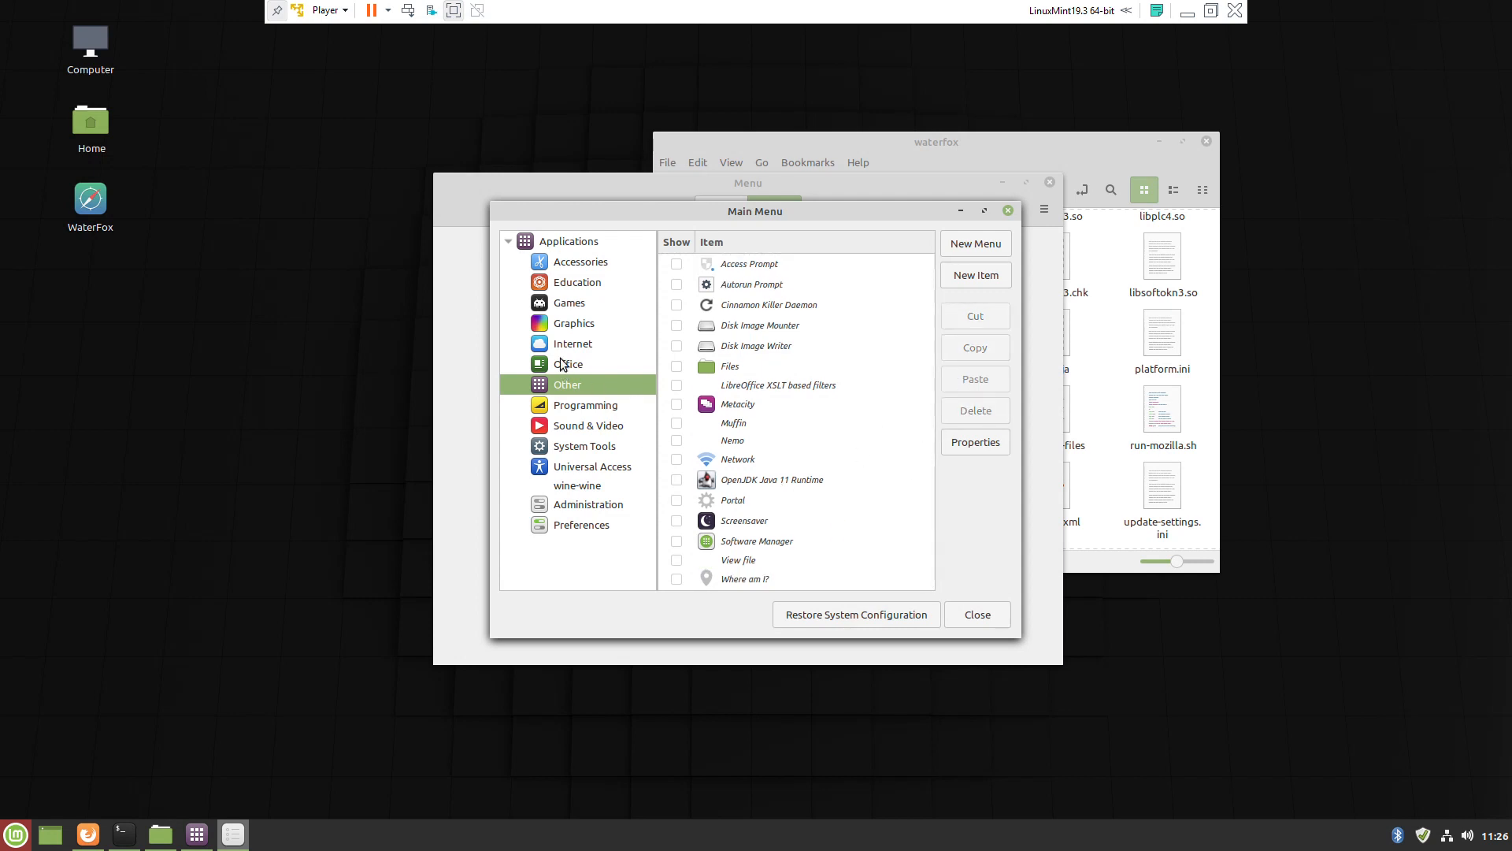
Create a new menu item named 'WaterFox' in the Internet category
{"action": "left_click", "coordinate": [572, 344]}
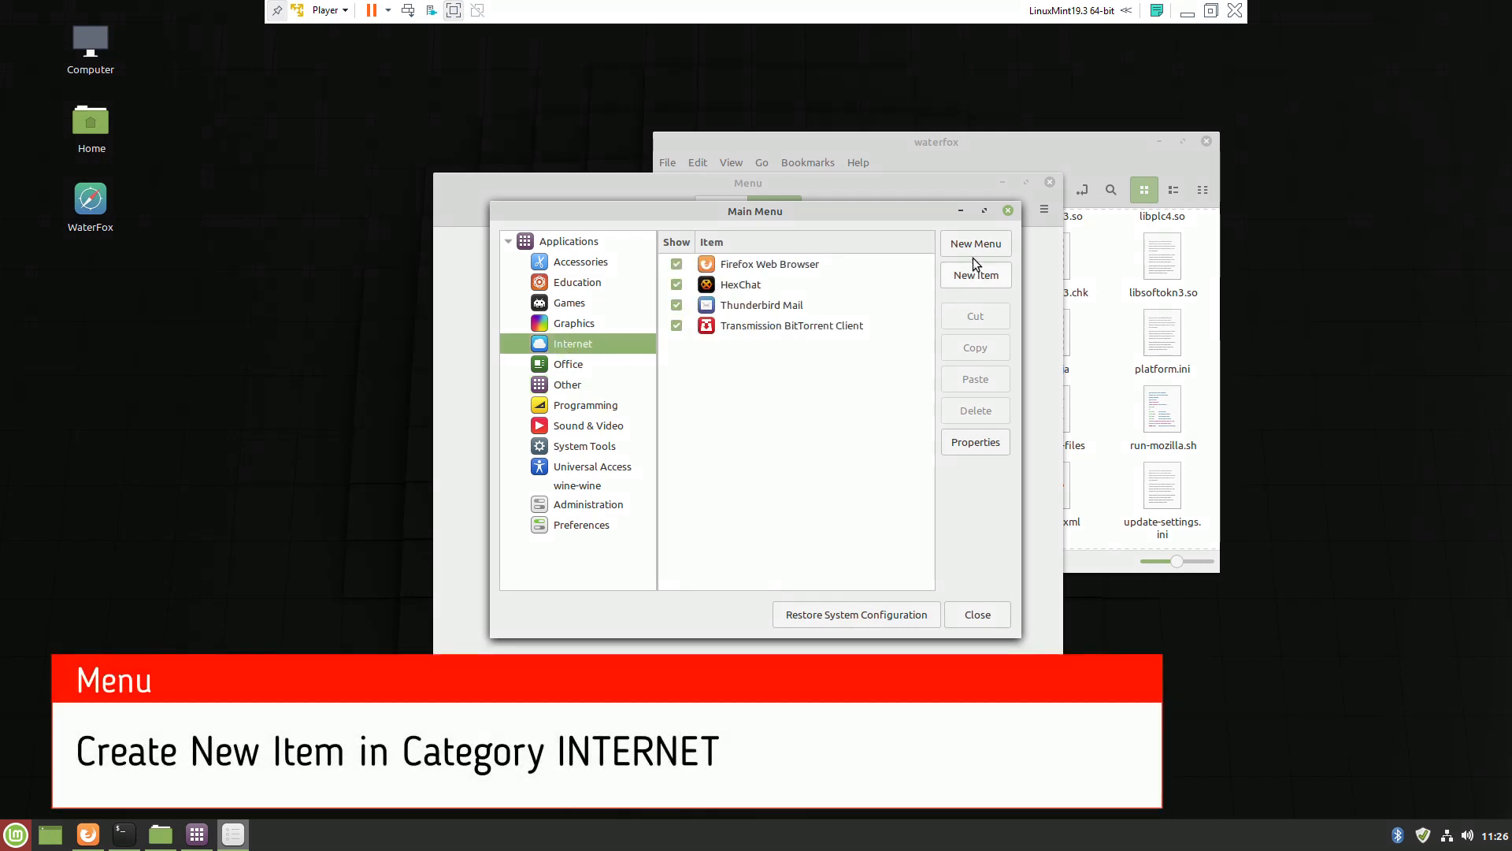
{"action": "mouse_move", "coordinate": [980, 283]}
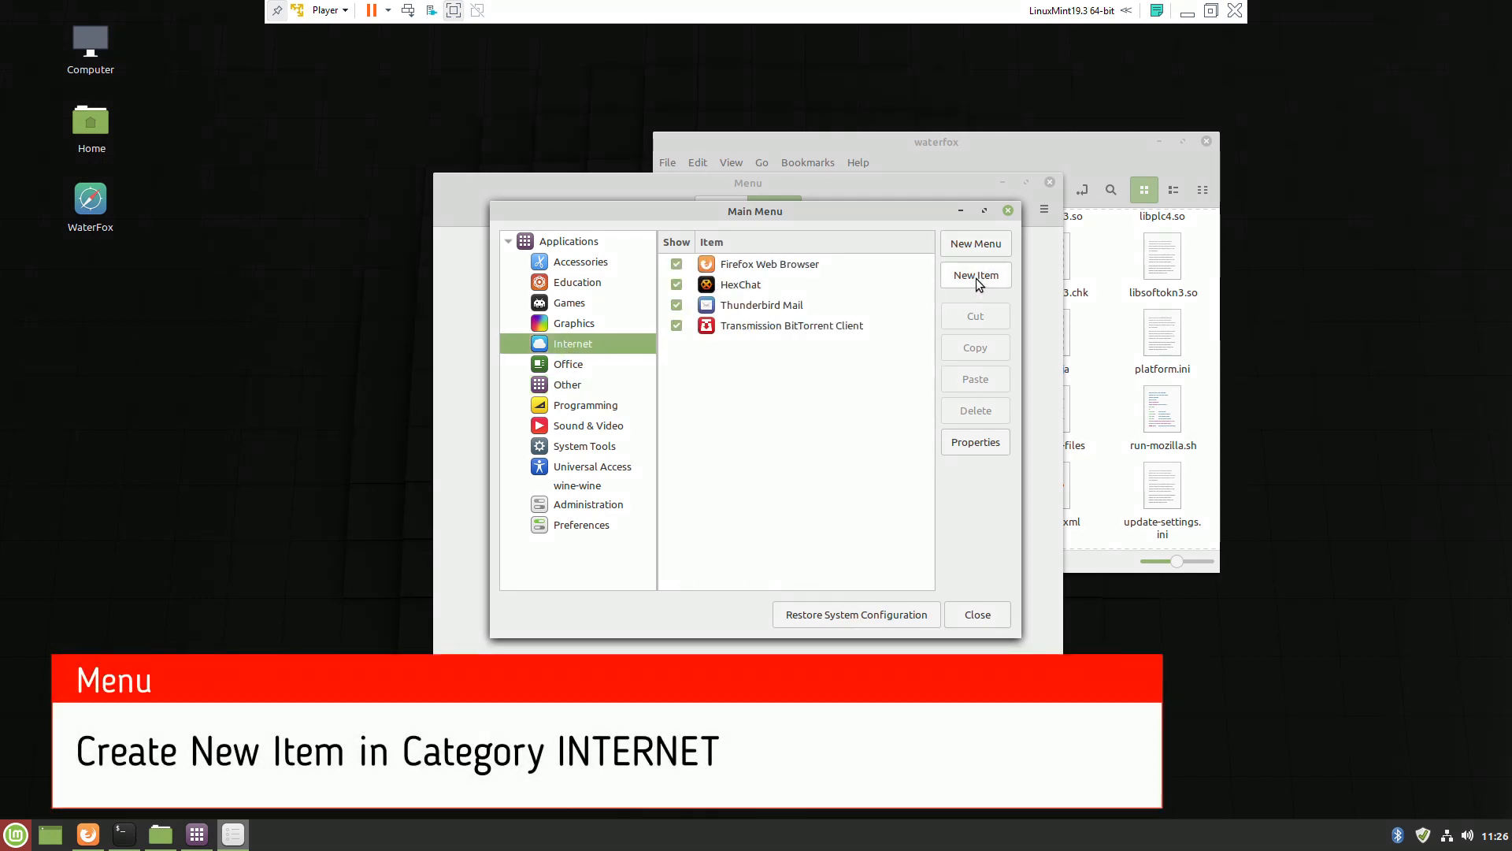
{"action": "left_click", "coordinate": [975, 274]}
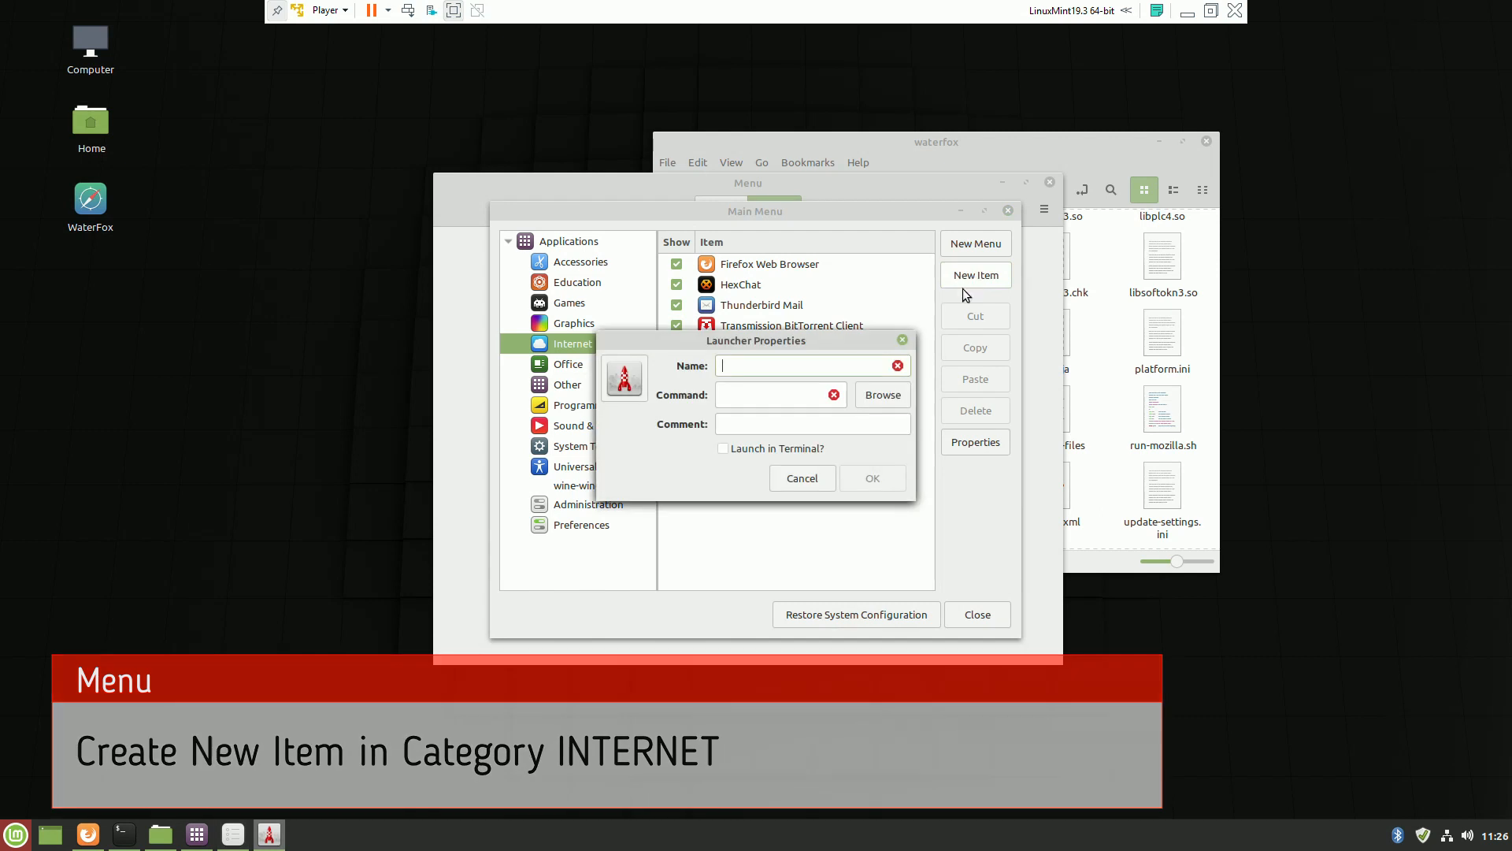
{"action": "type", "text": "W"}
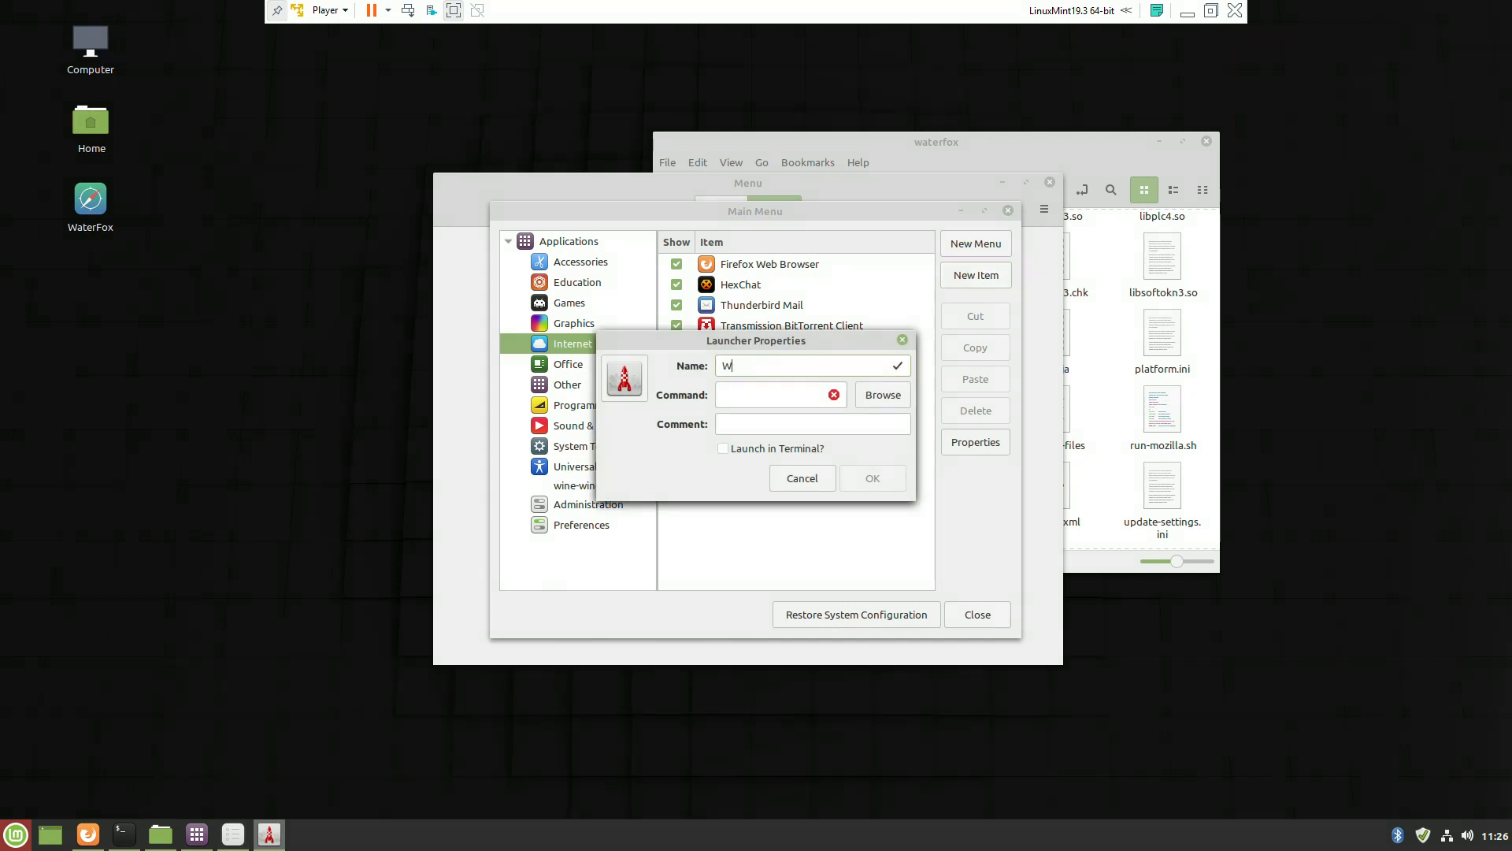
{"action": "type", "text": "aterFox"}
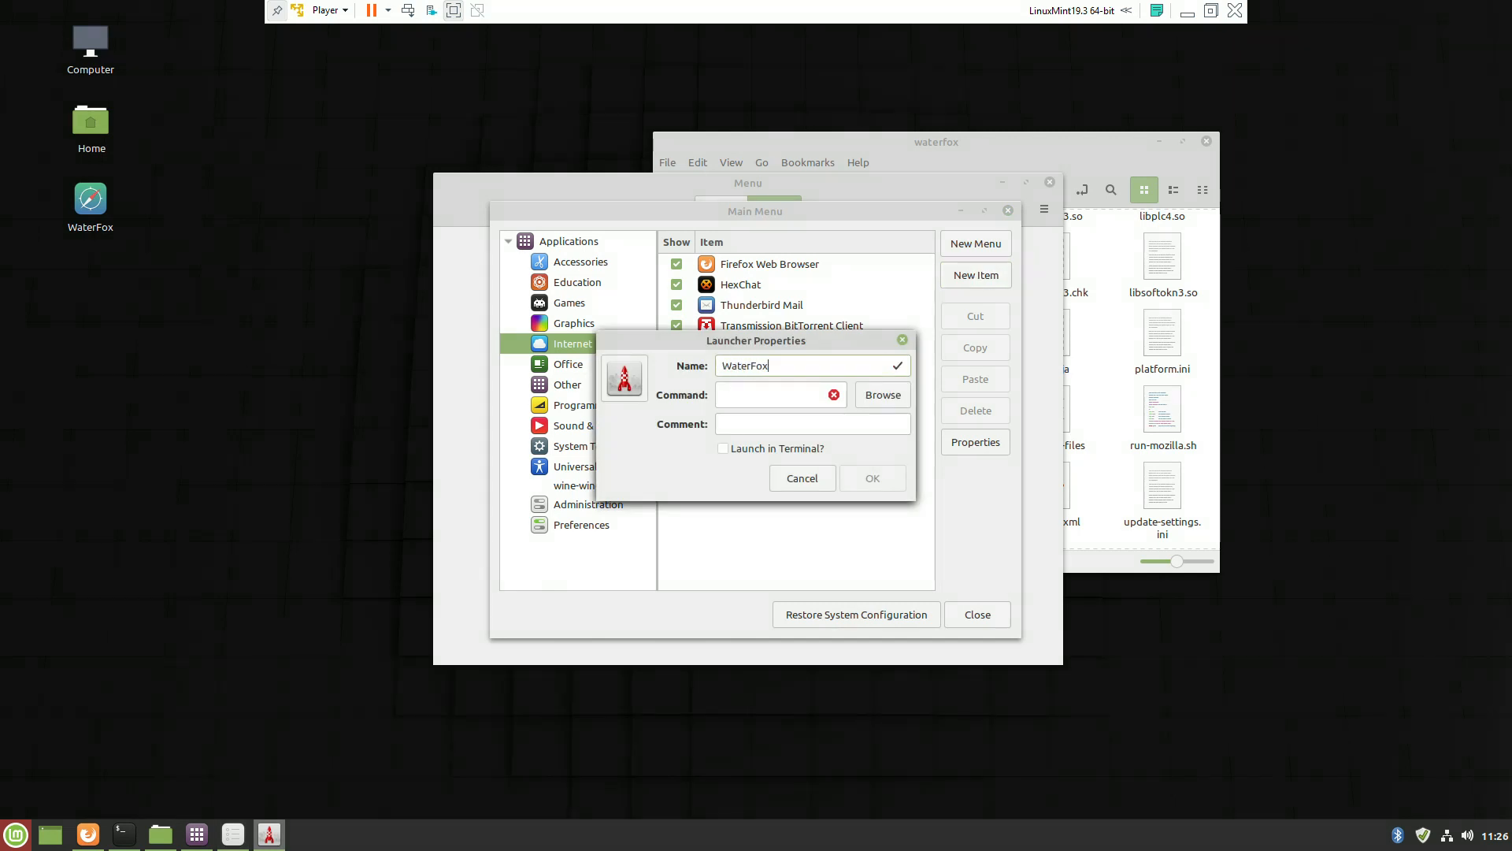
Set the item's command to the waterfox executable in Downloads/waterfox
{"action": "left_click", "coordinate": [879, 394]}
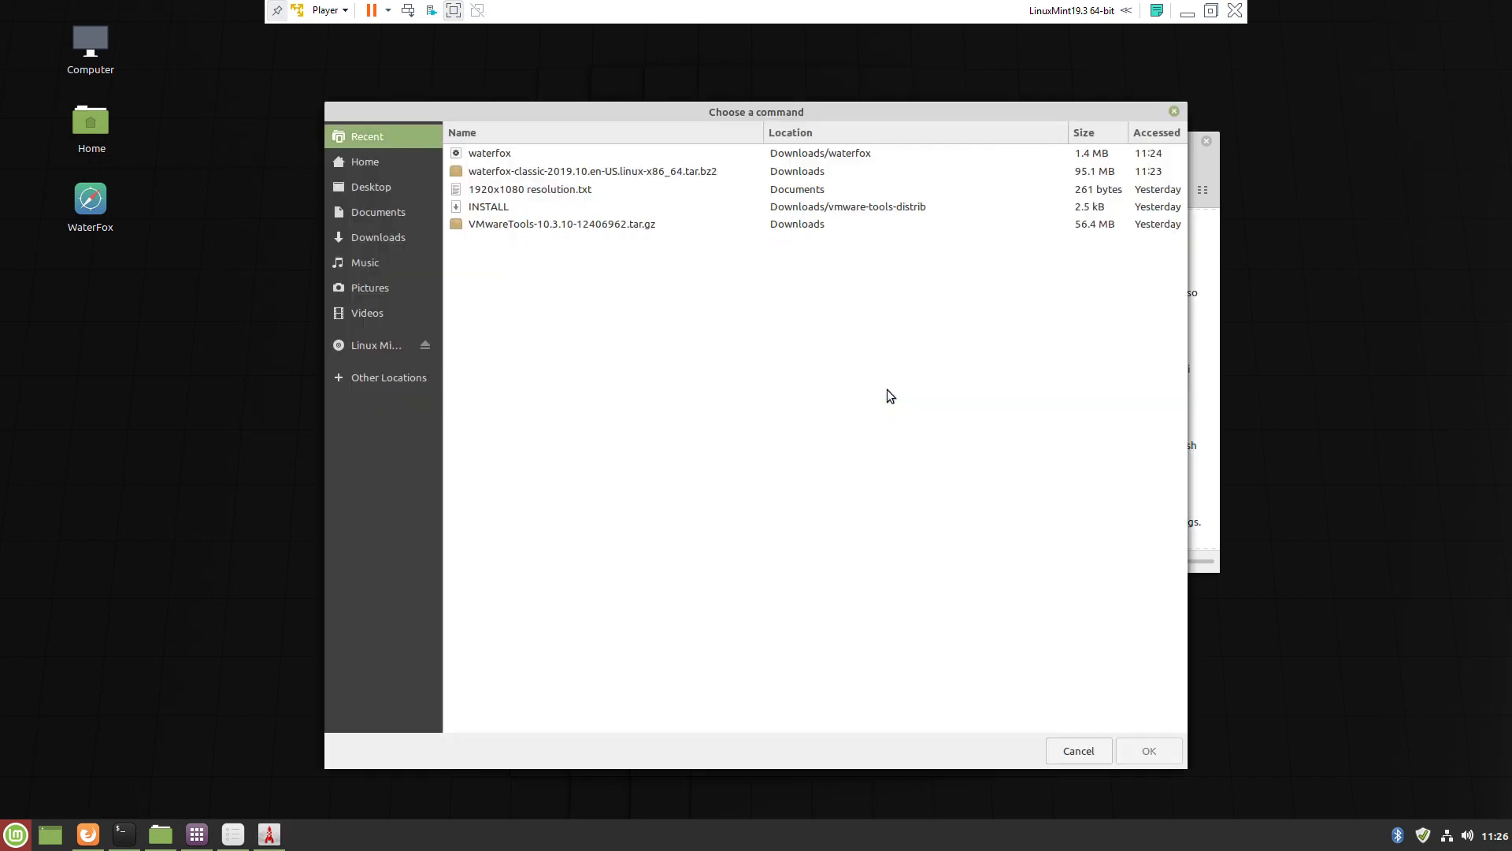
{"action": "mouse_move", "coordinate": [425, 194]}
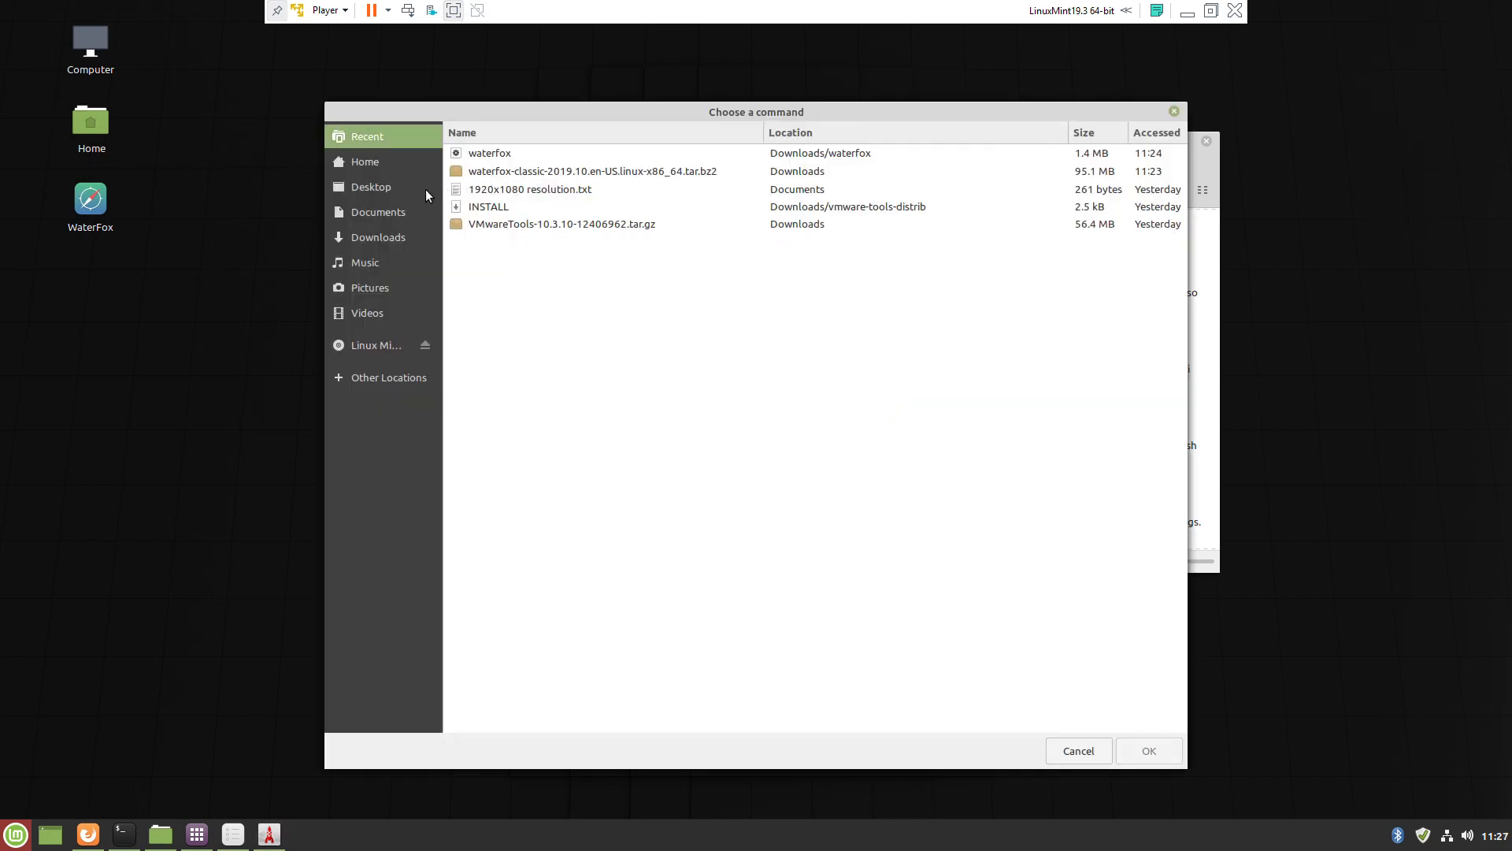
{"action": "left_click", "coordinate": [377, 237]}
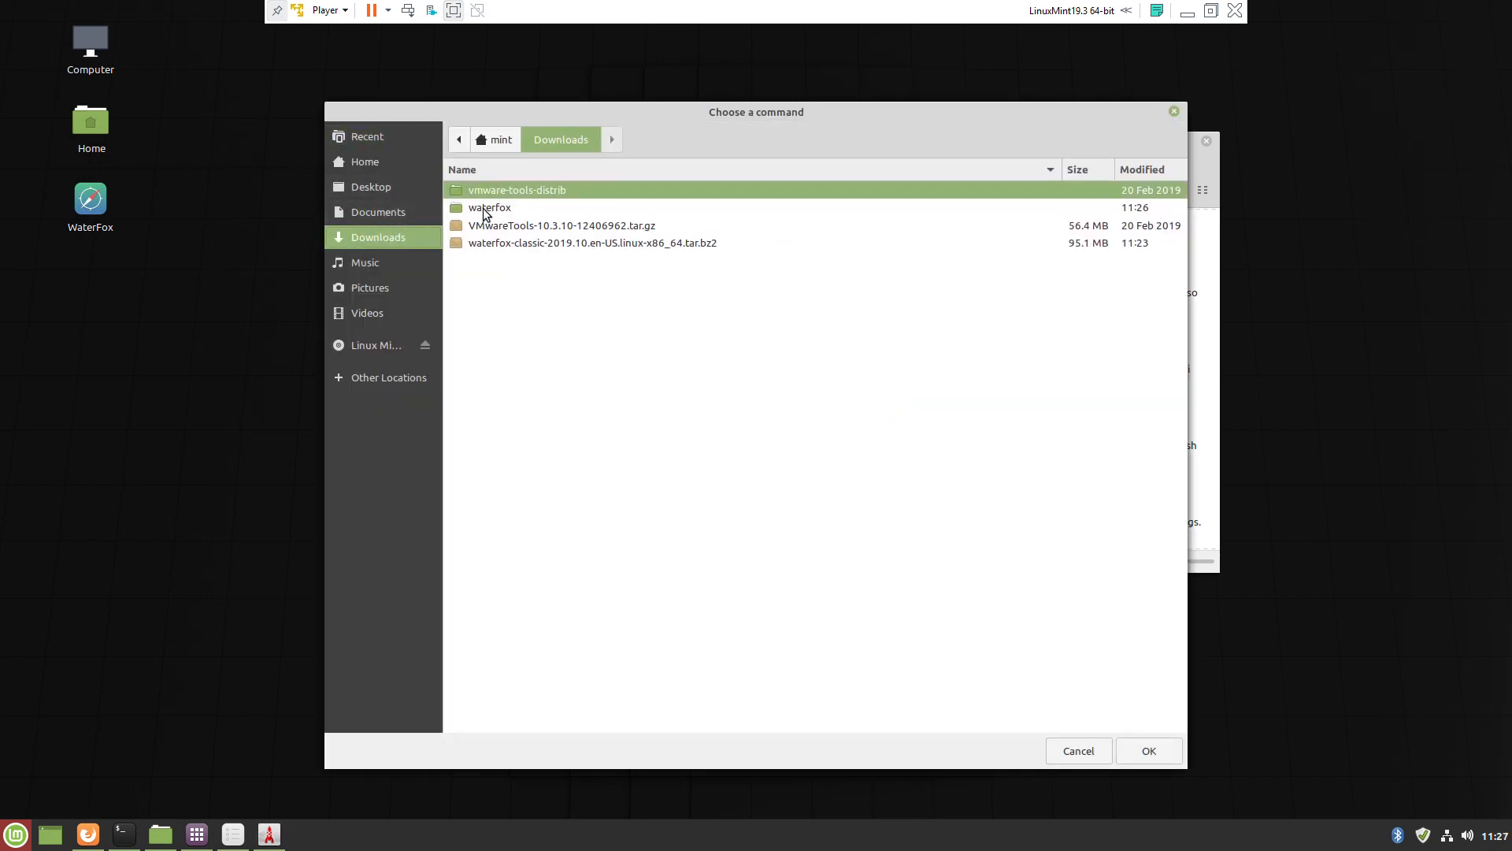
{"action": "double_click", "coordinate": [489, 207]}
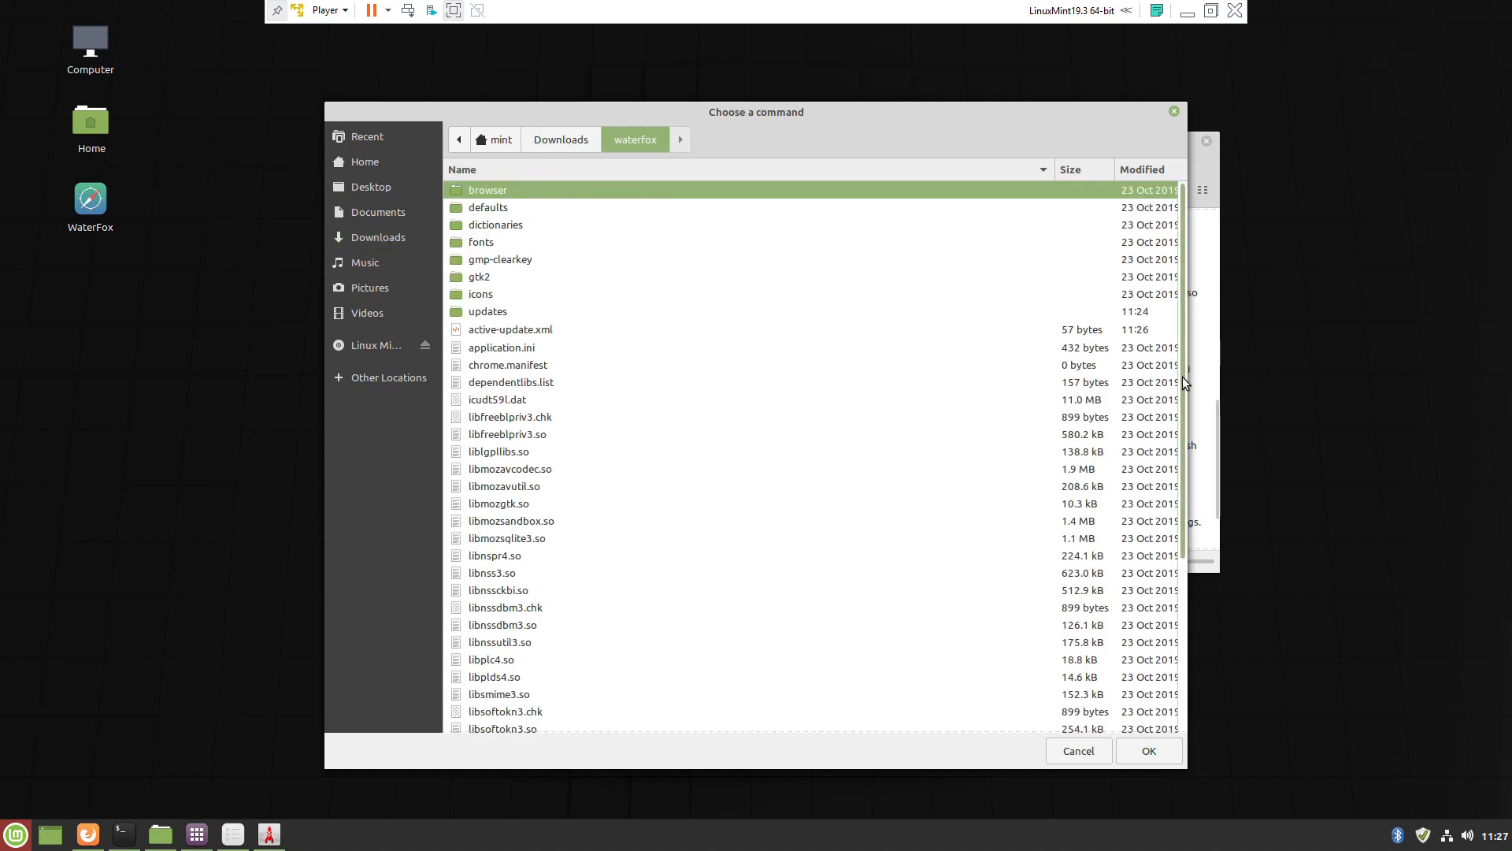
{"action": "scroll", "scroll_direction": "down", "scroll_amount": 3}
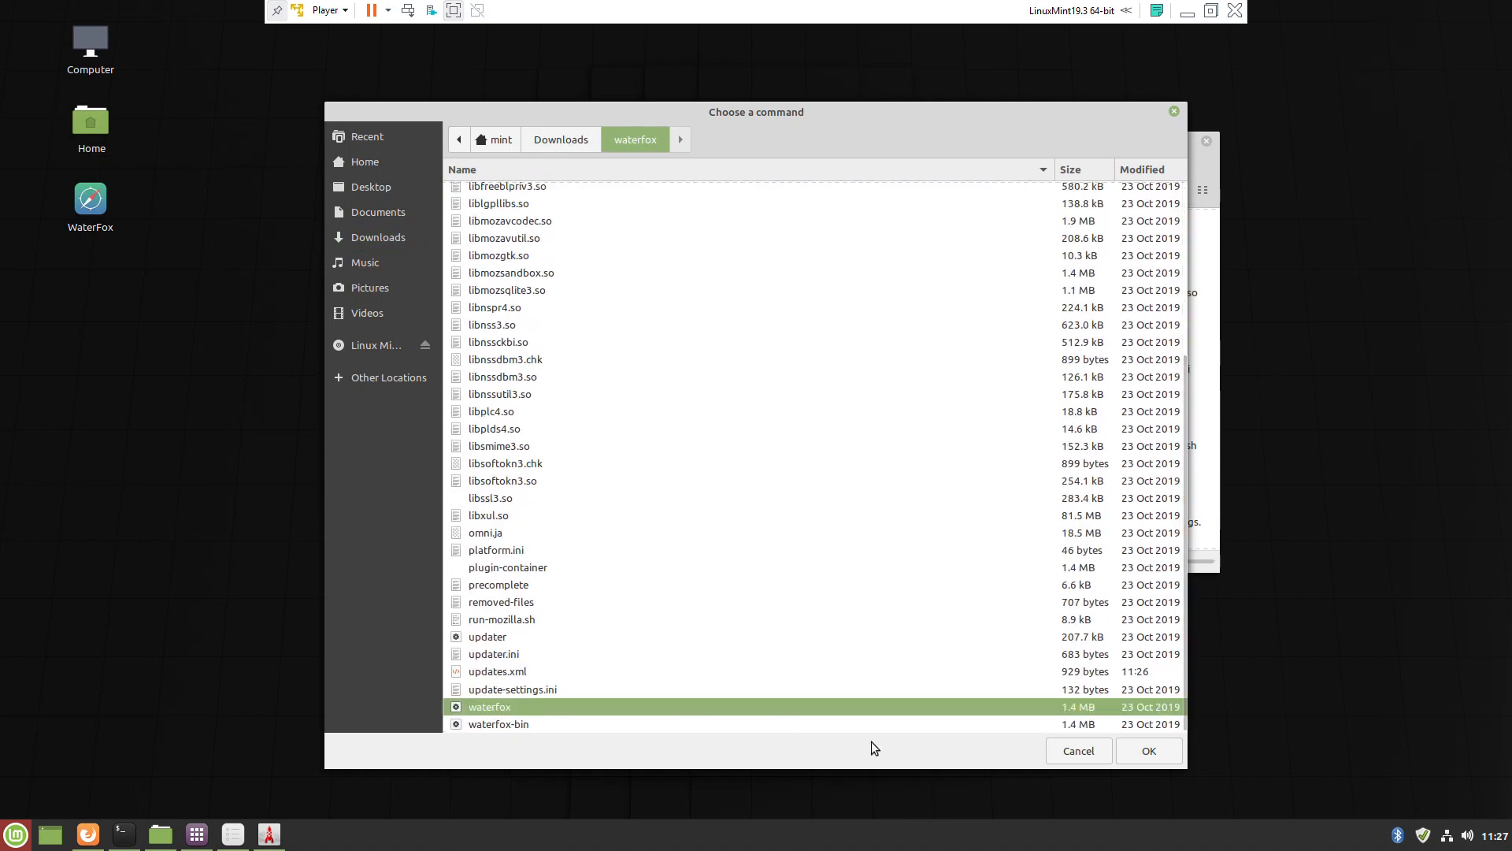
{"action": "left_click", "coordinate": [1146, 750]}
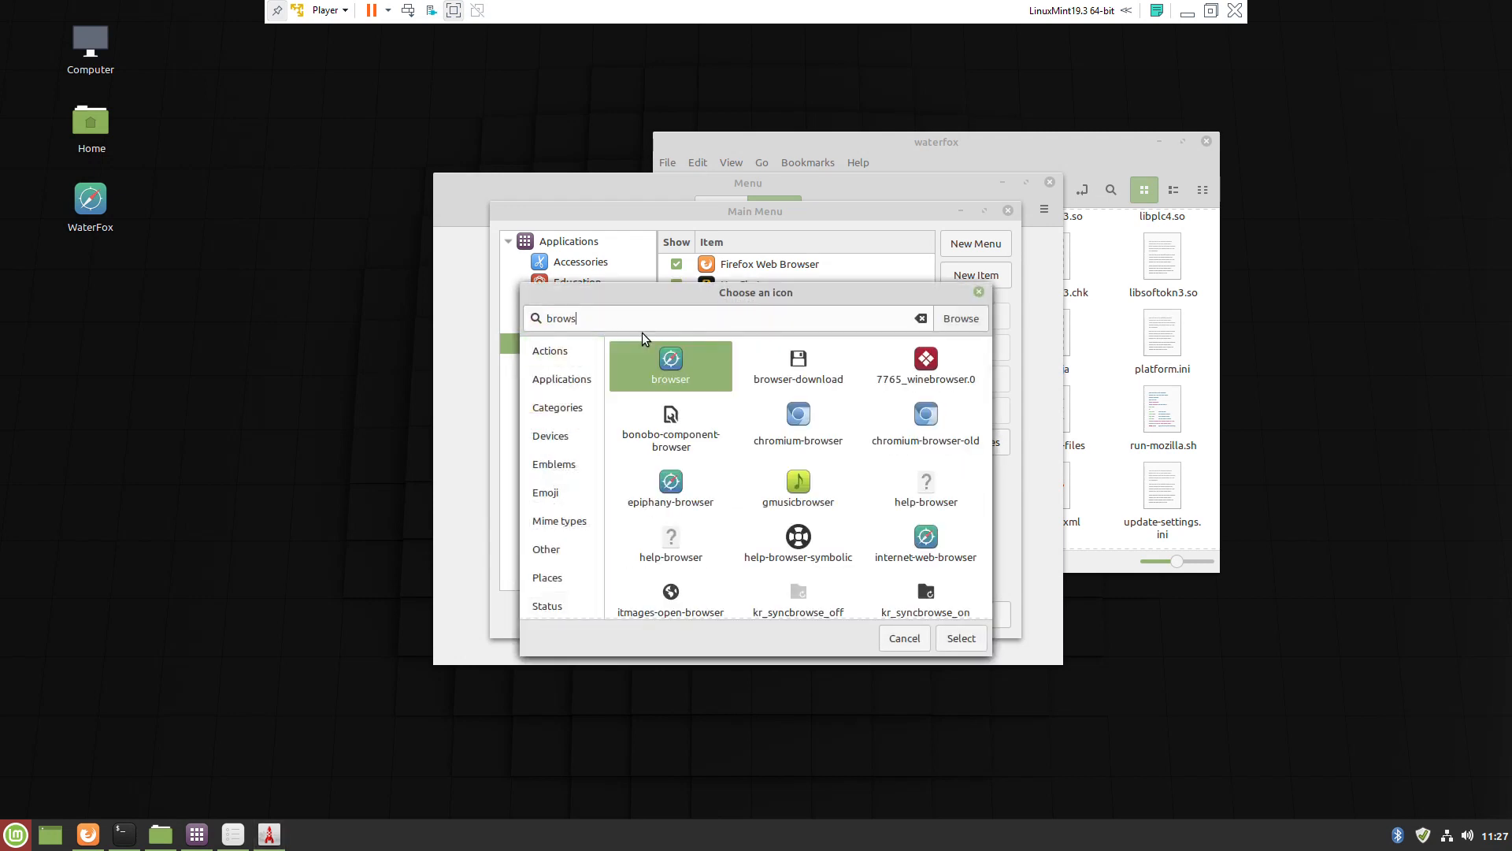
{"action": "mouse_move", "coordinate": [944, 640]}
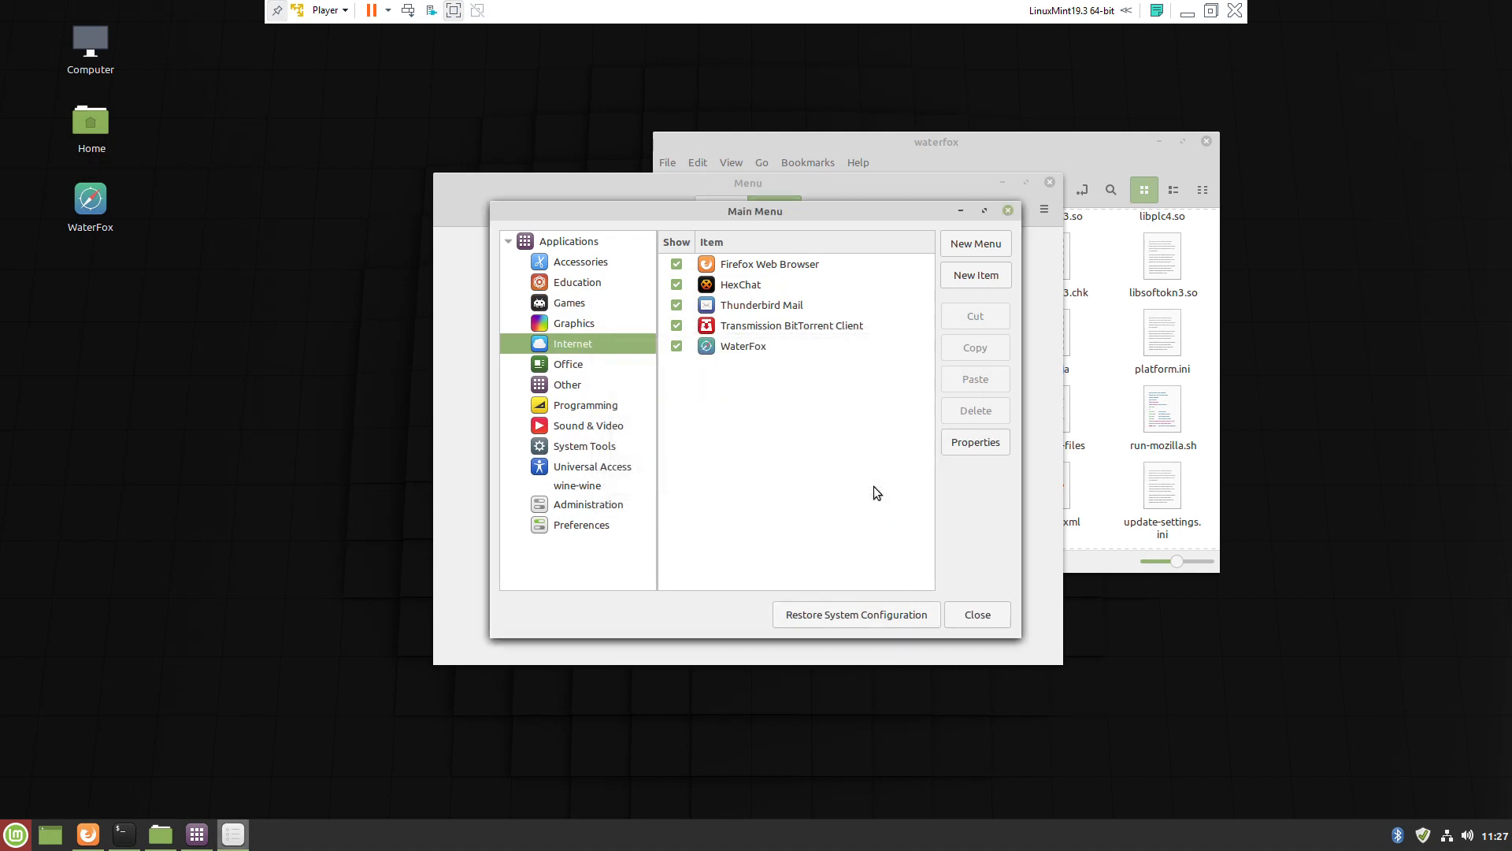
Close the menu editor and settings, then add Internet's WaterFox entry to the desktop
{"action": "left_click", "coordinate": [976, 614]}
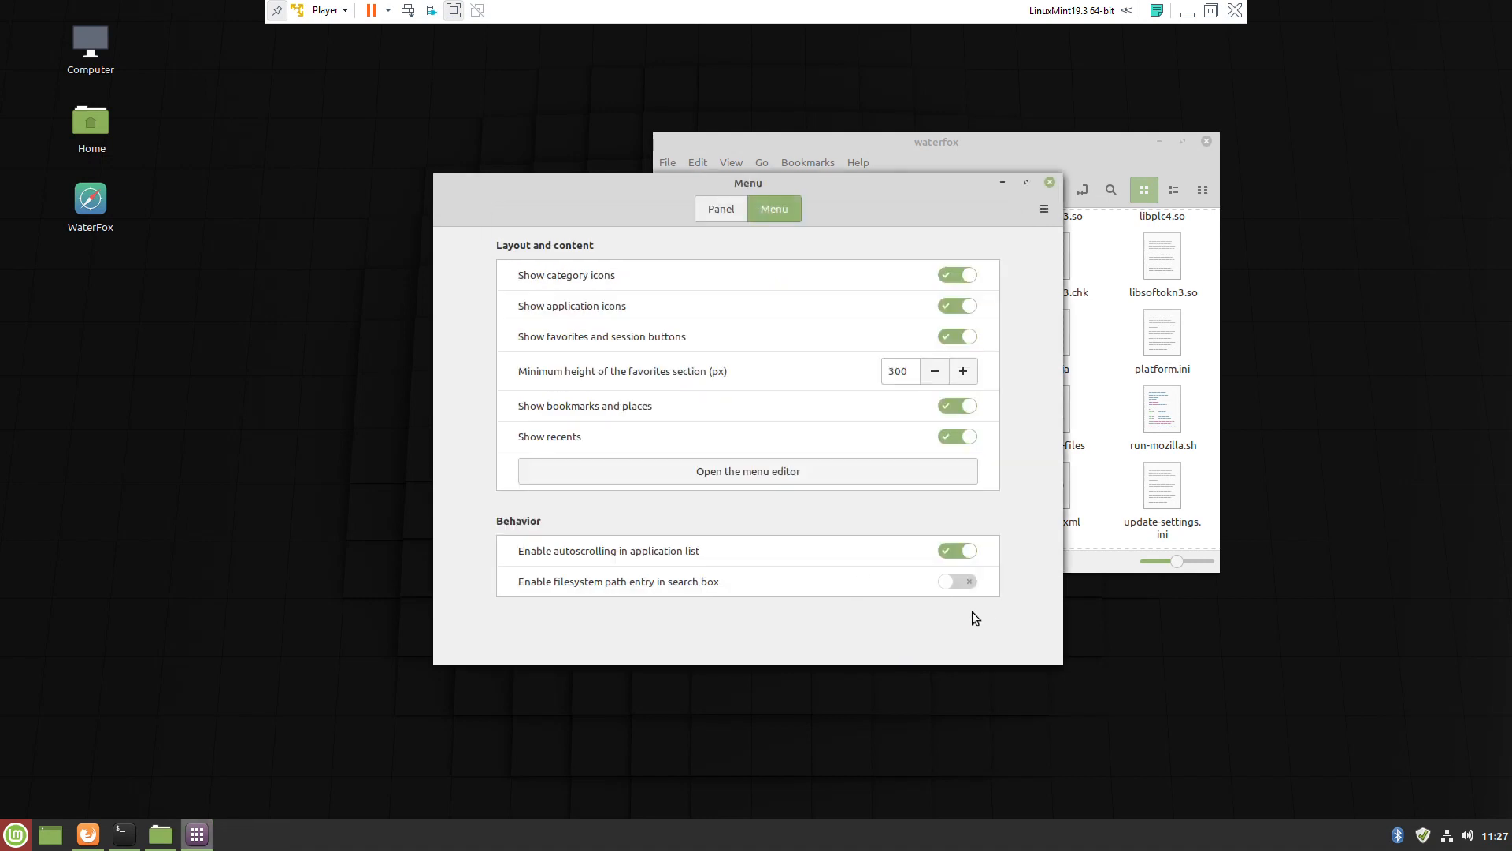
{"action": "left_click", "coordinate": [1043, 208]}
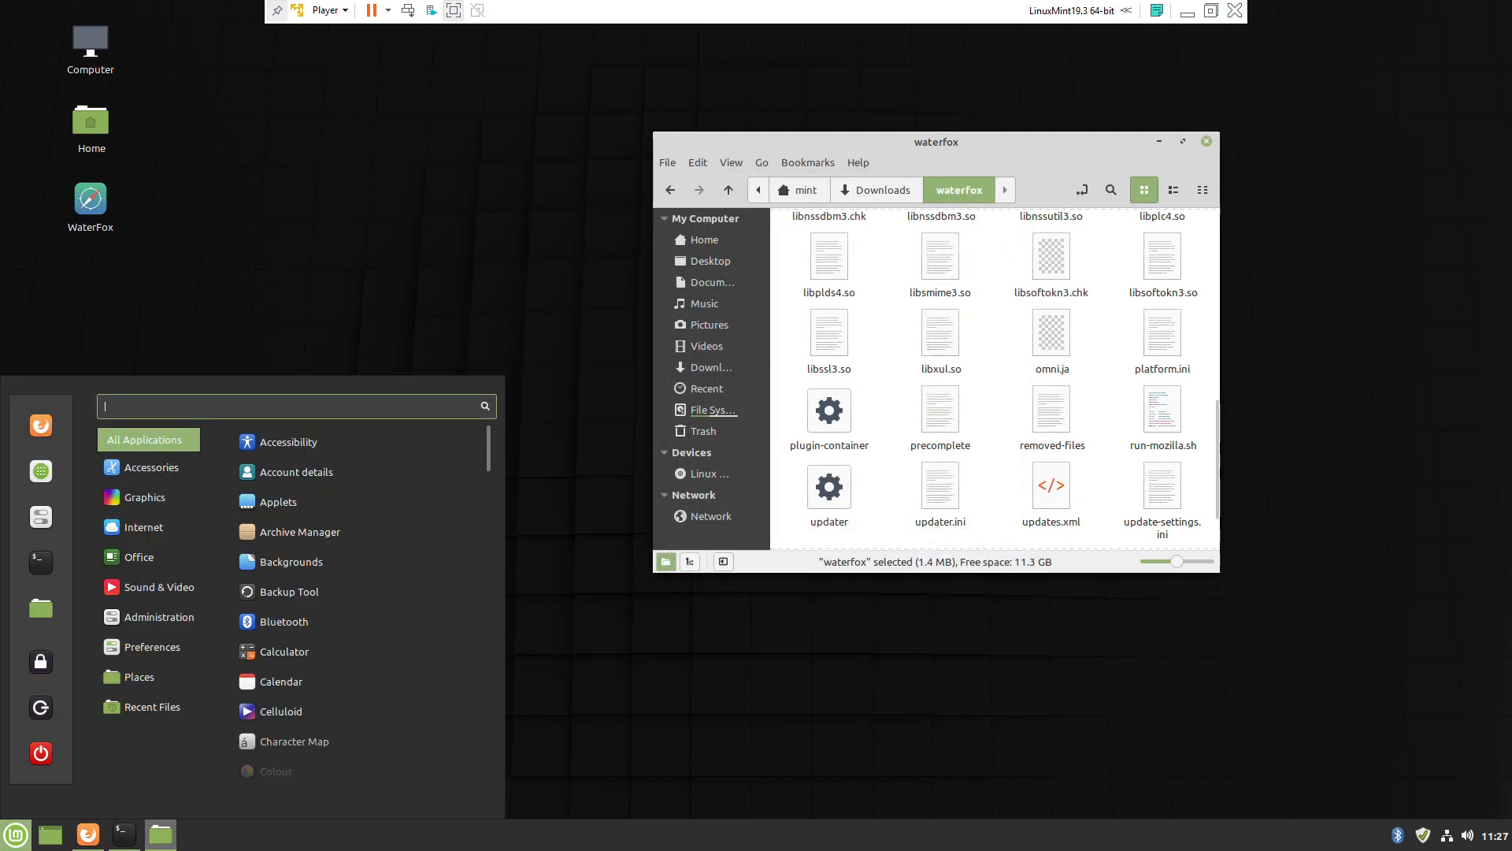
{"action": "left_click", "coordinate": [141, 527]}
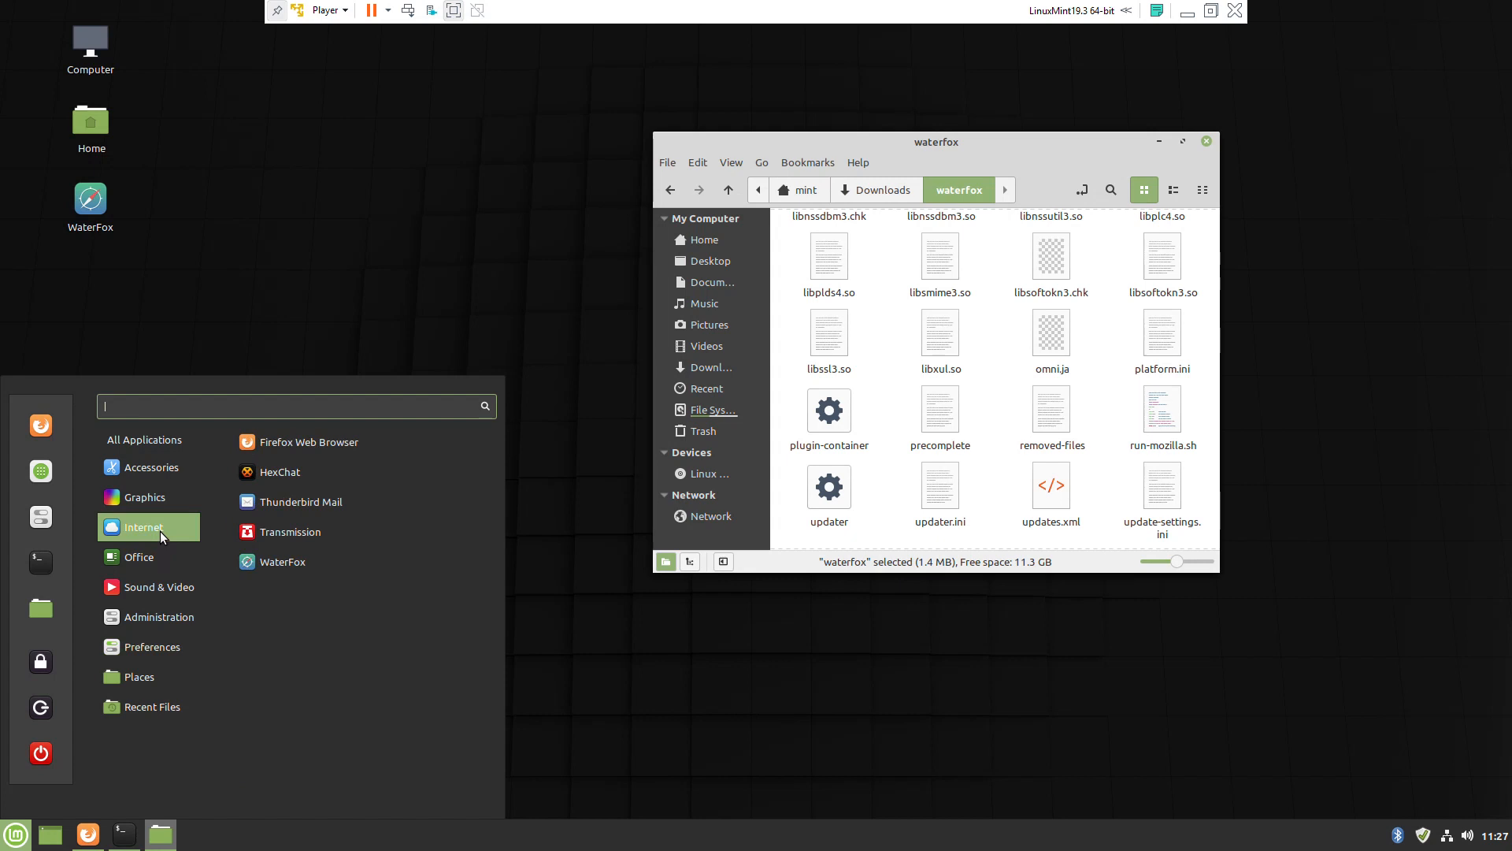
{"action": "mouse_move", "coordinate": [280, 562]}
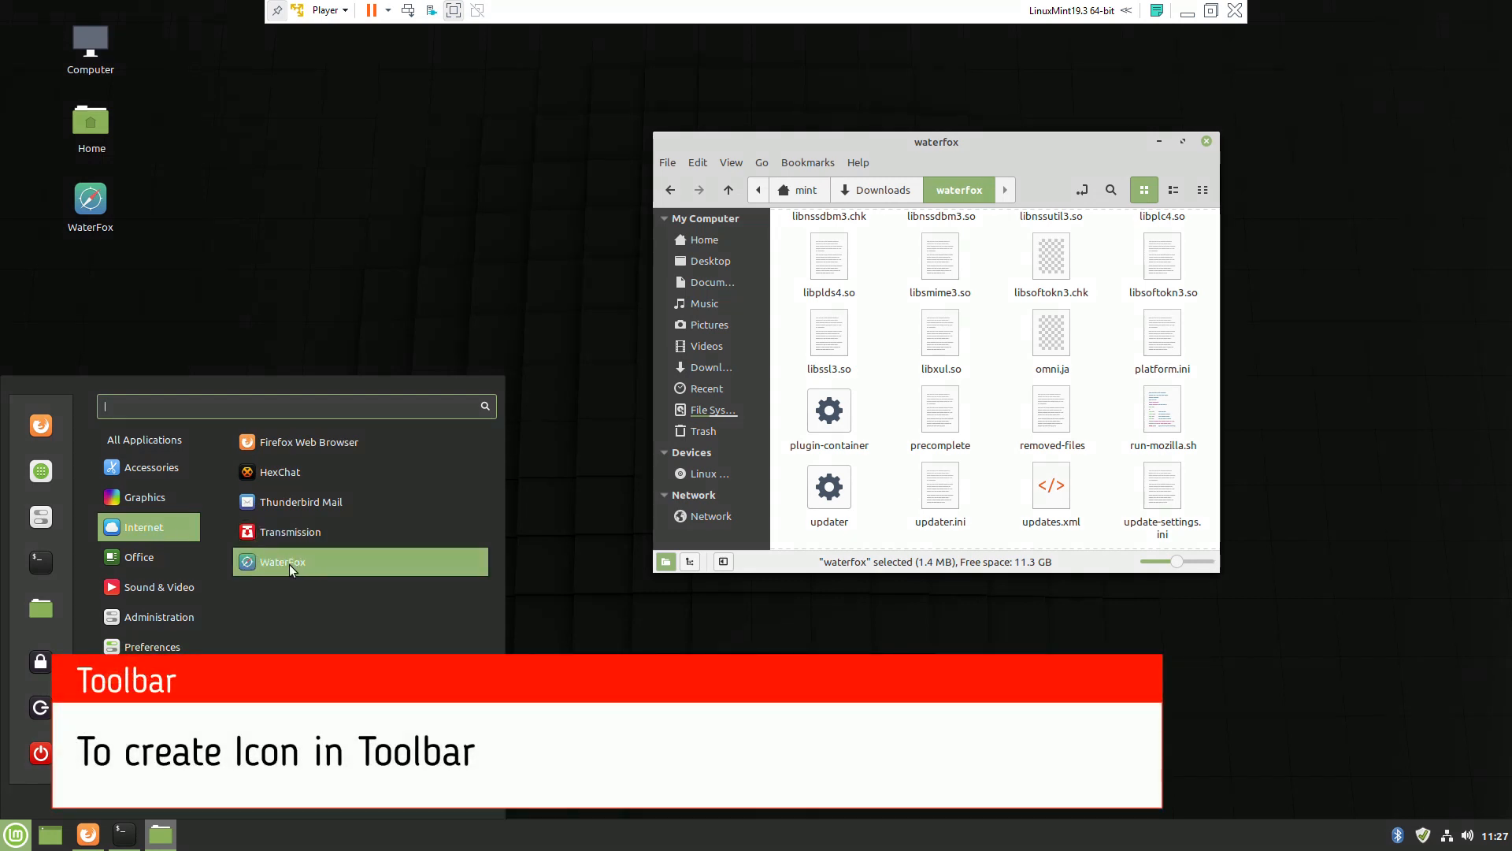
{"action": "right_click", "coordinate": [282, 561]}
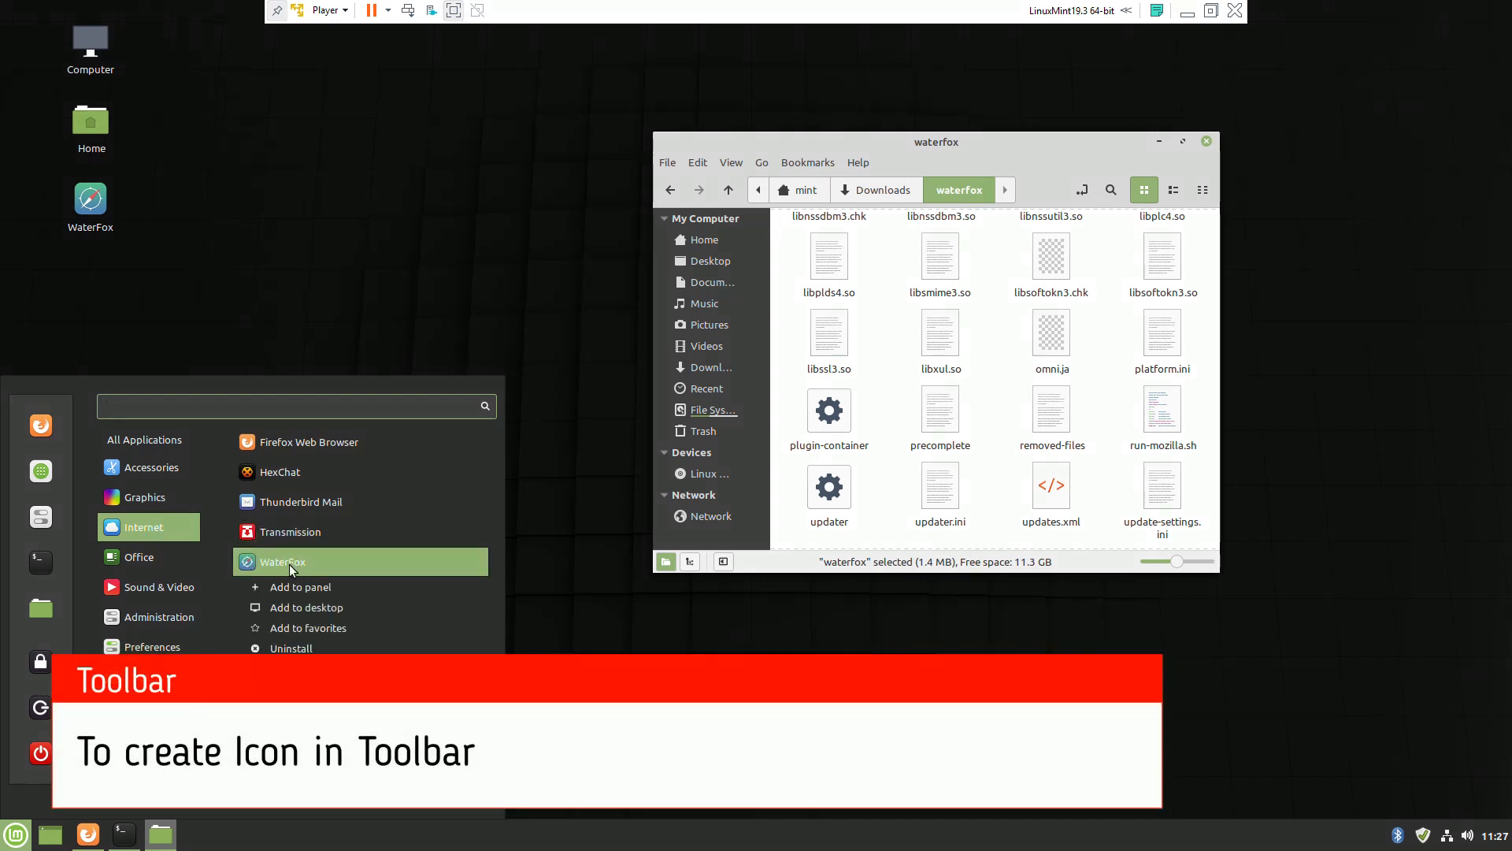
{"action": "mouse_move", "coordinate": [305, 606]}
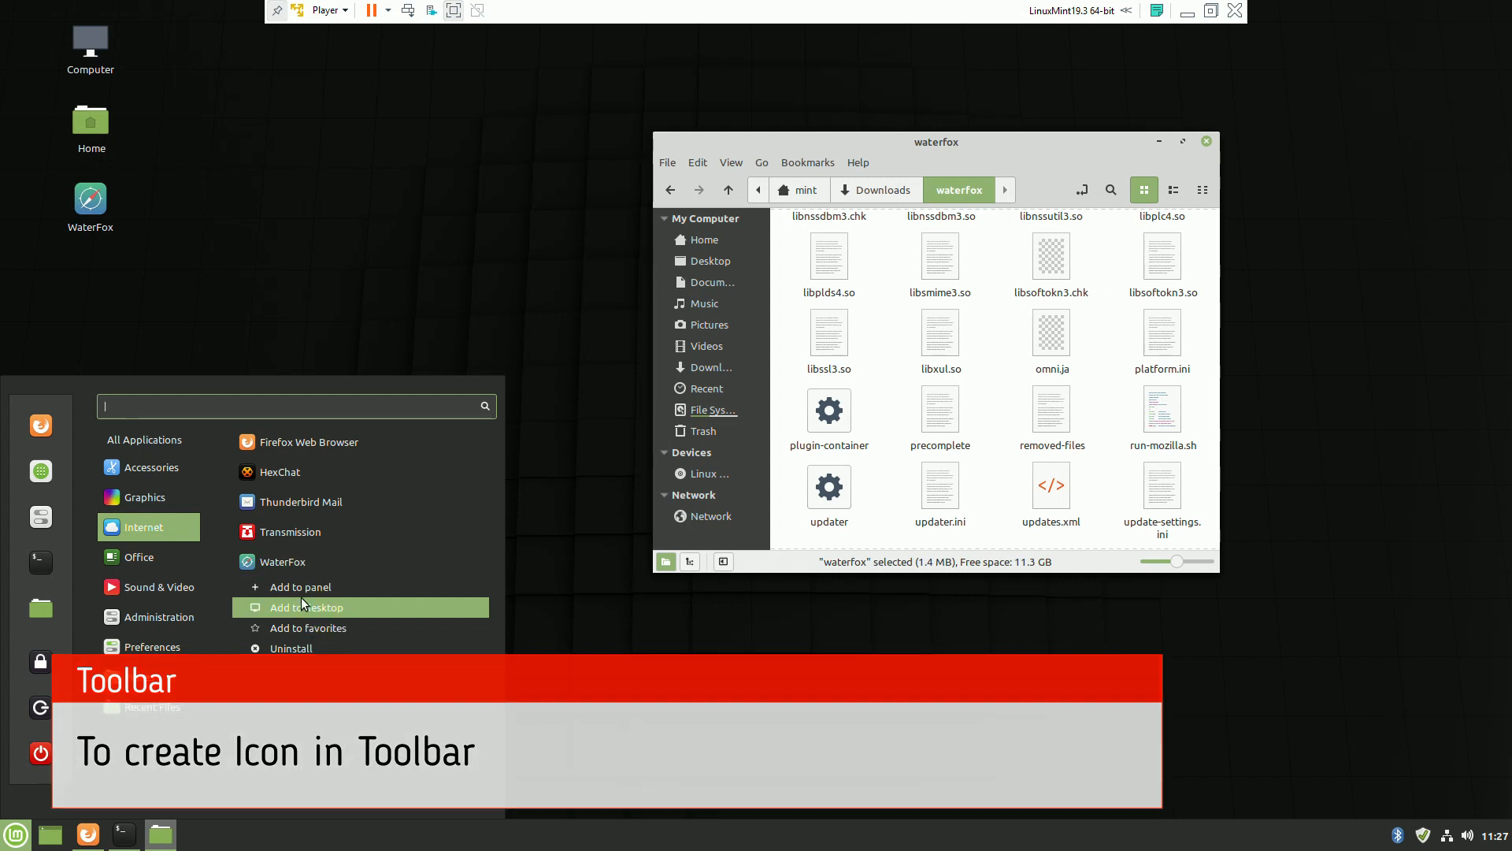
{"action": "left_click", "coordinate": [299, 586]}
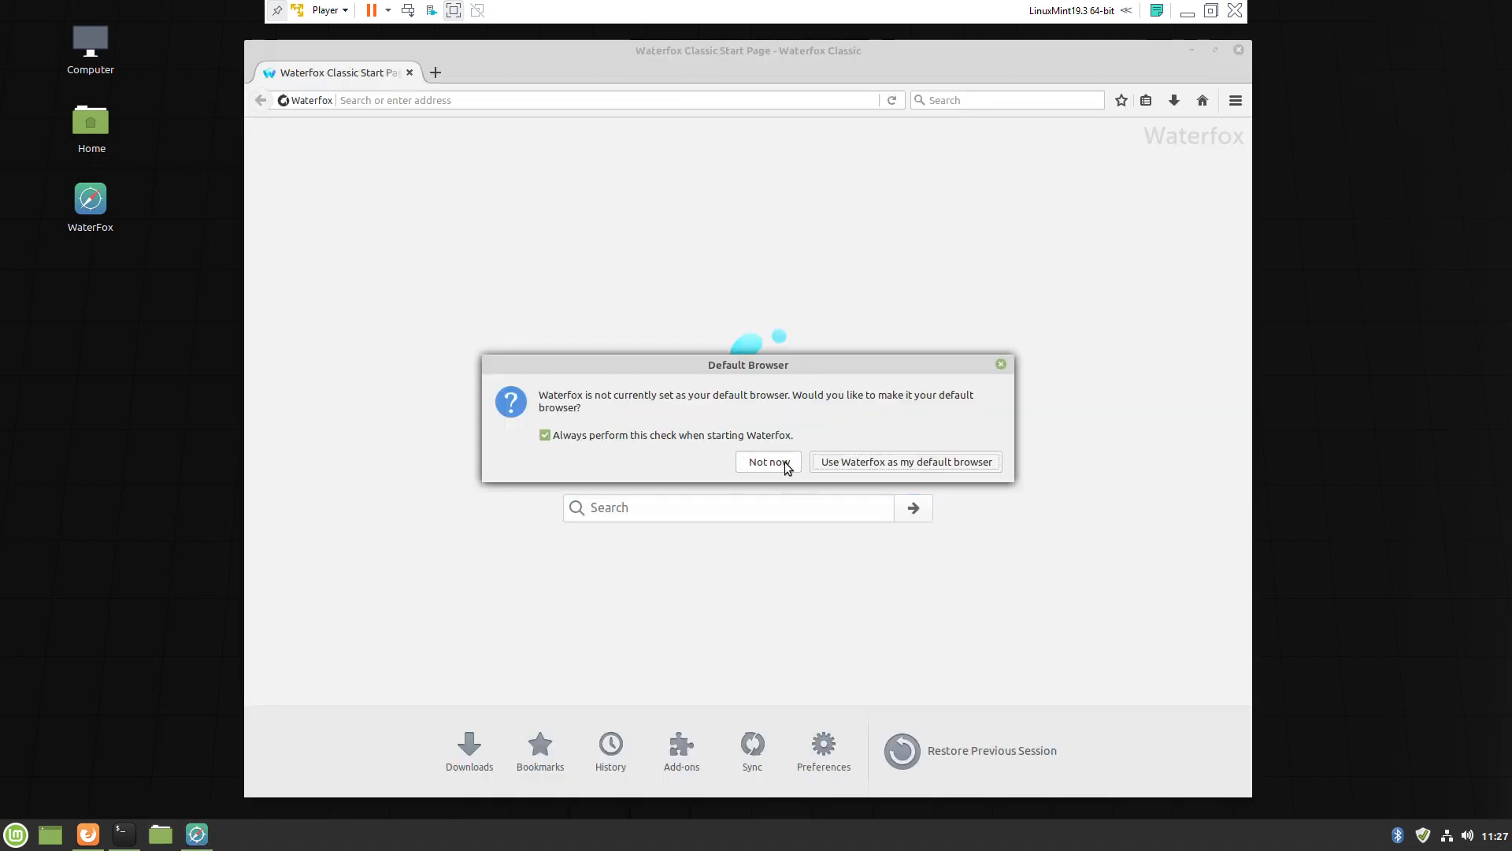
Decline the default-browser prompt and review Waterfox's Advanced > Update and Search preferences
{"action": "left_click", "coordinate": [766, 461]}
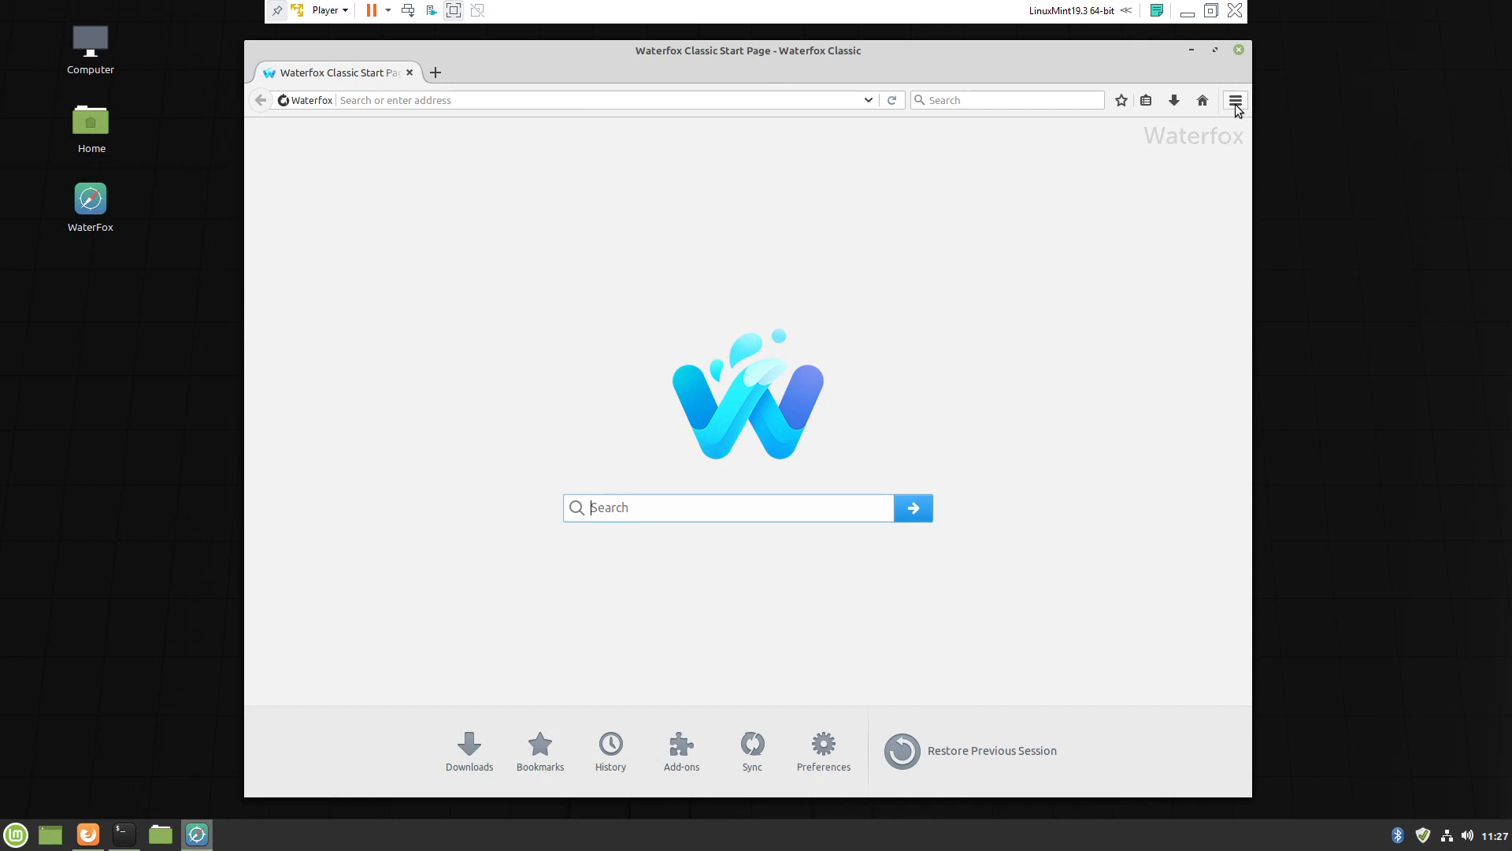
{"action": "left_click", "coordinate": [1236, 99]}
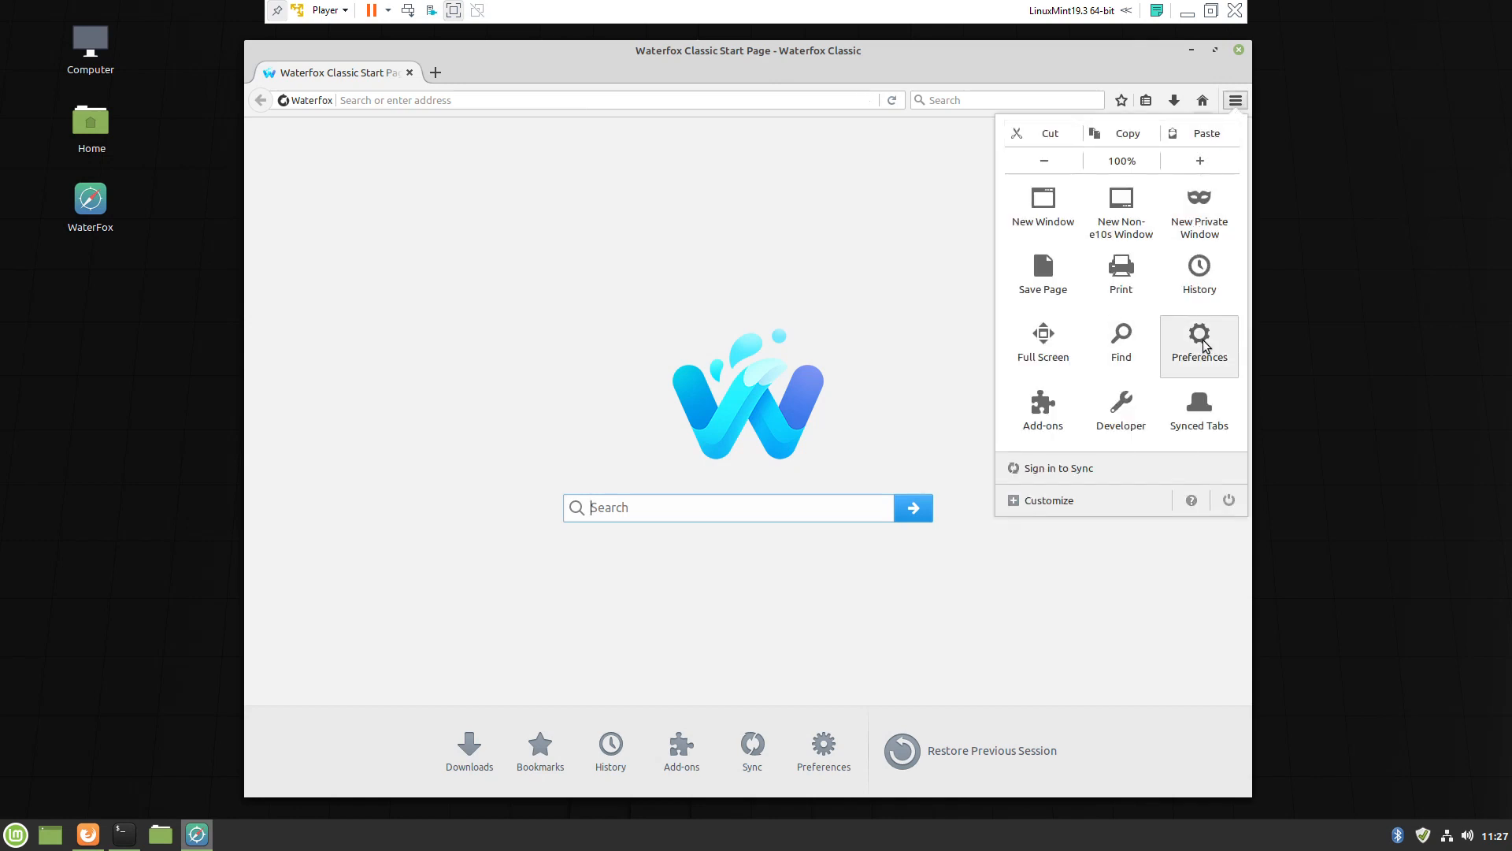
{"action": "left_click", "coordinate": [1199, 340]}
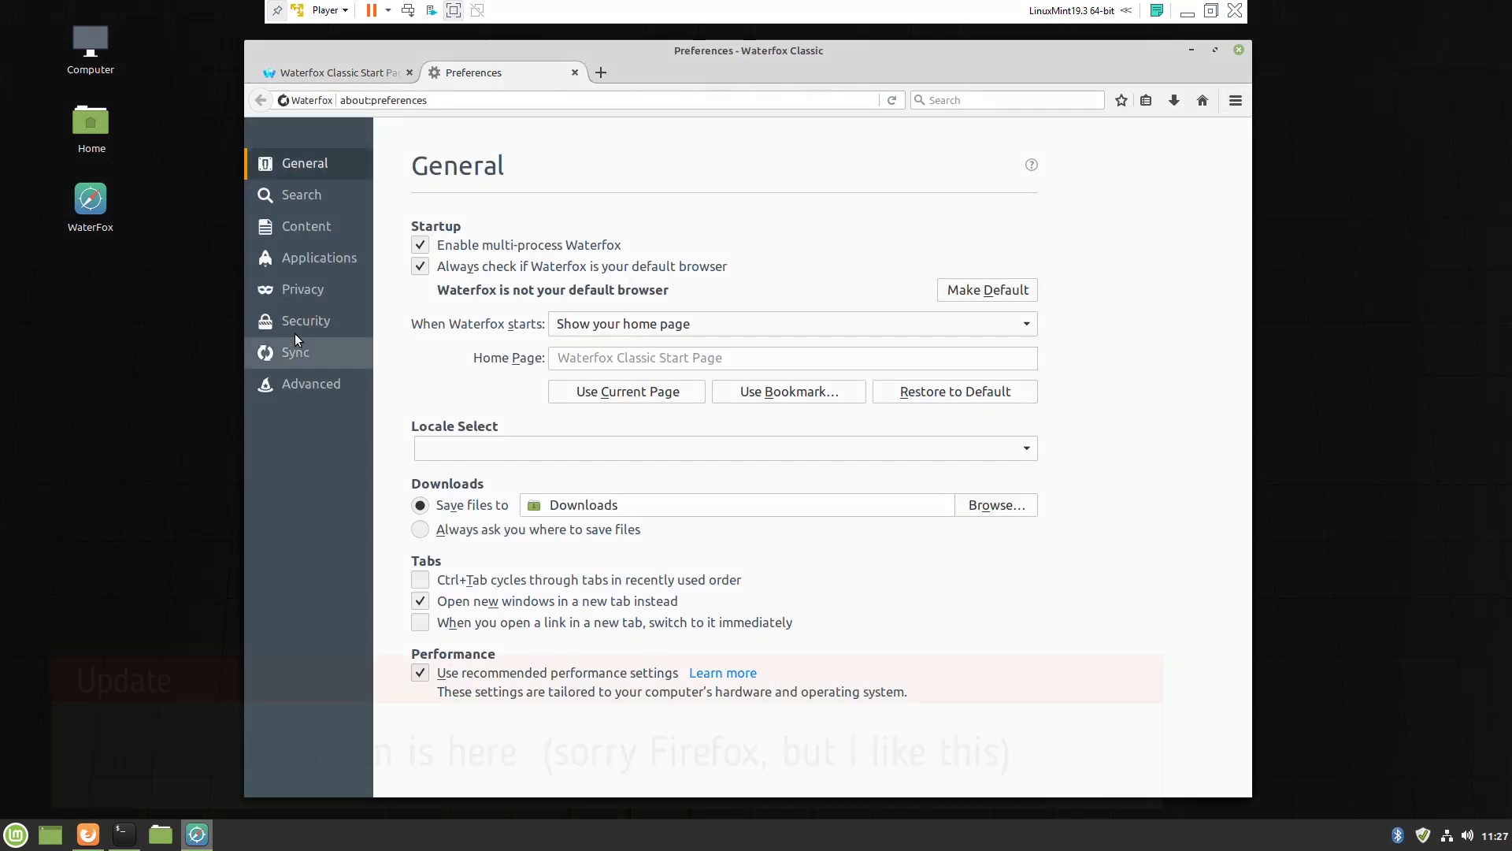
{"action": "left_click", "coordinate": [311, 382]}
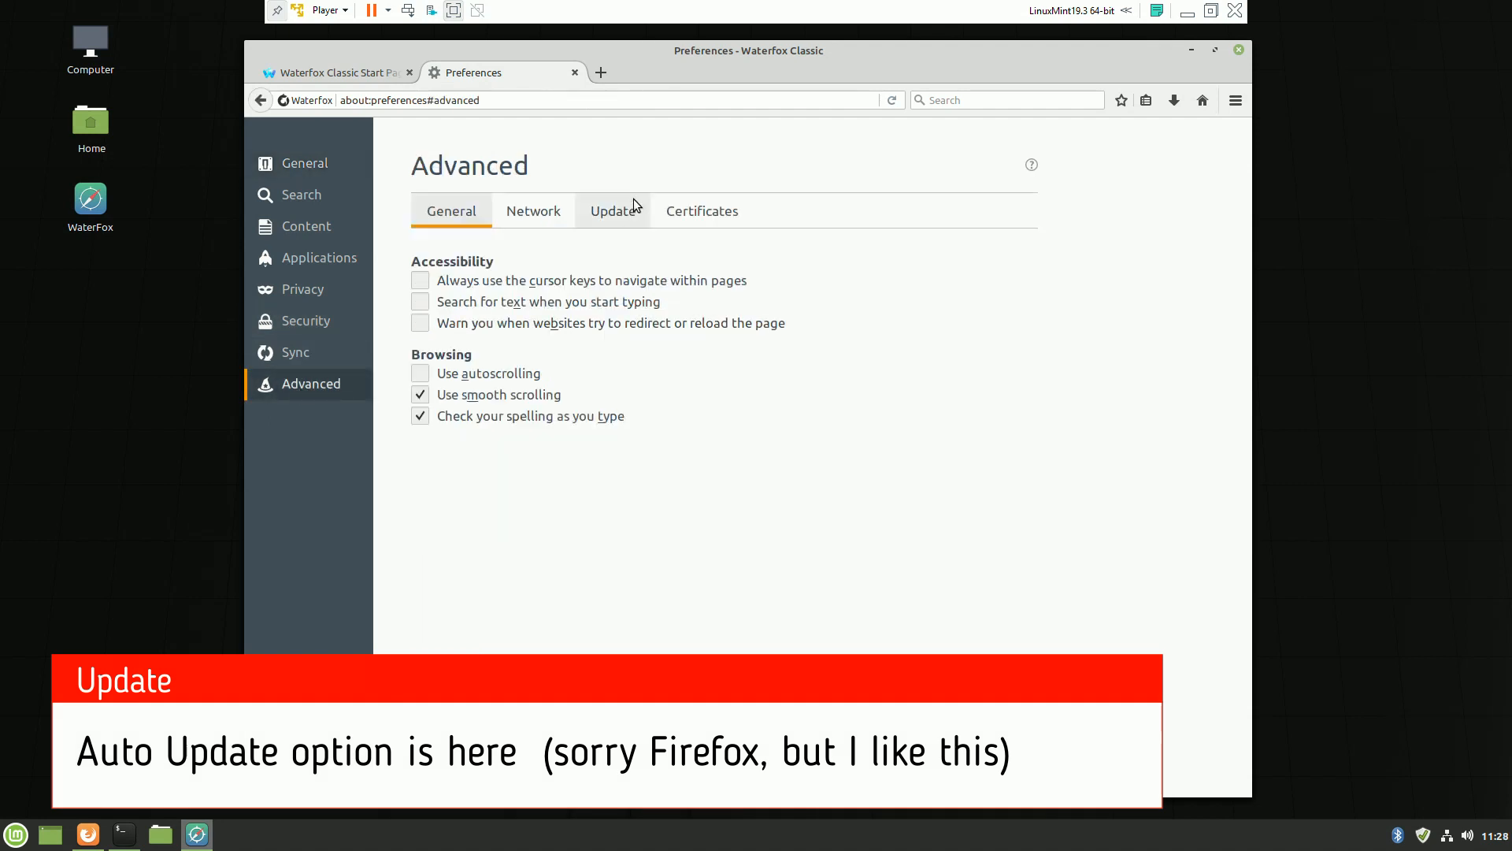
{"action": "left_click", "coordinate": [613, 210]}
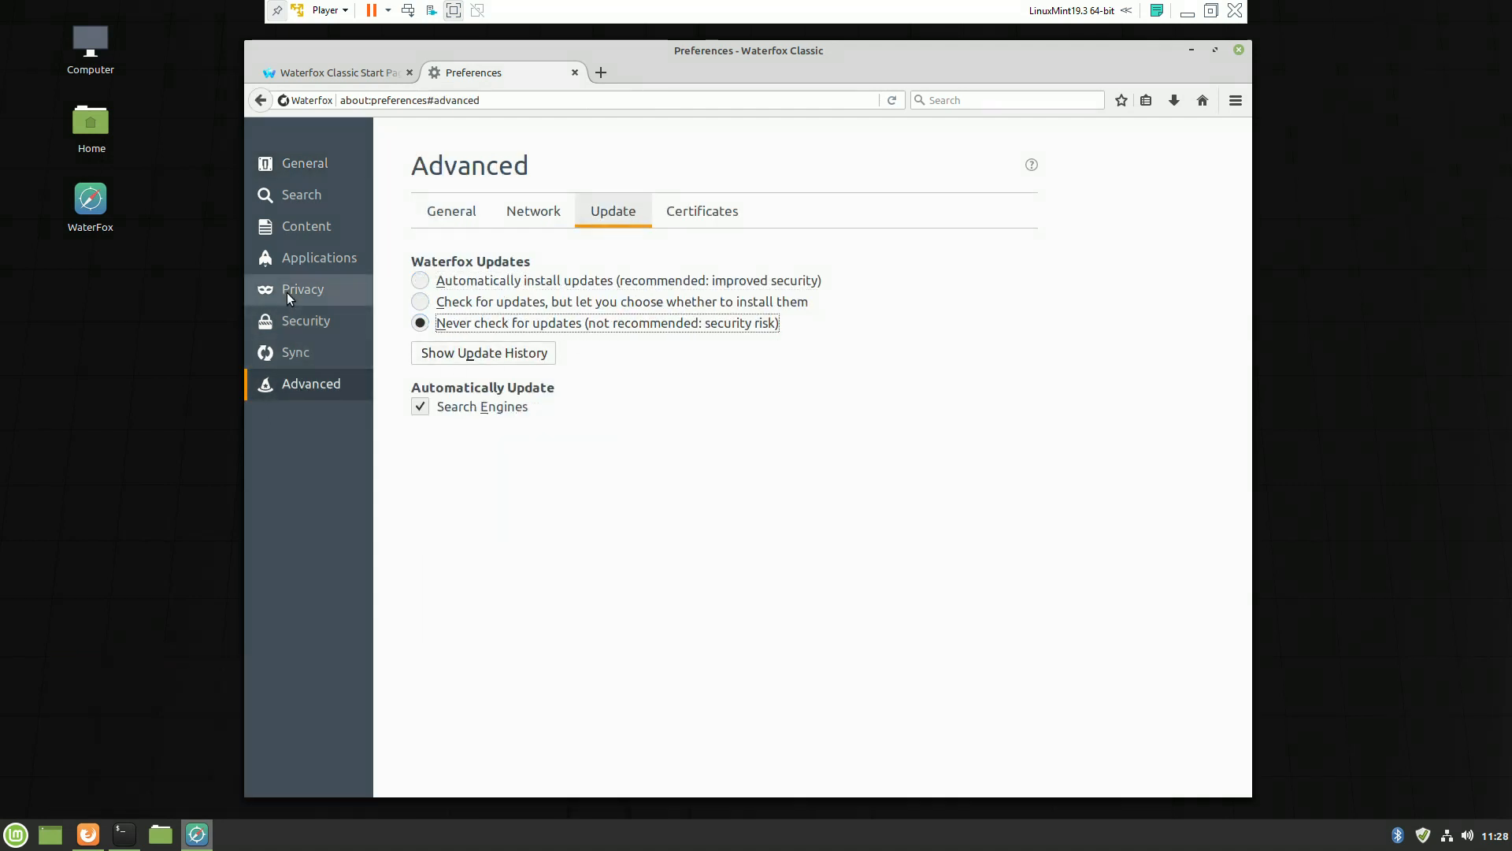
{"action": "left_click", "coordinate": [304, 163]}
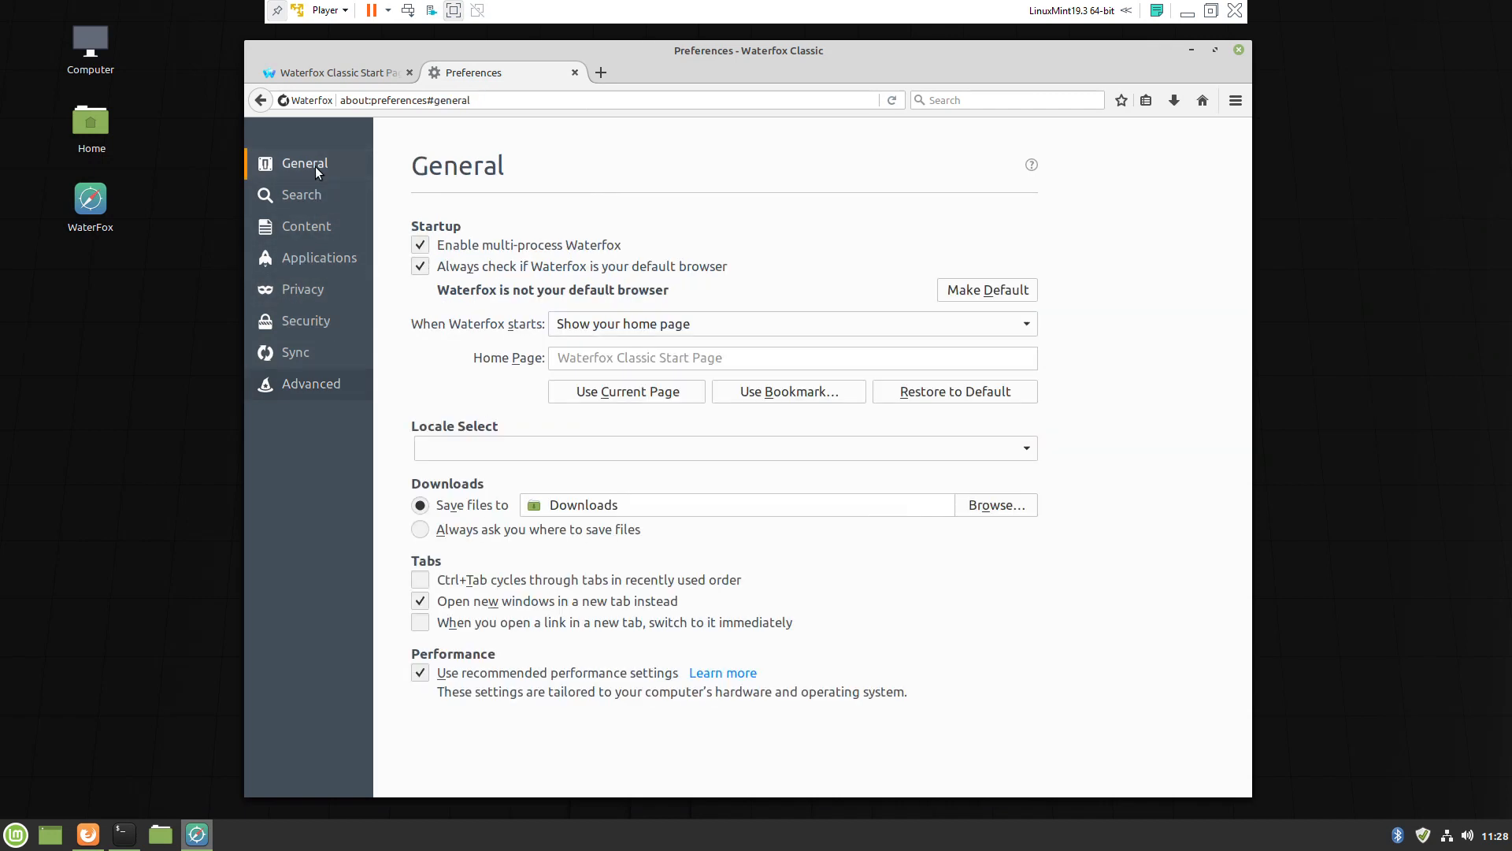
{"action": "mouse_move", "coordinate": [322, 321]}
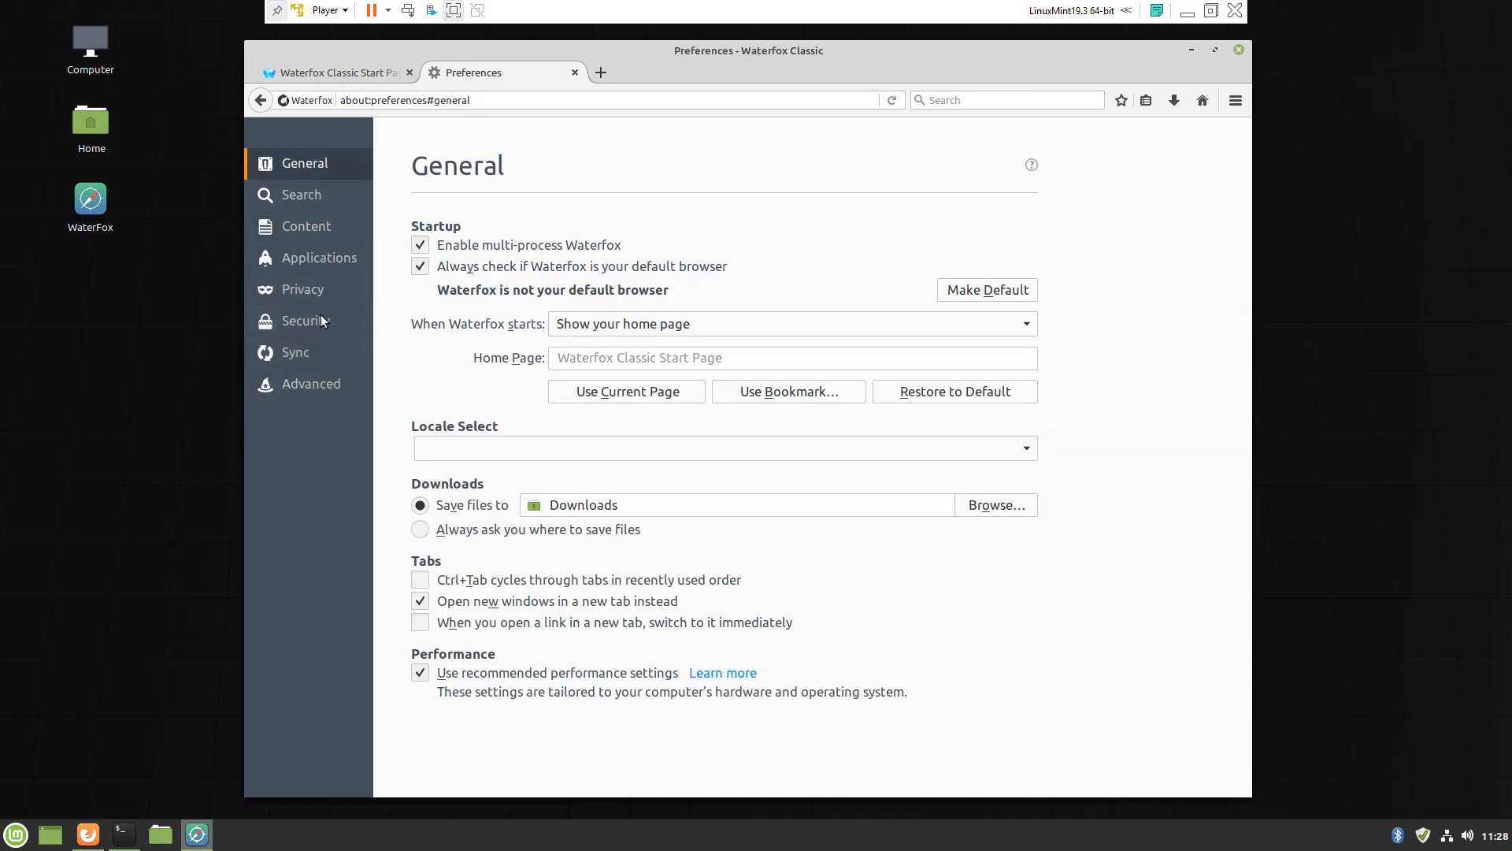
{"action": "mouse_move", "coordinate": [304, 289]}
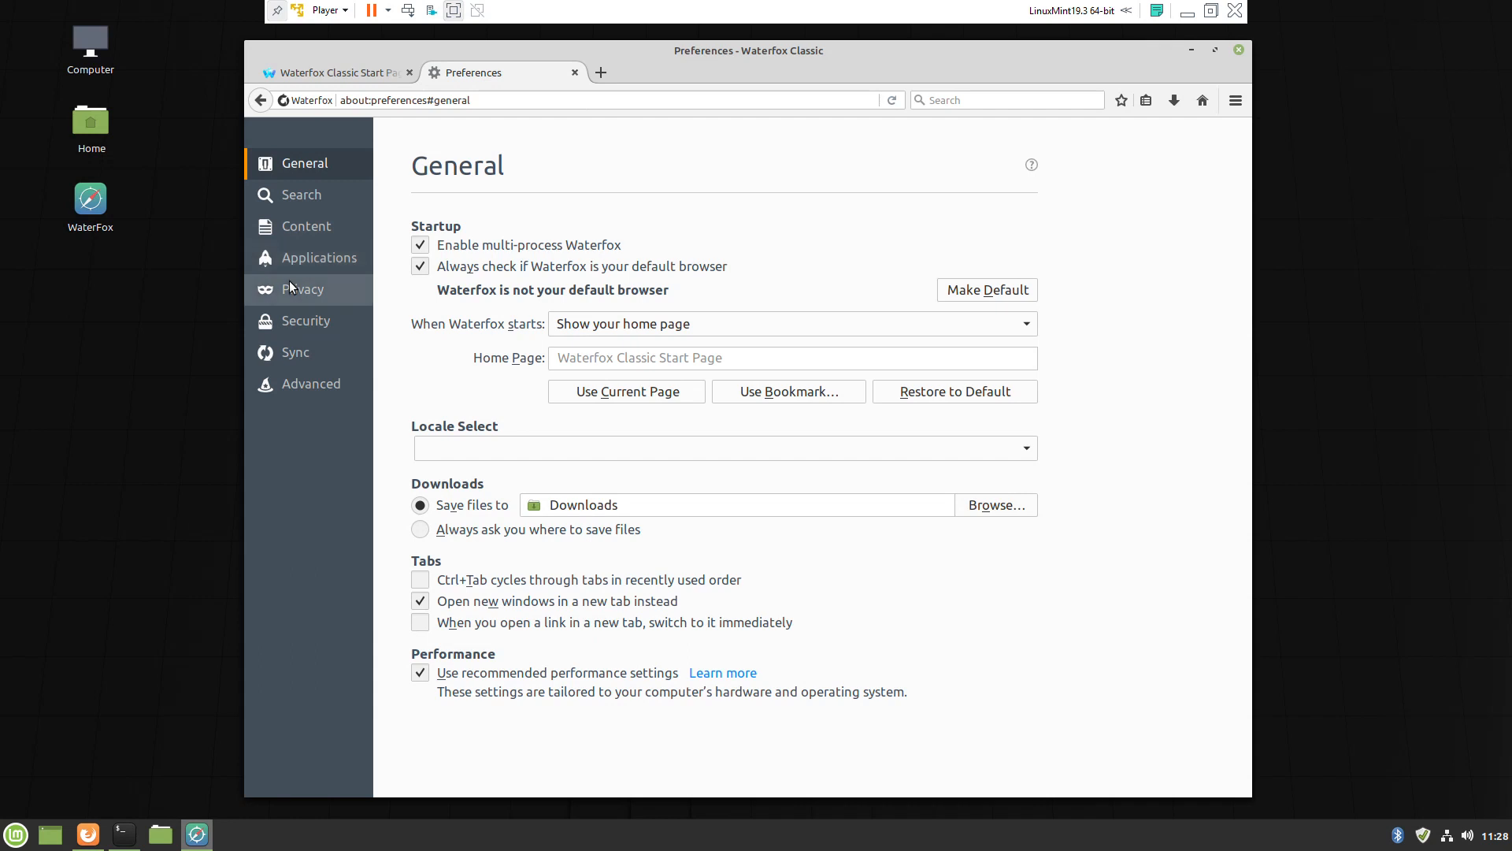
{"action": "left_click", "coordinate": [301, 194]}
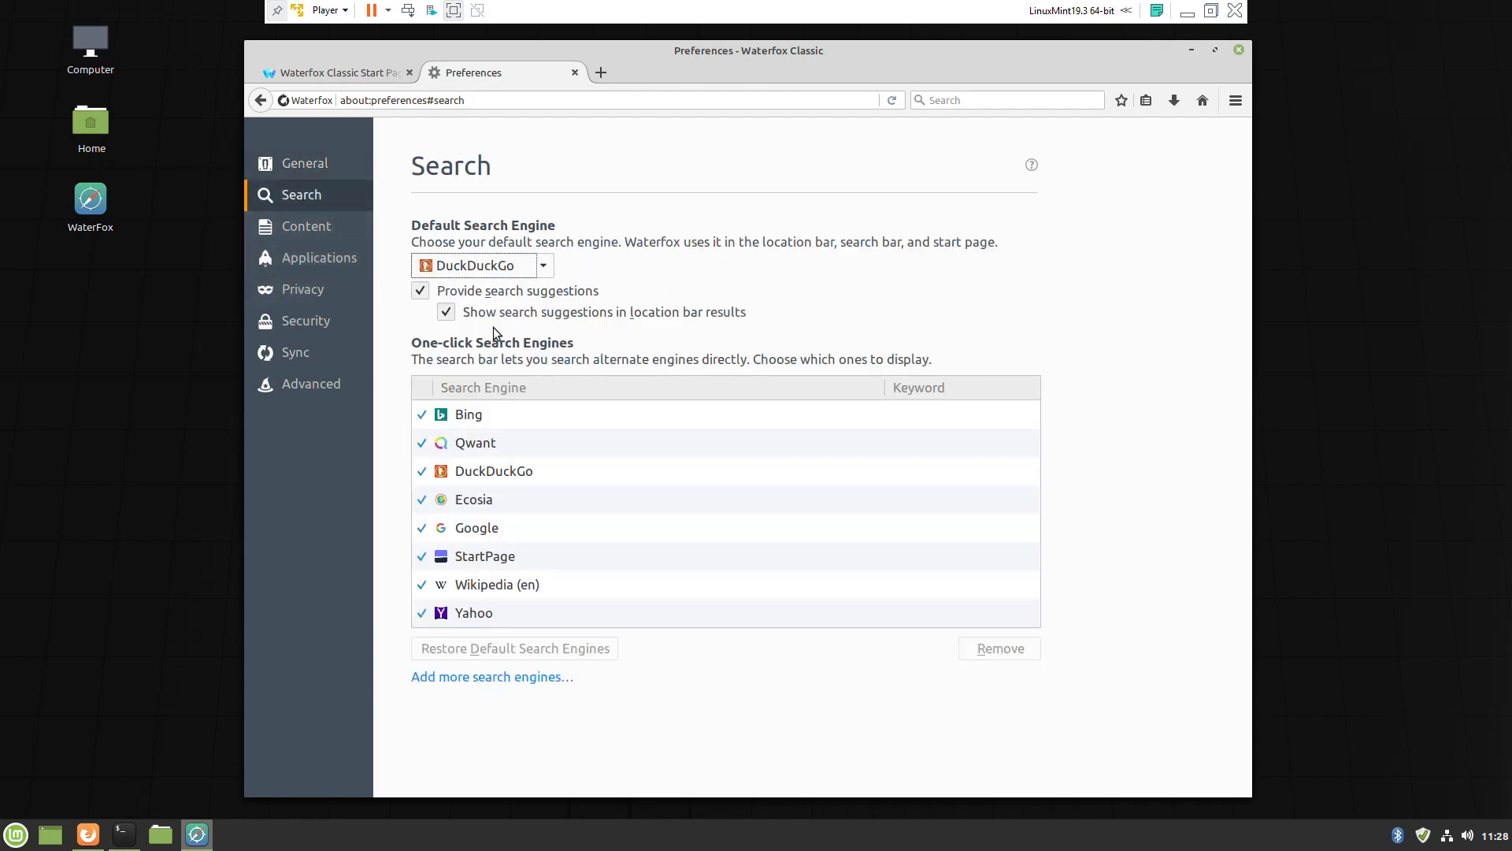
{"action": "mouse_move", "coordinate": [575, 72]}
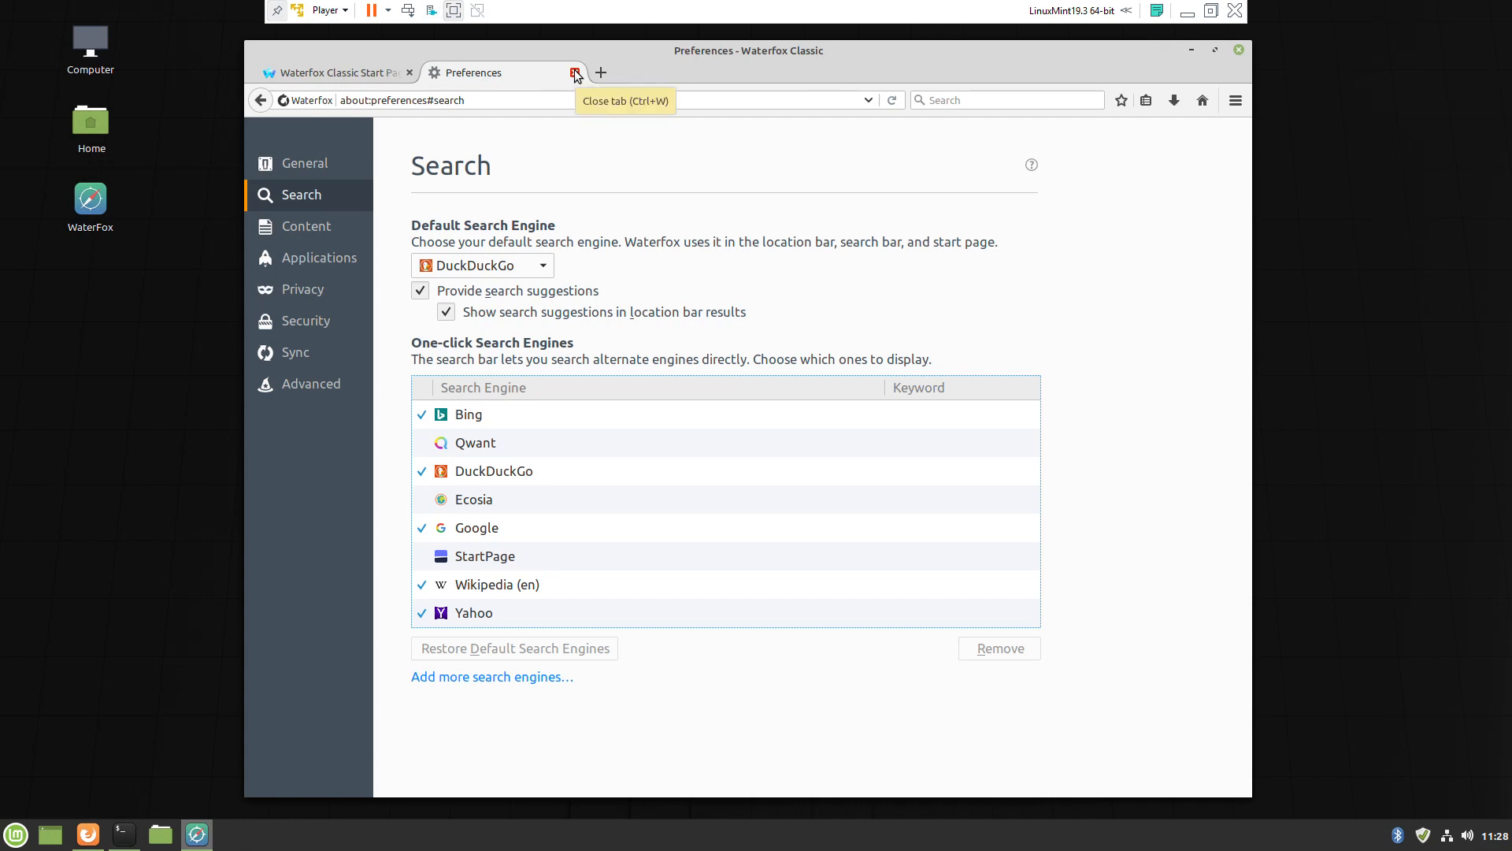
Close Preferences and search DuckDuckGo images for 'waterfox 64x64 png'
{"action": "left_click", "coordinate": [575, 73]}
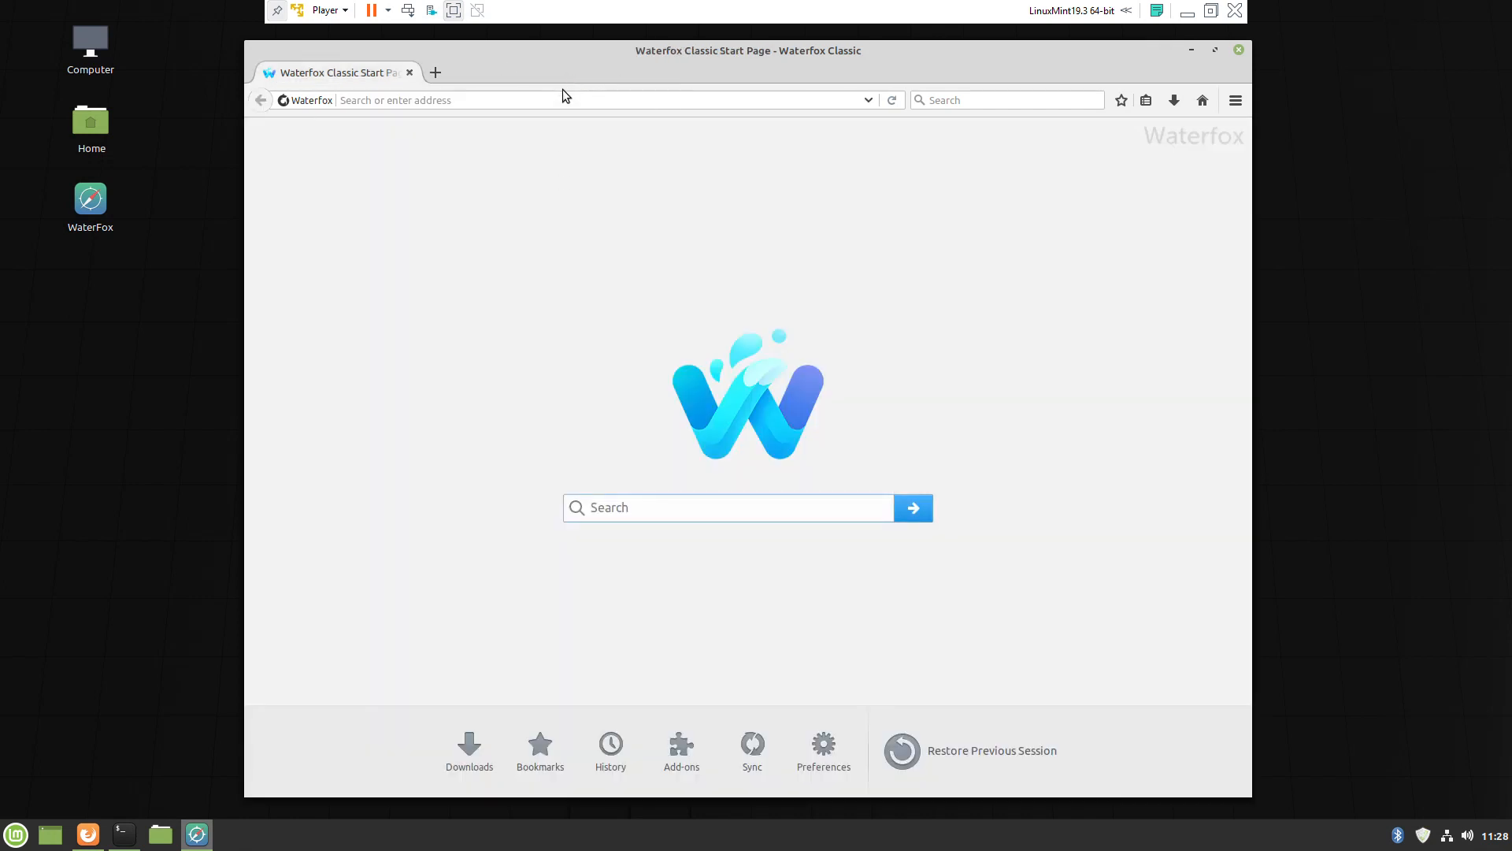
{"action": "left_click", "coordinate": [727, 508]}
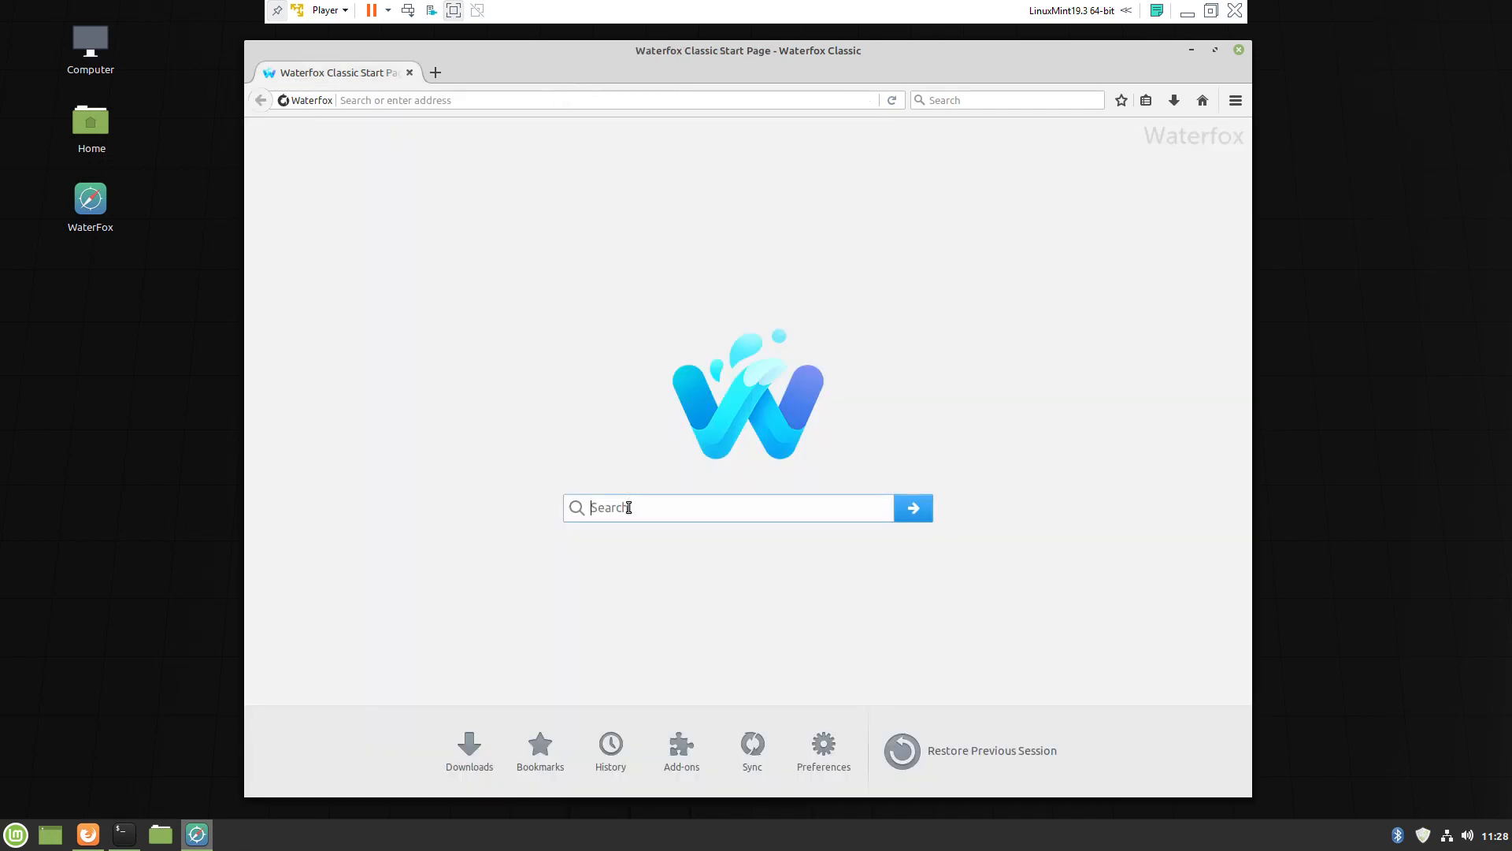
{"action": "type", "text": "waterfox"}
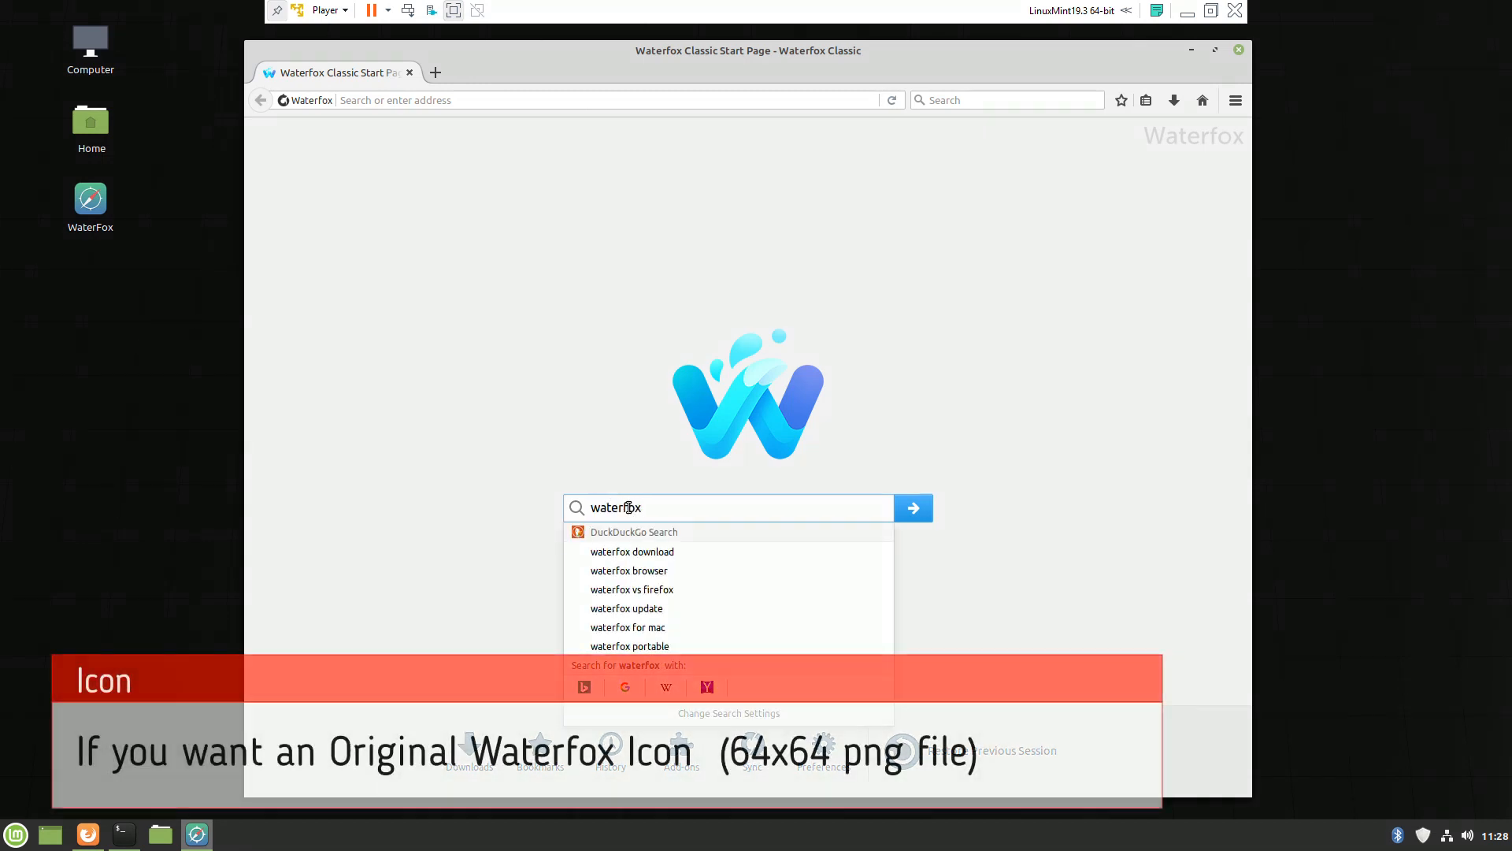
{"action": "type", "text": "64x64"}
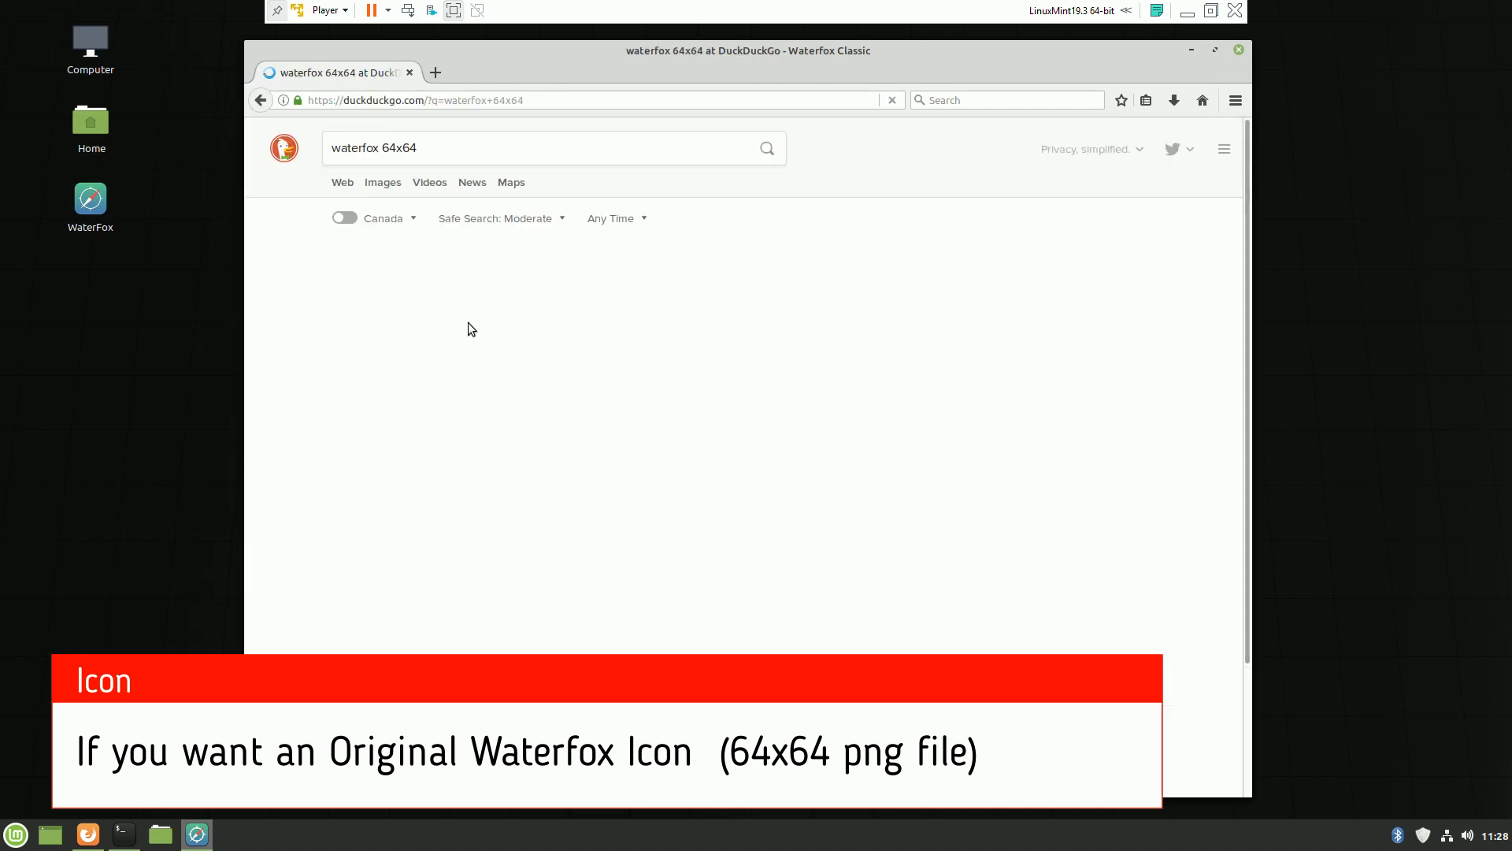
{"action": "left_click", "coordinate": [383, 182]}
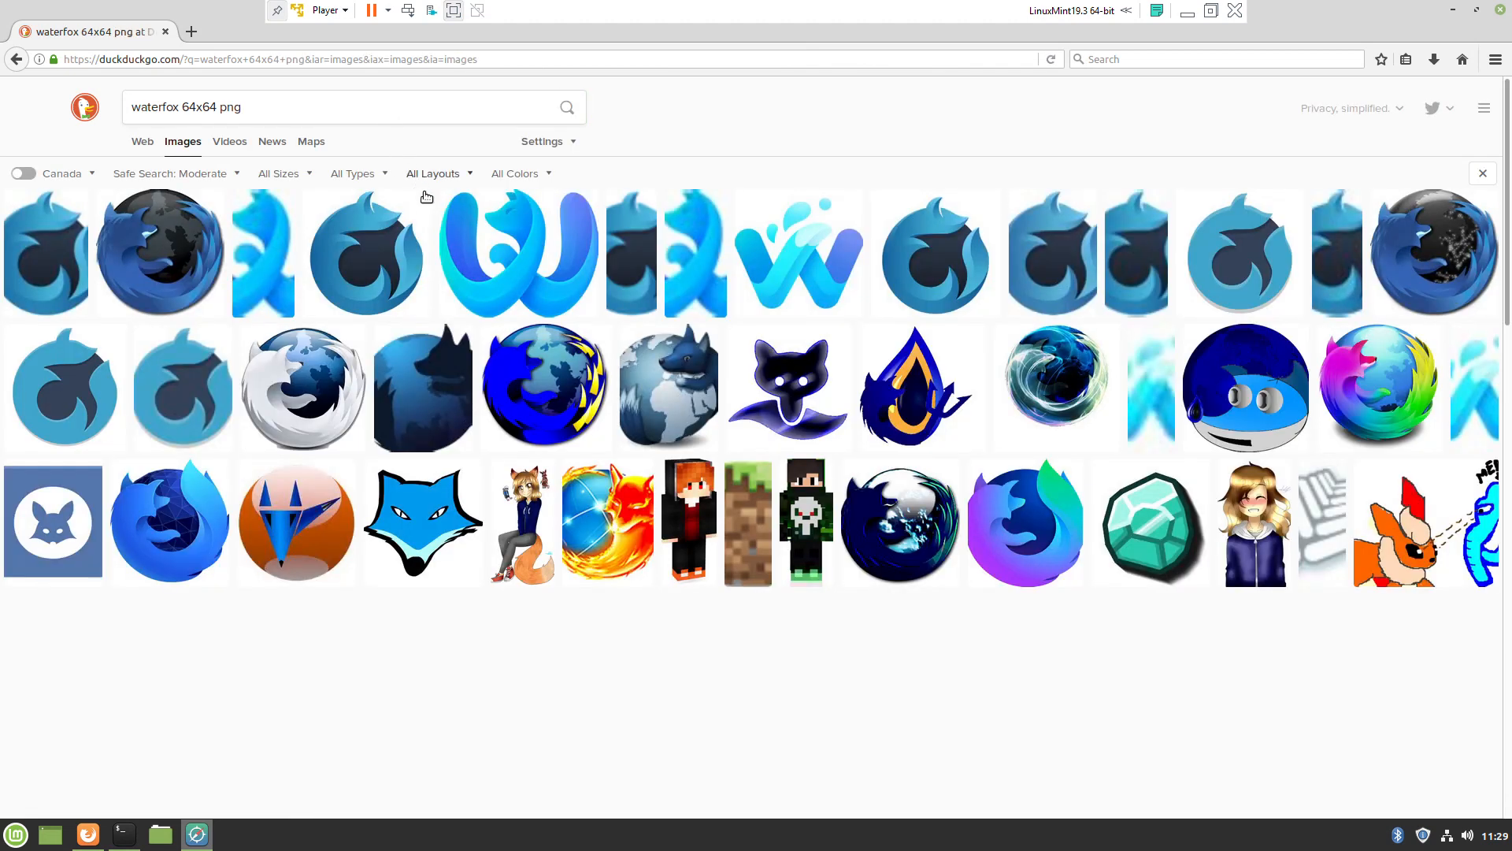
{"action": "mouse_move", "coordinate": [519, 253]}
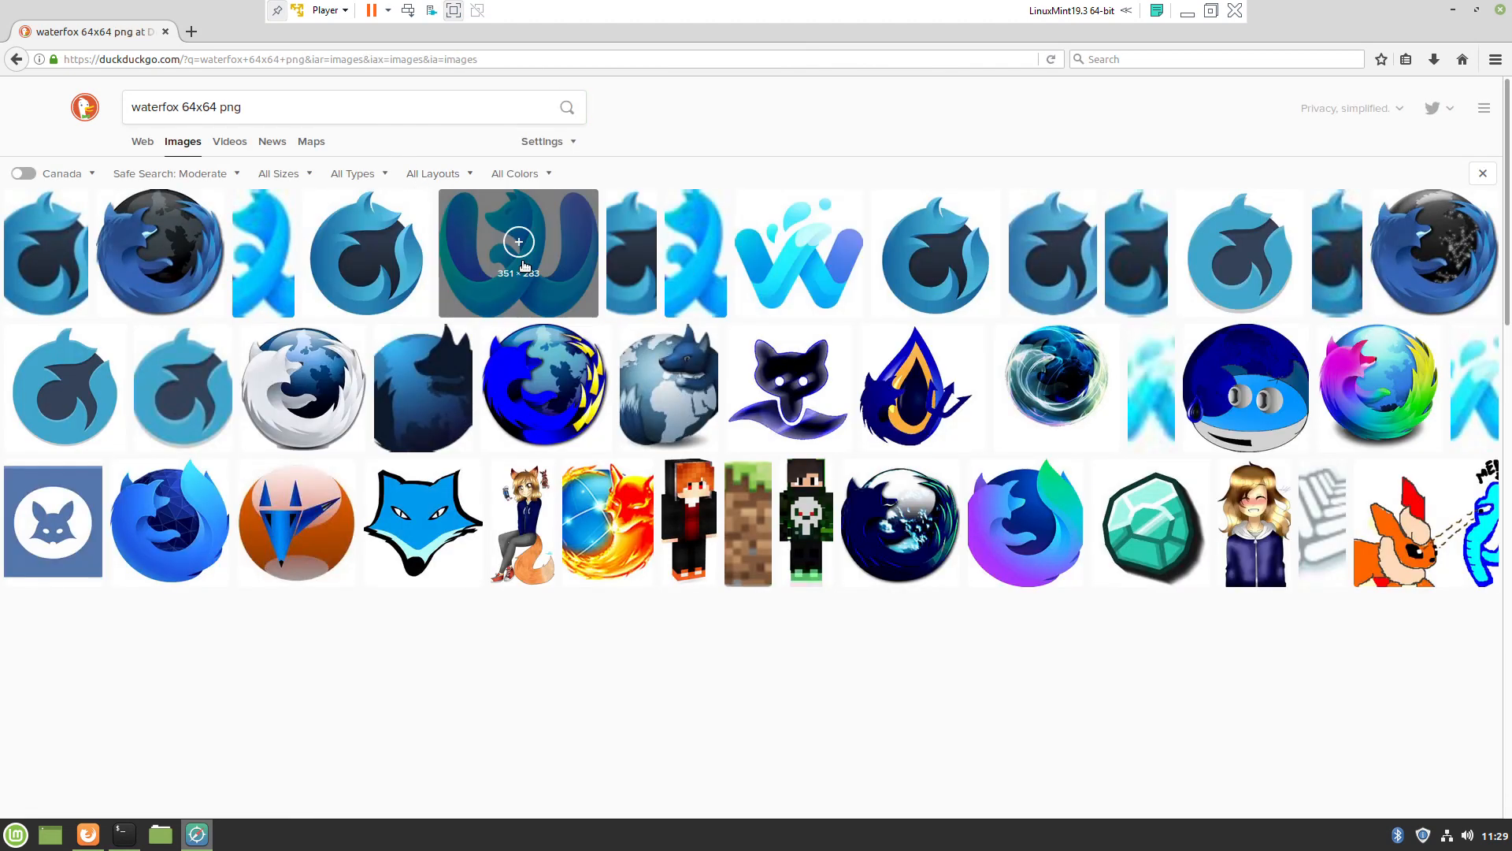
{"action": "mouse_move", "coordinate": [46, 241]}
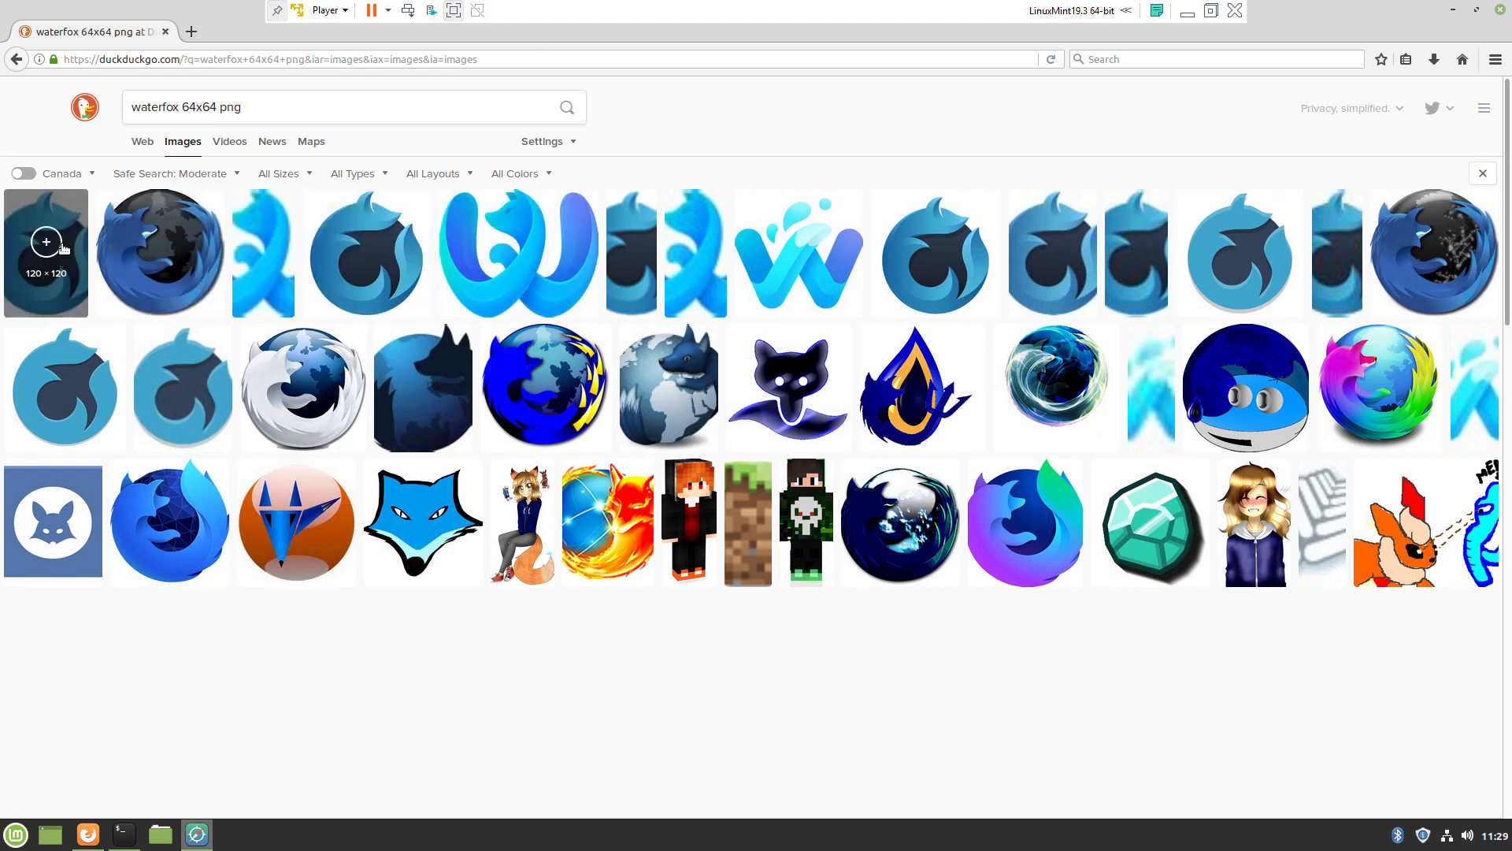
{"action": "mouse_move", "coordinate": [661, 261]}
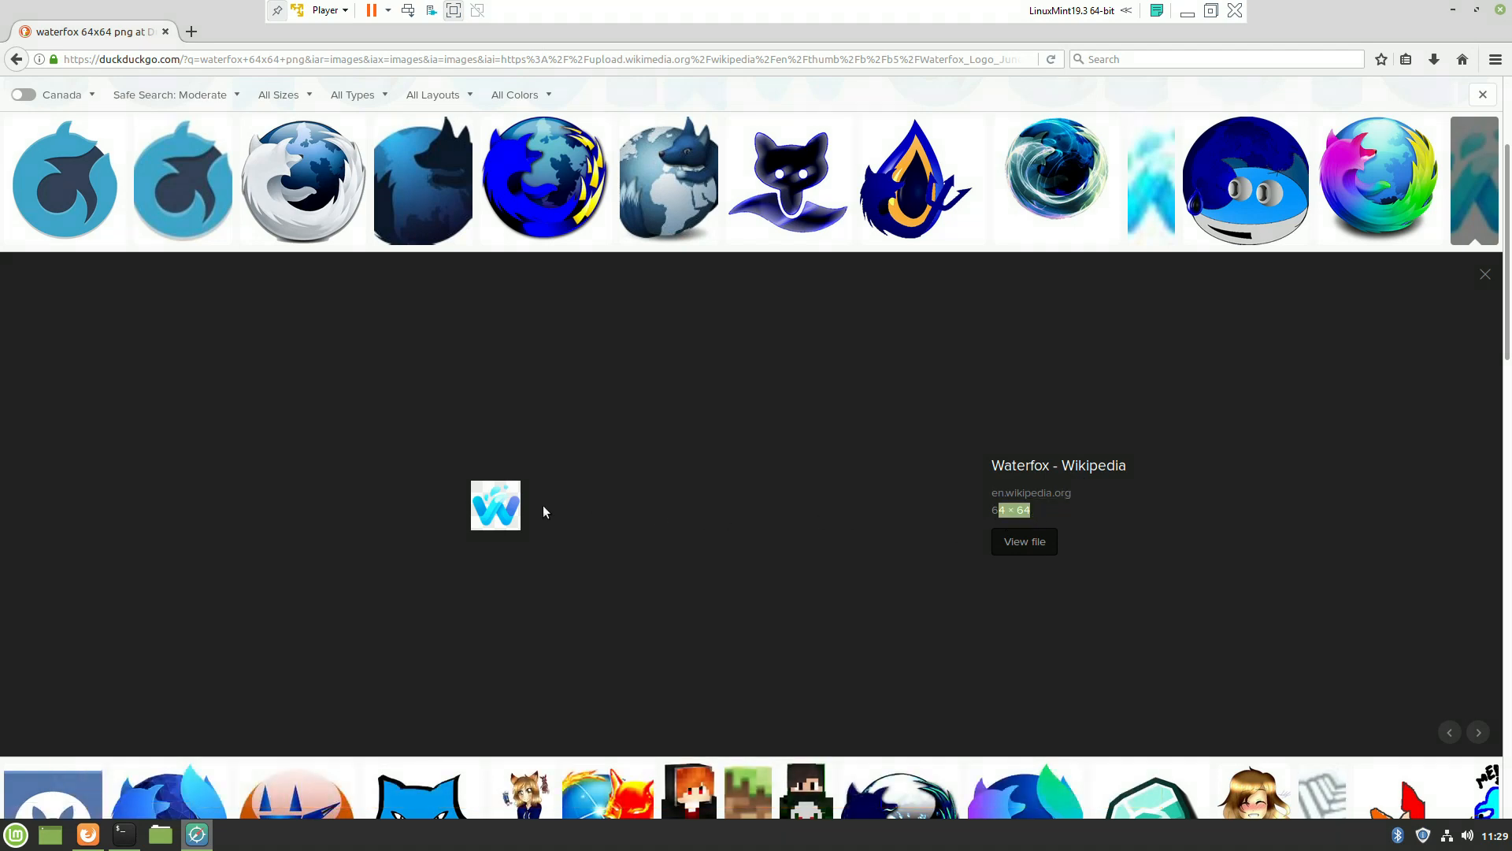
Save the 64×64 Waterfox logo as waterfox.png in Downloads
{"action": "right_click", "coordinate": [495, 504]}
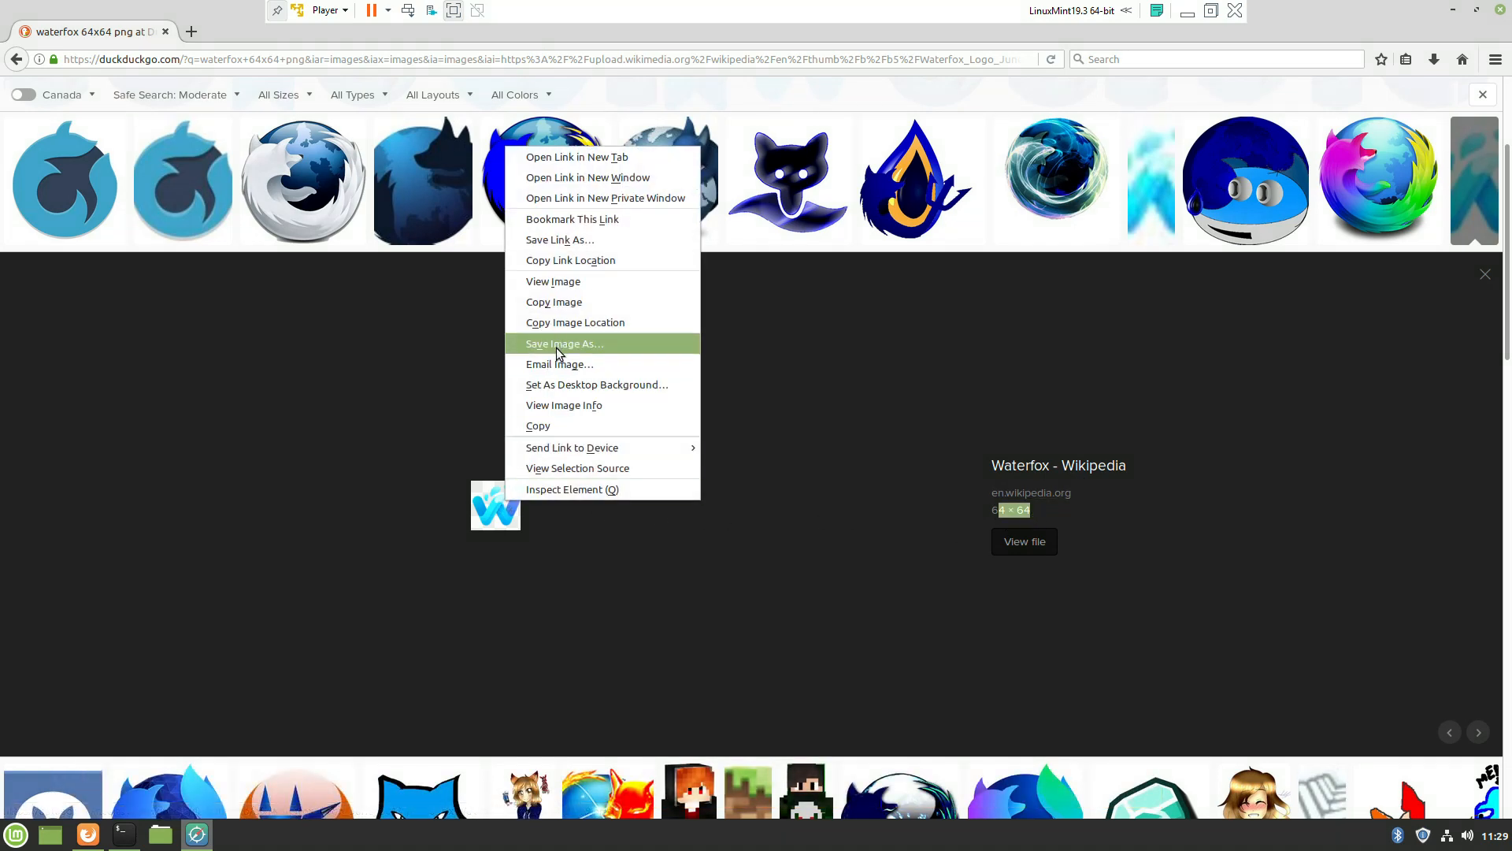
{"action": "left_click", "coordinate": [563, 344]}
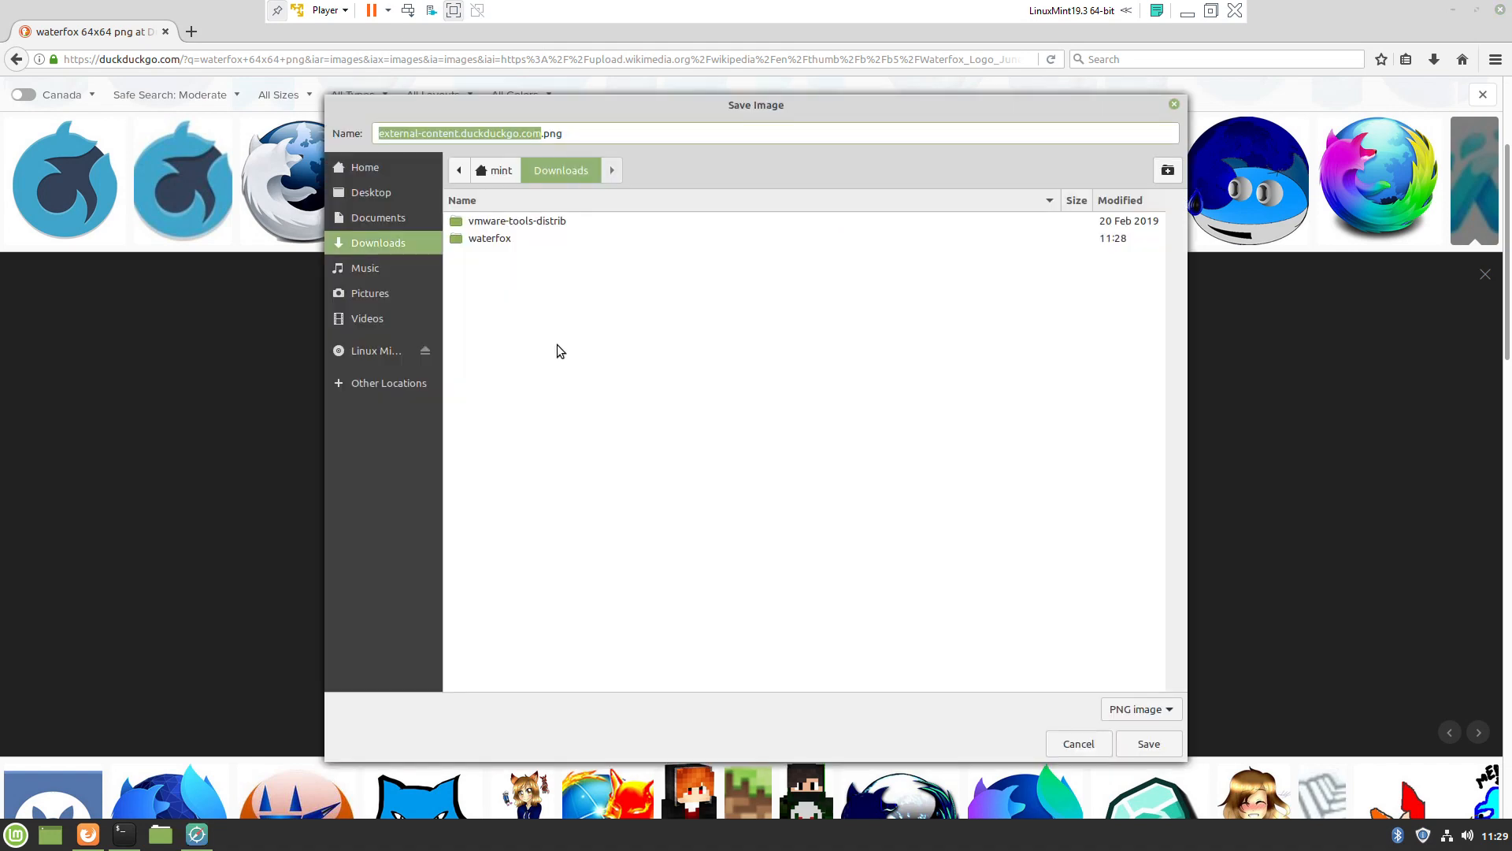
{"action": "mouse_move", "coordinate": [506, 156]}
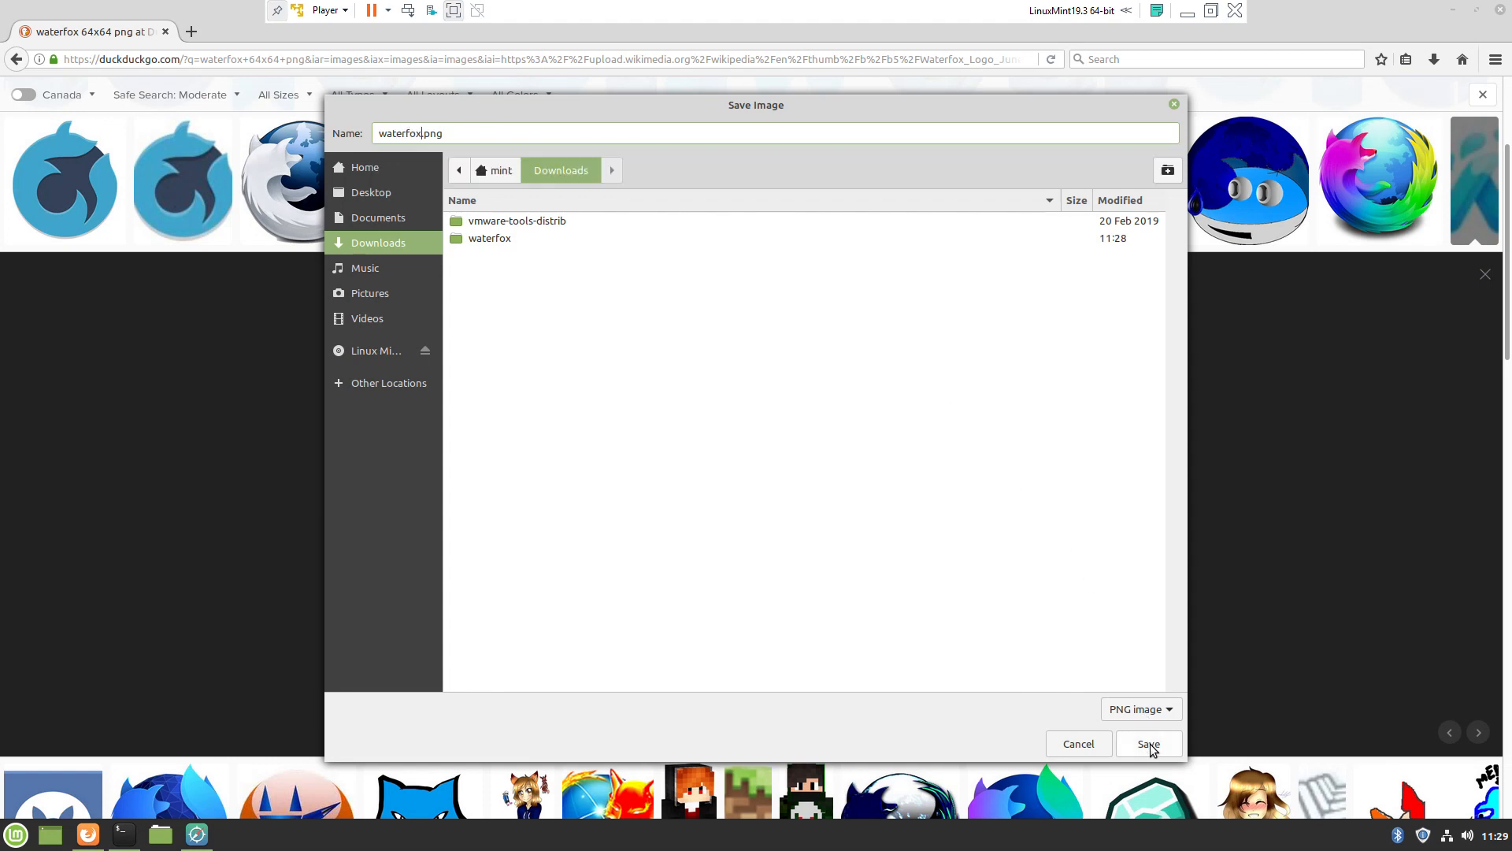
{"action": "left_click", "coordinate": [1147, 744]}
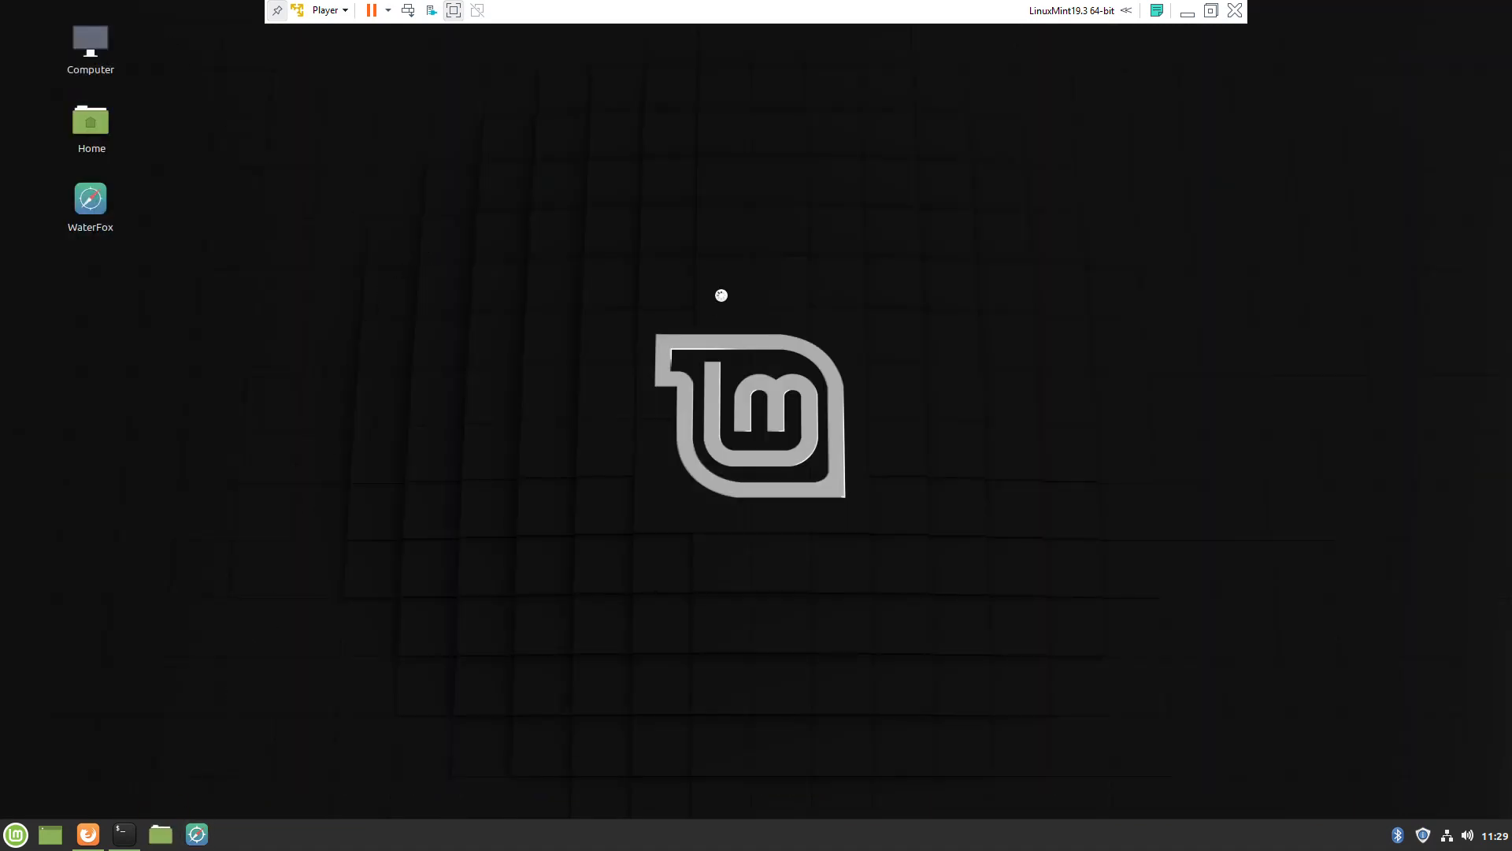
Copy waterfox.png from Downloads and browse to the File System root
{"action": "left_click", "coordinate": [159, 833]}
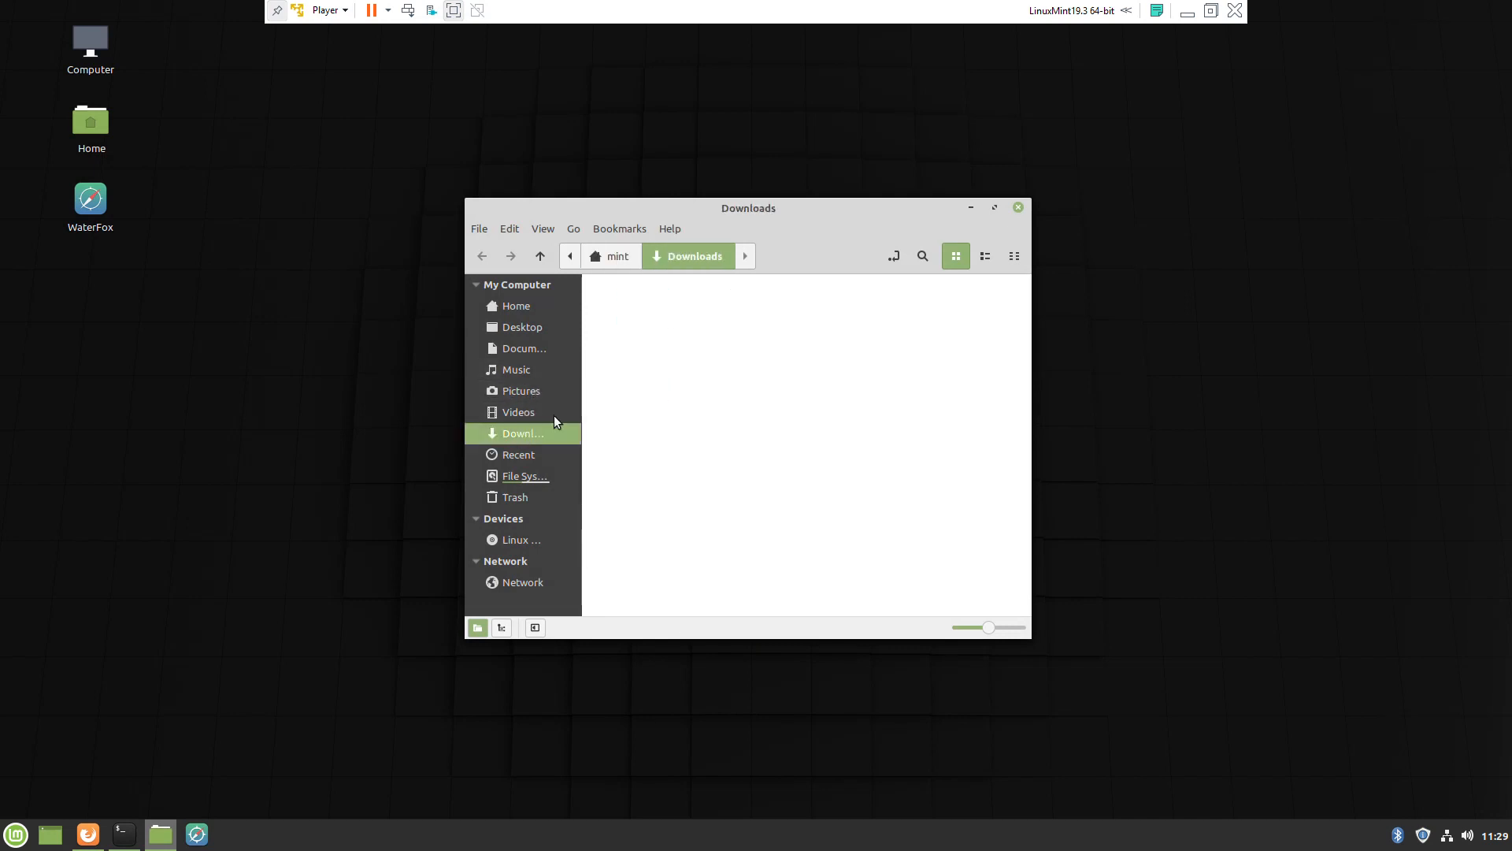
{"action": "left_click", "coordinate": [862, 308]}
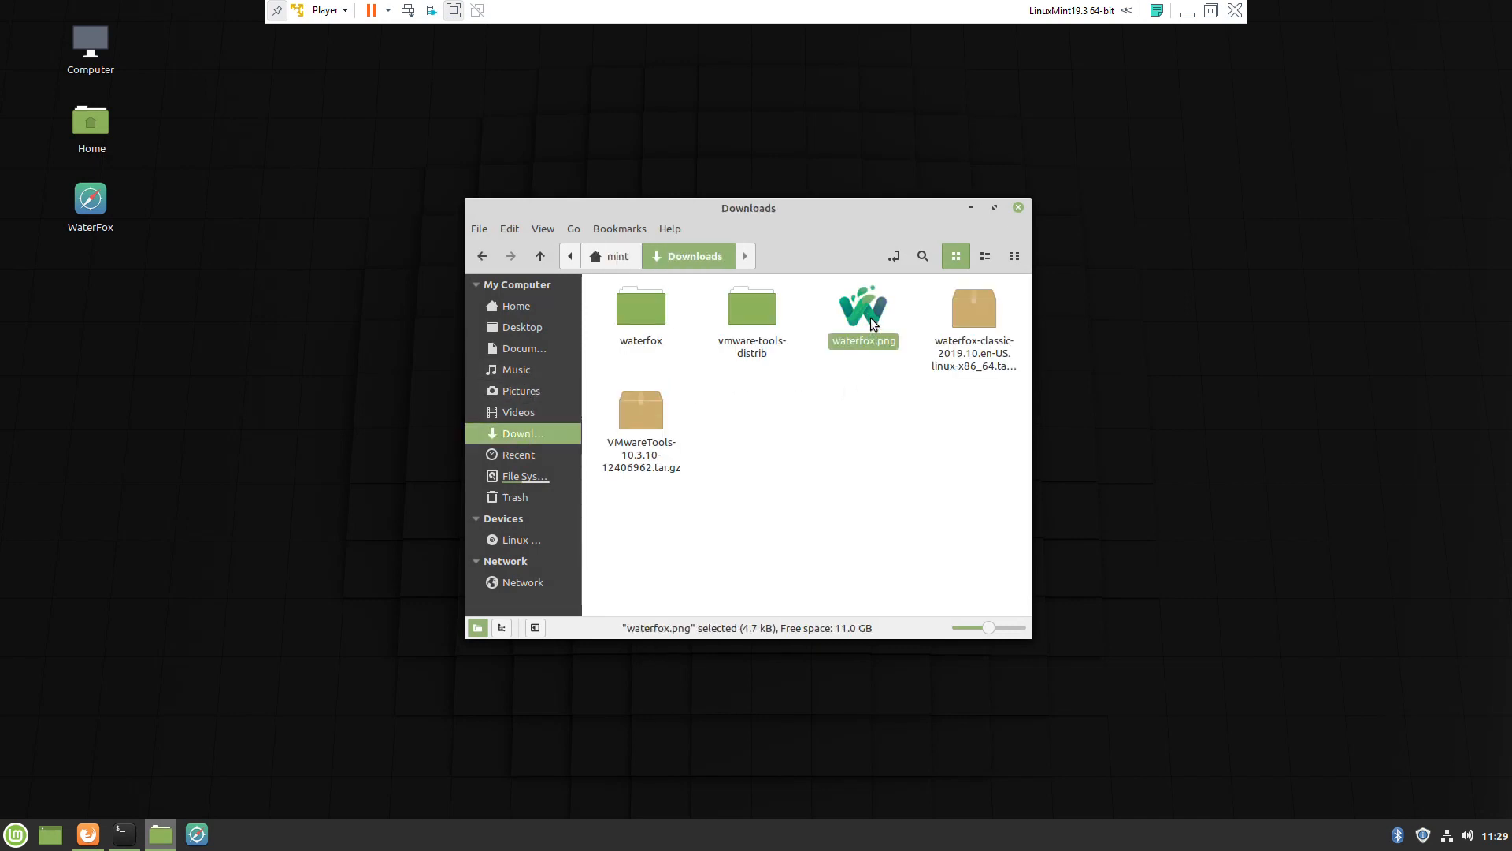
{"action": "key", "text": "ctrl+c"}
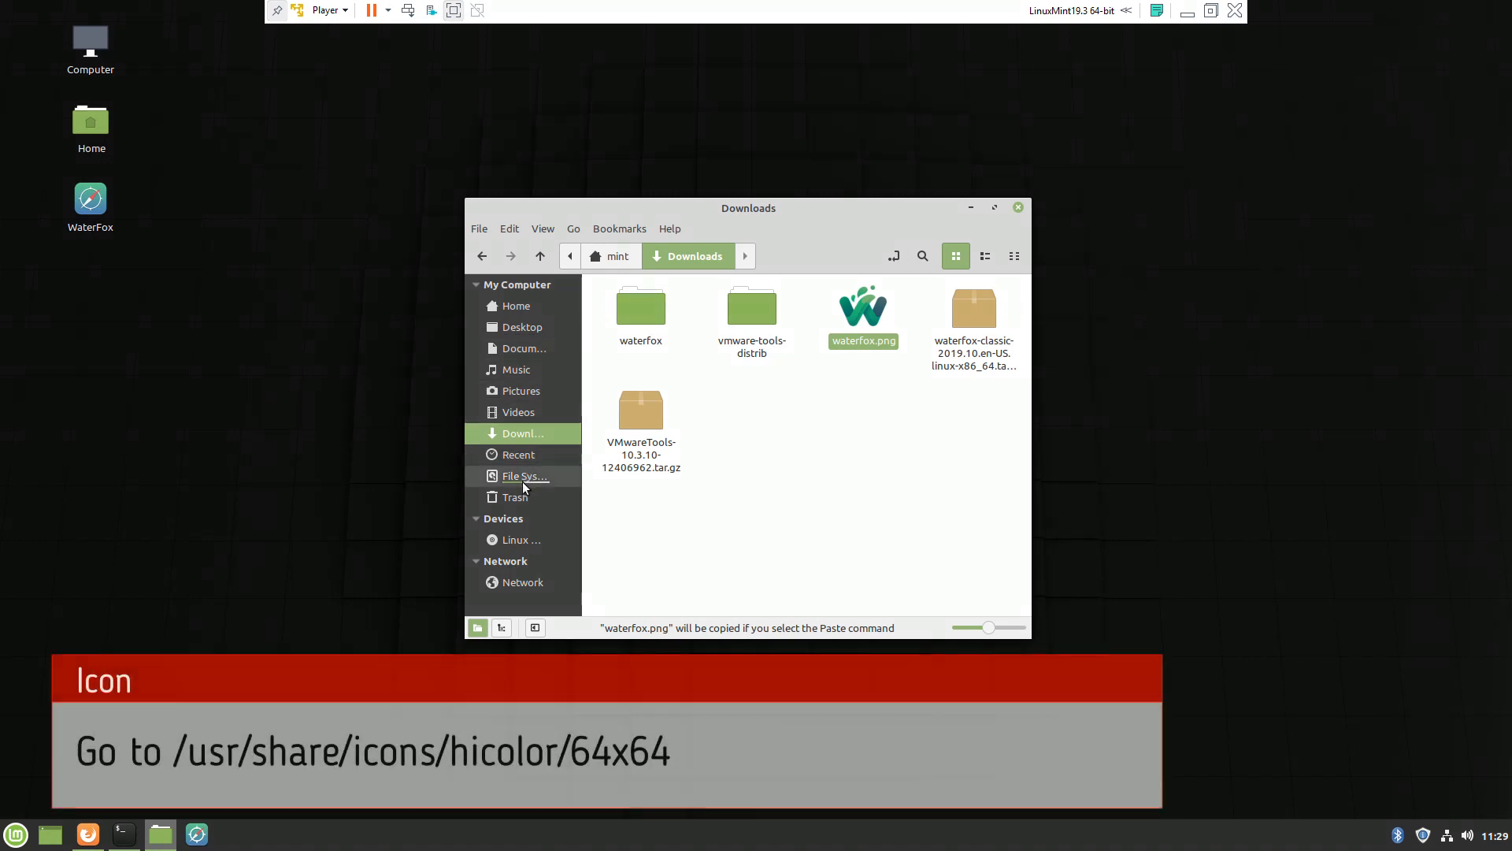
{"action": "left_click", "coordinate": [524, 476]}
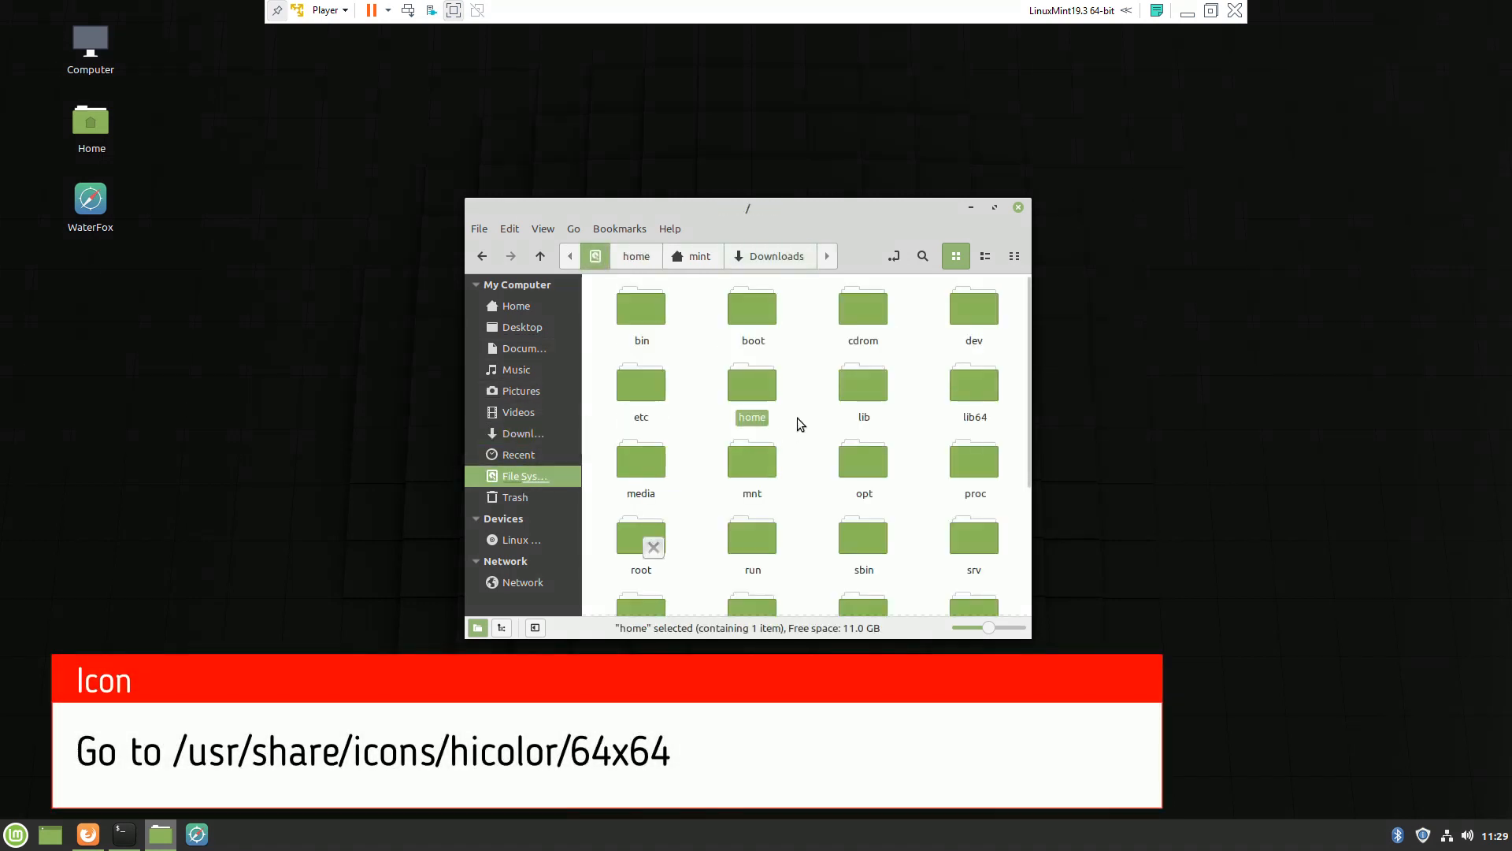
{"action": "scroll", "scroll_direction": "down", "scroll_amount": 3}
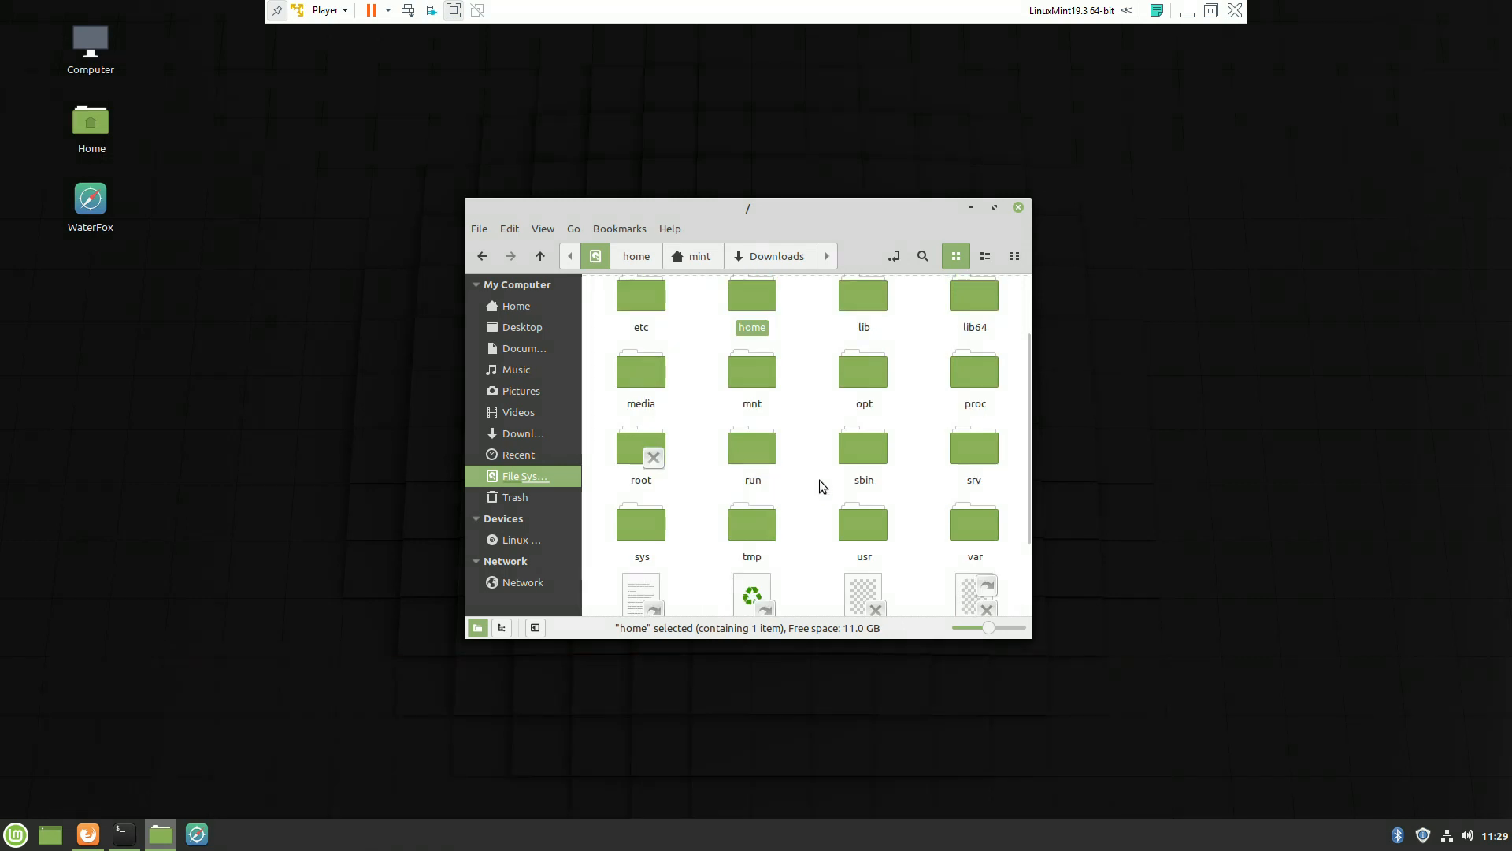
{"action": "mouse_move", "coordinate": [858, 530]}
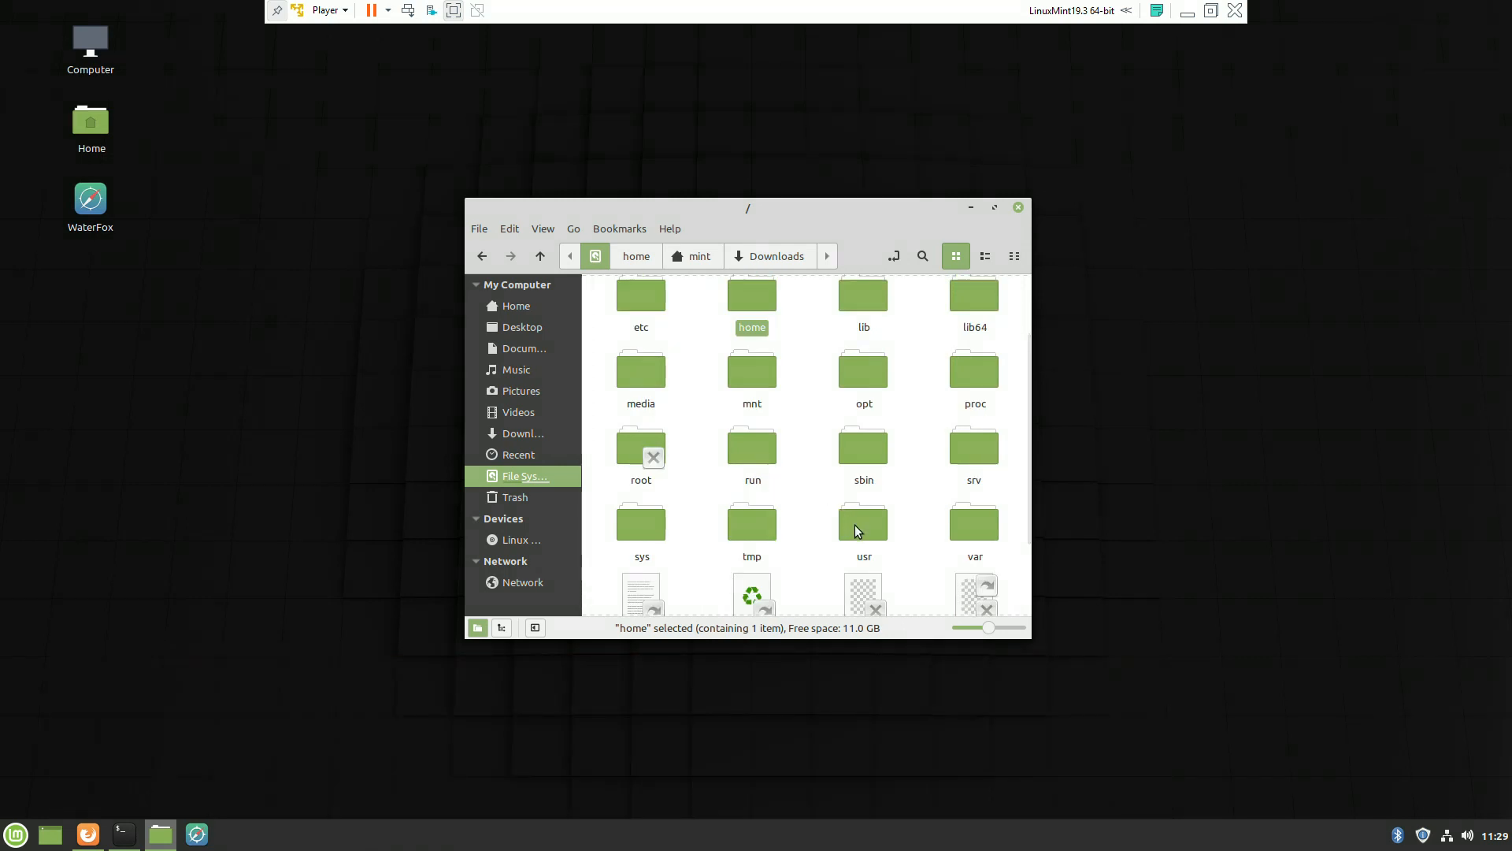
Open usr, then share, scroll to icons, and enter the hicolor icon theme folder
{"action": "double_click", "coordinate": [863, 518]}
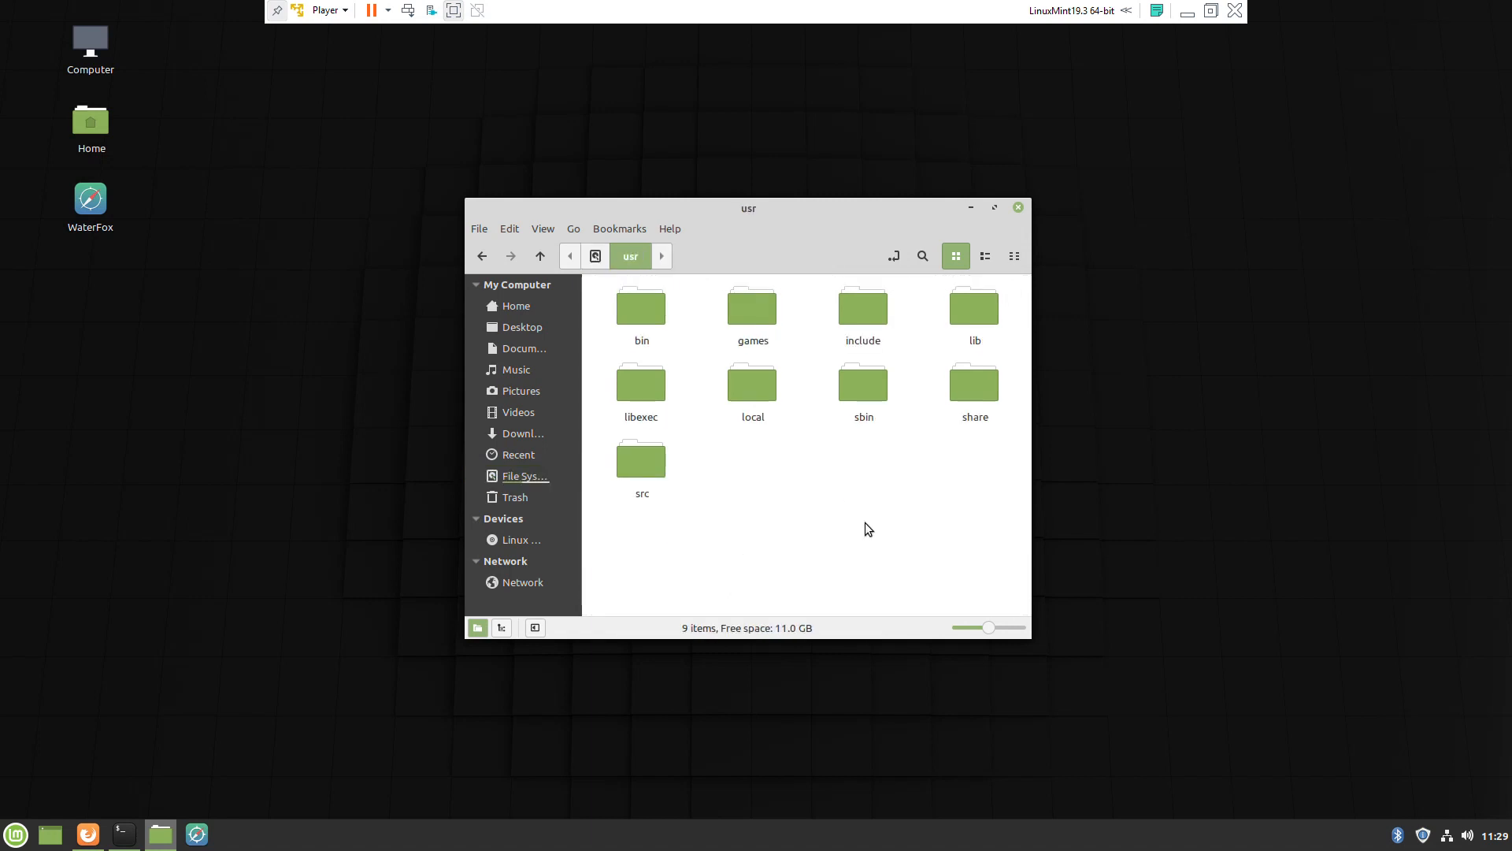
{"action": "left_click", "coordinate": [973, 383]}
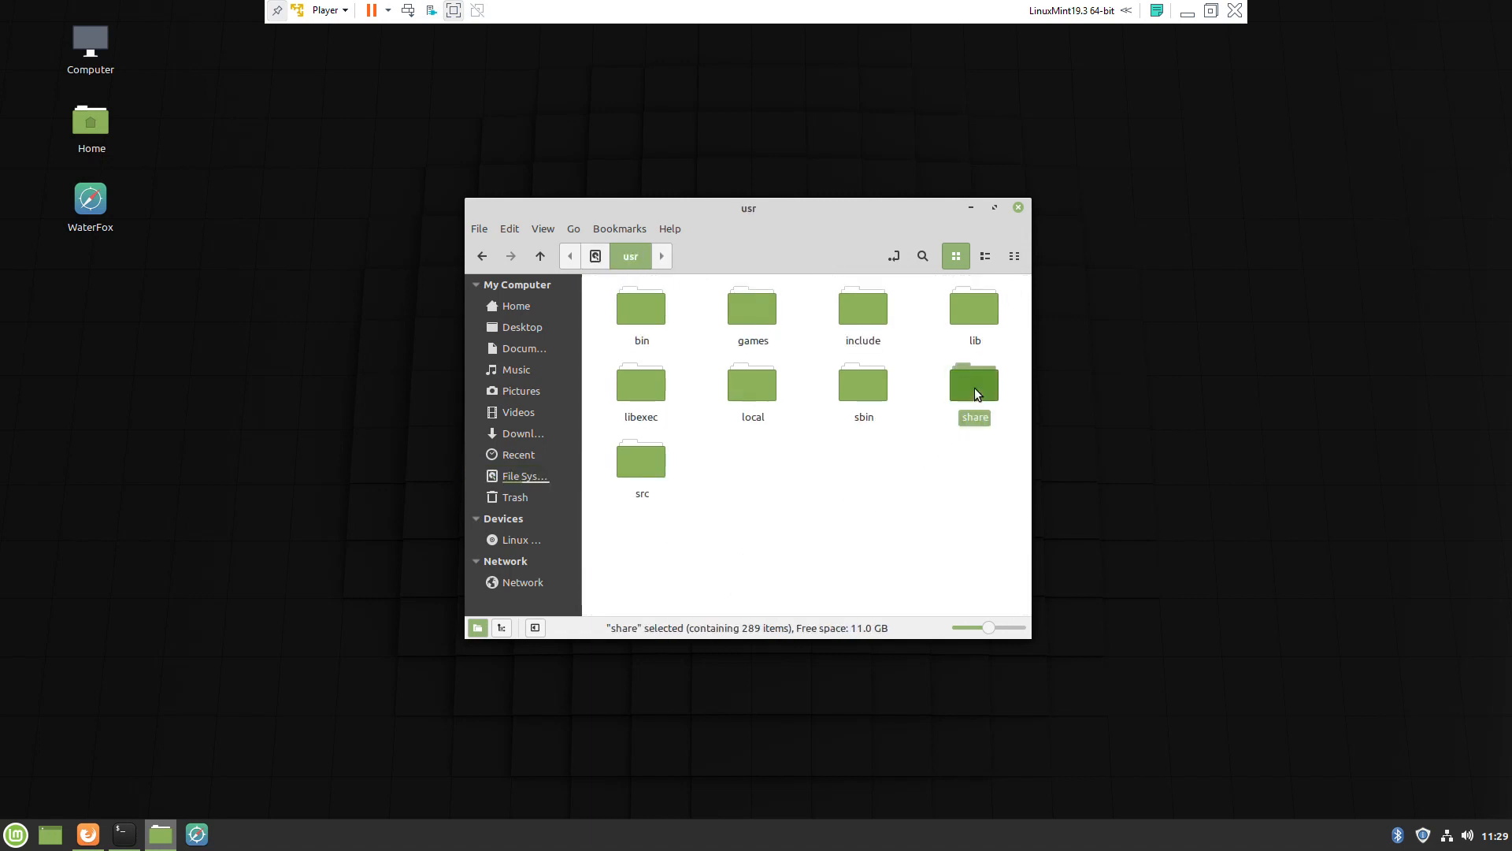
{"action": "double_click", "coordinate": [973, 380]}
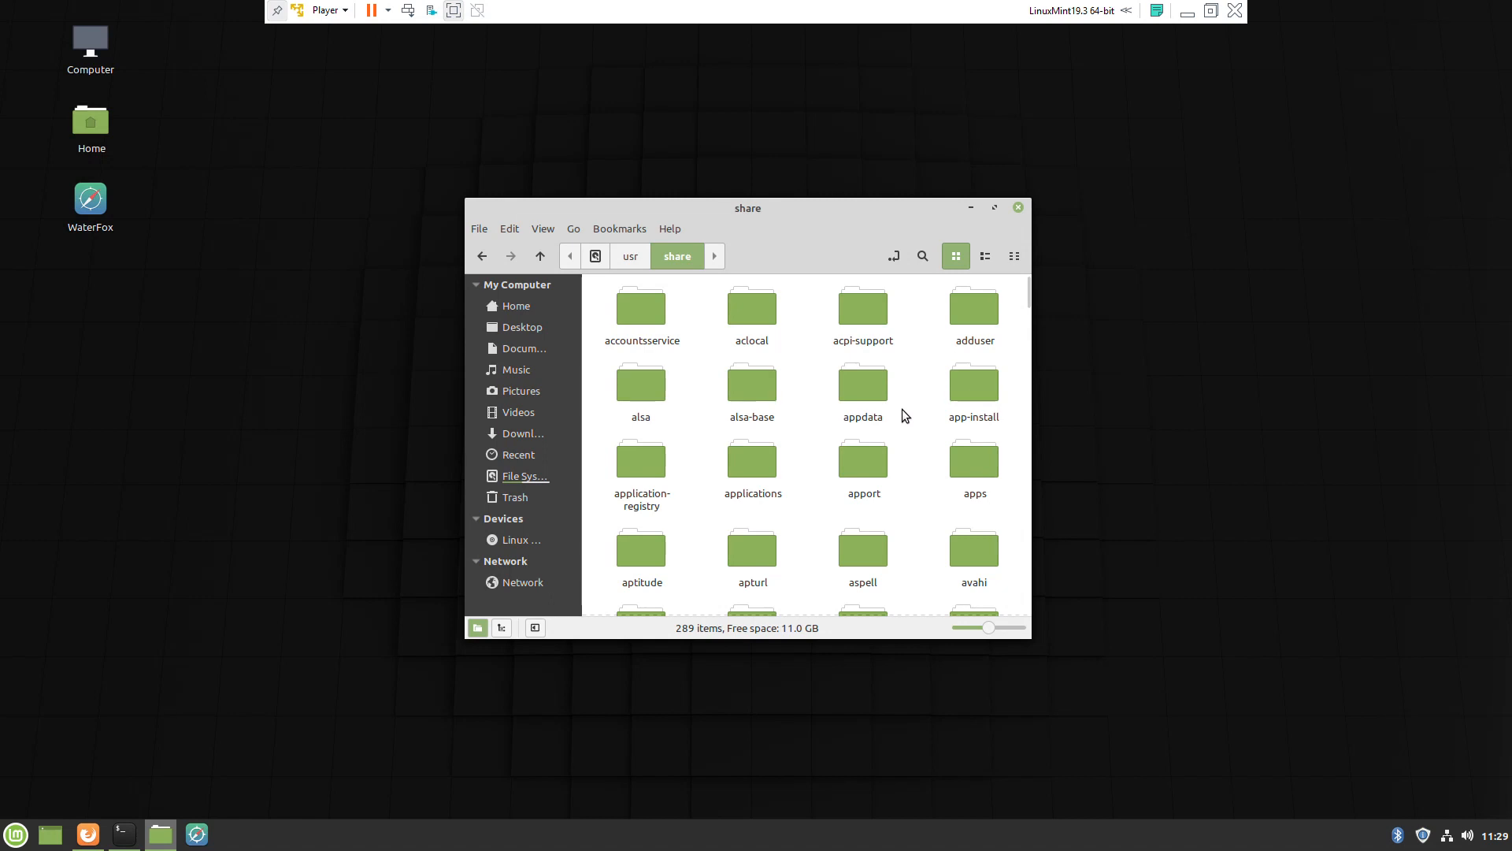
{"action": "scroll", "scroll_direction": "down", "scroll_amount": 3}
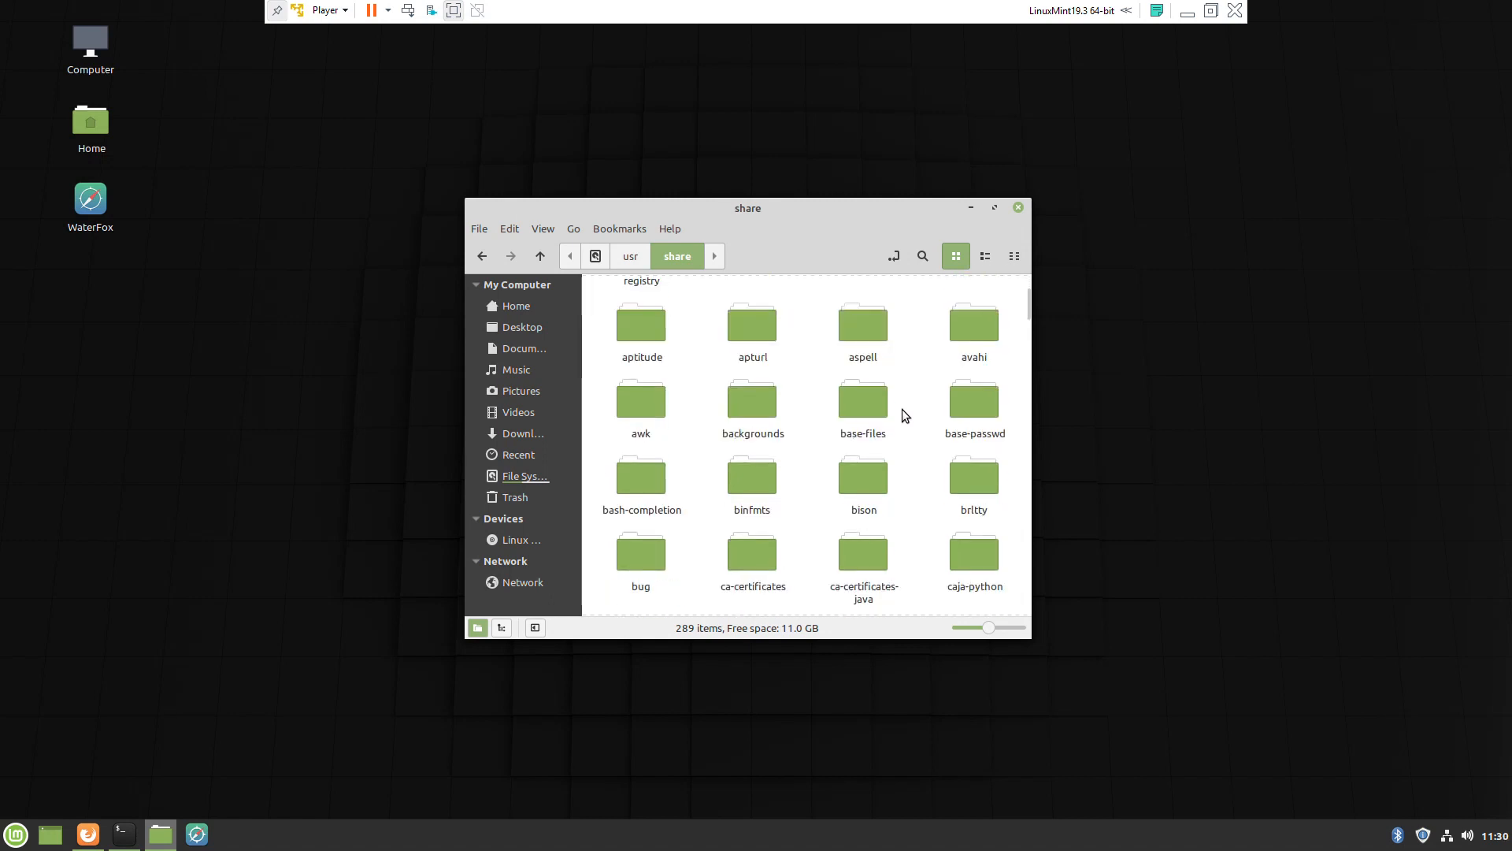
{"action": "scroll", "scroll_direction": "down", "scroll_amount": 3}
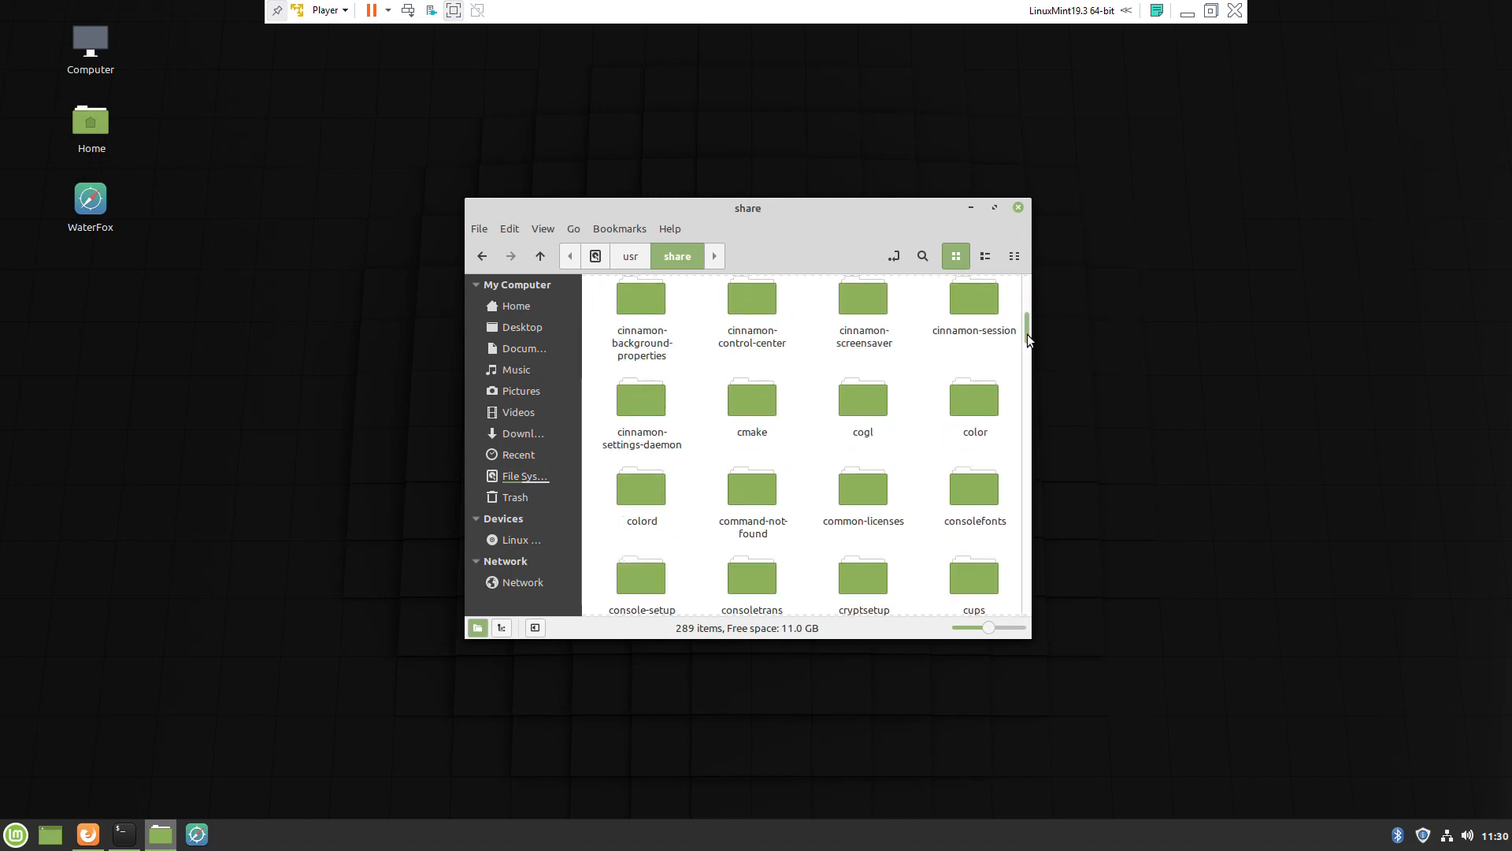
{"action": "scroll", "scroll_direction": "down", "scroll_amount": 3}
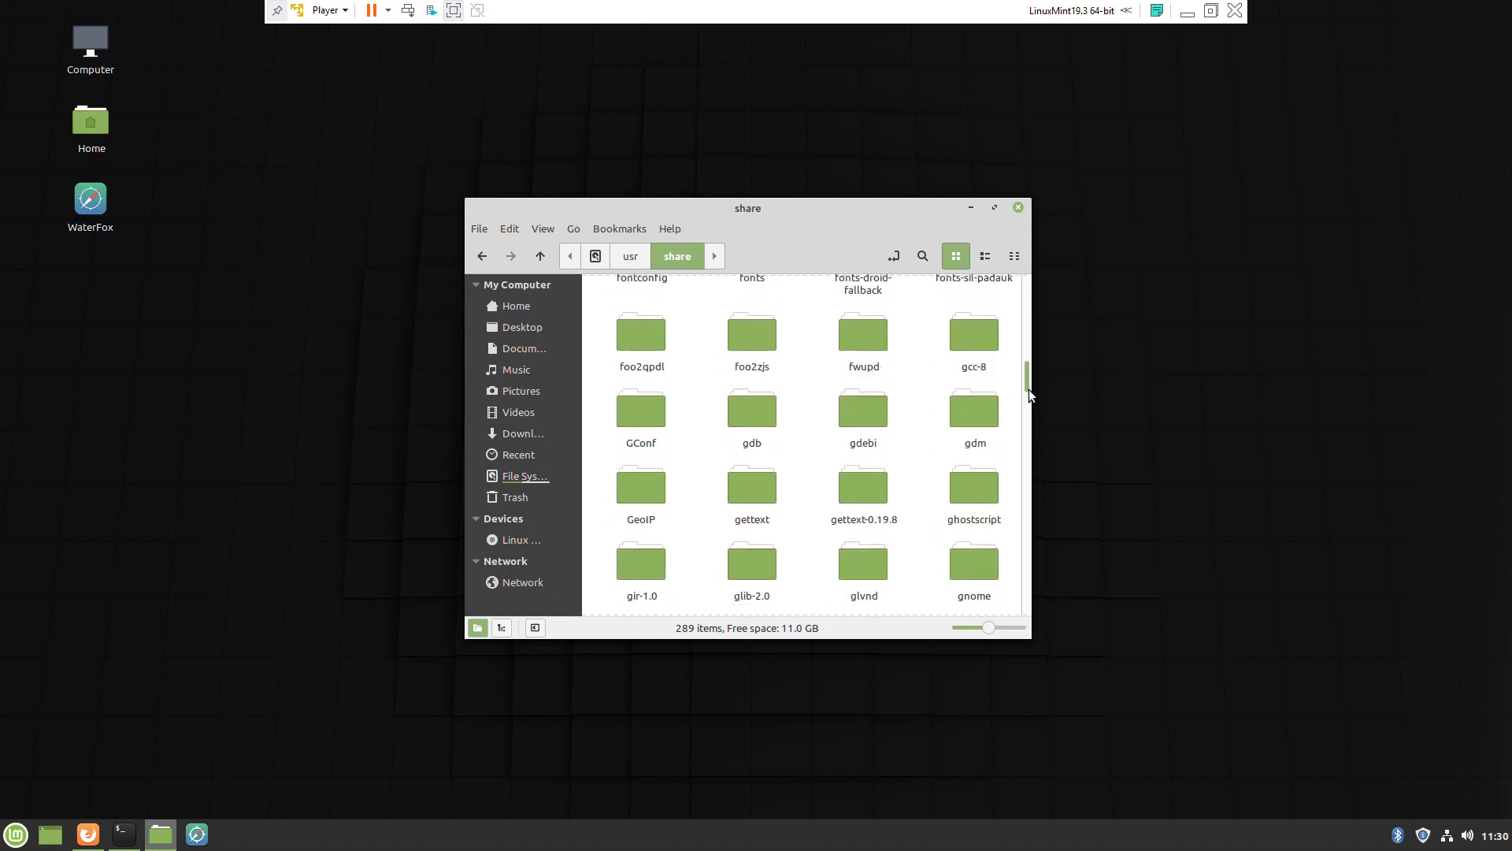
{"action": "scroll", "scroll_direction": "down", "scroll_amount": 3}
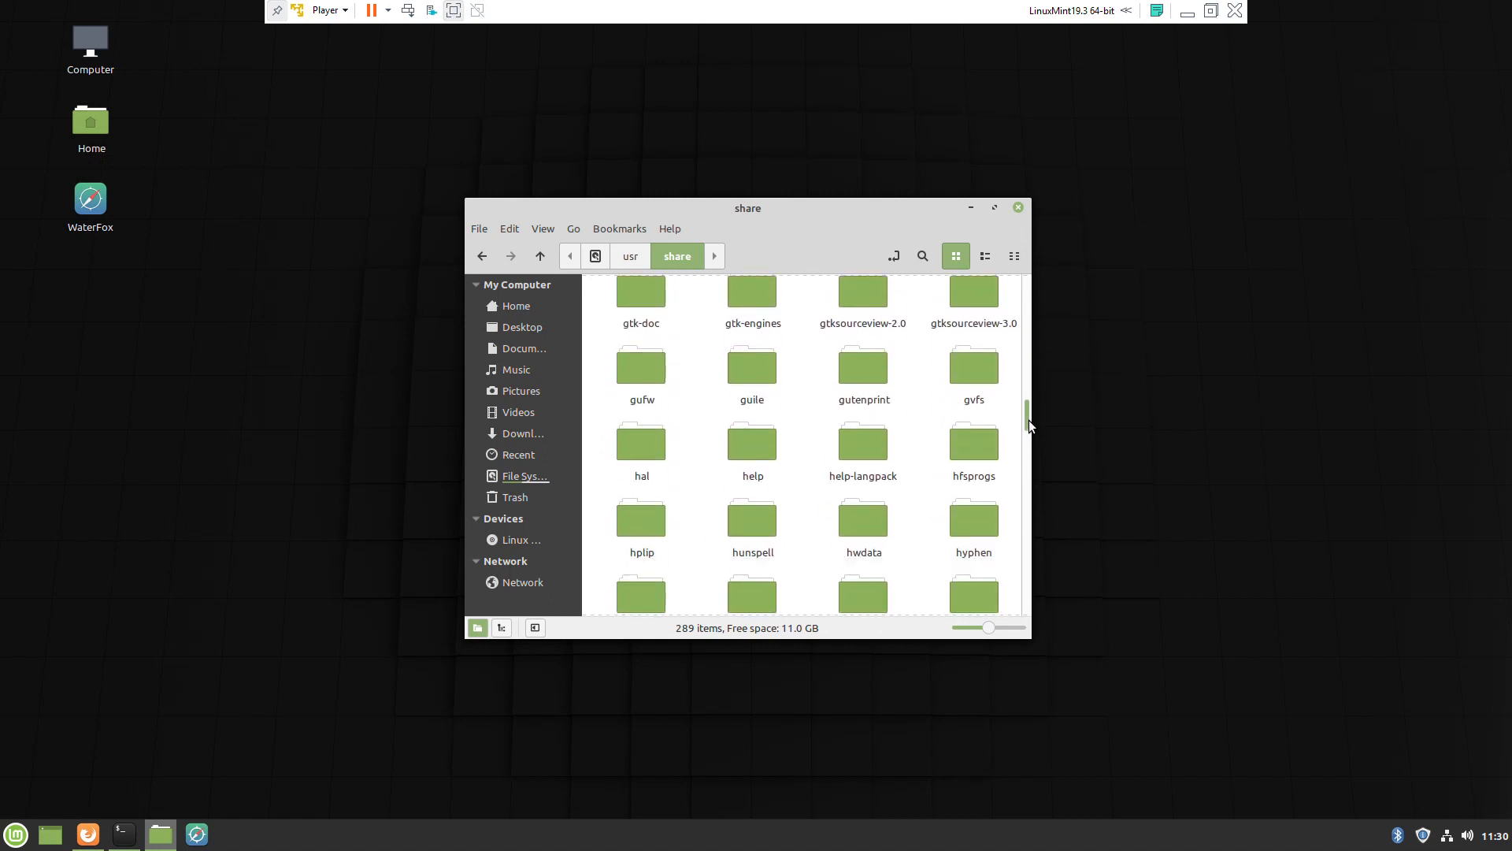
{"action": "scroll", "scroll_direction": "down", "scroll_amount": 3}
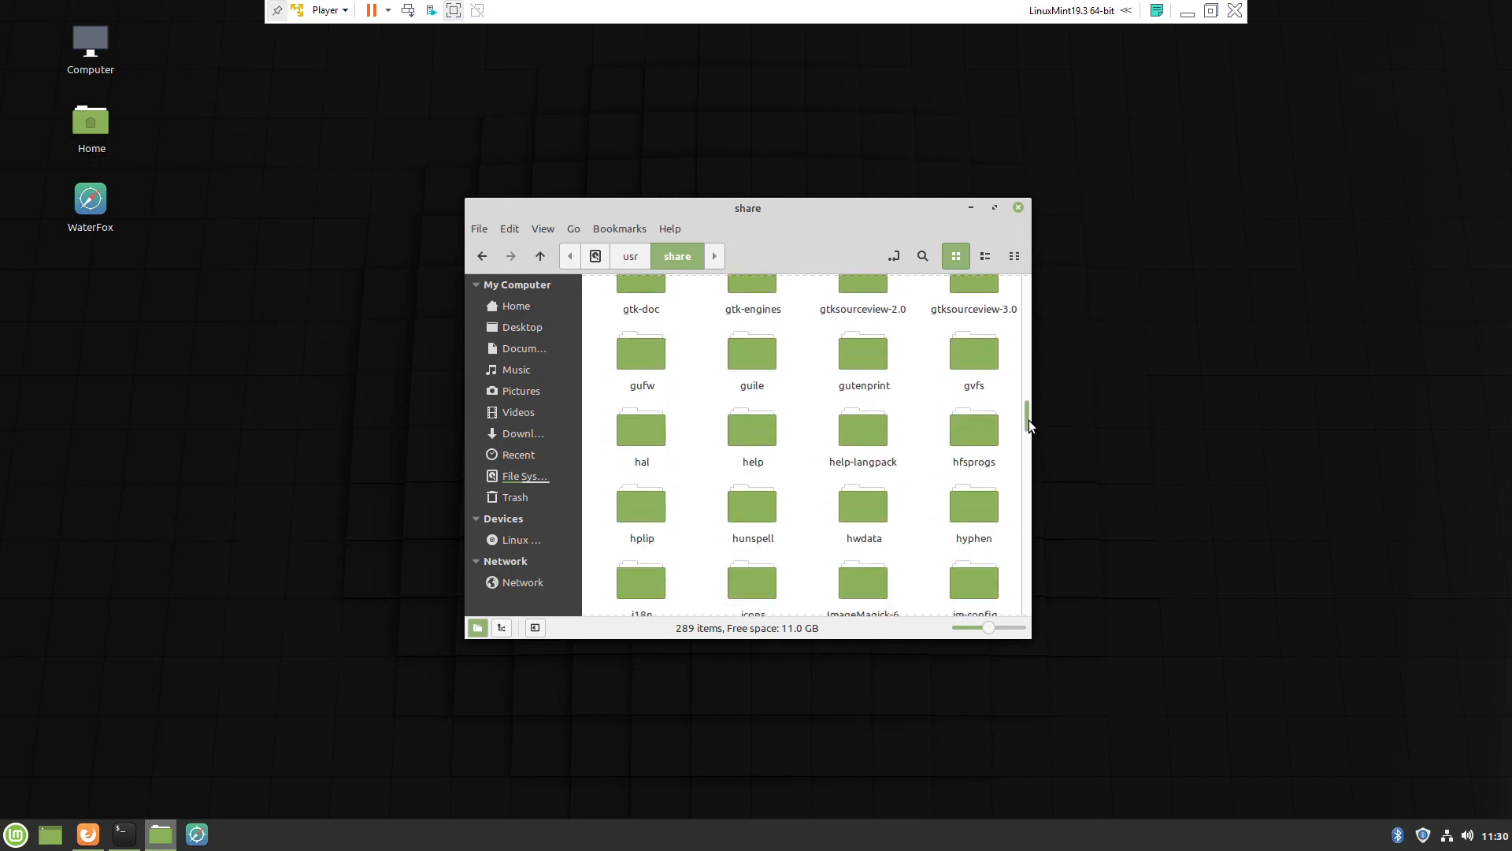
{"action": "scroll", "scroll_direction": "down", "scroll_amount": 3}
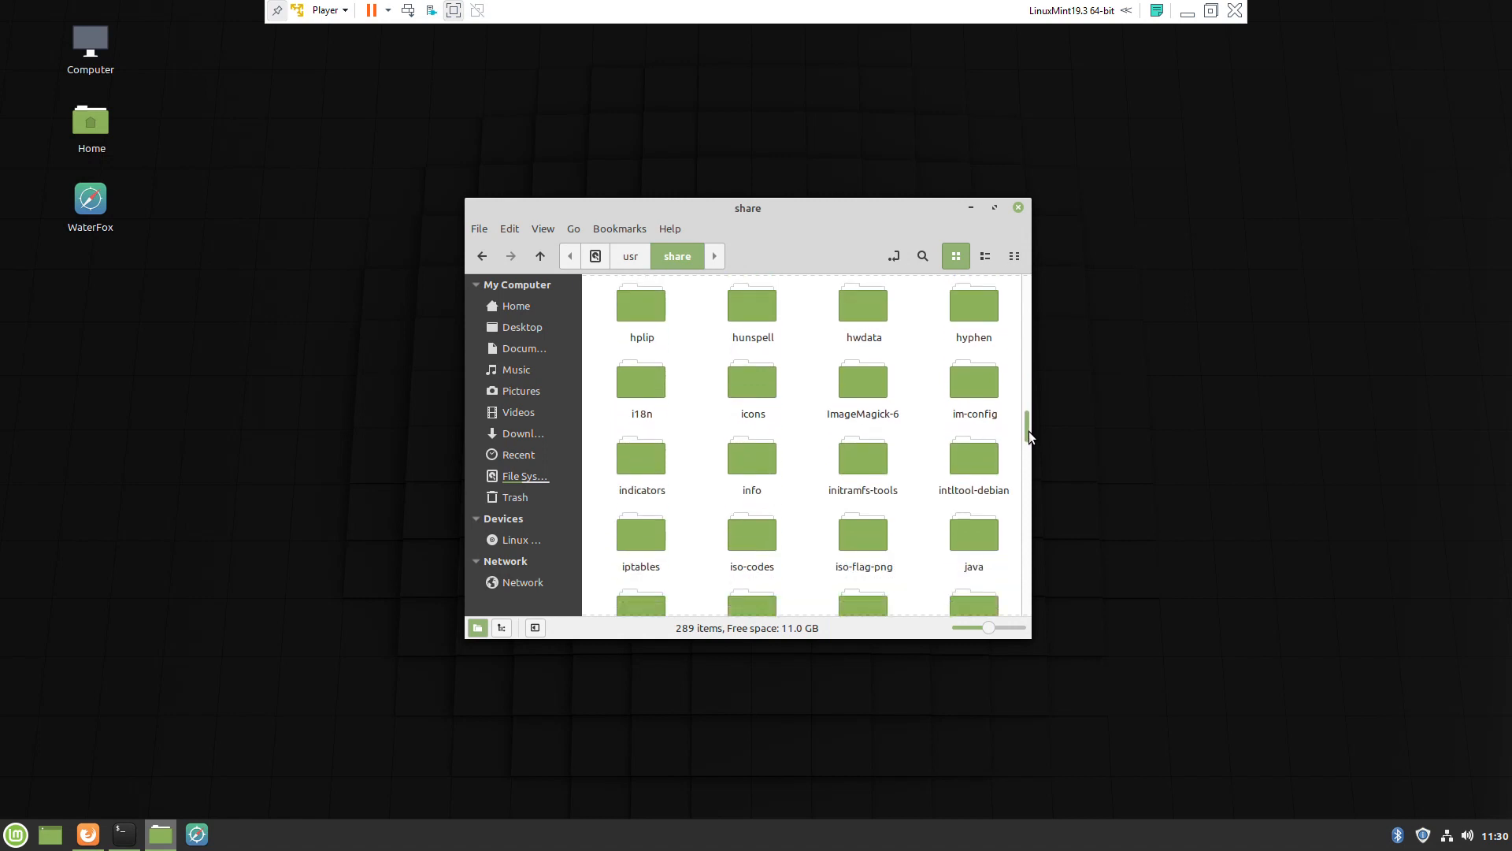
{"action": "scroll", "scroll_direction": "down", "scroll_amount": 3}
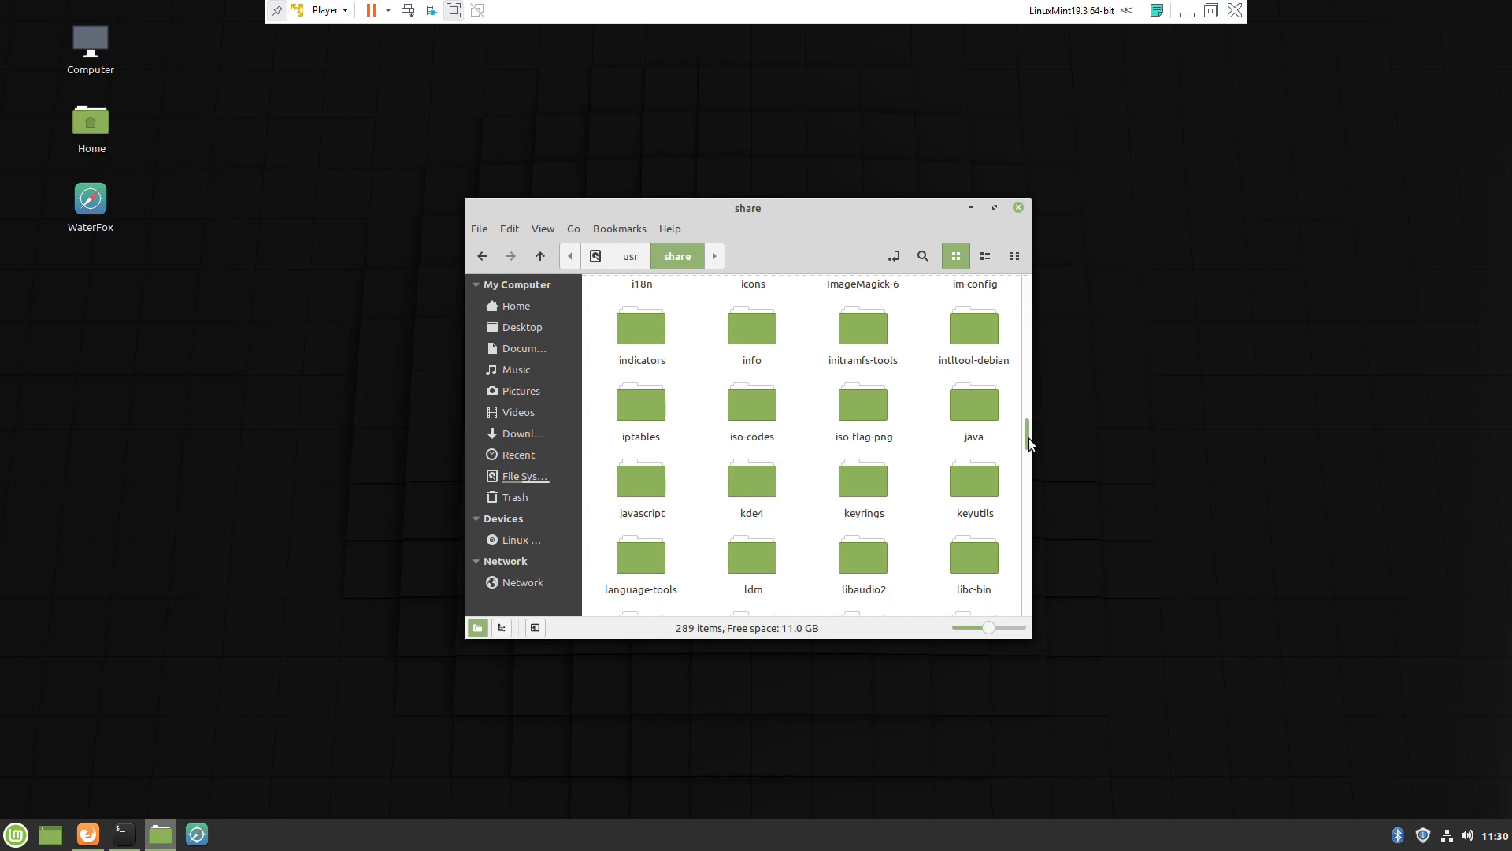
{"action": "scroll", "scroll_direction": "up", "scroll_amount": 3}
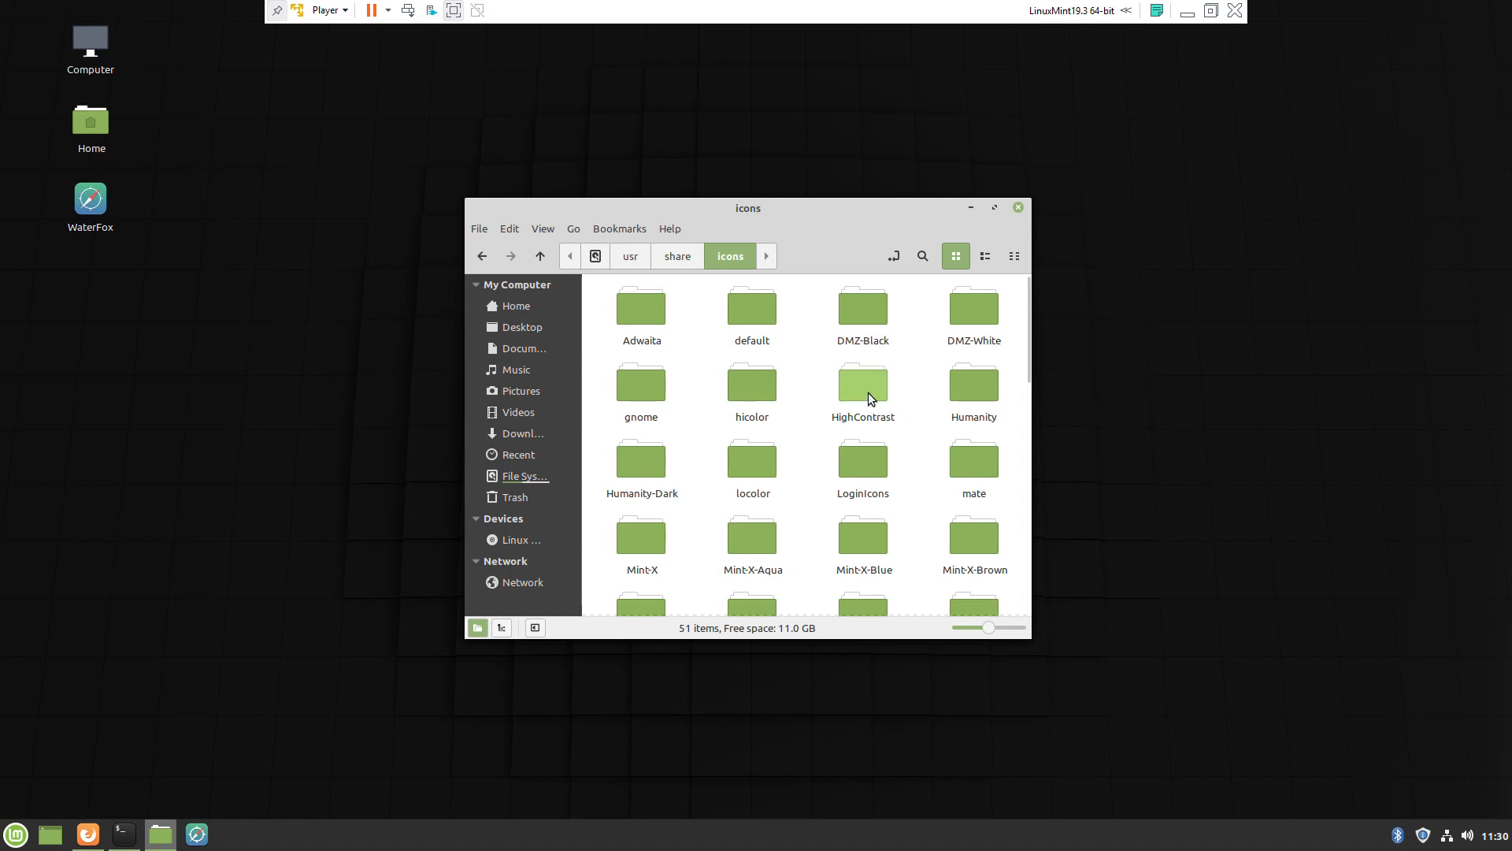
{"action": "left_click", "coordinate": [751, 382]}
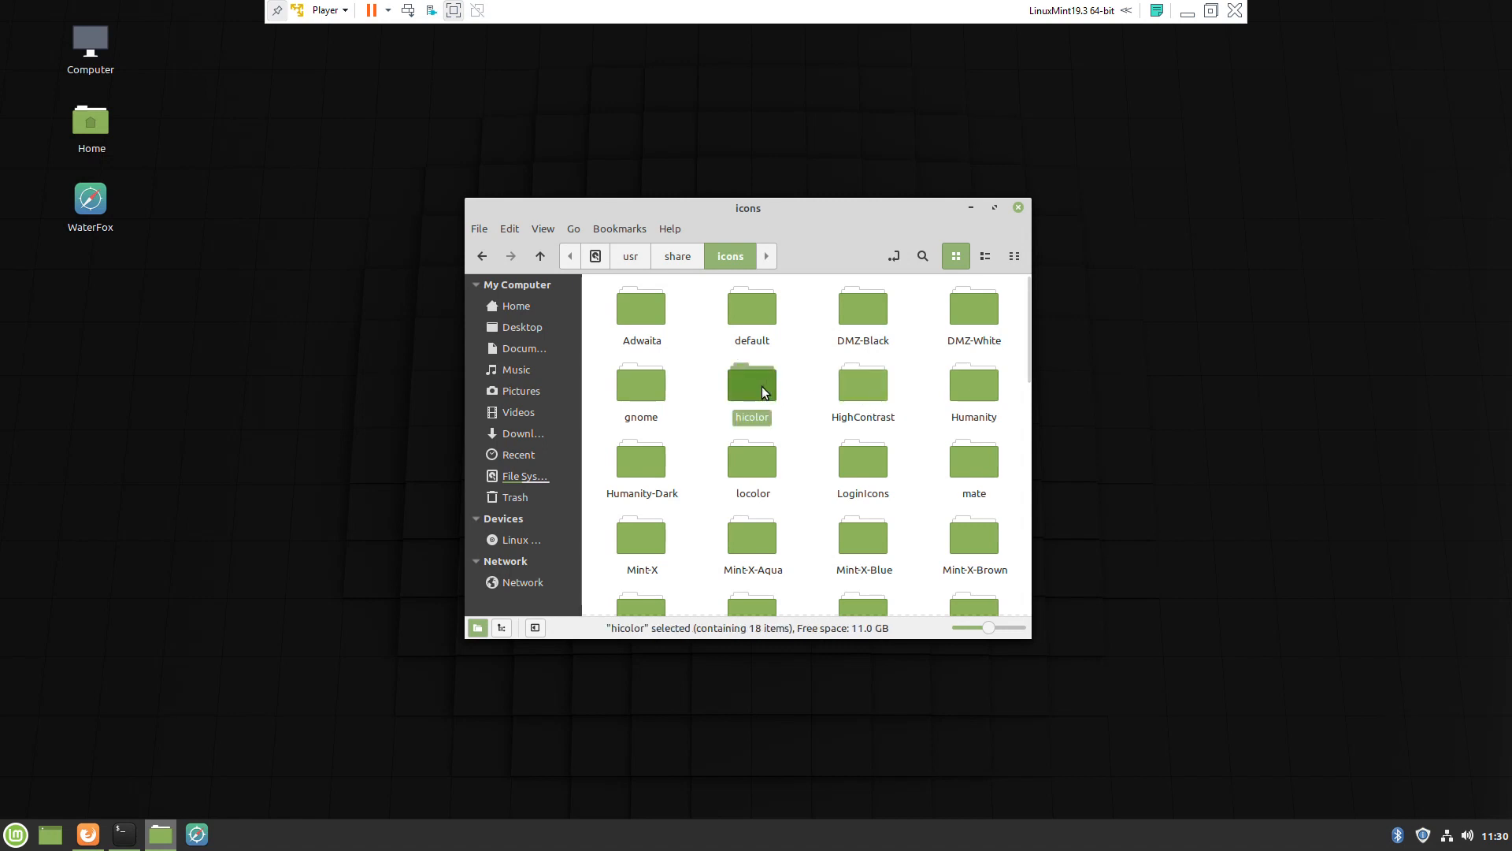
{"action": "double_click", "coordinate": [752, 382]}
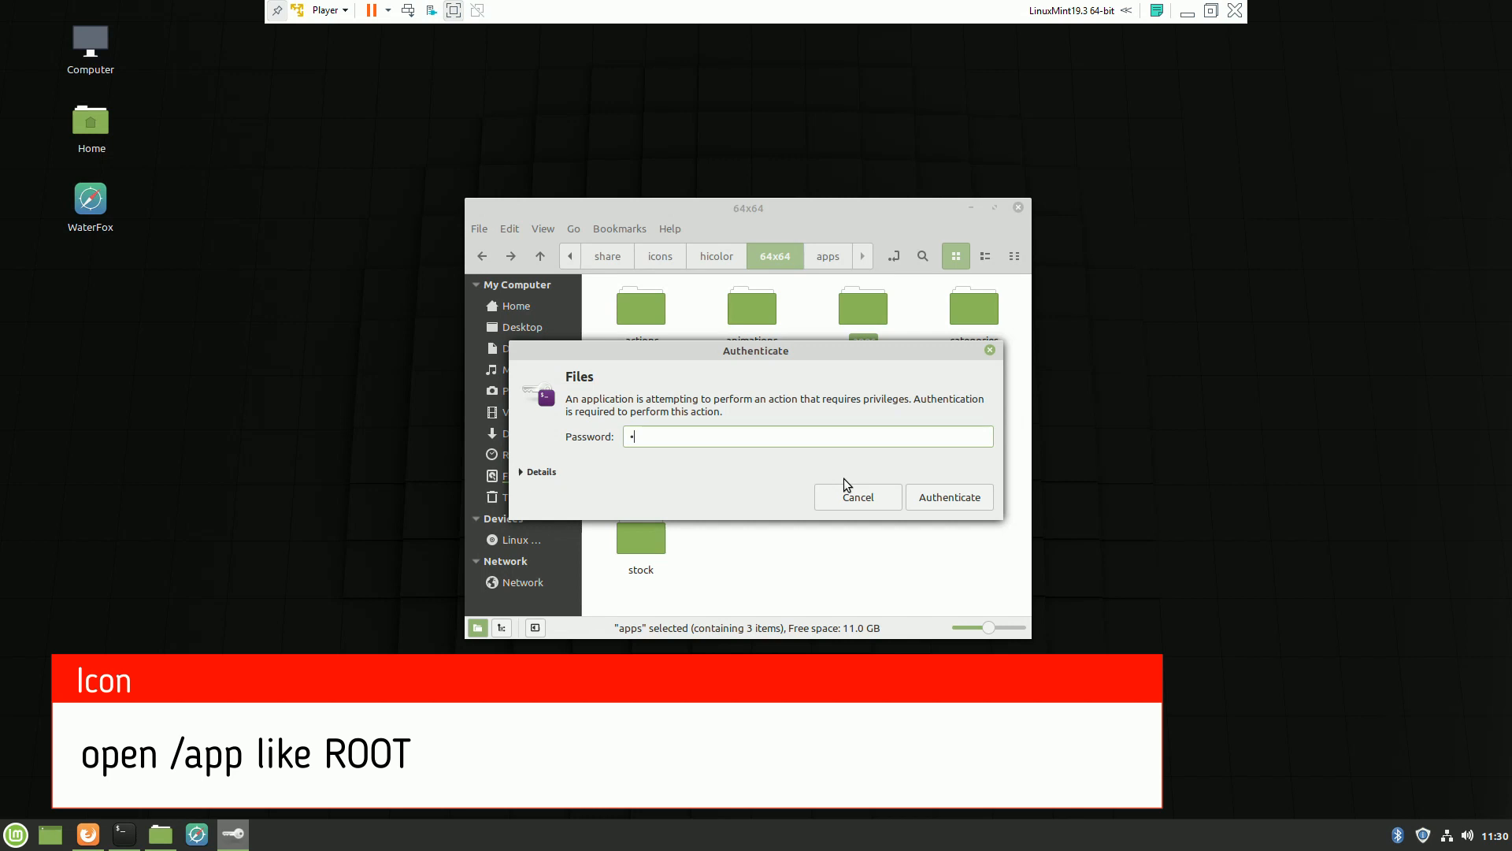
Authenticate as root and paste waterfox.png into the hicolor 64x64 apps folder
{"action": "type", "text": "password"}
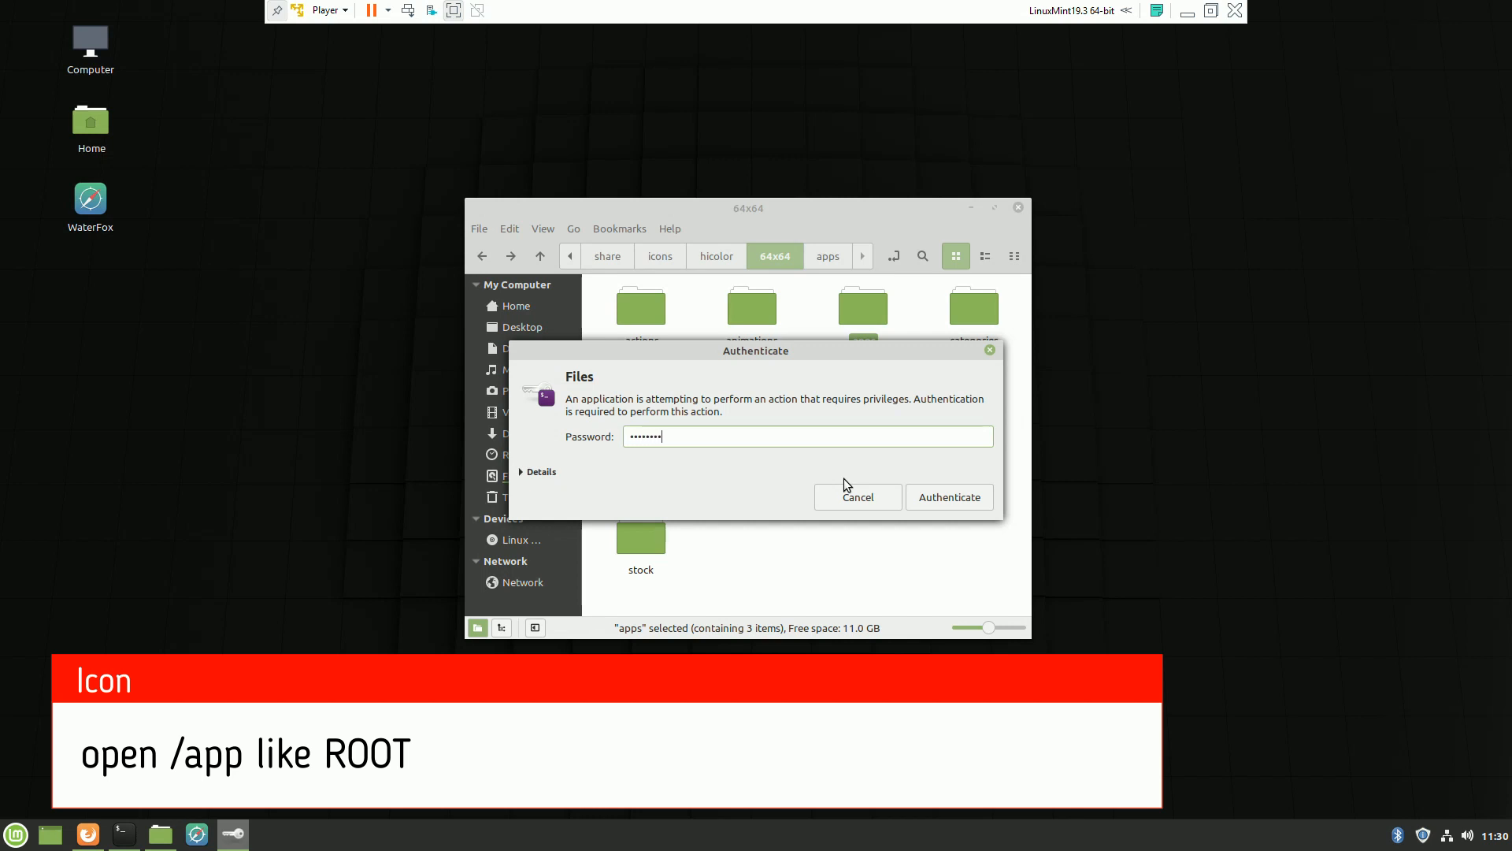
{"action": "left_click", "coordinate": [949, 497]}
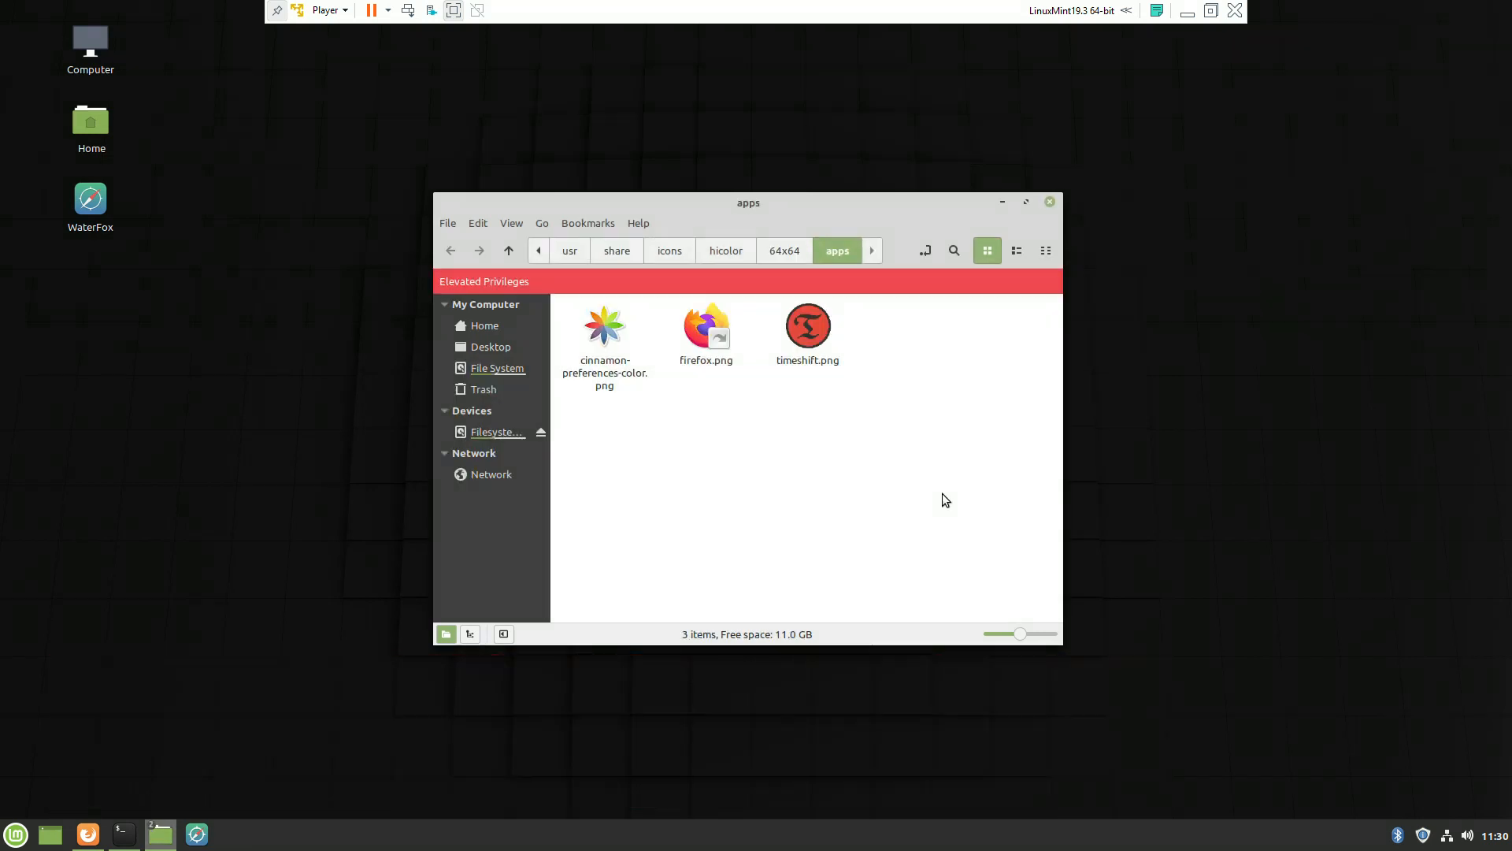
{"action": "right_click", "coordinate": [940, 498]}
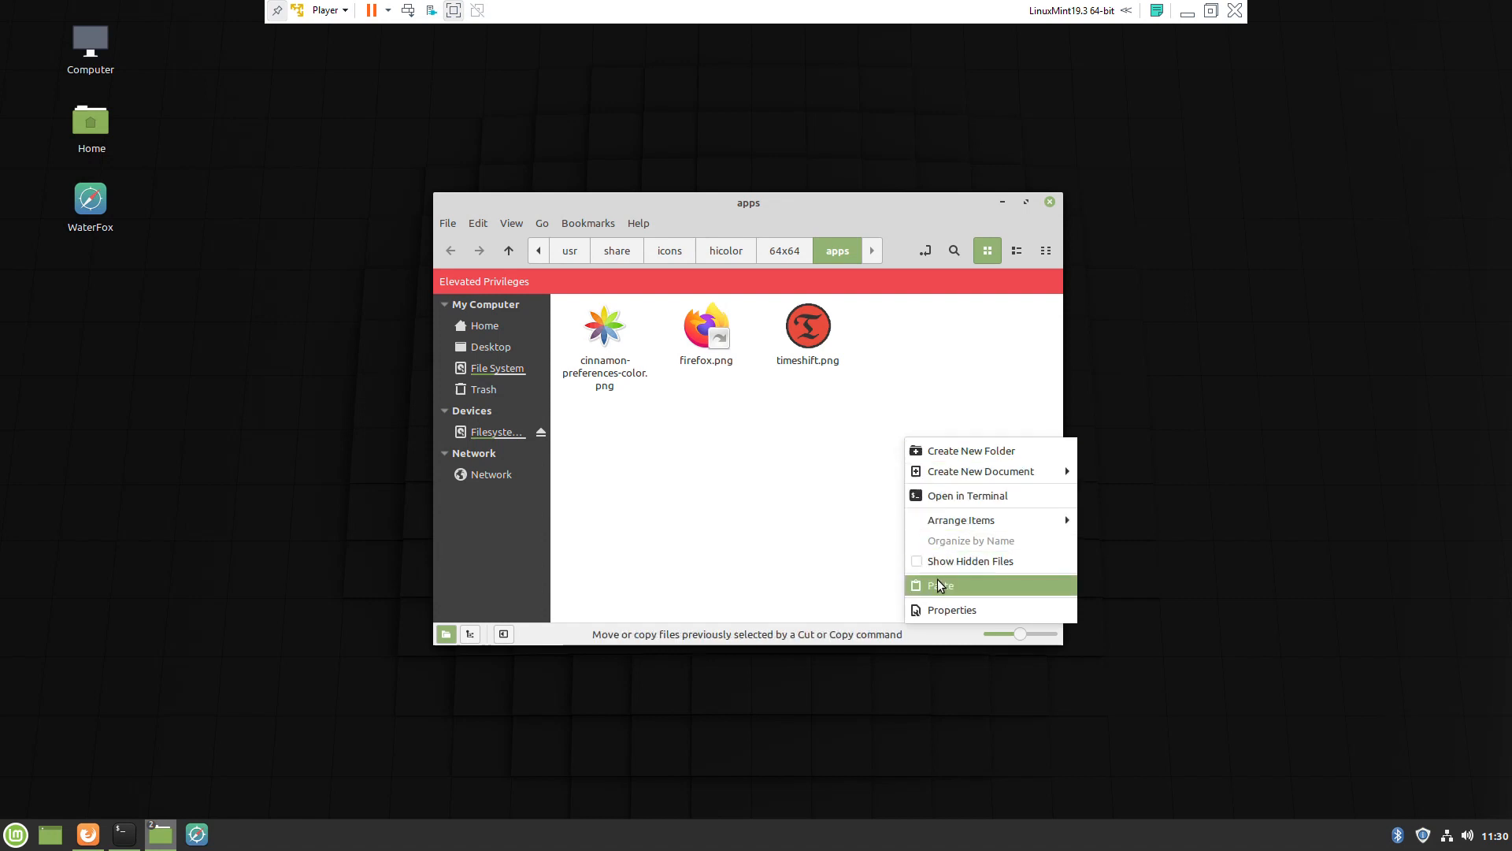
{"action": "left_click", "coordinate": [938, 585]}
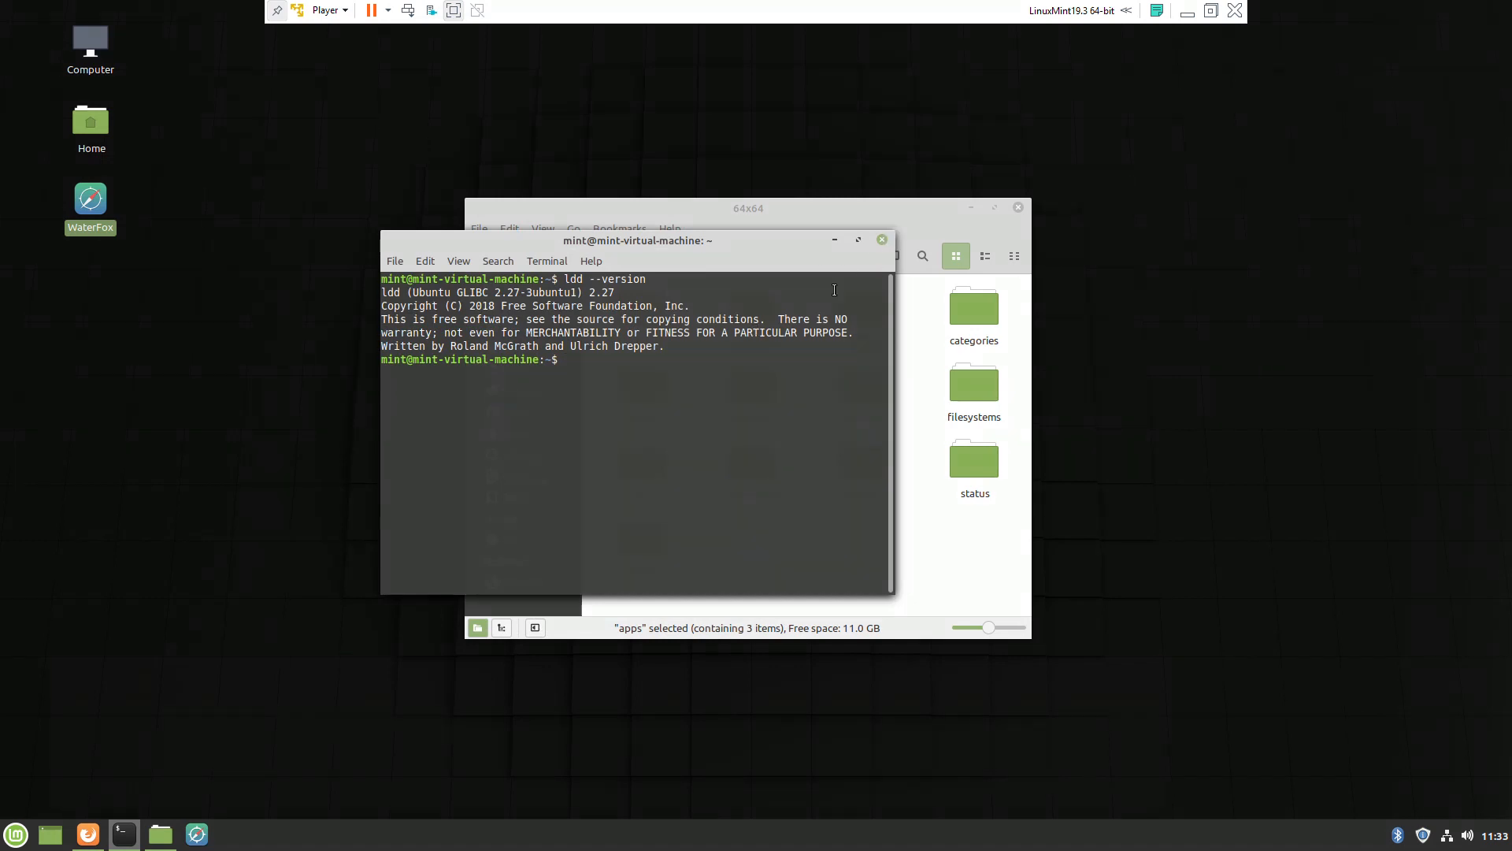
Run 'sudo update-icon-caches /usr/share/icons/*' and supply the administrator password
{"action": "type", "text": "sudo update-icon-caches /usr/share/icons/*"}
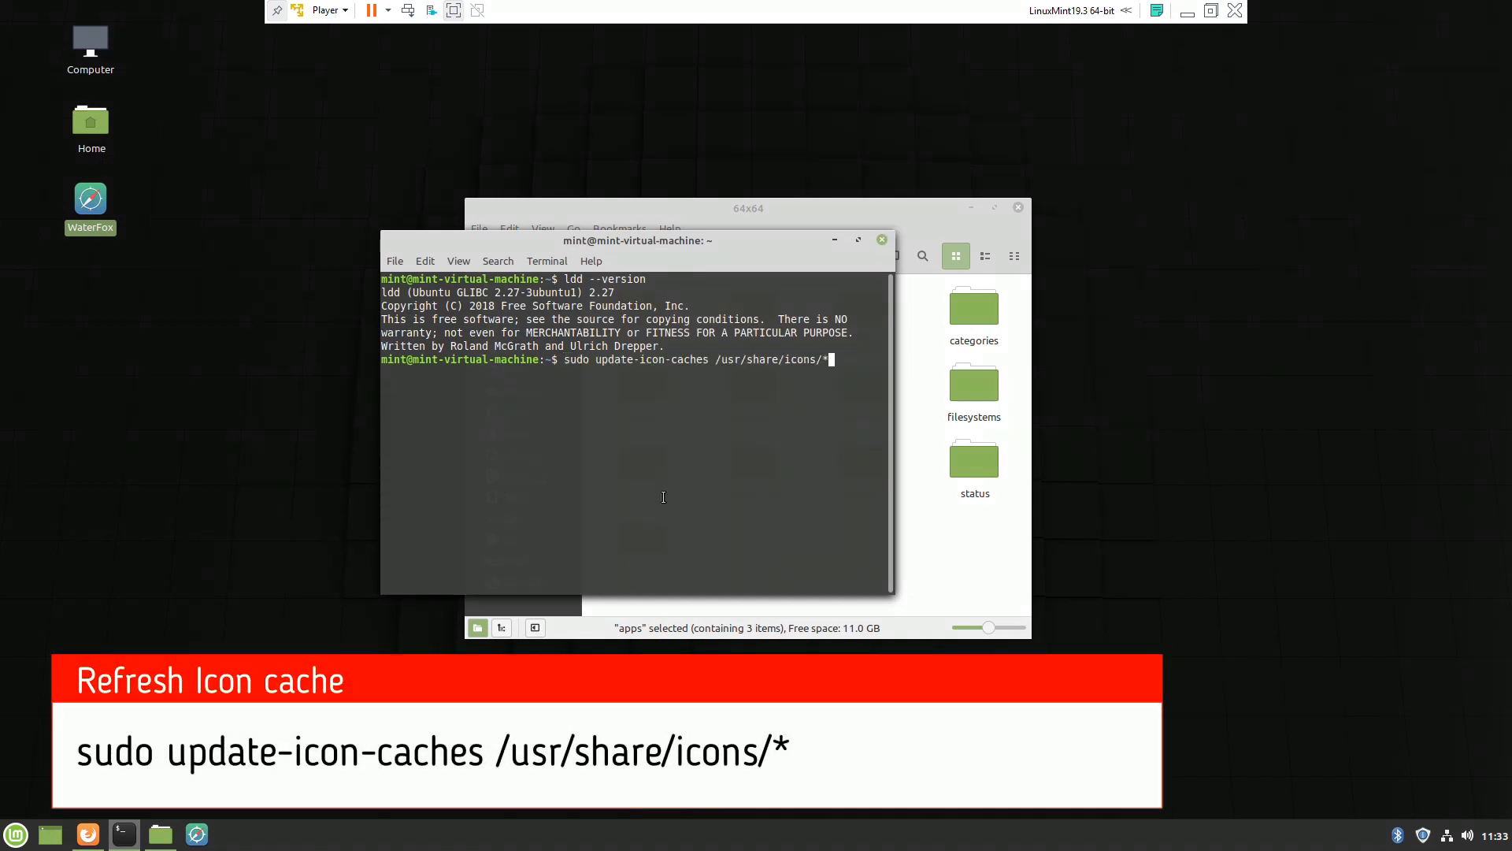
{"action": "key", "text": "Return"}
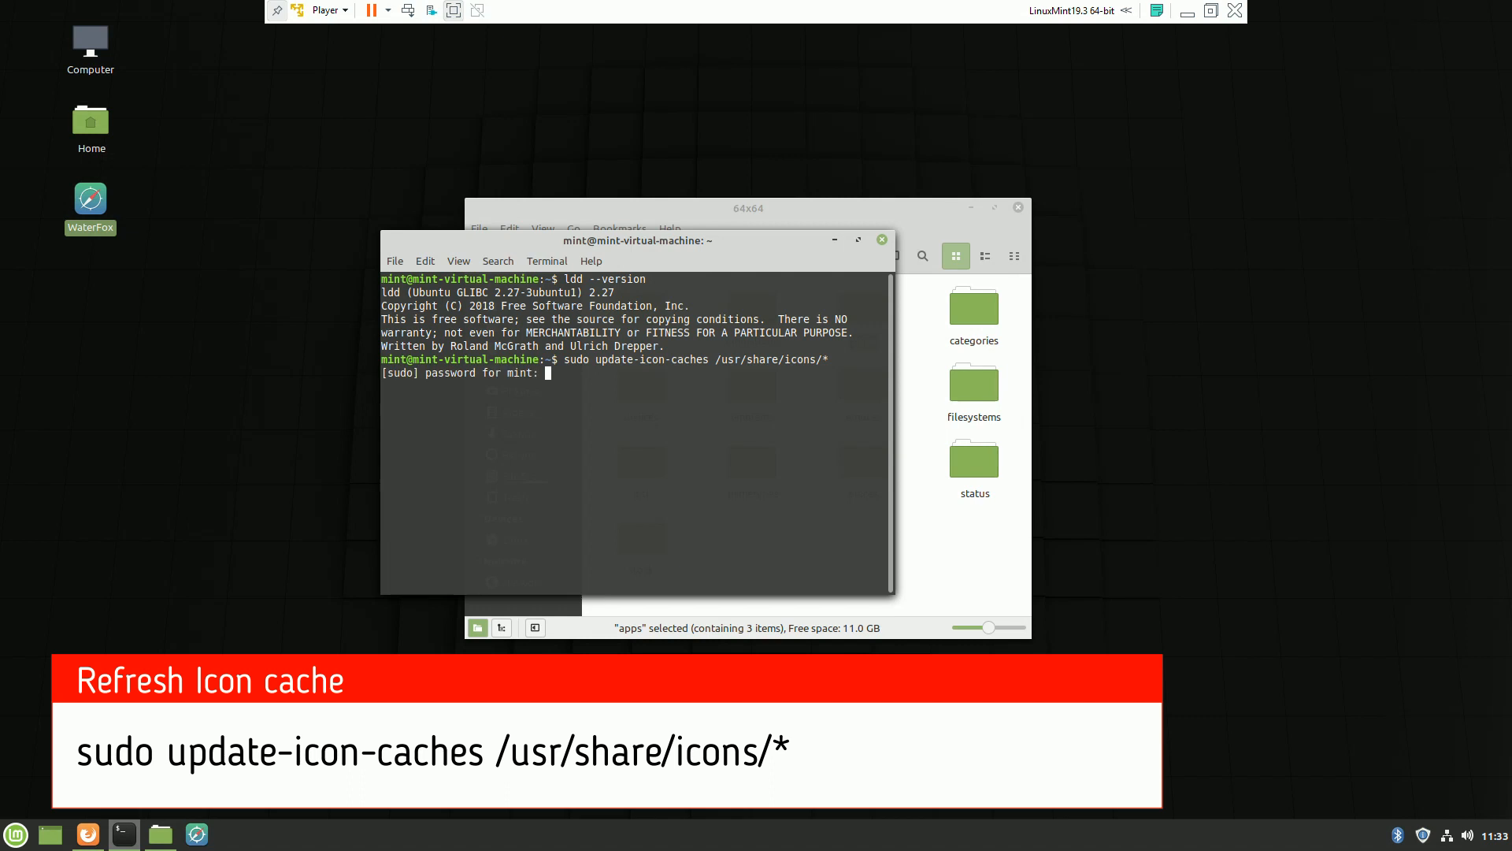
{"action": "type", "text": "***"}
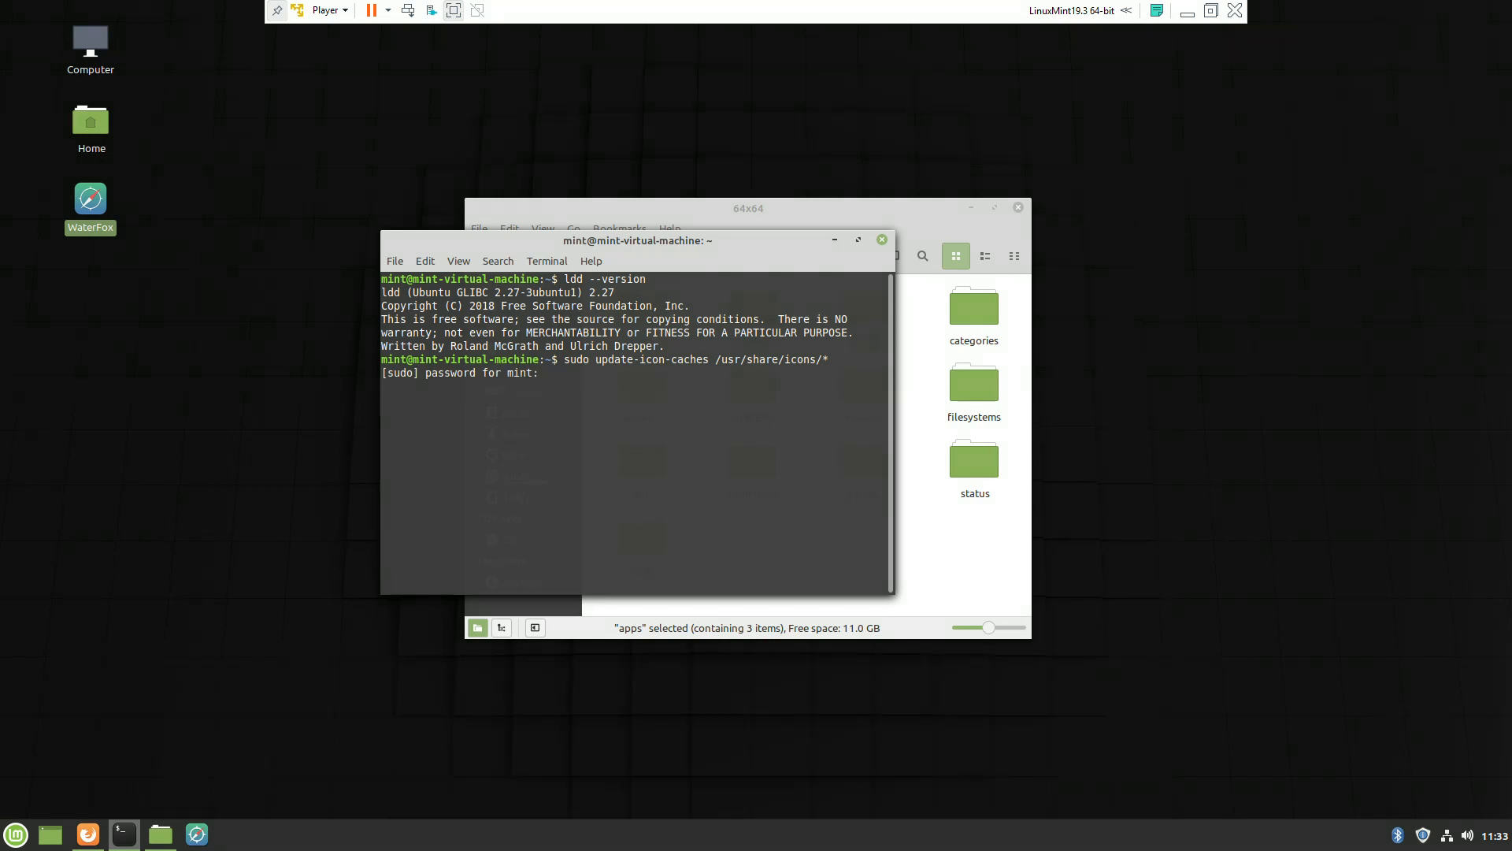
{"action": "key", "text": "Return"}
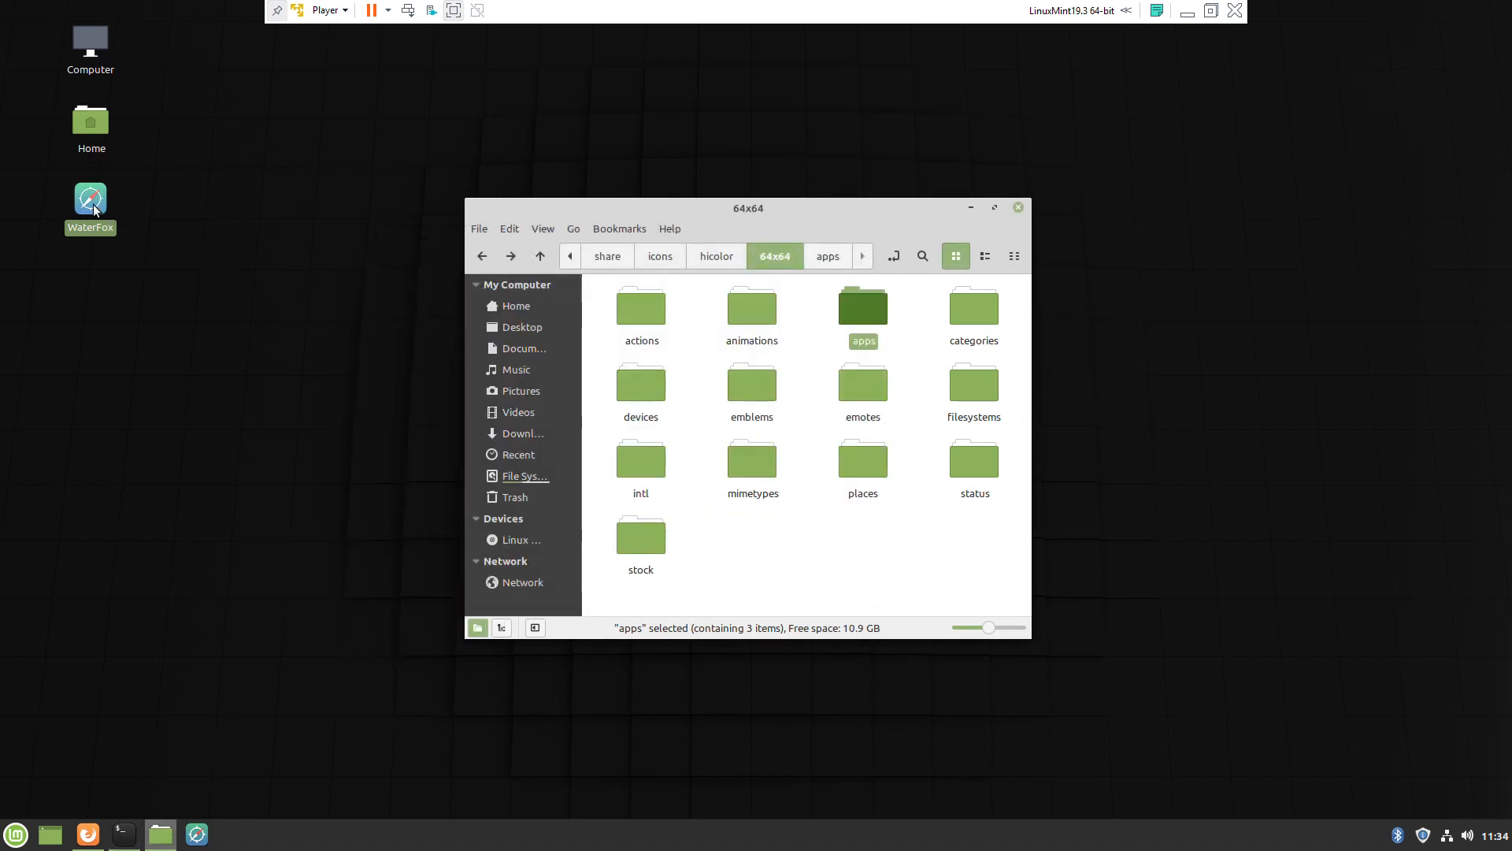
From the WaterFox shortcut's properties, search icons for 'water', apply the waterfox W icon, and close
{"action": "right_click", "coordinate": [89, 198]}
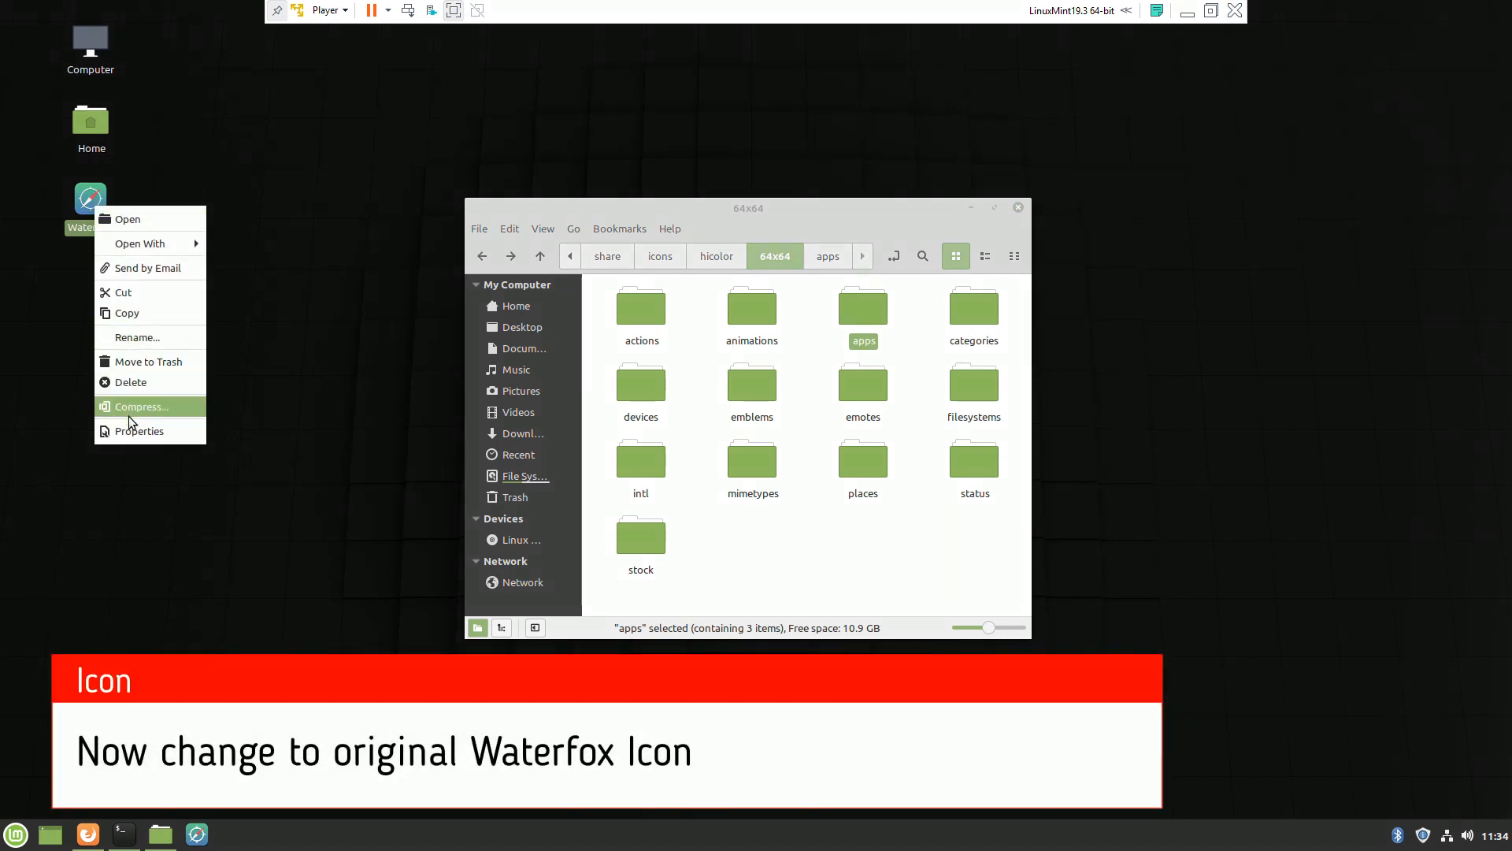
{"action": "left_click", "coordinate": [139, 431]}
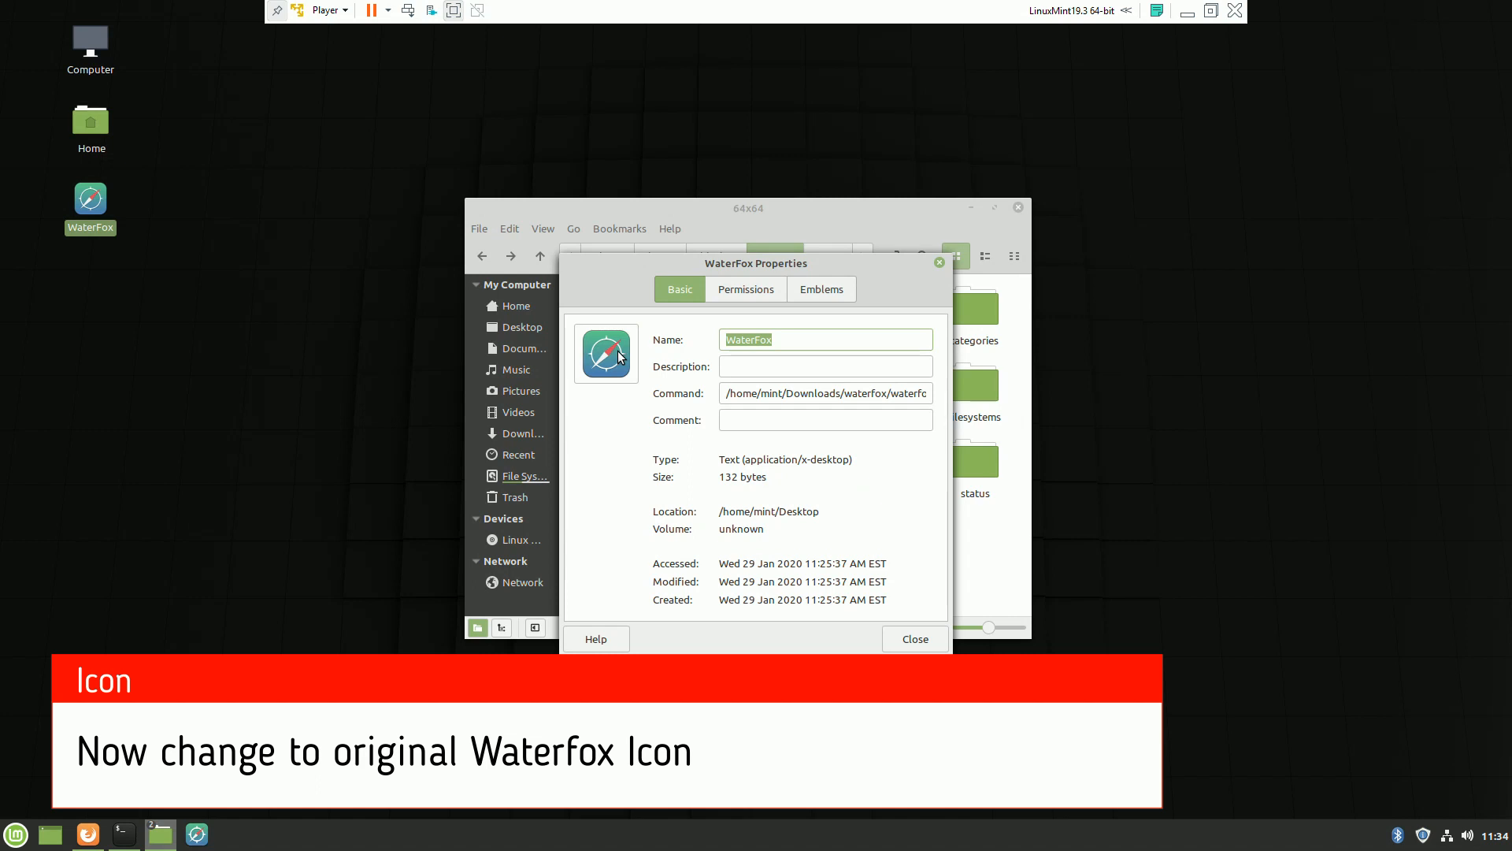
{"action": "left_click", "coordinate": [605, 353]}
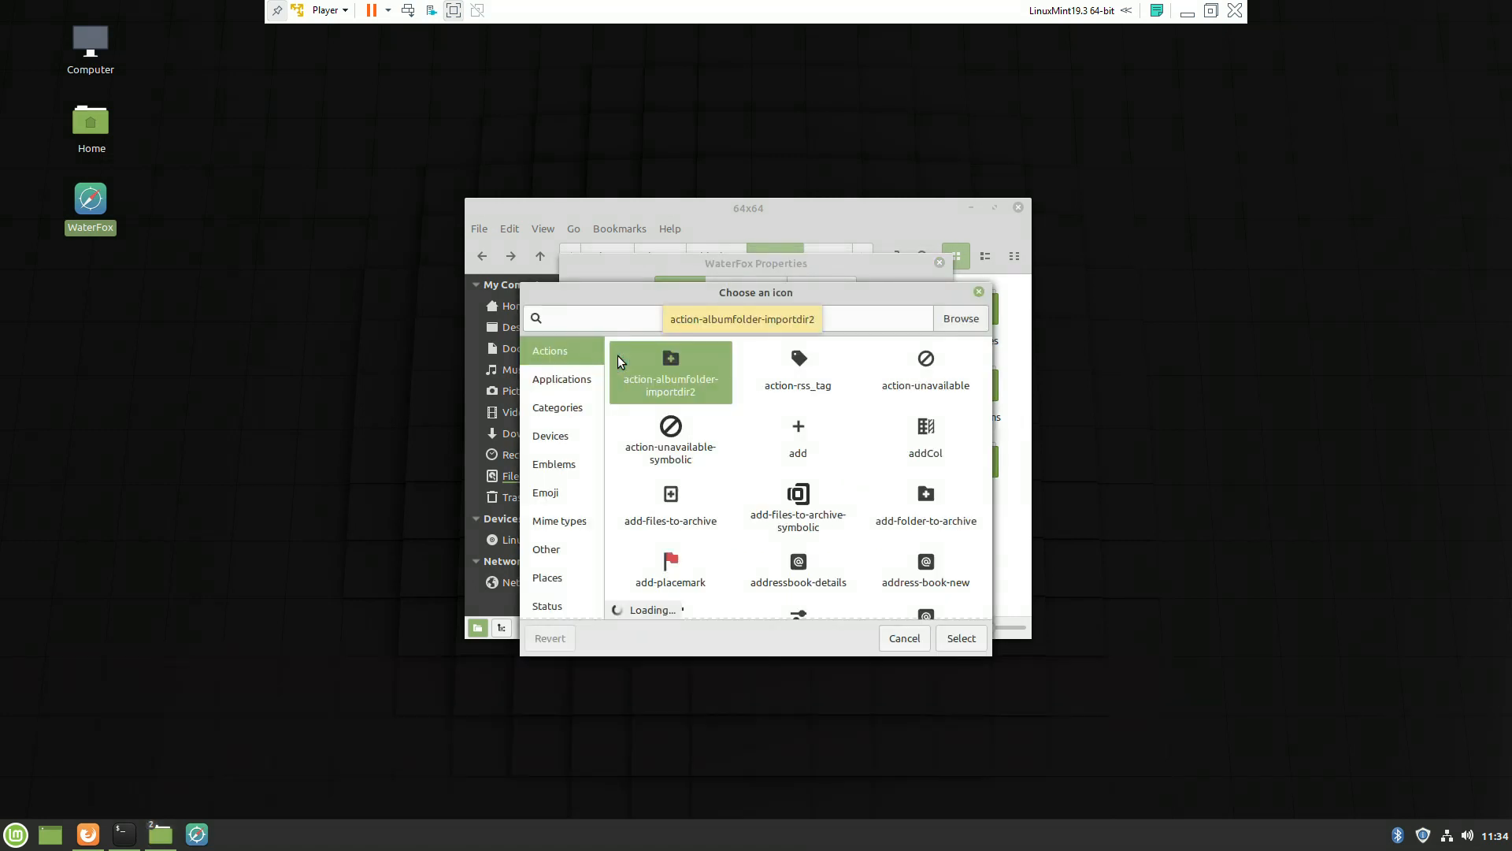
{"action": "type", "text": "water"}
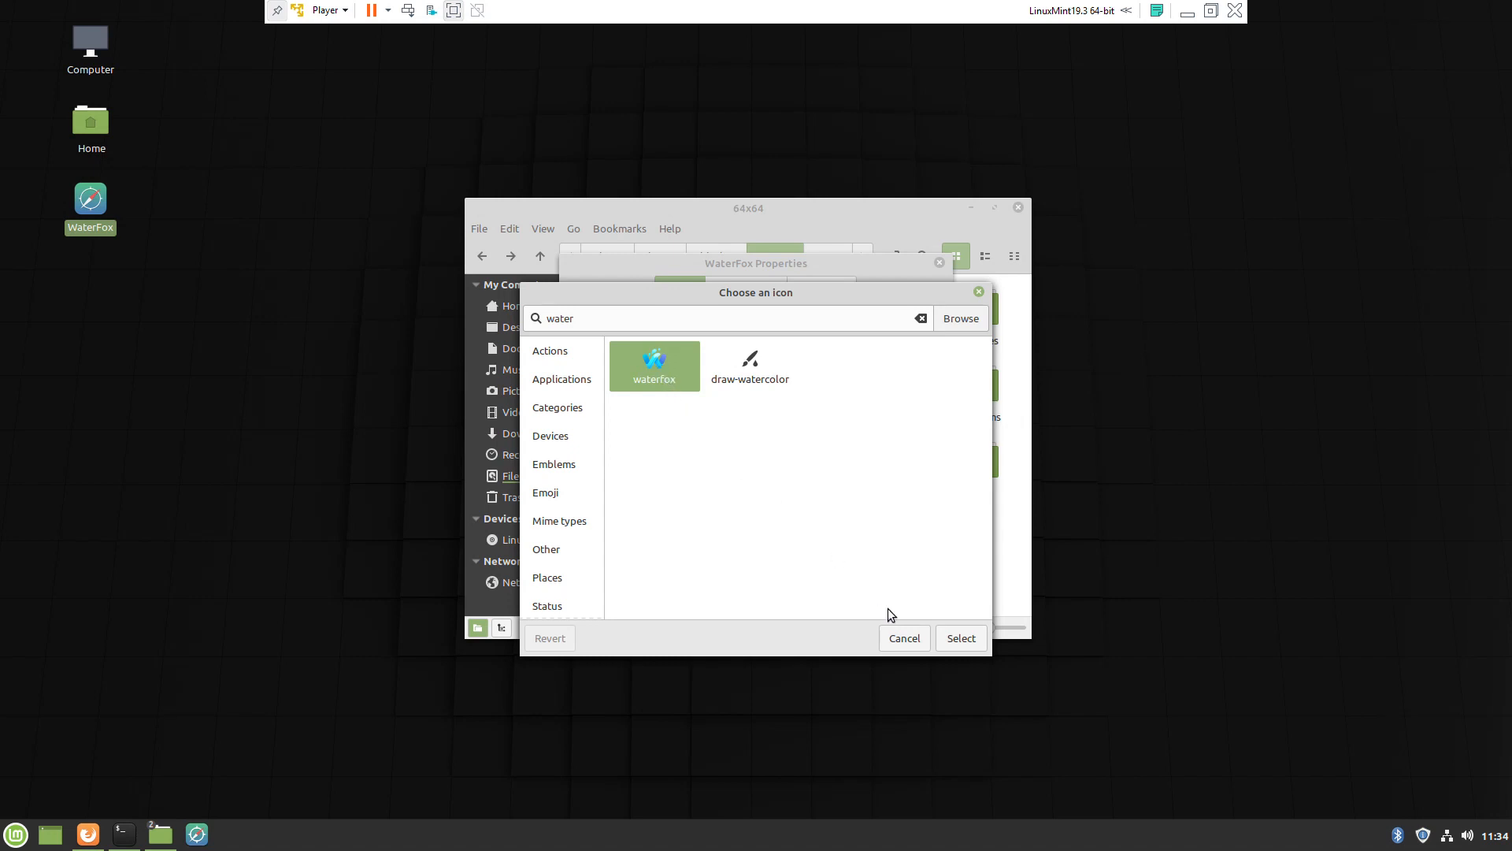
{"action": "left_click", "coordinate": [959, 638]}
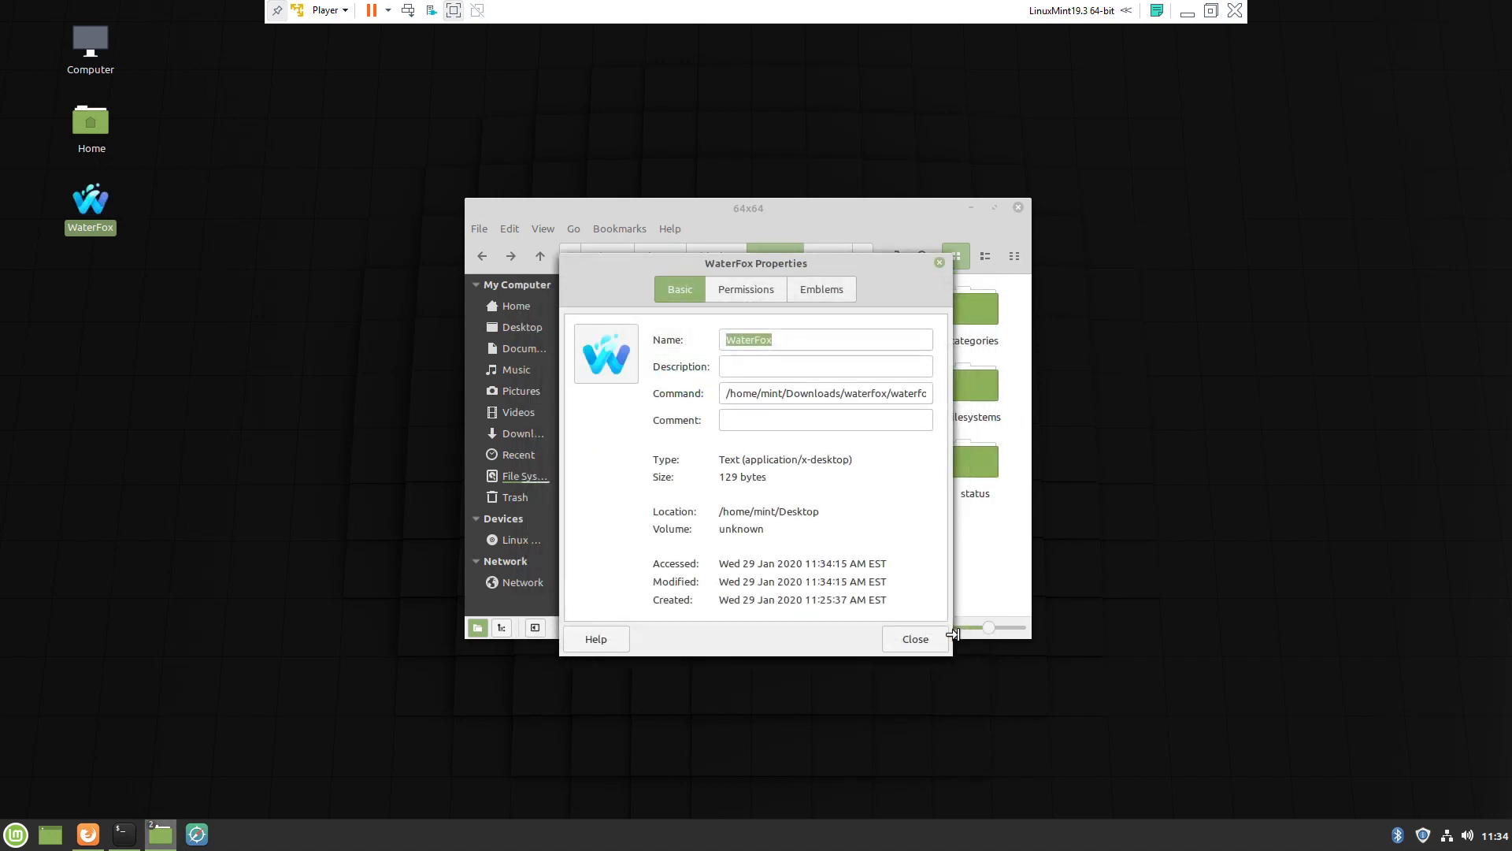
{"action": "left_click", "coordinate": [912, 639]}
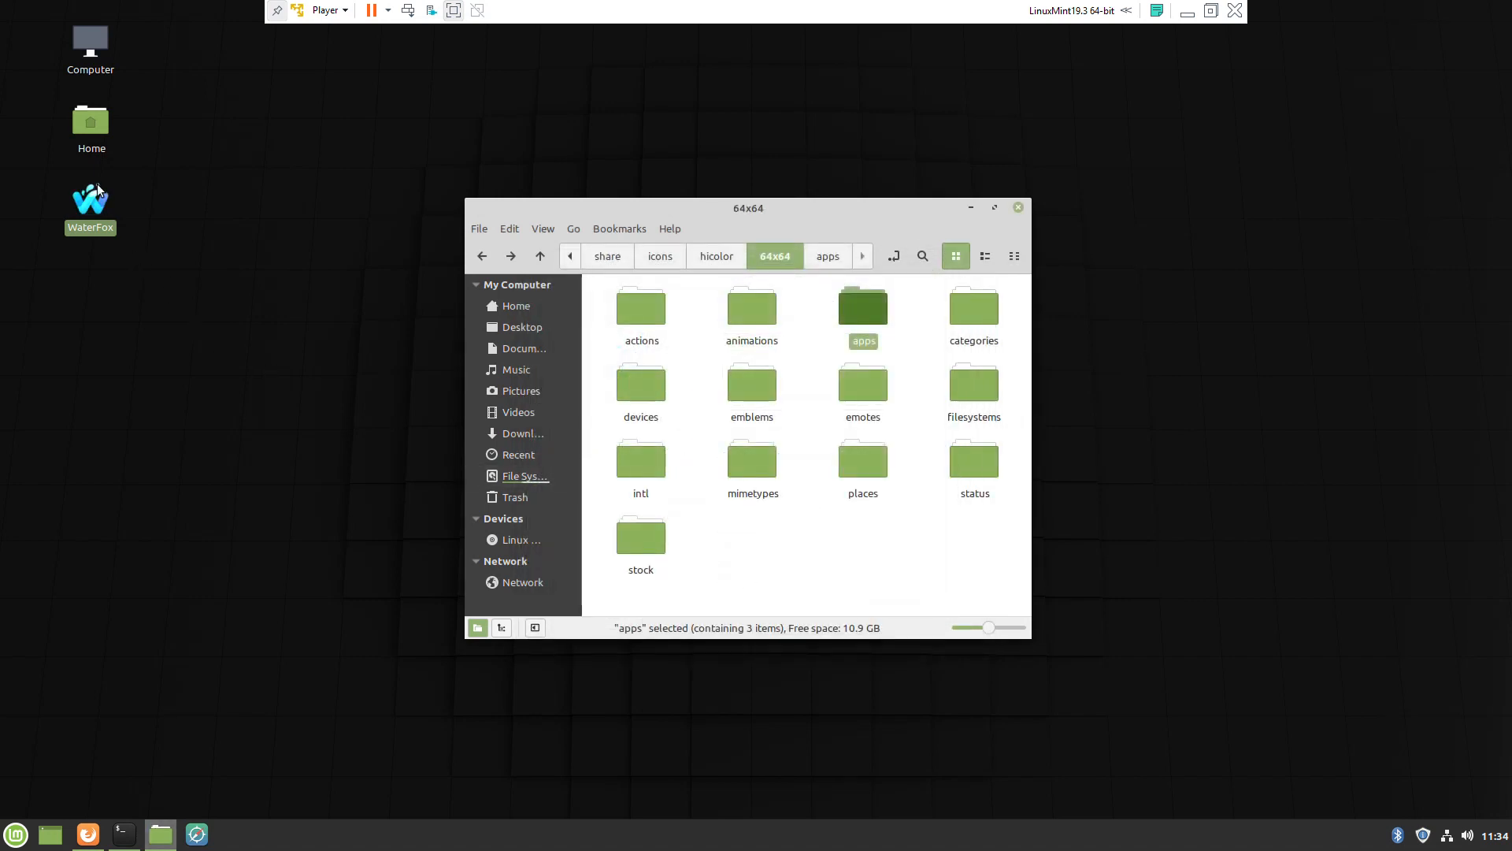
{"action": "mouse_move", "coordinate": [196, 833]}
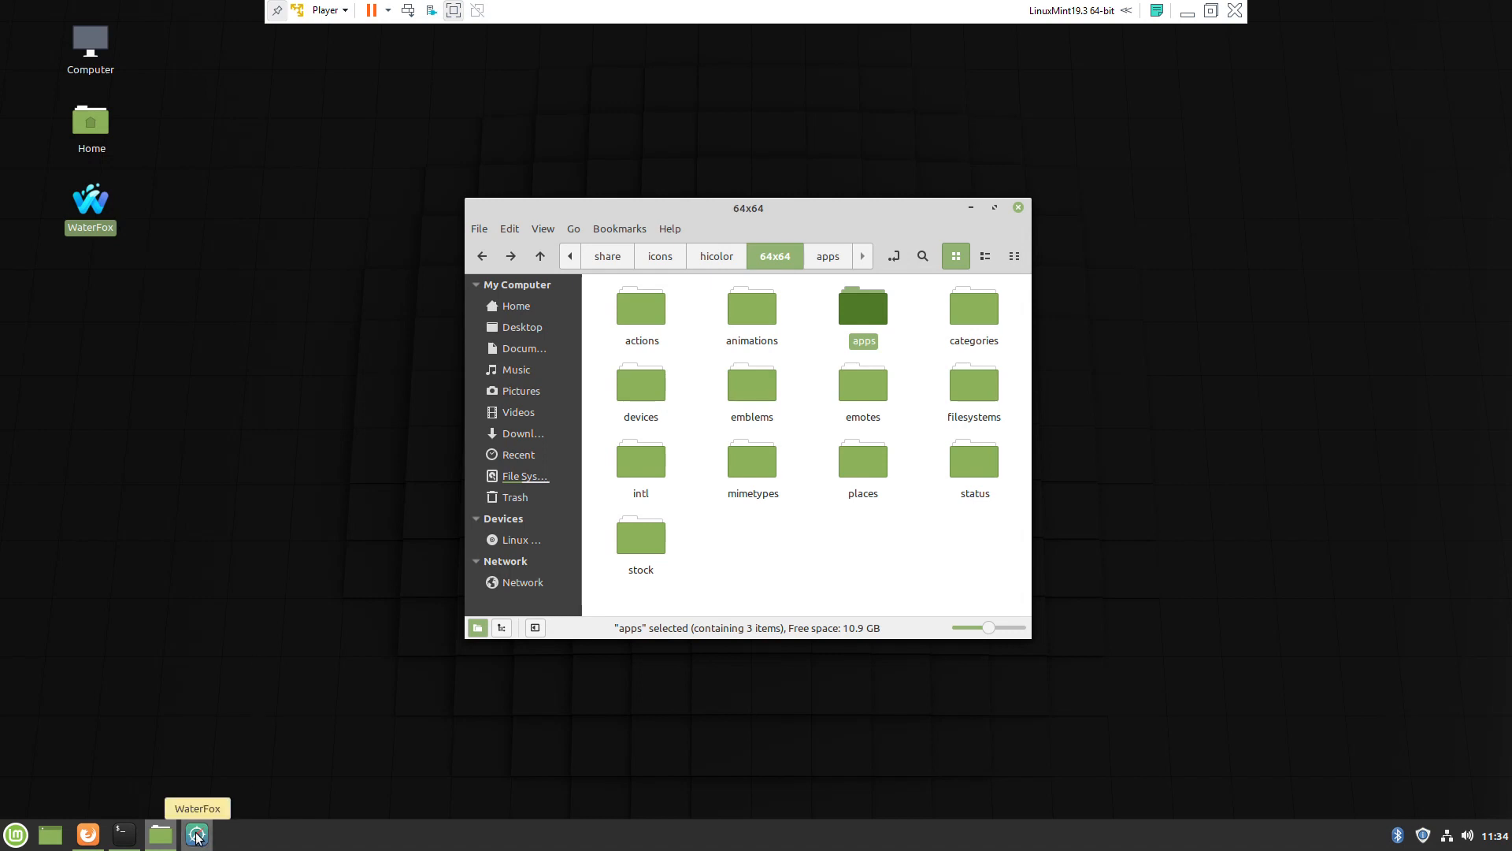
Open the panel Menu applet's Configure settings on the Menu layout and content tab
{"action": "right_click", "coordinate": [196, 833]}
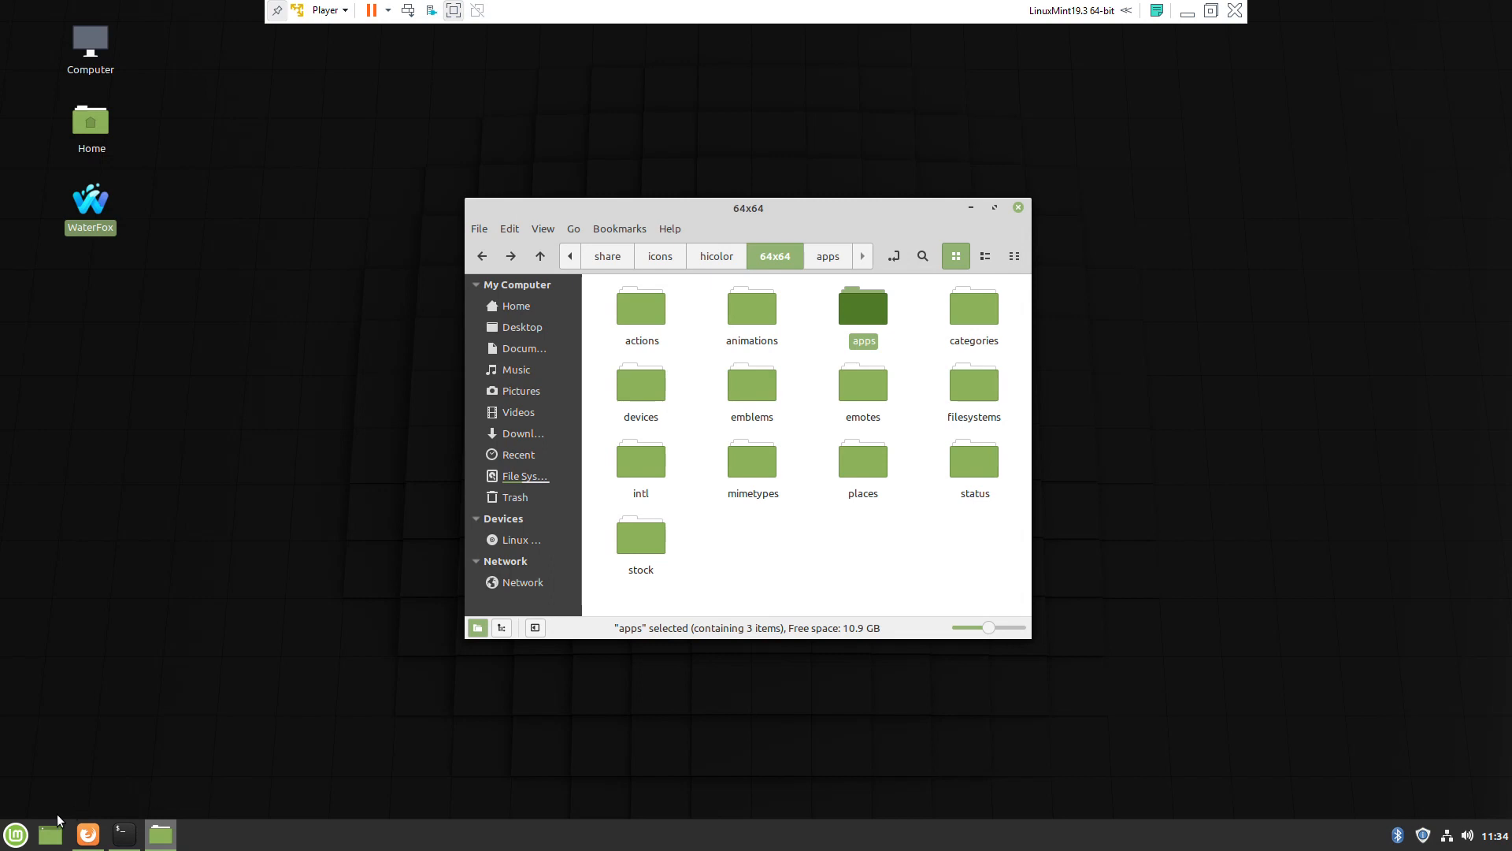
{"action": "left_click", "coordinate": [14, 834]}
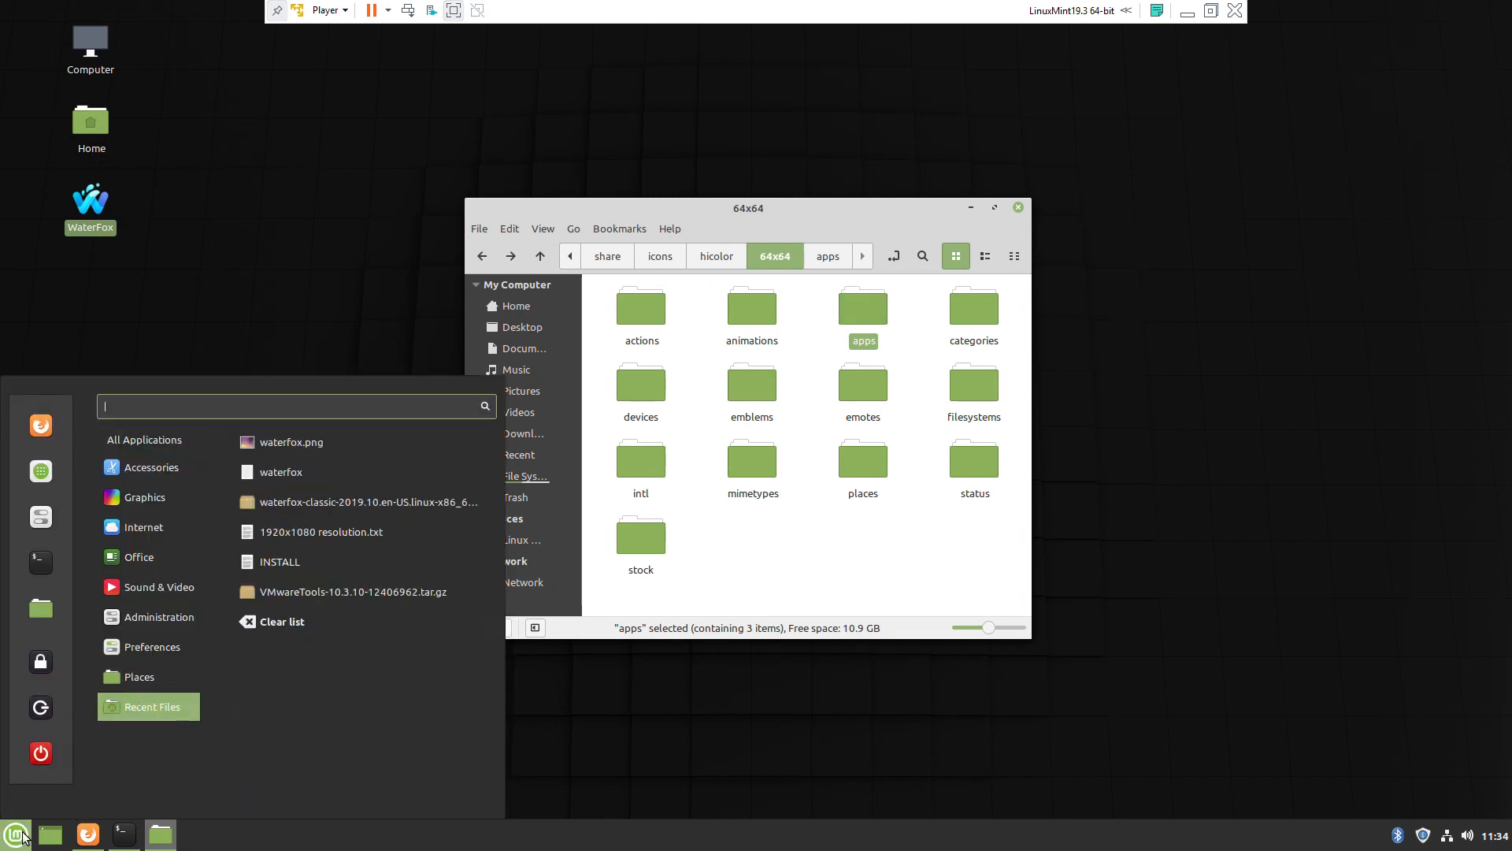
{"action": "right_click", "coordinate": [15, 833]}
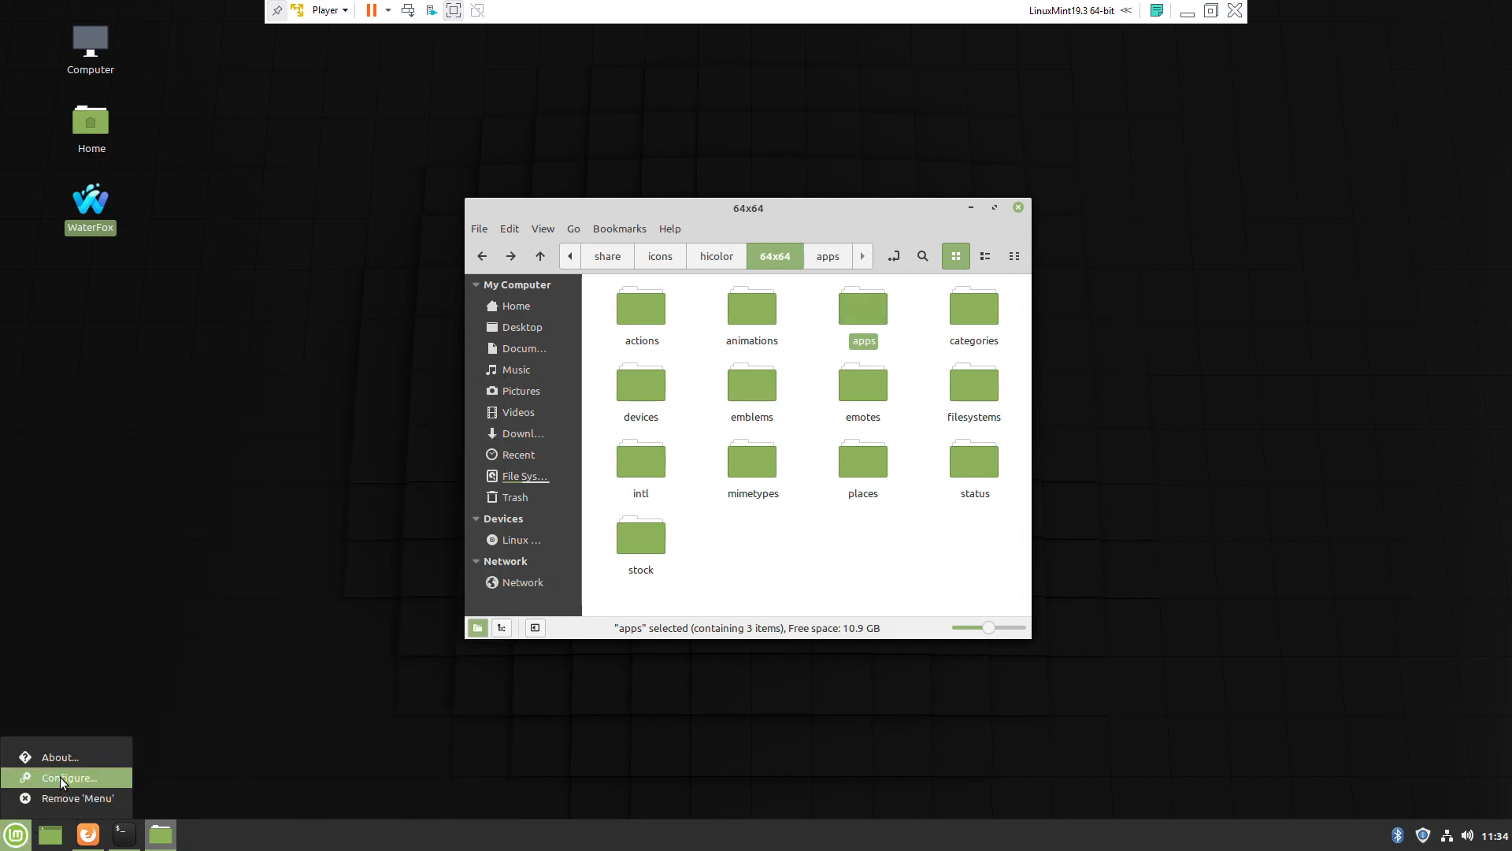
{"action": "left_click", "coordinate": [65, 777]}
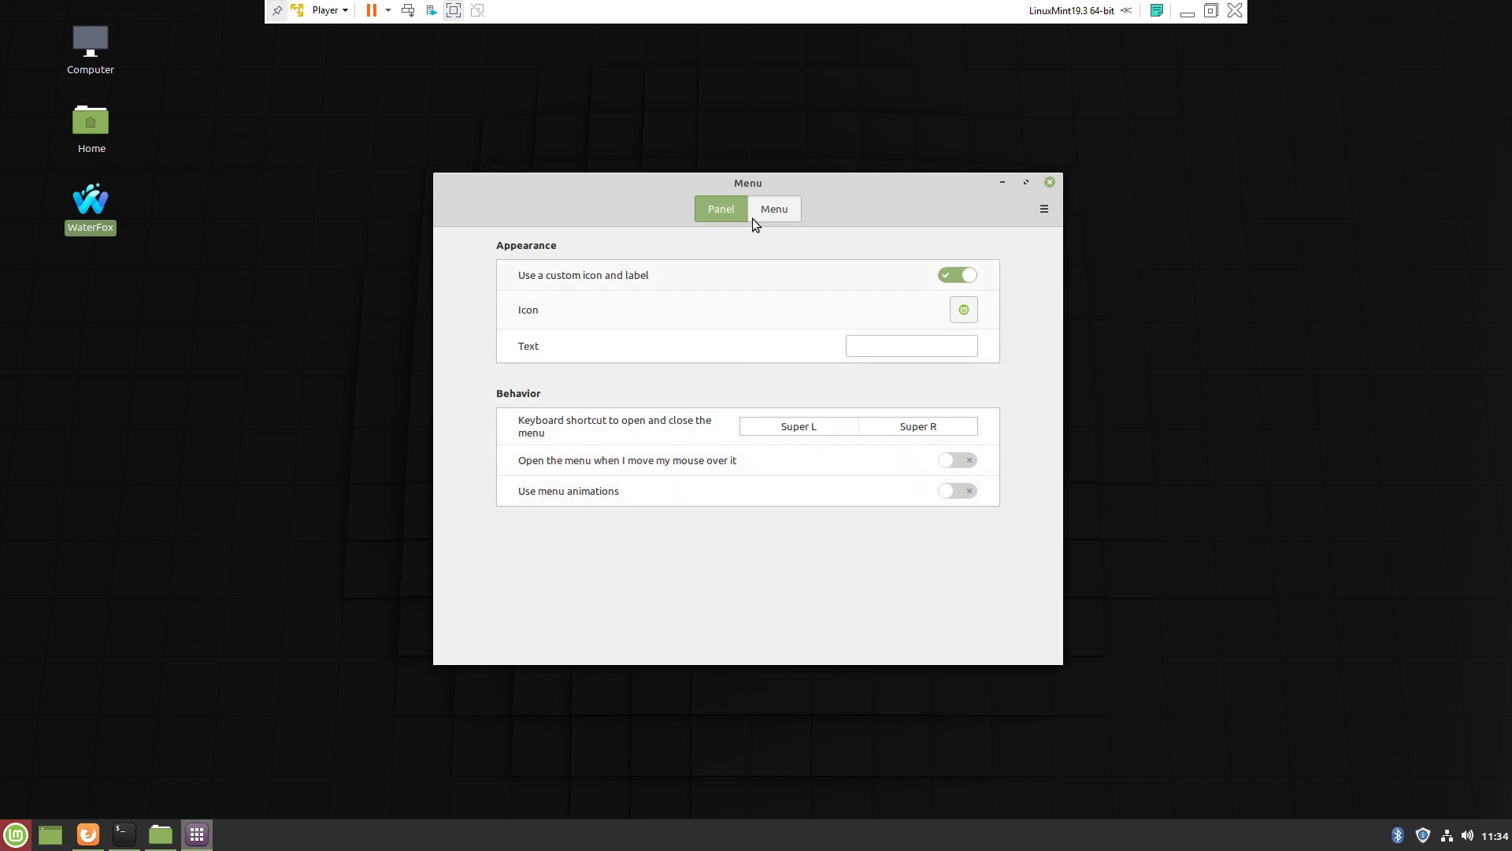
{"action": "left_click", "coordinate": [774, 209]}
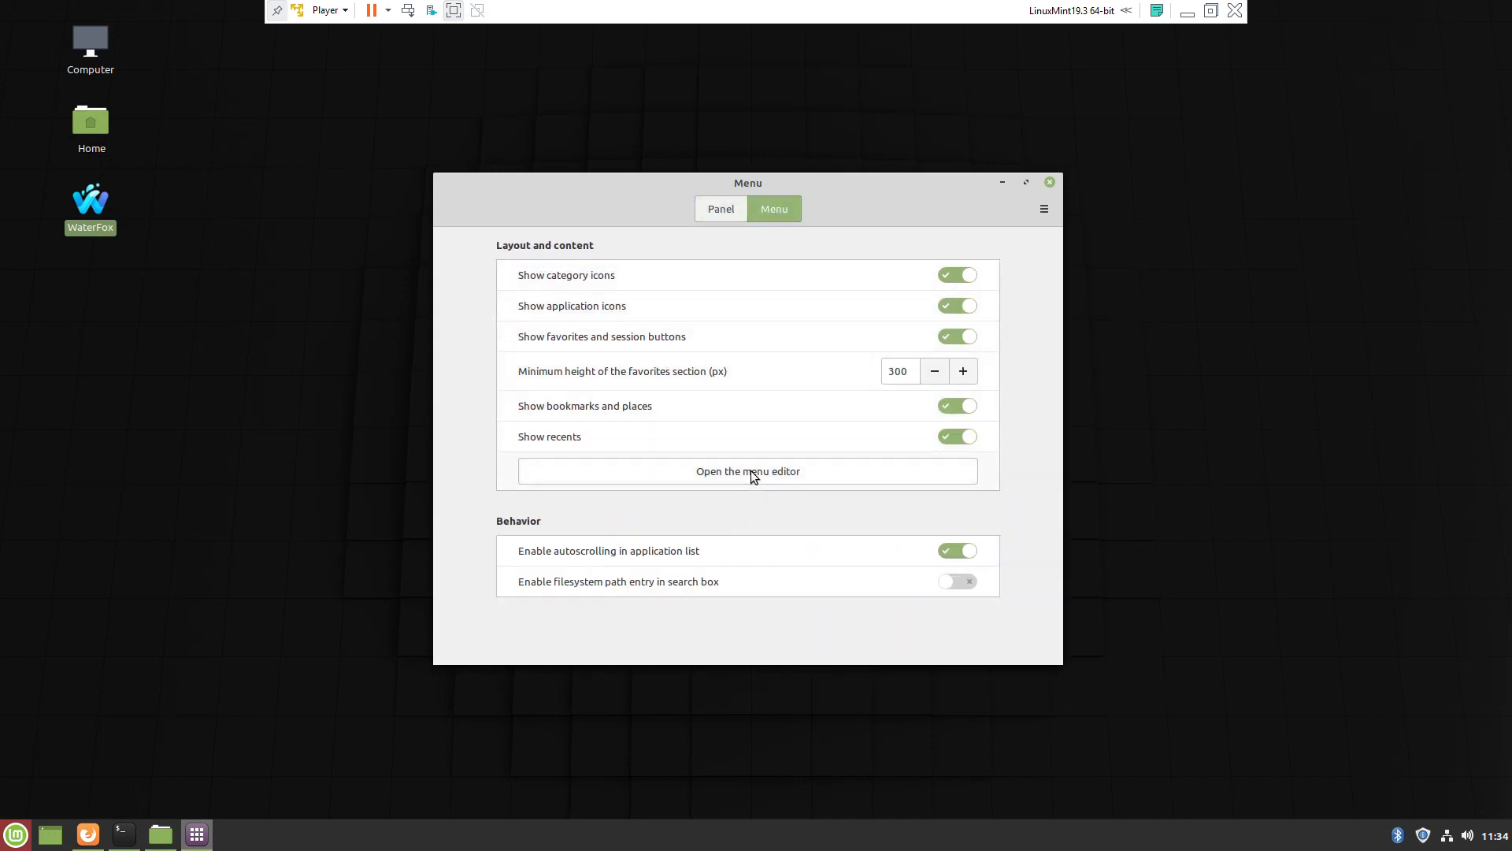
Open the menu editor and the properties of the Internet > WaterFox entry
{"action": "left_click", "coordinate": [747, 471]}
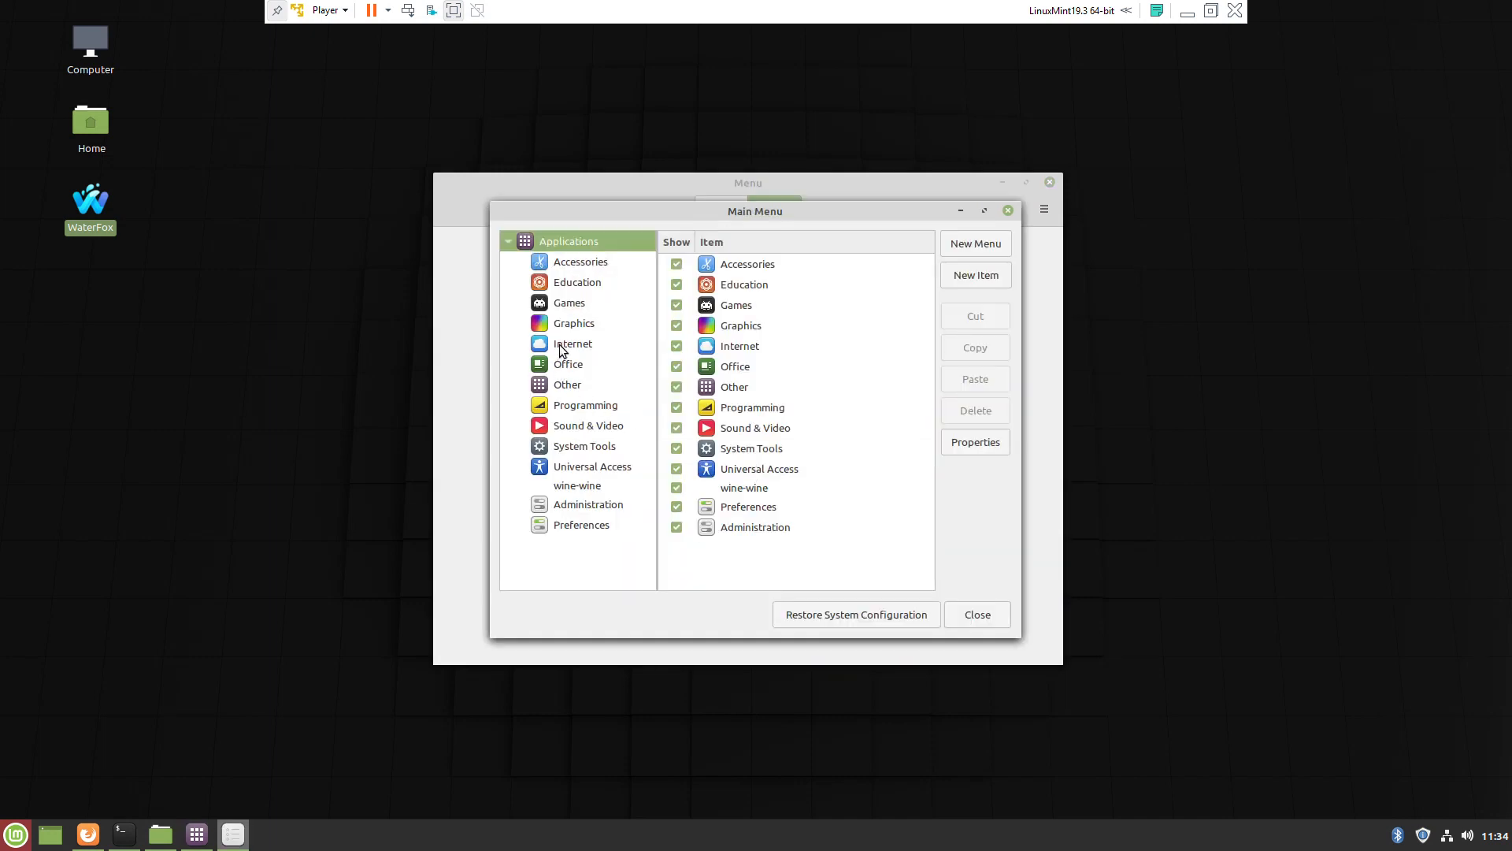
{"action": "left_click", "coordinate": [573, 343]}
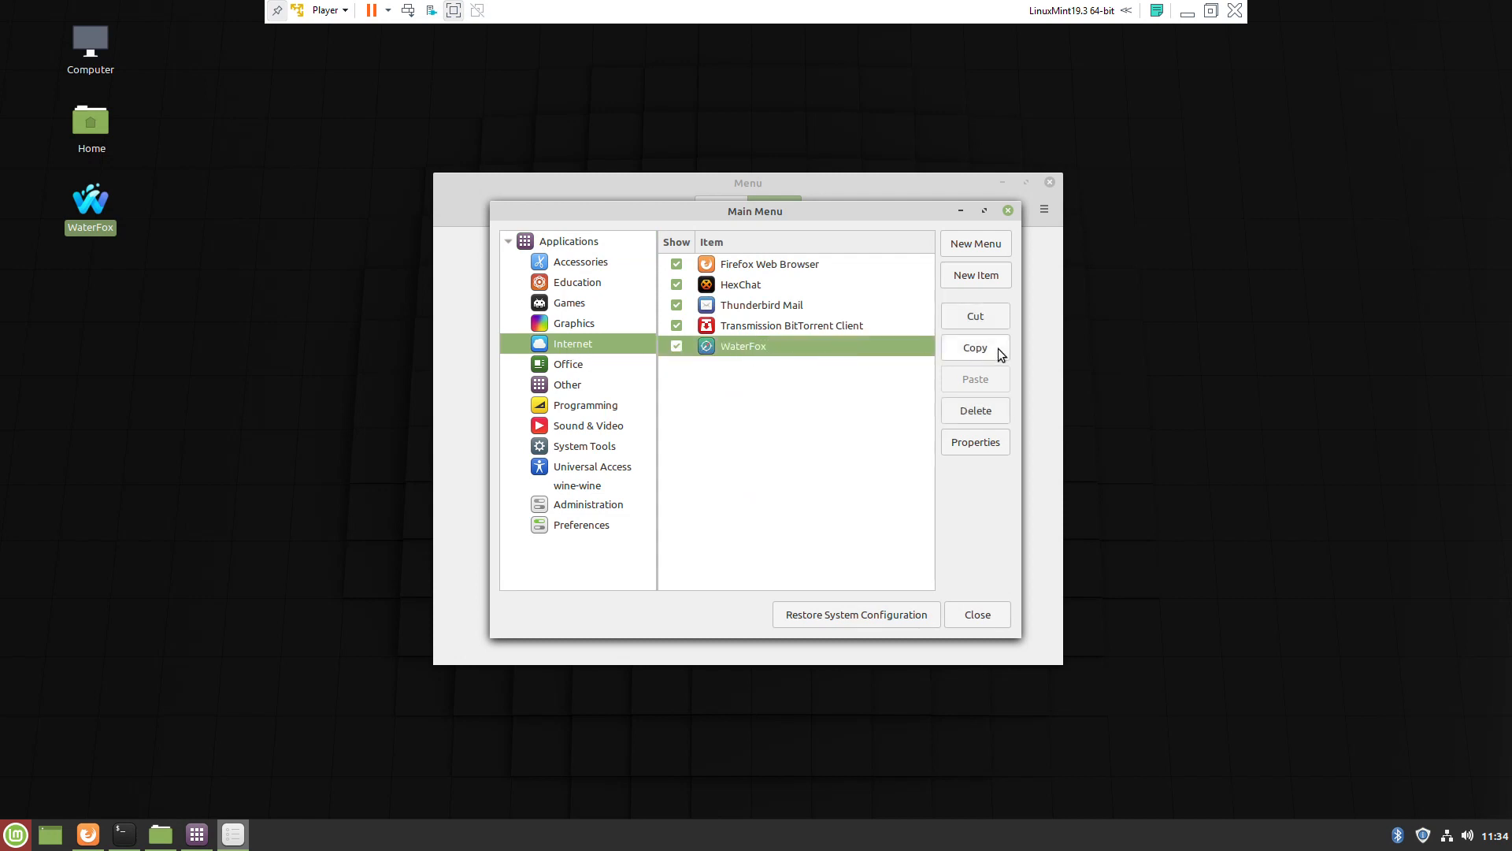
{"action": "mouse_move", "coordinate": [975, 442]}
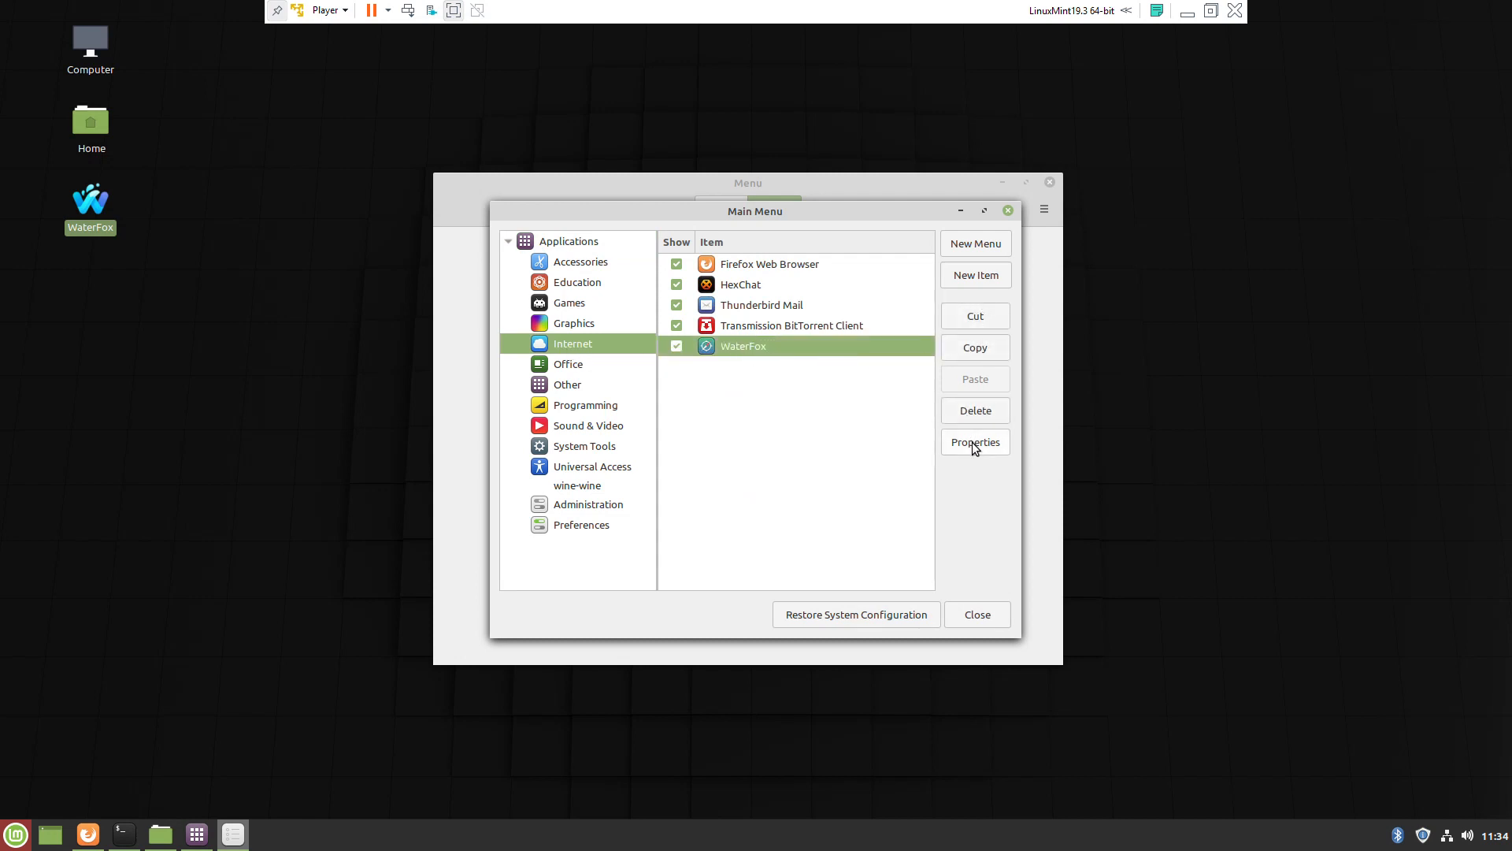
{"action": "left_click", "coordinate": [975, 441]}
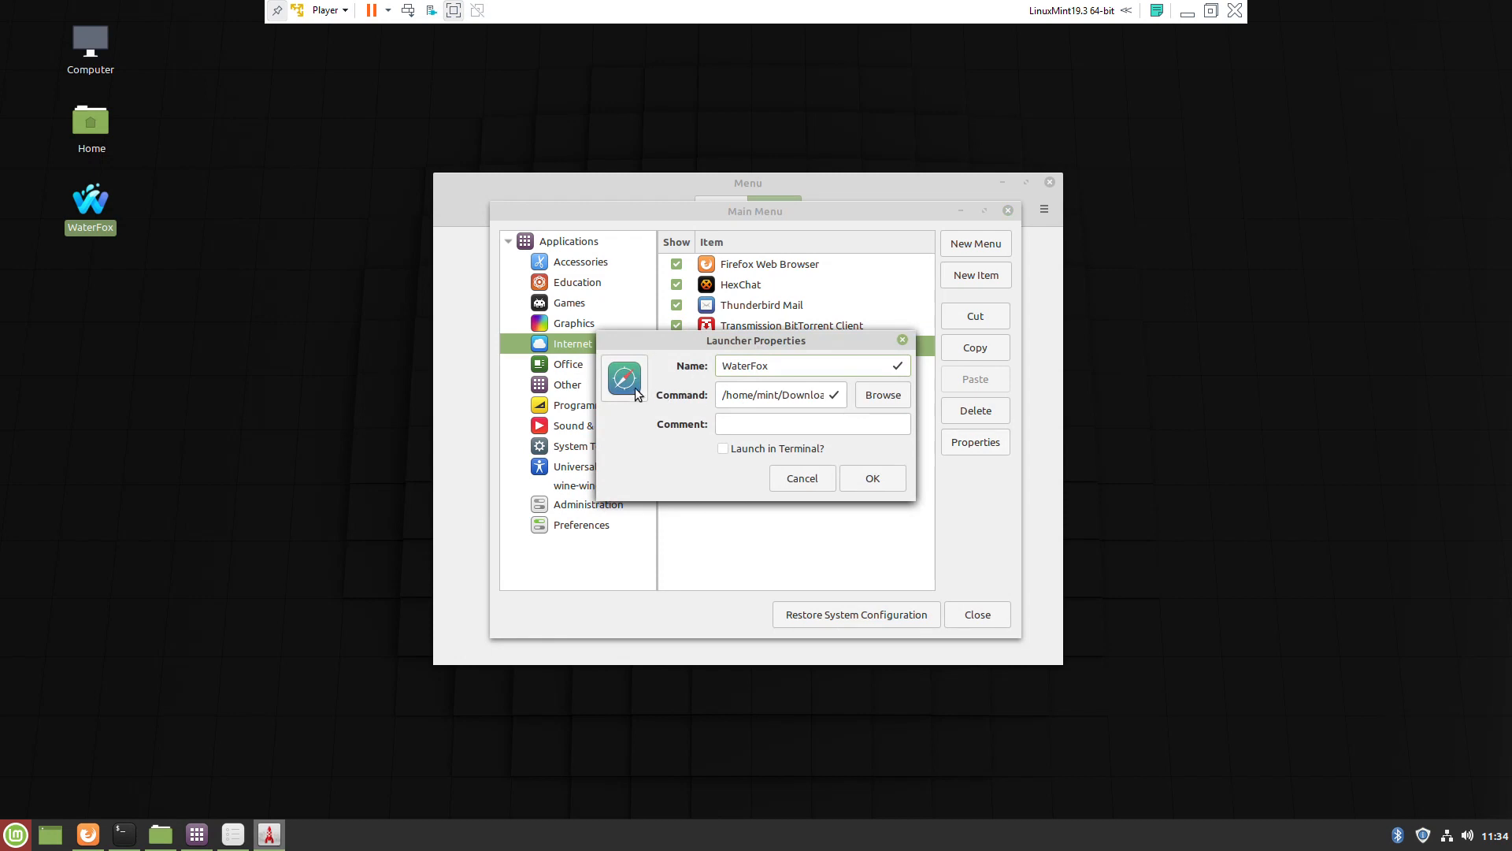
Set the entry's icon to the waterfox icon found by searching 'water', then check the menu
{"action": "left_click", "coordinate": [624, 377]}
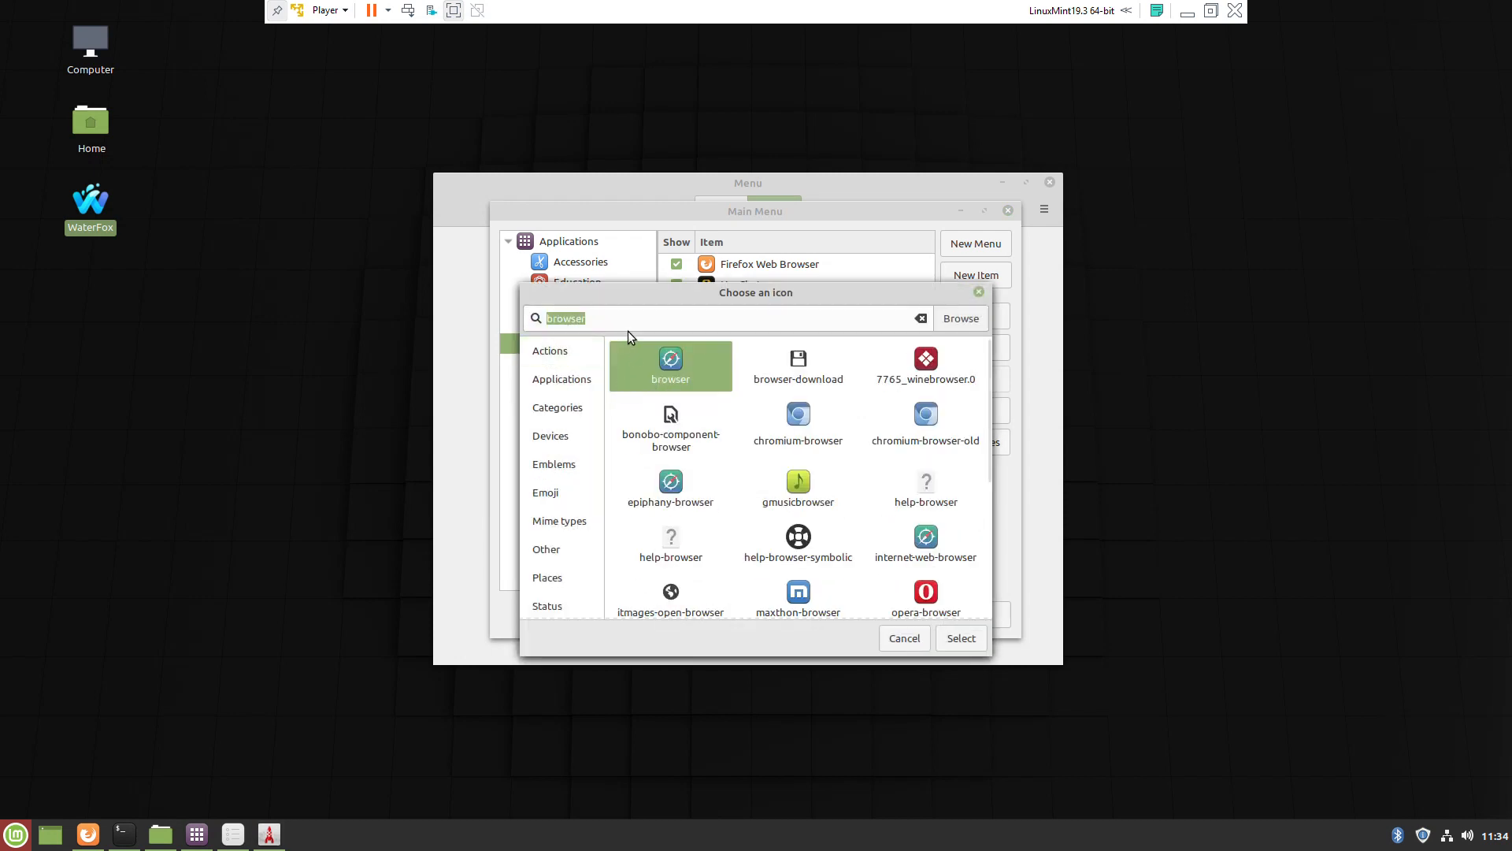
{"action": "type", "text": "w"}
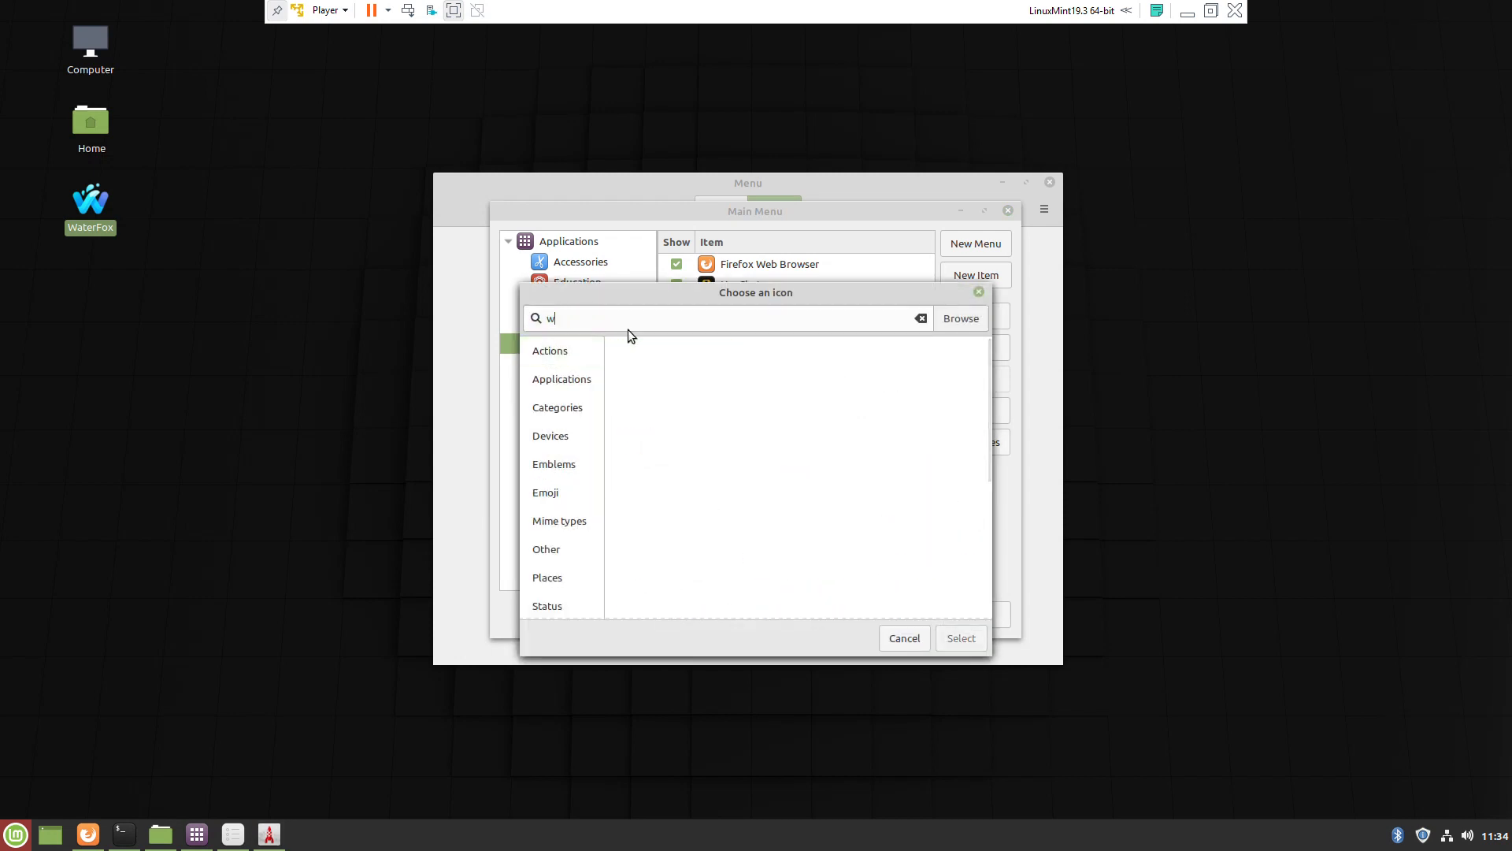
{"action": "type", "text": "ater"}
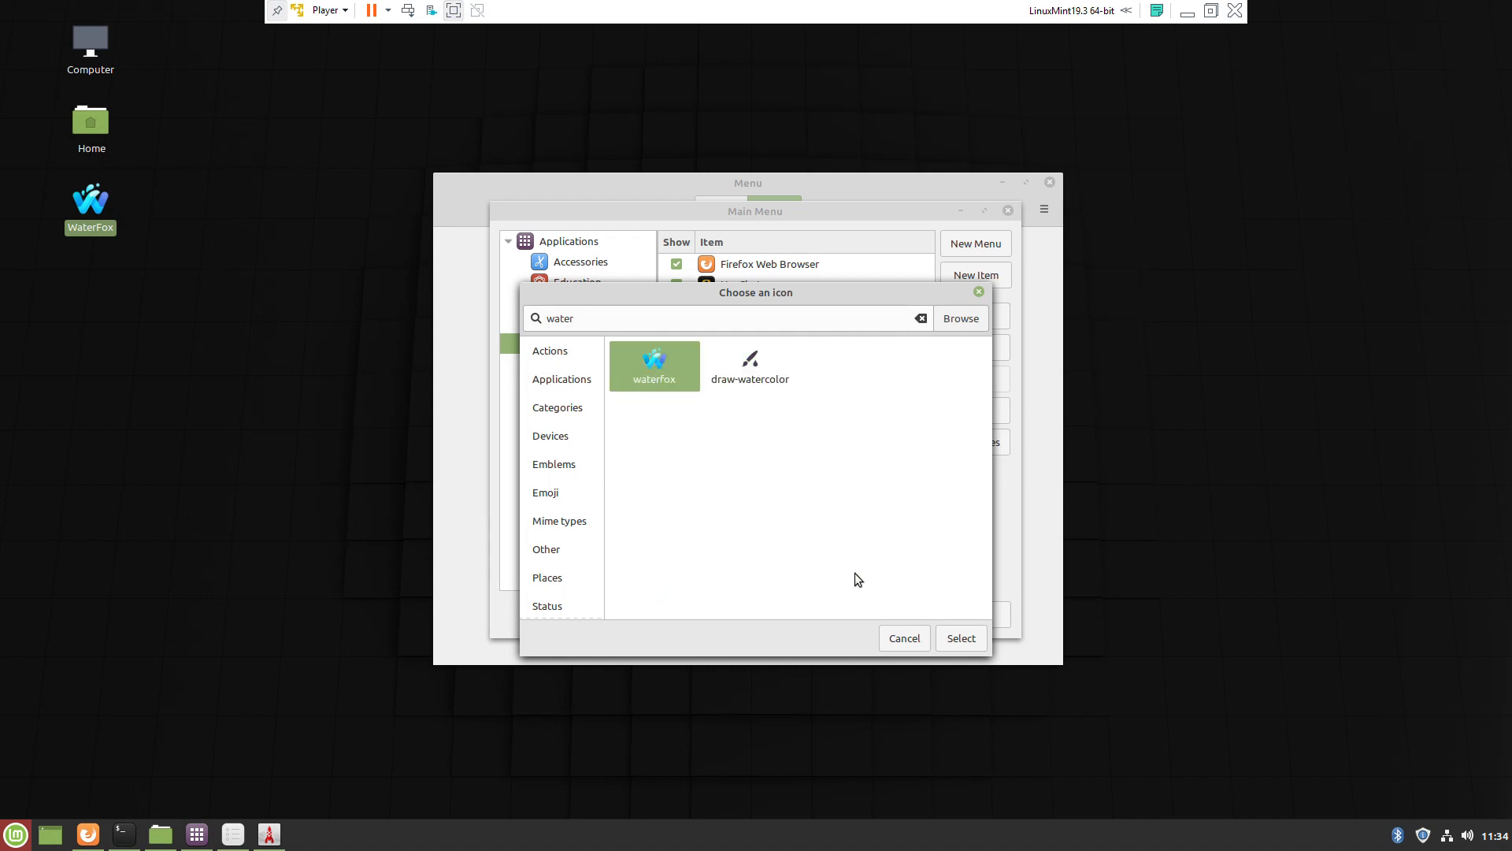
{"action": "left_click", "coordinate": [960, 637]}
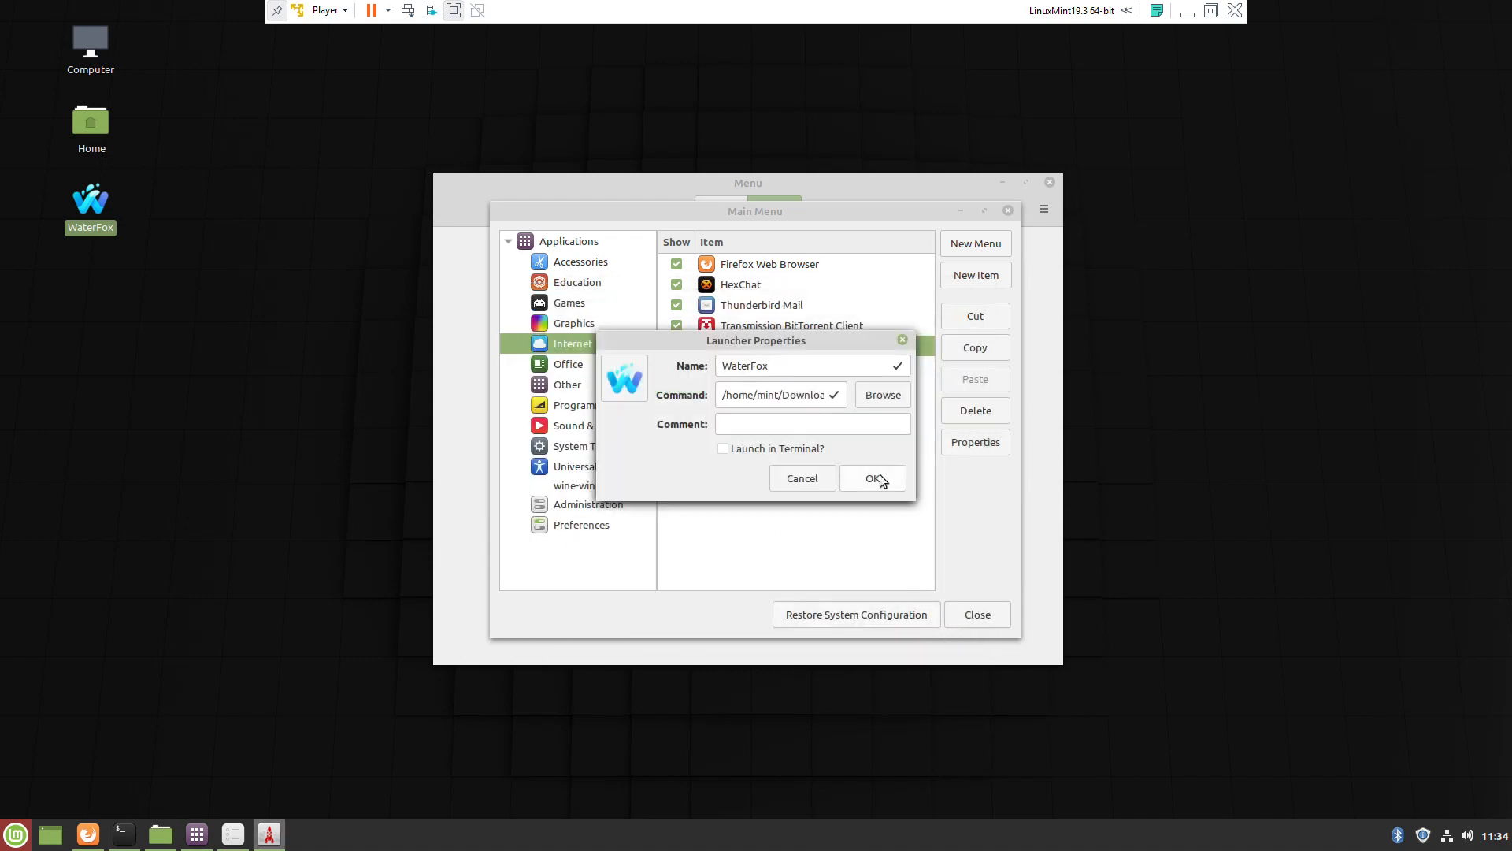
{"action": "left_click", "coordinate": [871, 478]}
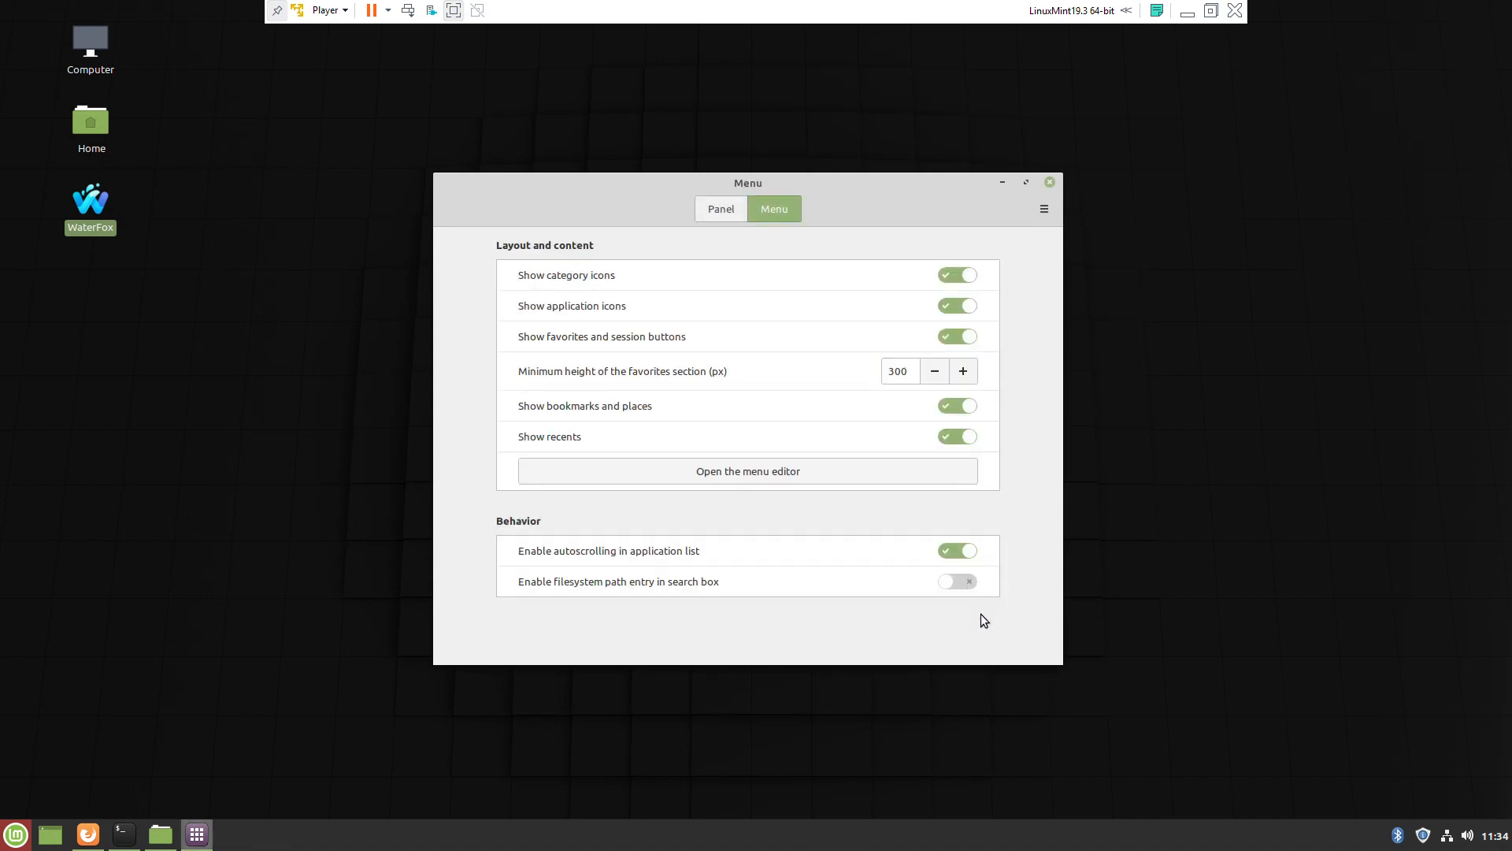
{"action": "mouse_move", "coordinate": [43, 820]}
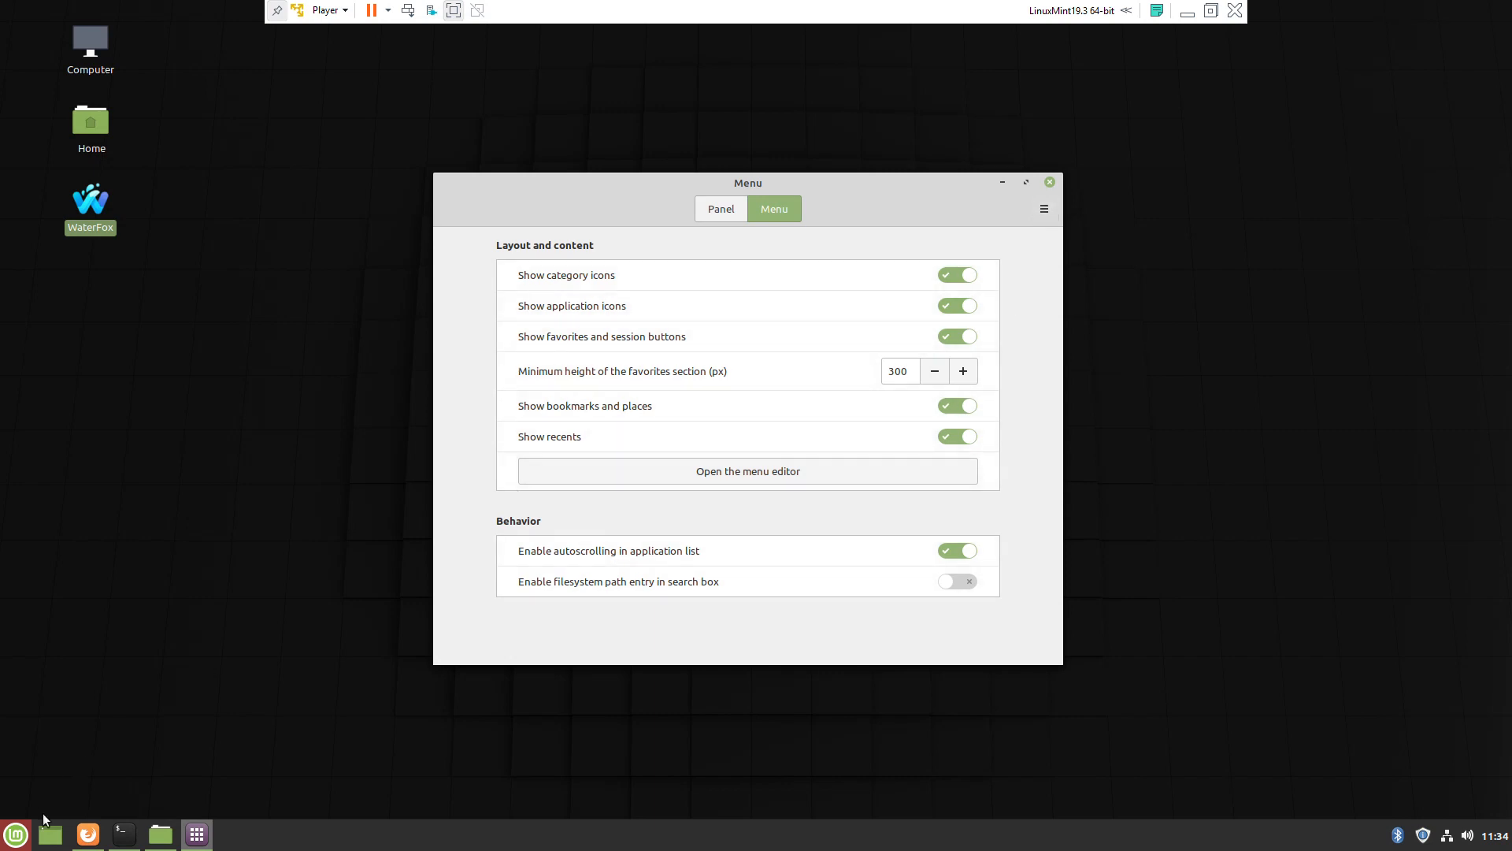
{"action": "left_click", "coordinate": [16, 833]}
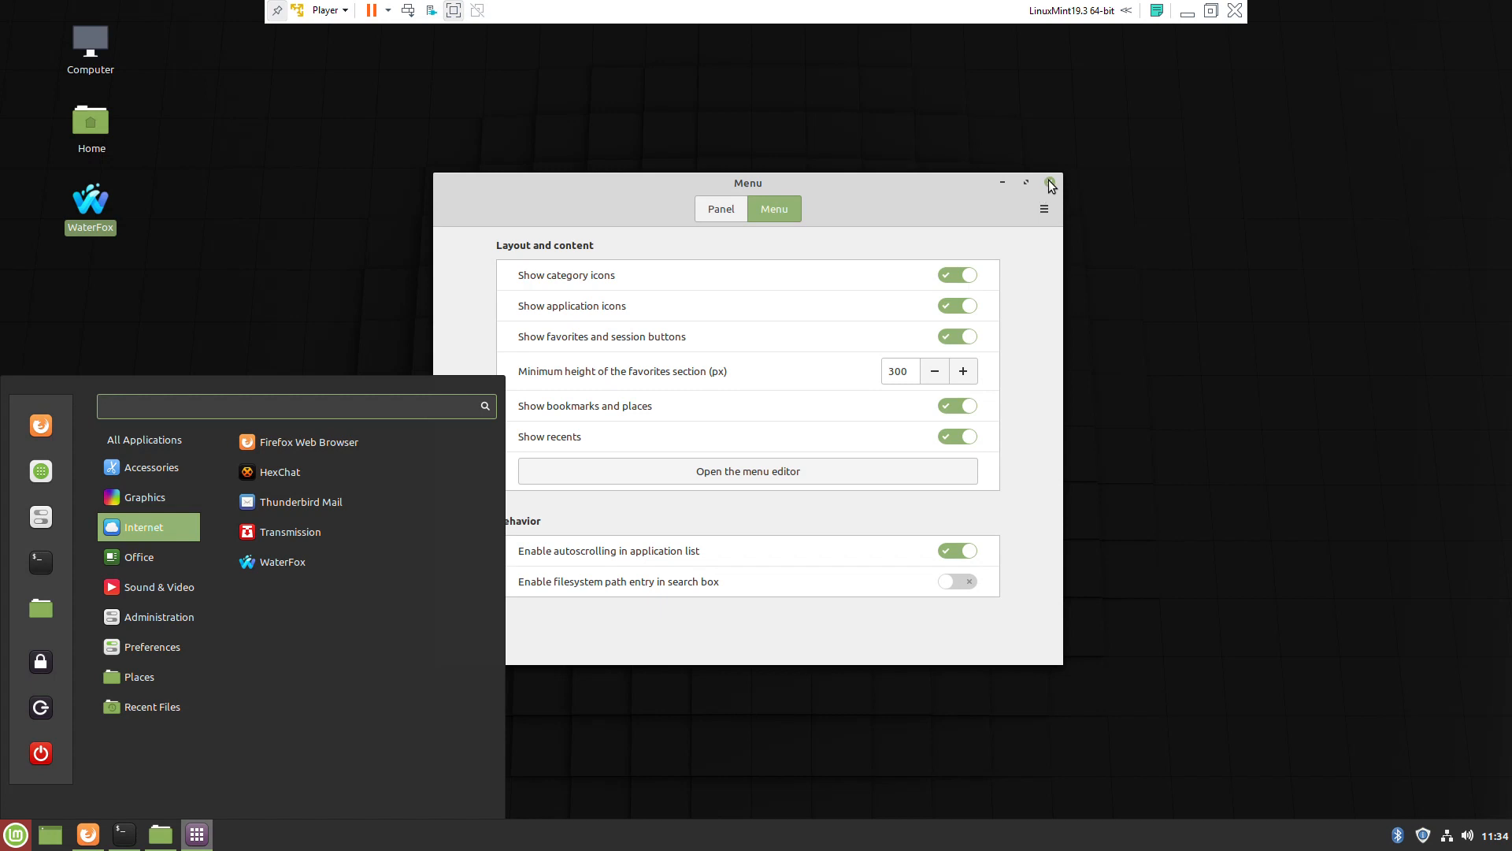
Close the Menu settings and Nemo windows, then browse the applications menu categories
{"action": "left_click", "coordinate": [1049, 183]}
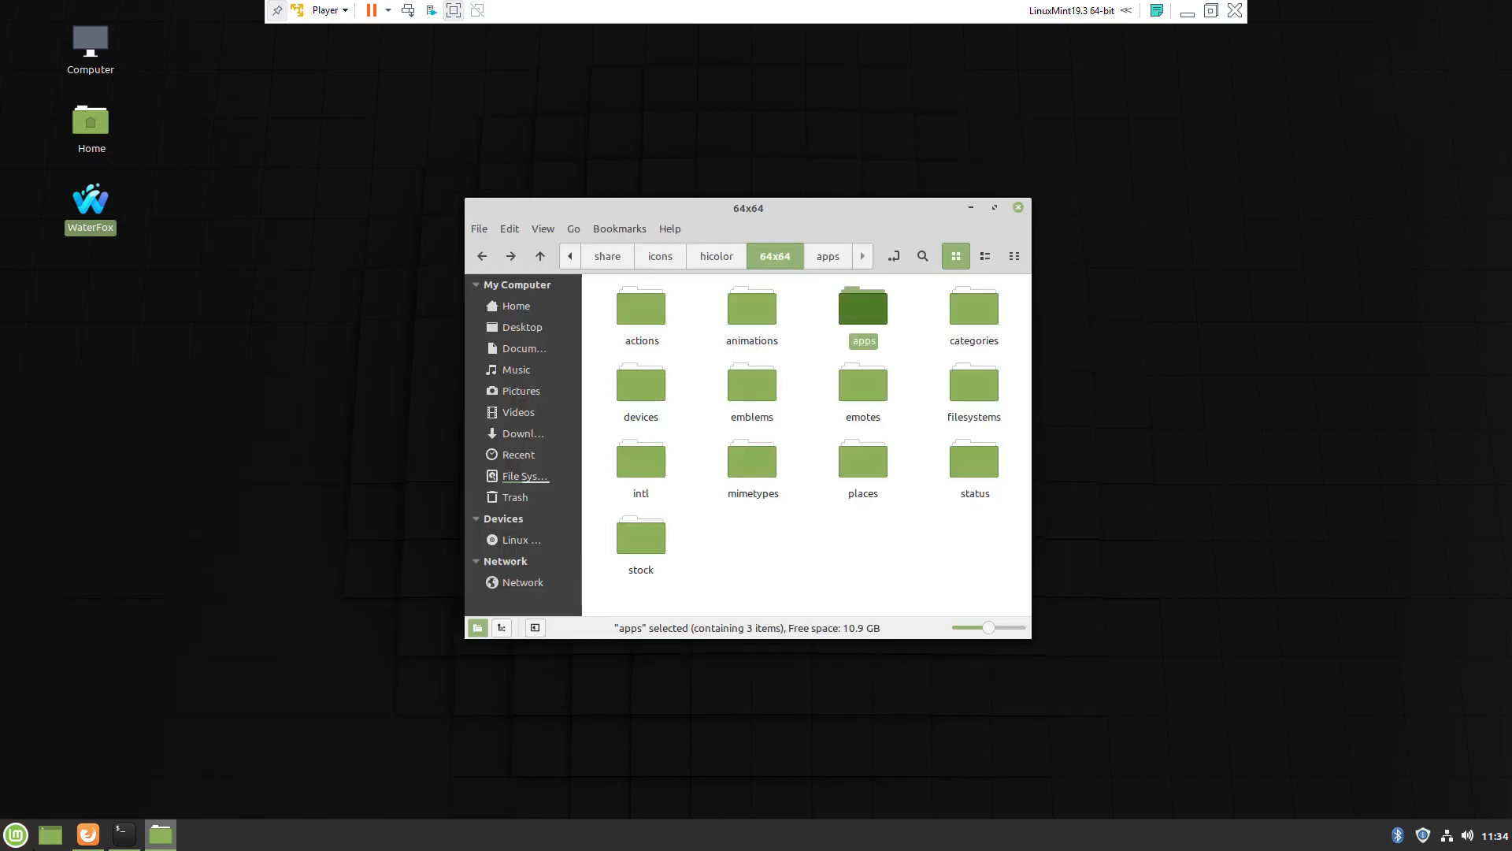
{"action": "left_click", "coordinate": [1015, 207]}
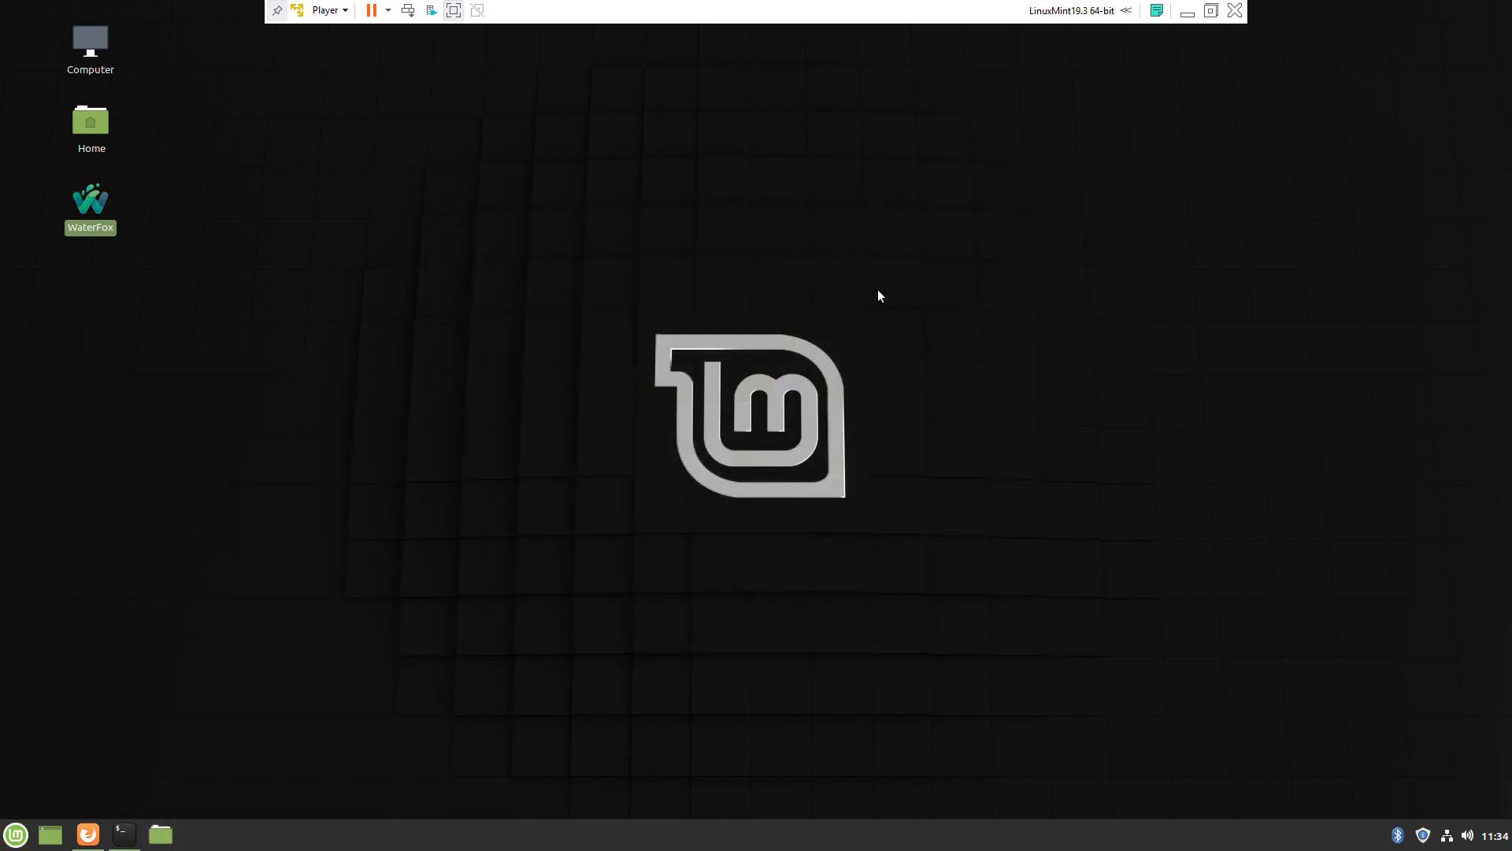
{"action": "left_click", "coordinate": [14, 833]}
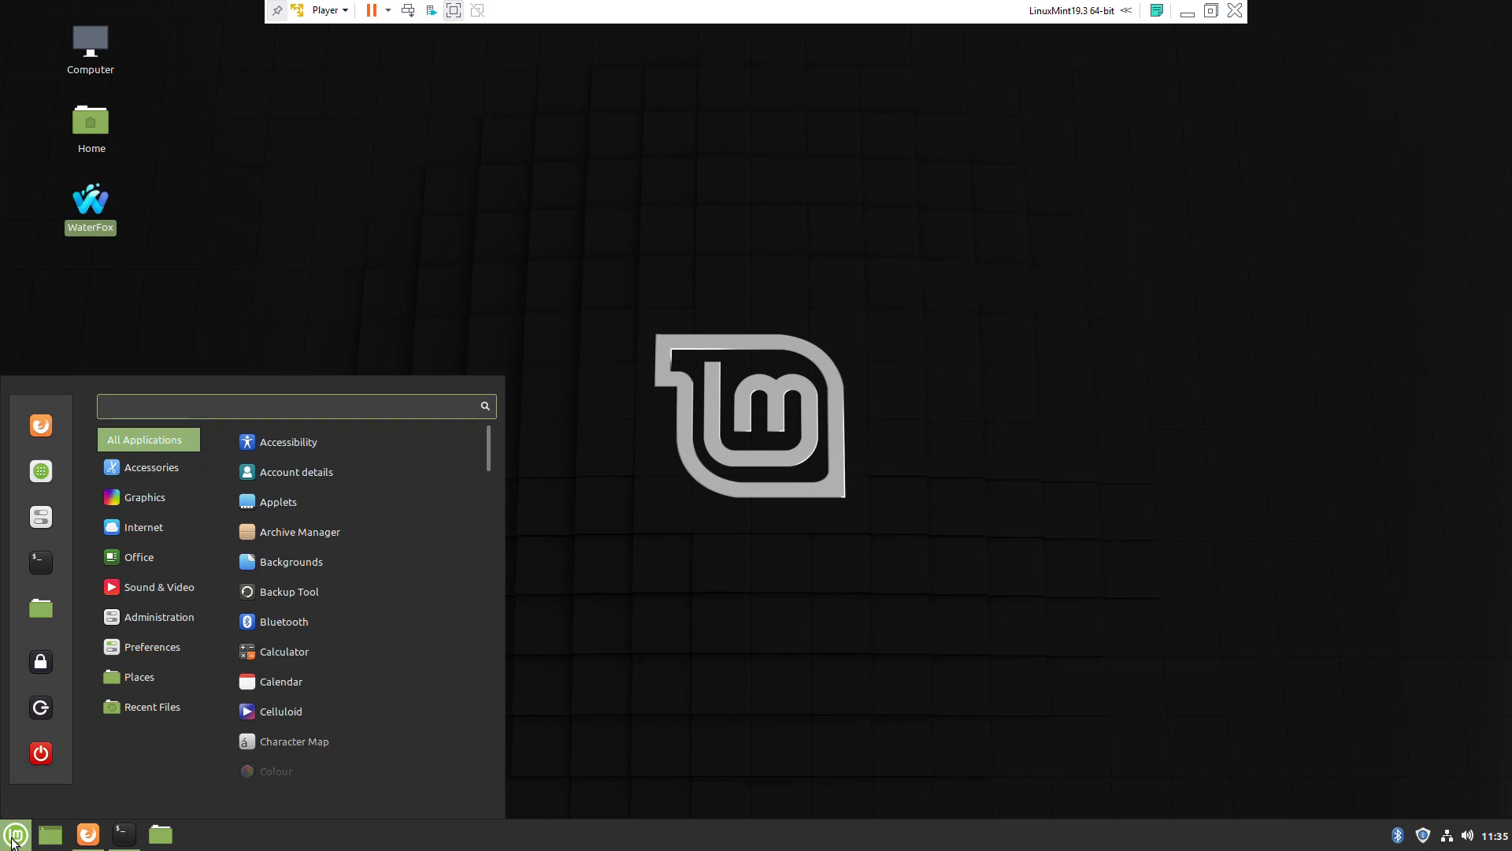
{"action": "left_click", "coordinate": [158, 616]}
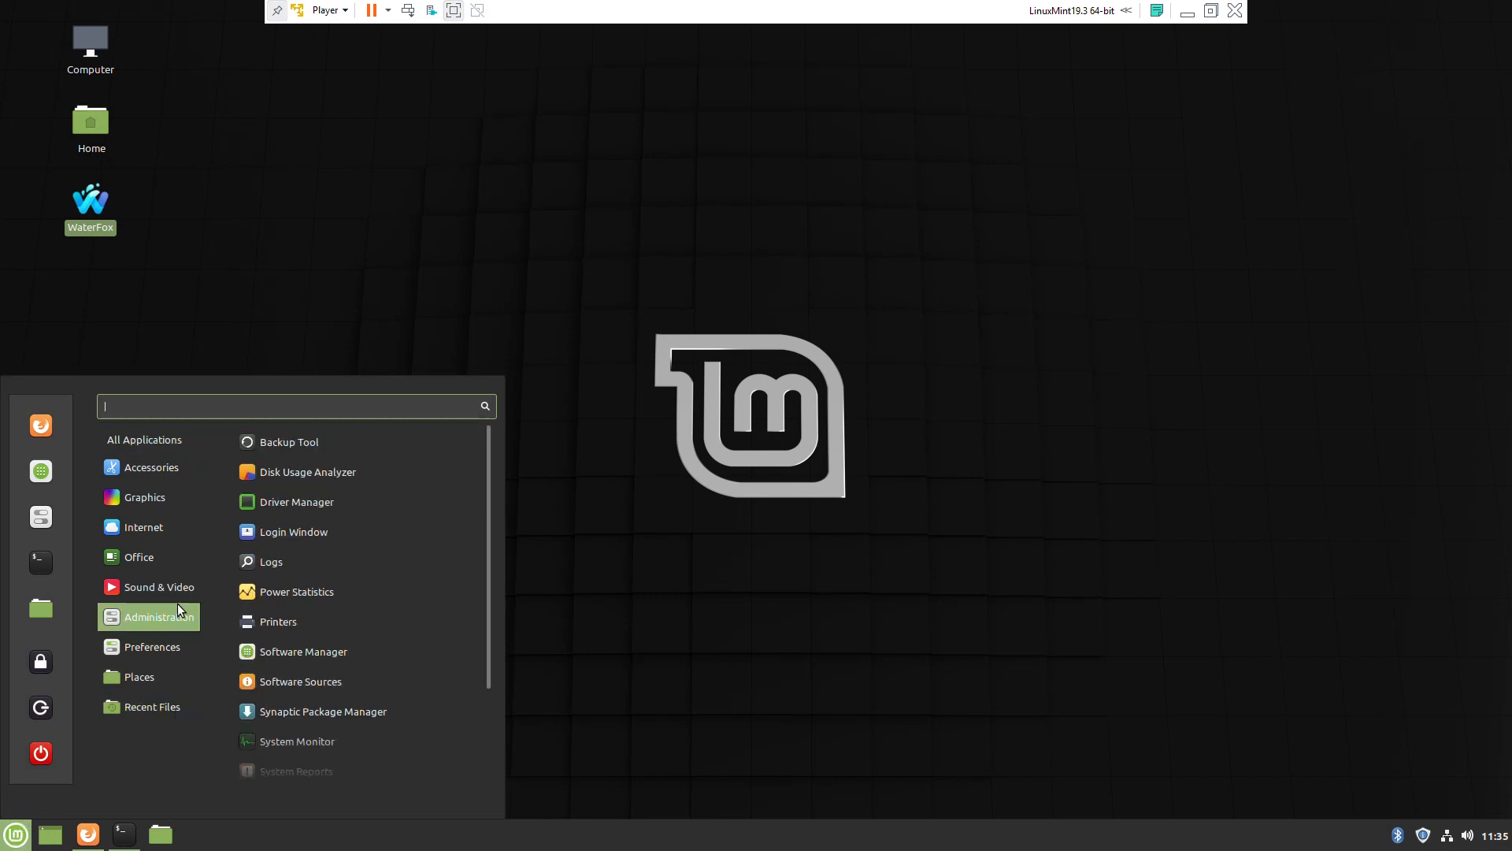
{"action": "right_click", "coordinate": [282, 562]}
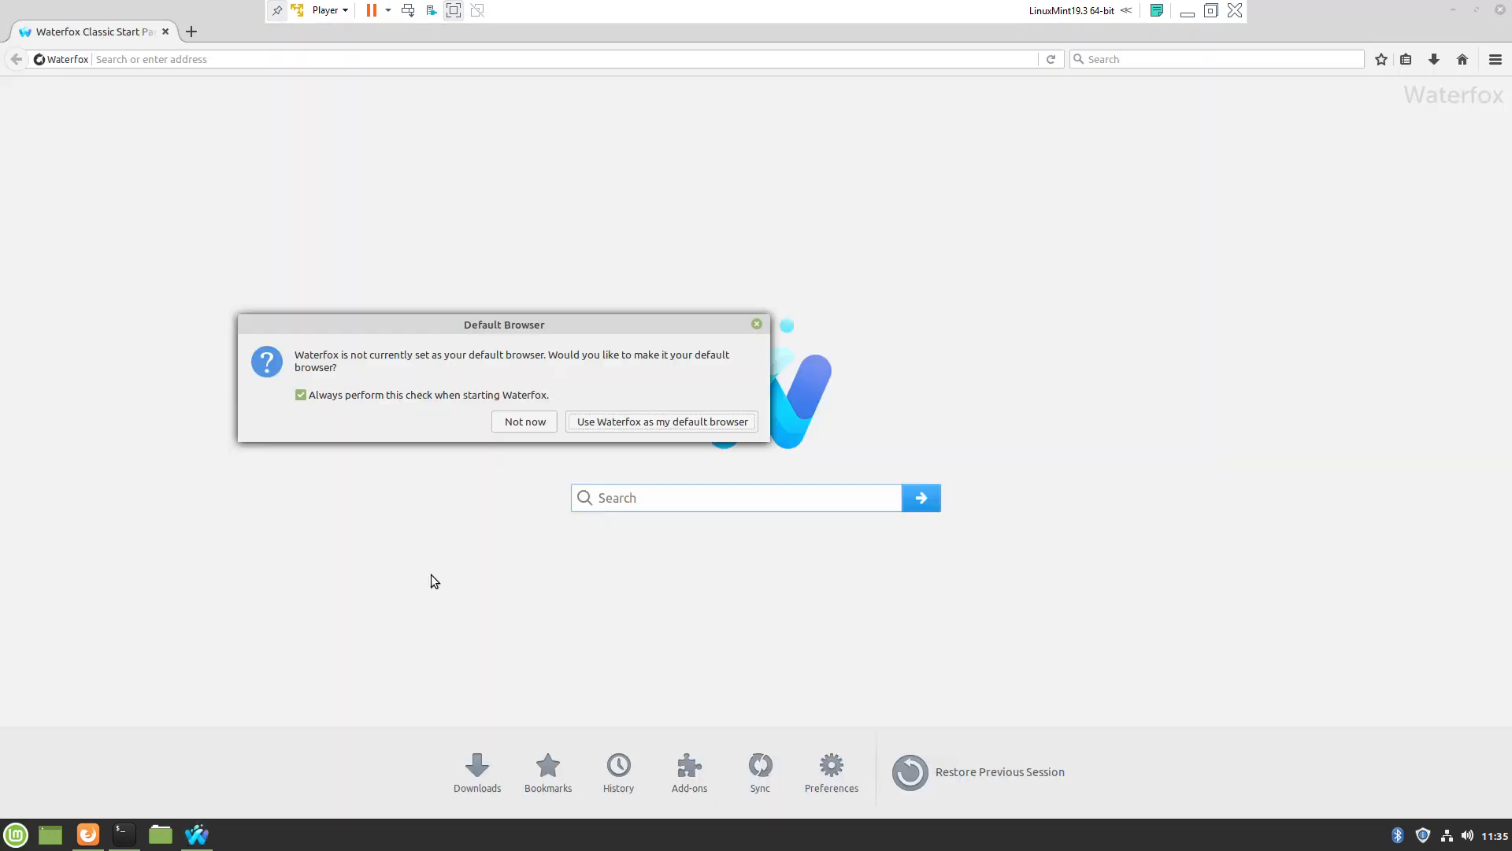
{"action": "mouse_move", "coordinate": [599, 443]}
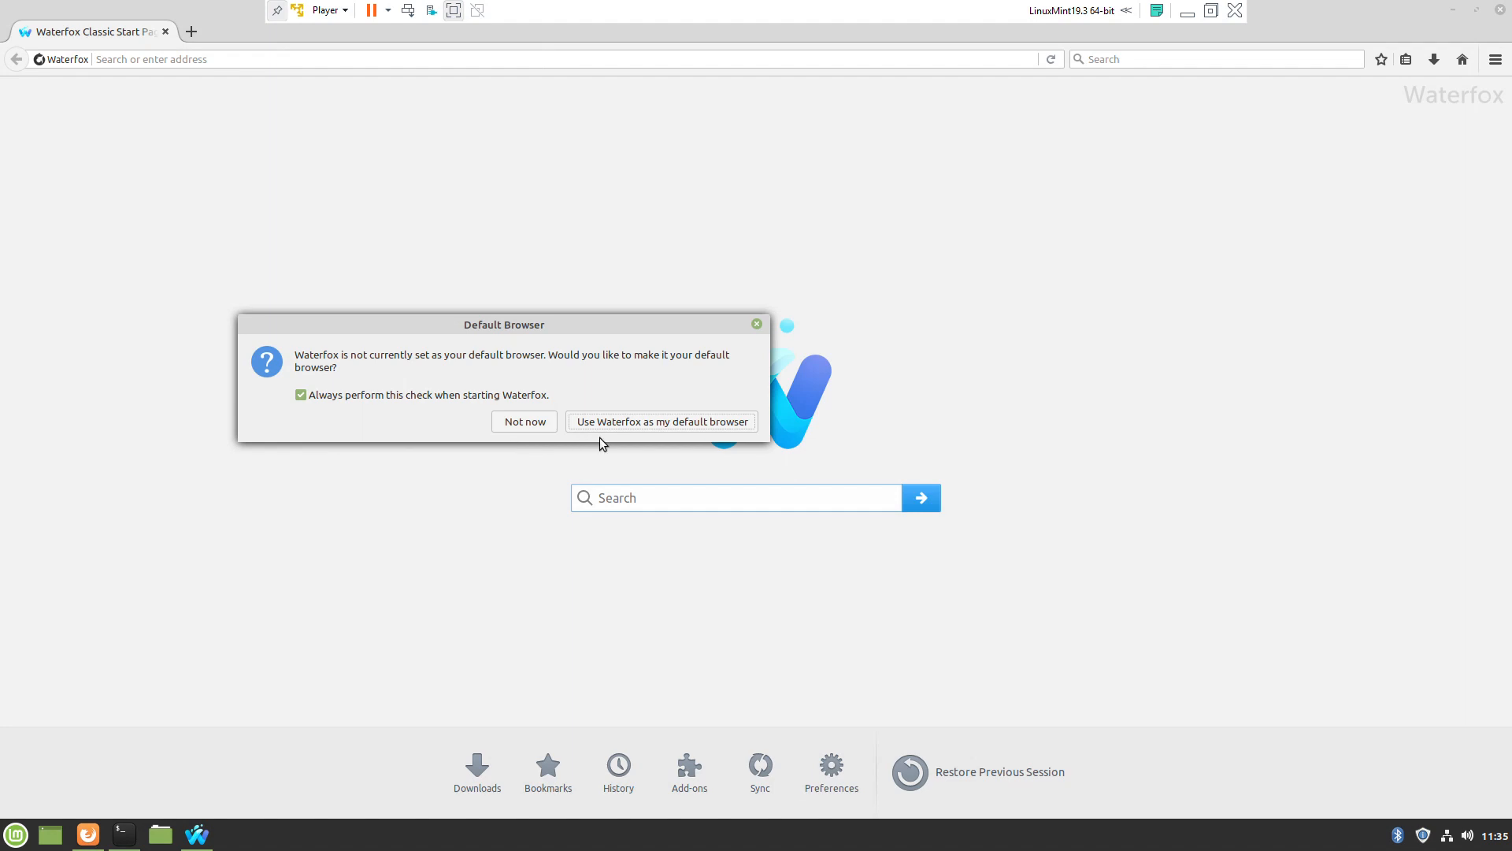
Answer Not now to the default-browser prompt, unmaximize Waterfox, and close it
{"action": "left_click", "coordinate": [523, 422]}
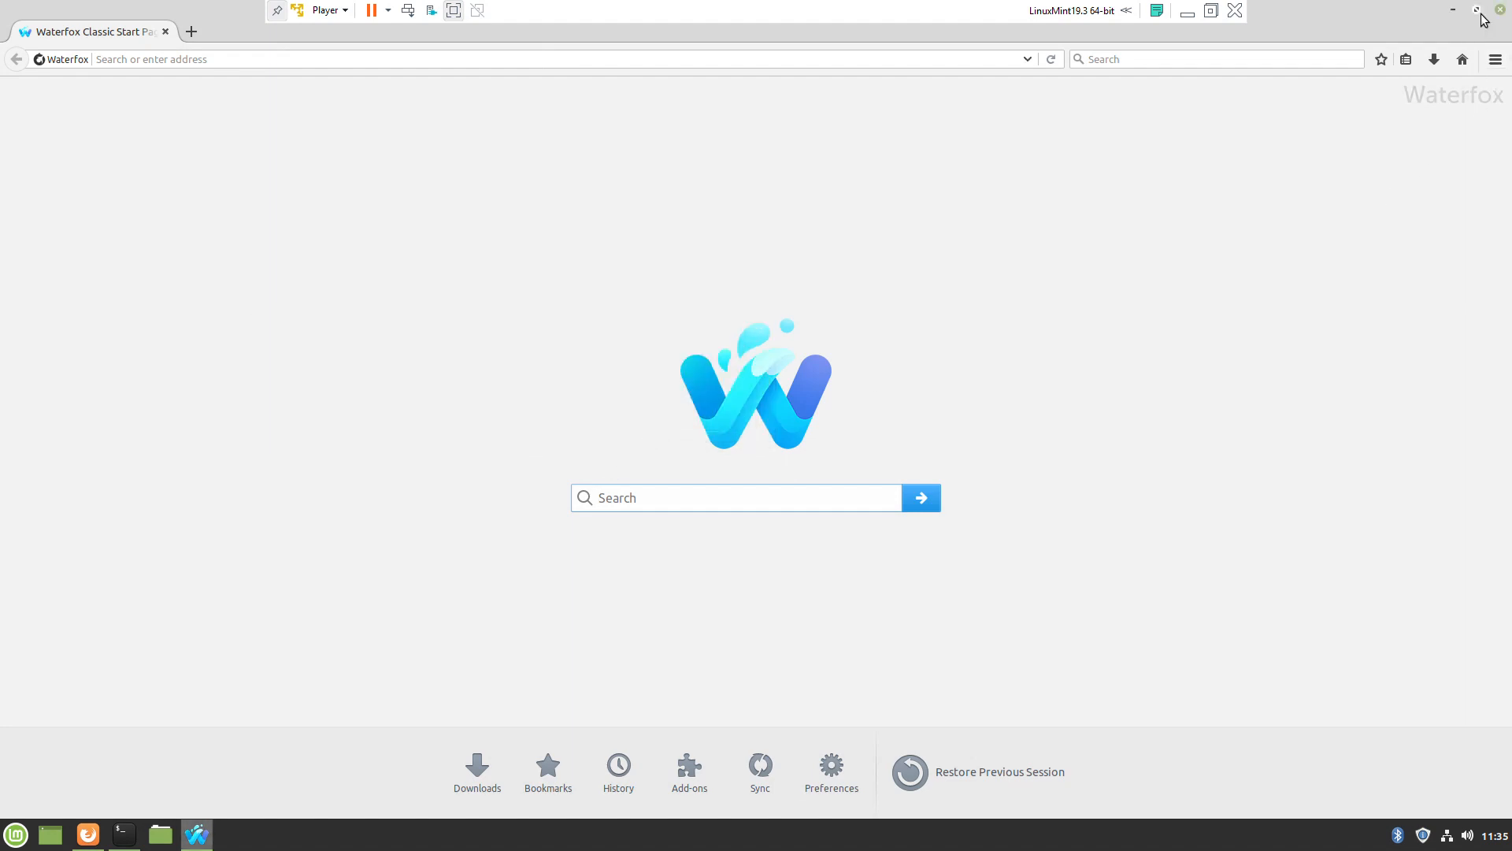
{"action": "left_click", "coordinate": [1475, 11]}
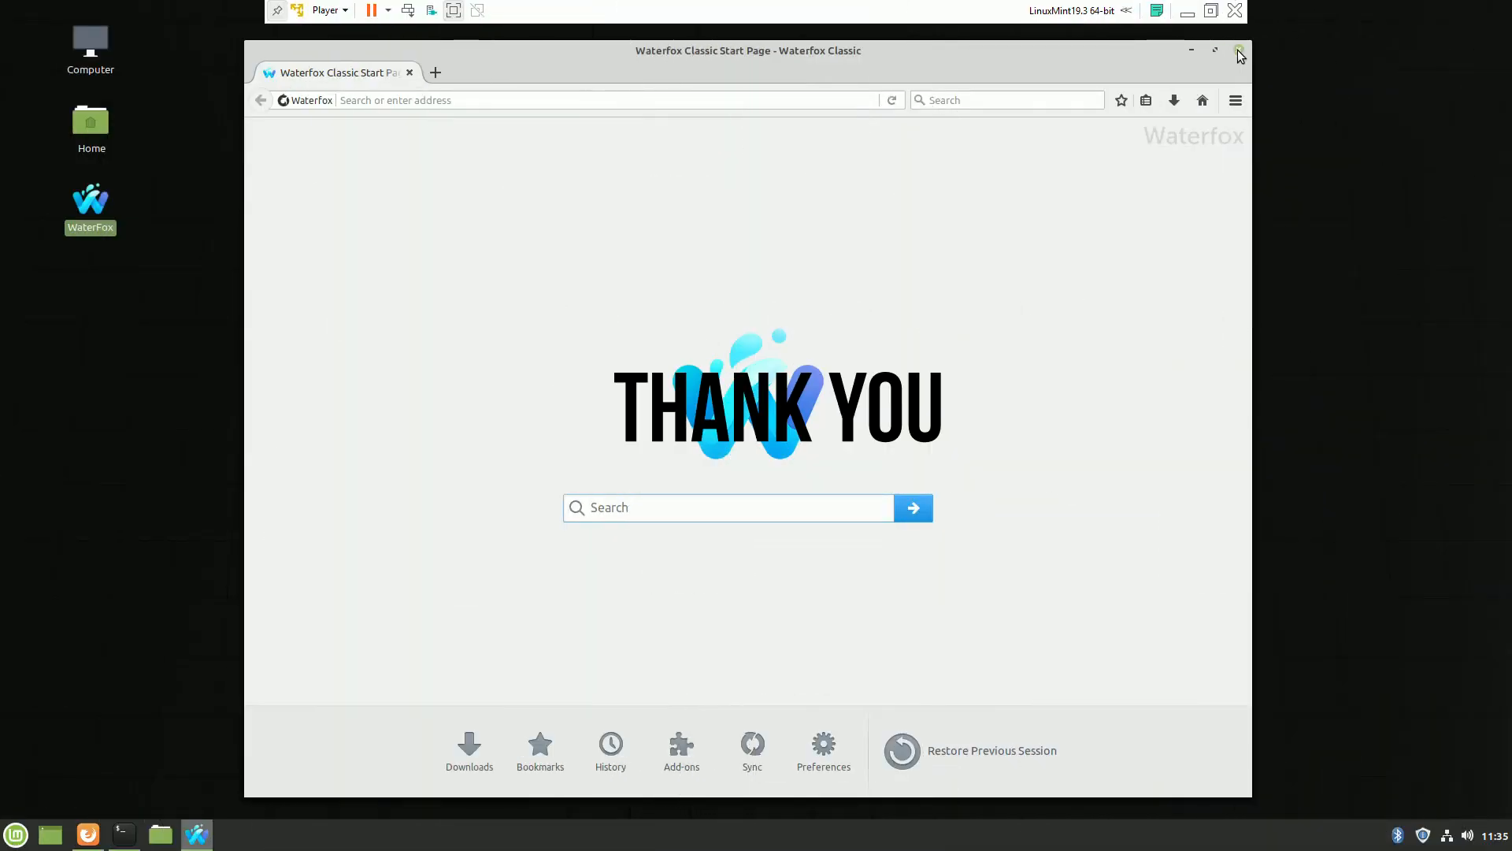
{"action": "left_click", "coordinate": [1239, 50]}
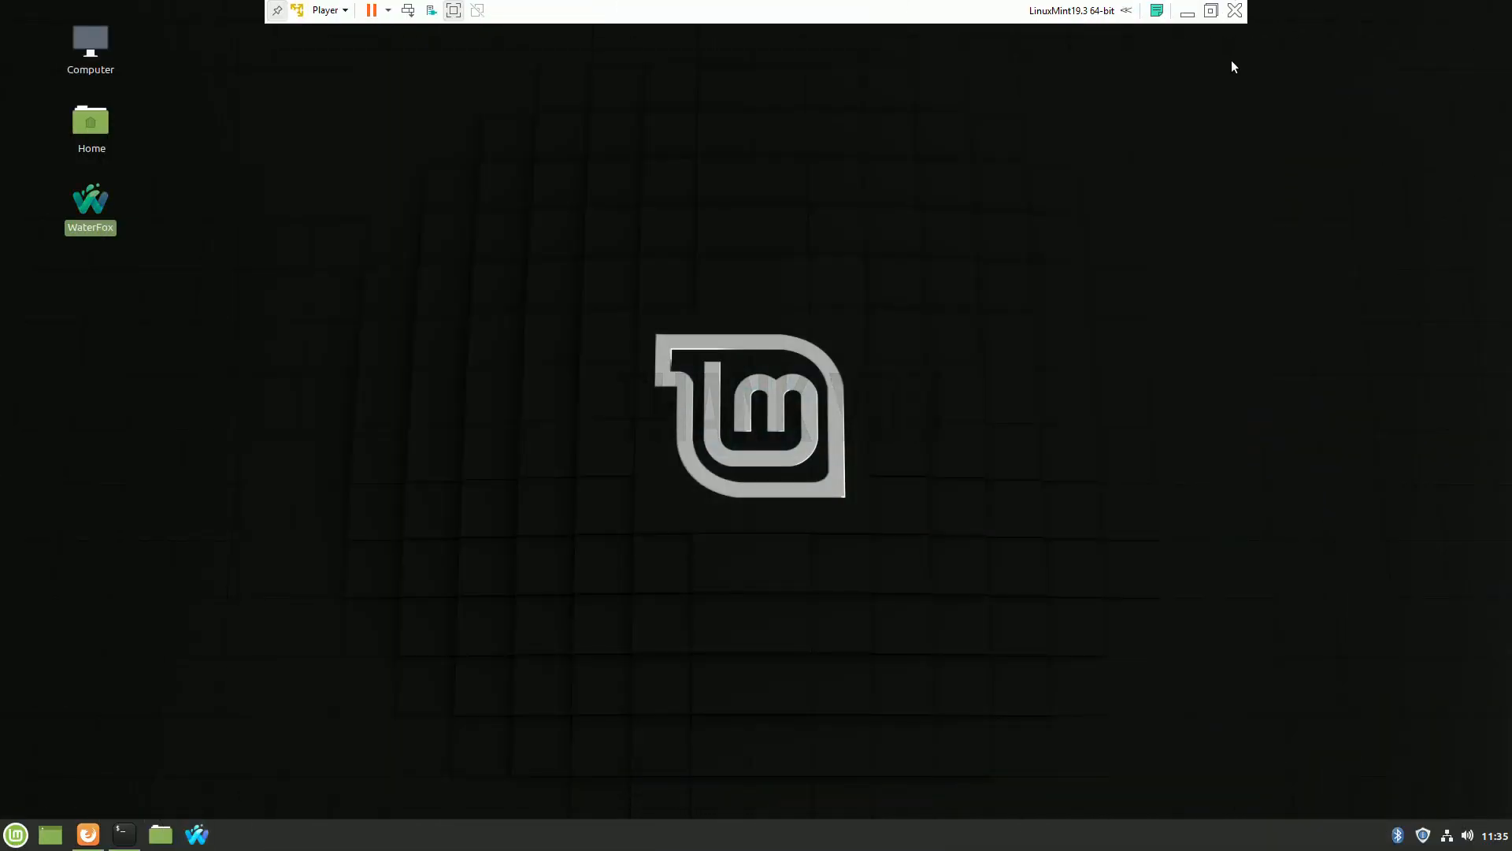